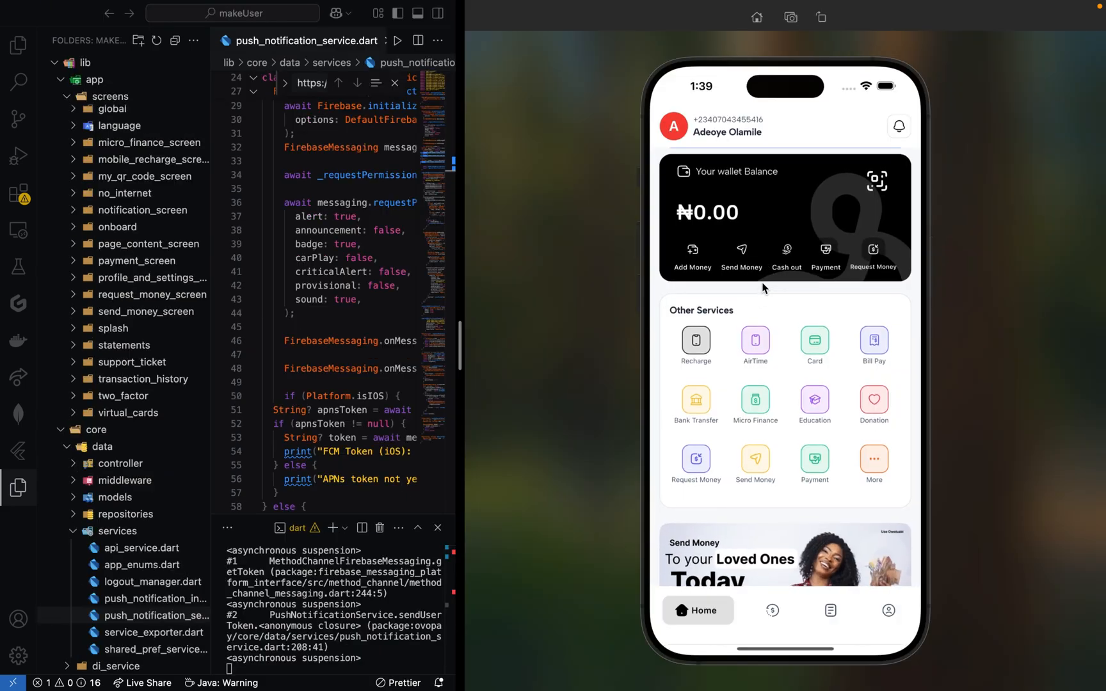
mouse_move(781, 297)
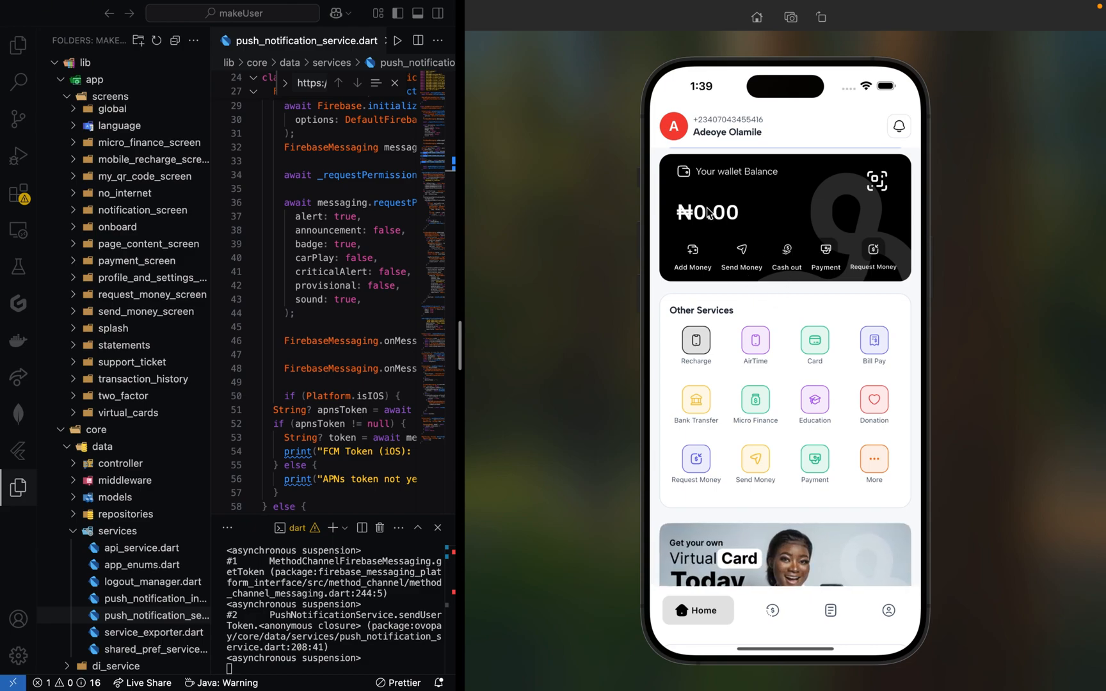
mouse_move(826, 252)
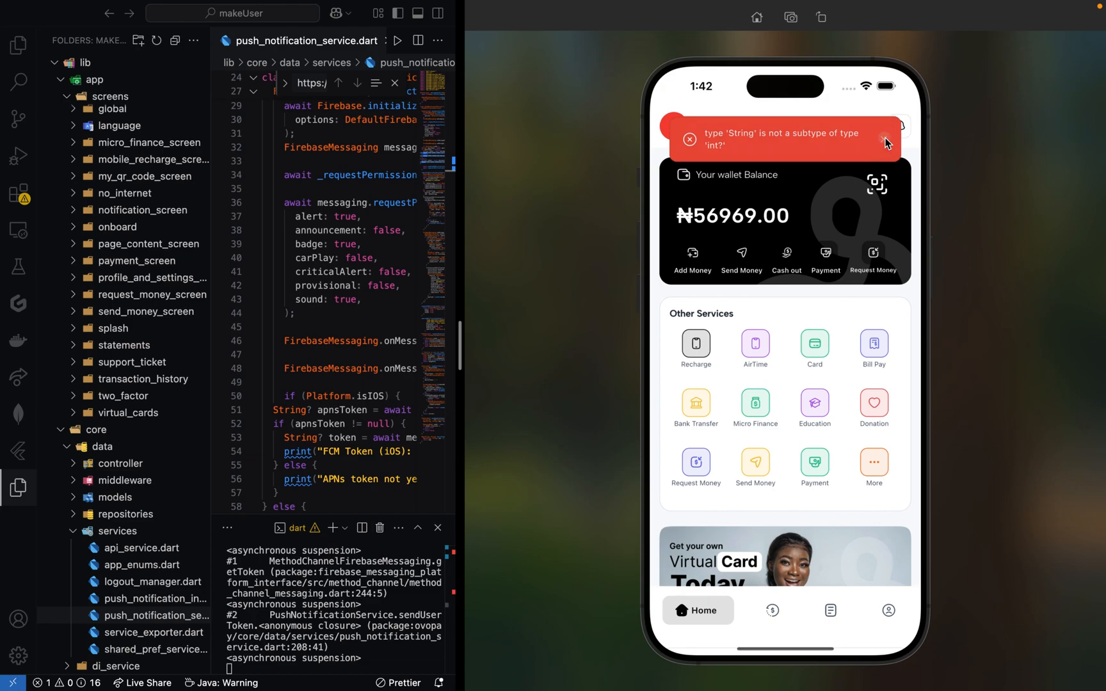
Dismiss the red type-mismatch error toast above the ₦56969.00 wallet balance.
left_click(886, 142)
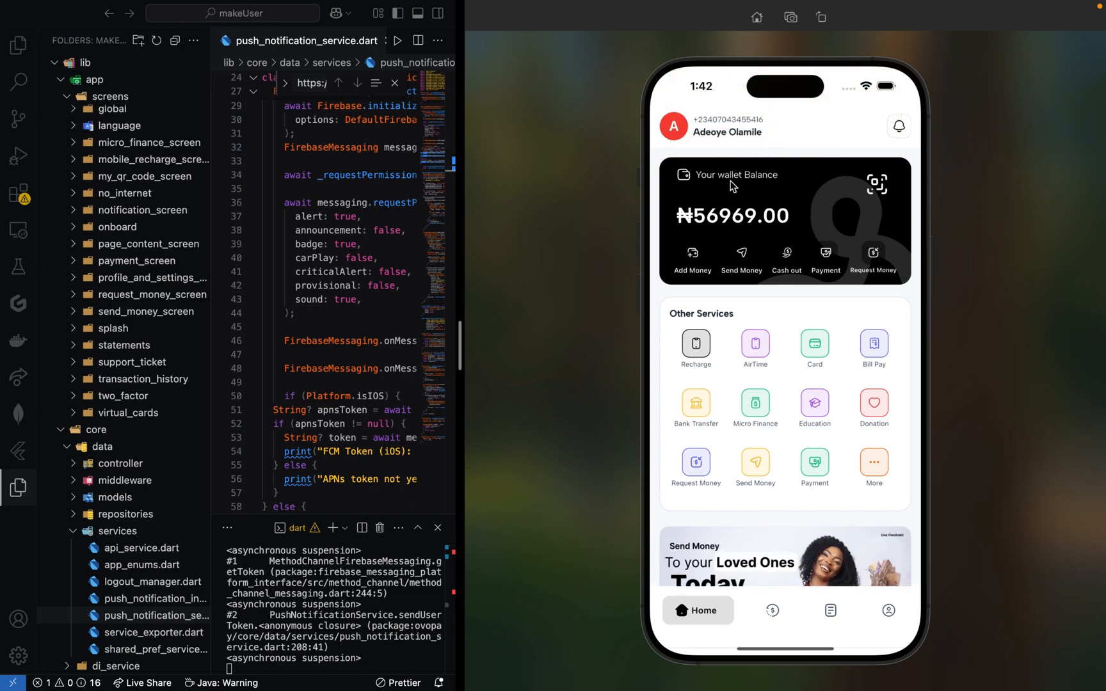
Open AirTime under Other Services and scroll through its Country dropdown list.
left_click(755, 344)
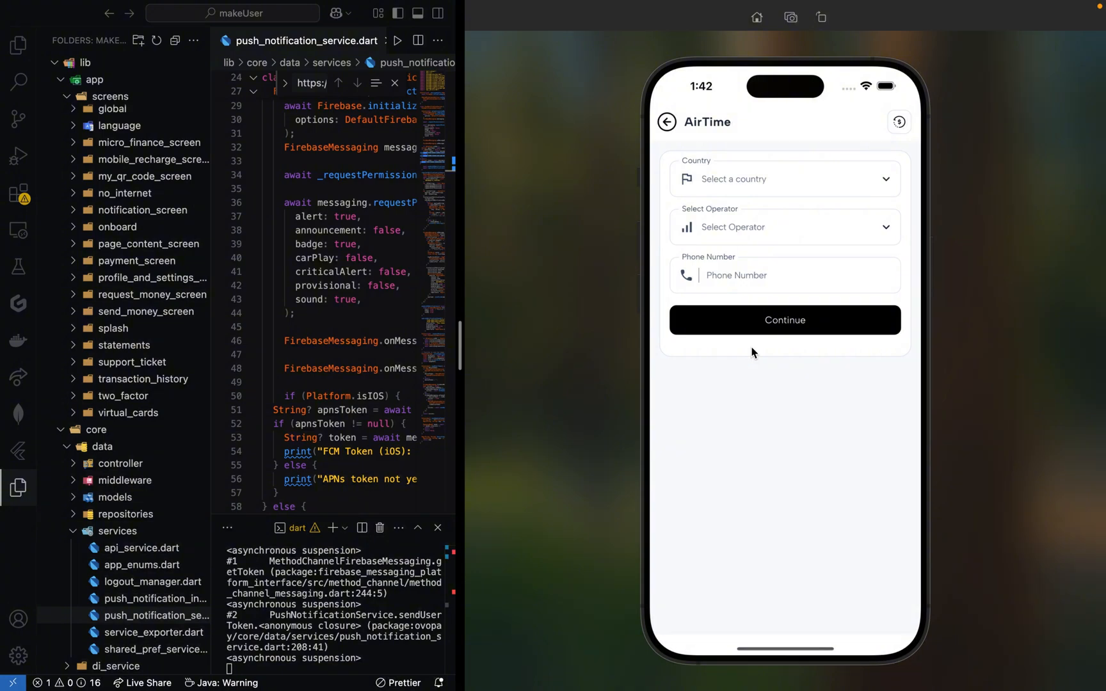
mouse_move(752, 232)
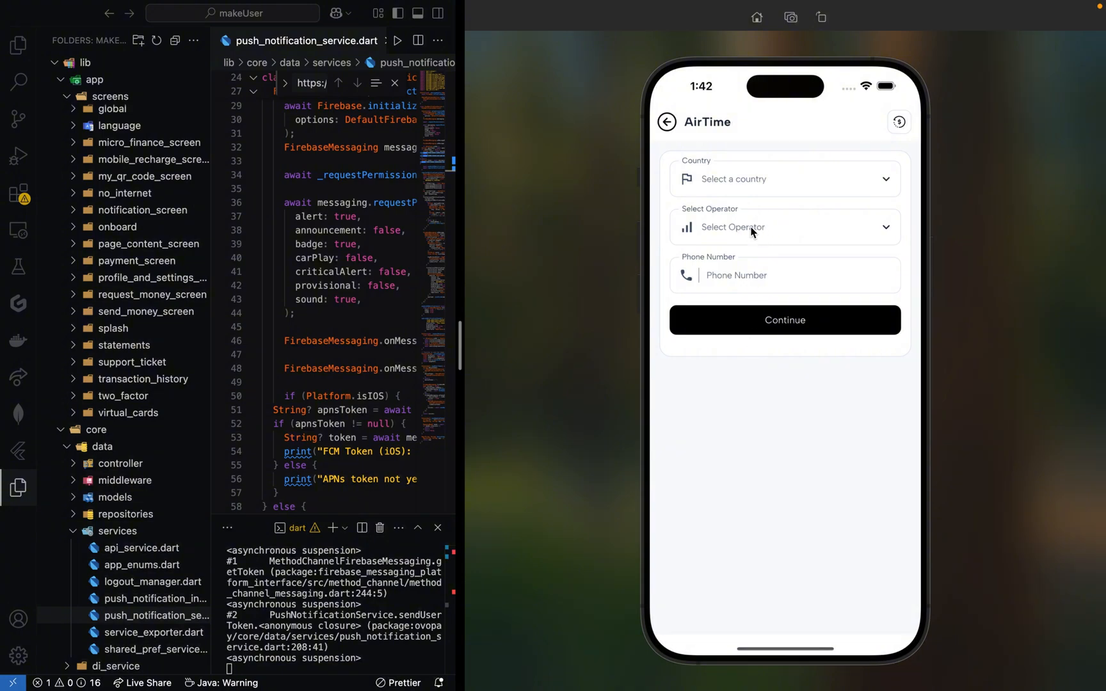
left_click(785, 227)
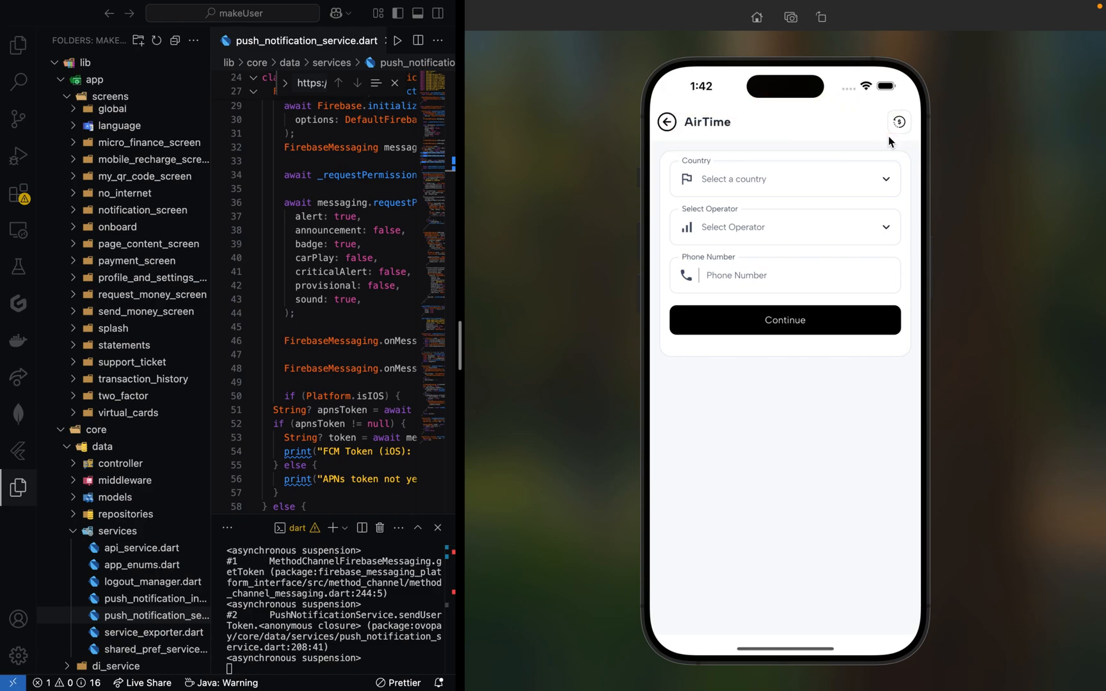
left_click(785, 179)
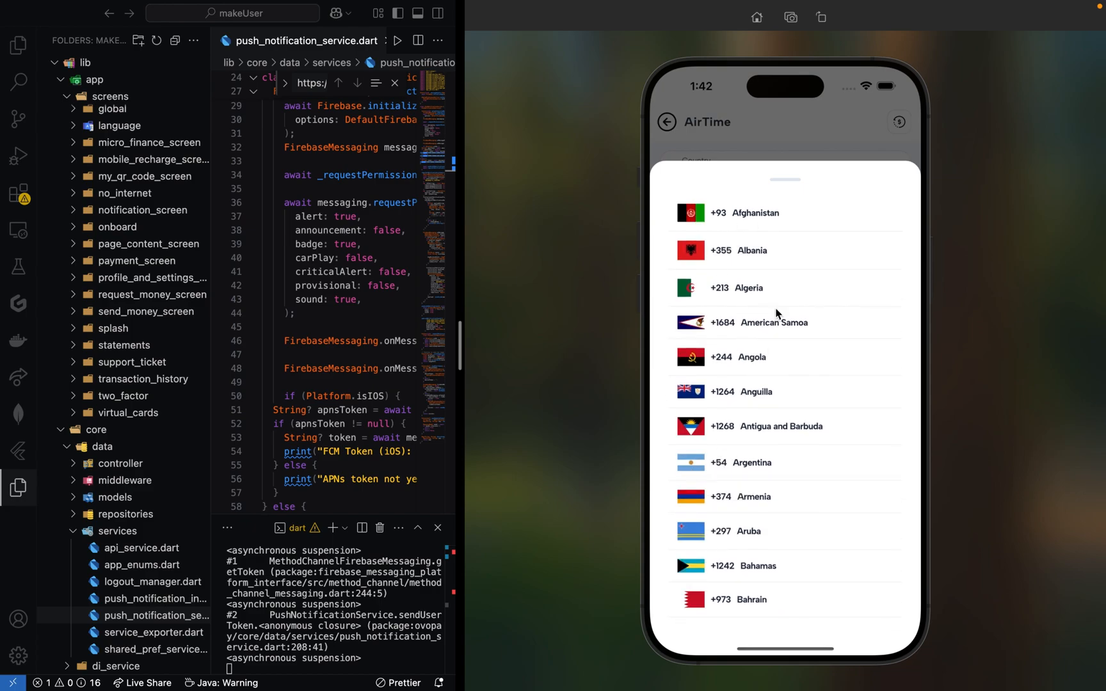
scroll("down", 3)
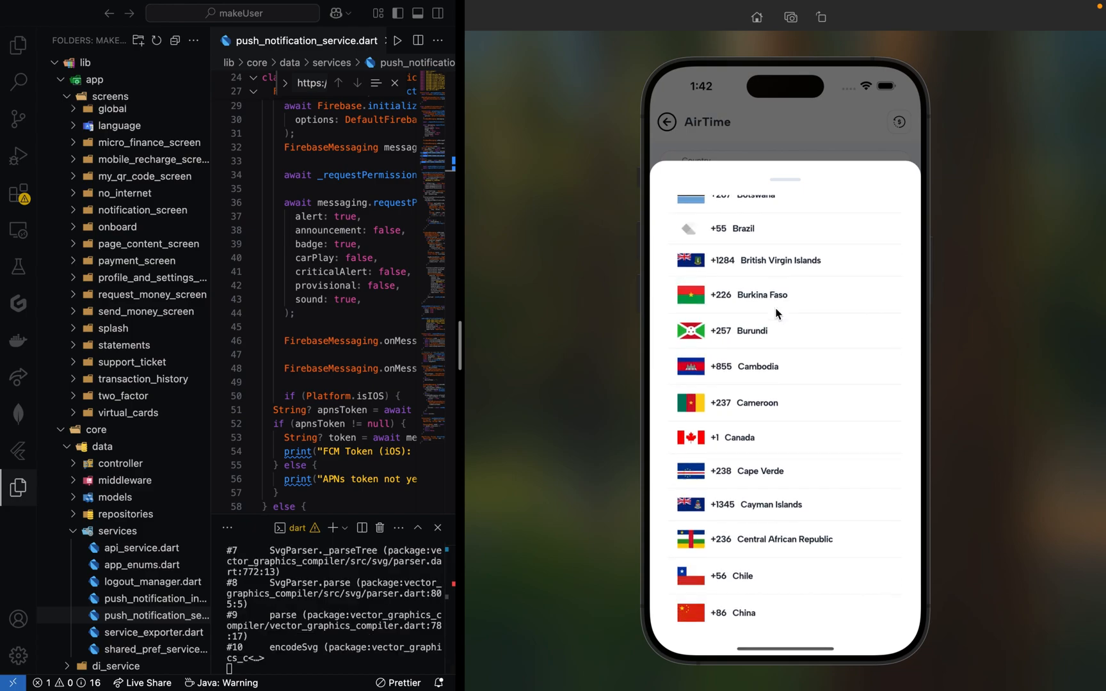
scroll("down", 3)
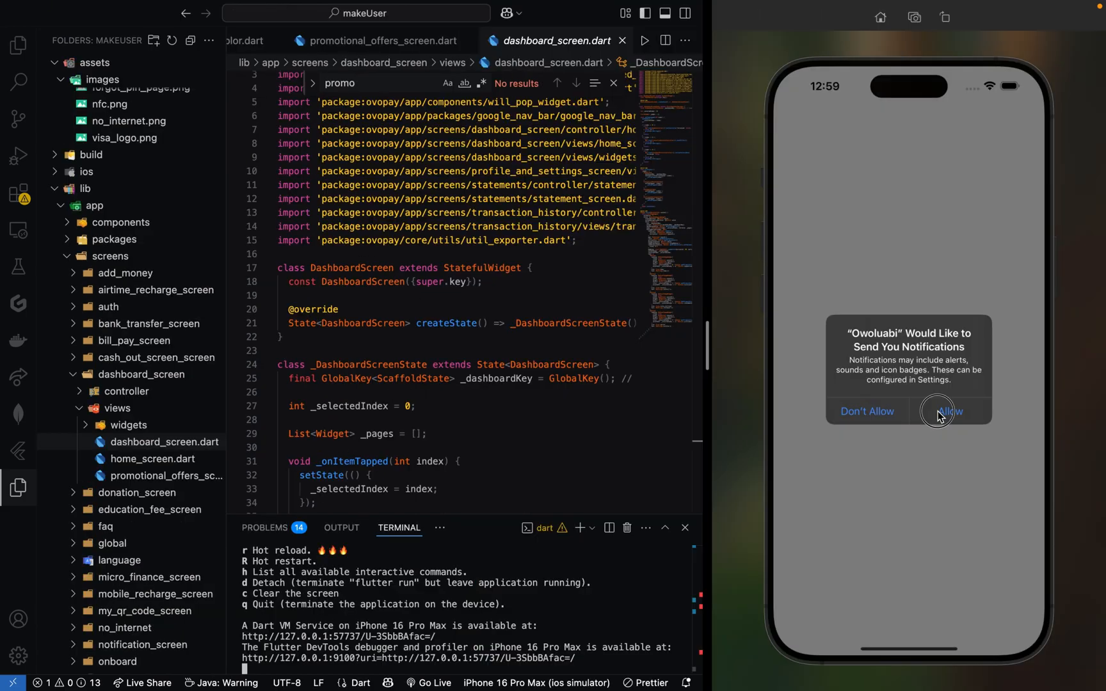
Allow app notifications, then choose Register on the onboarding screen.
left_click(941, 412)
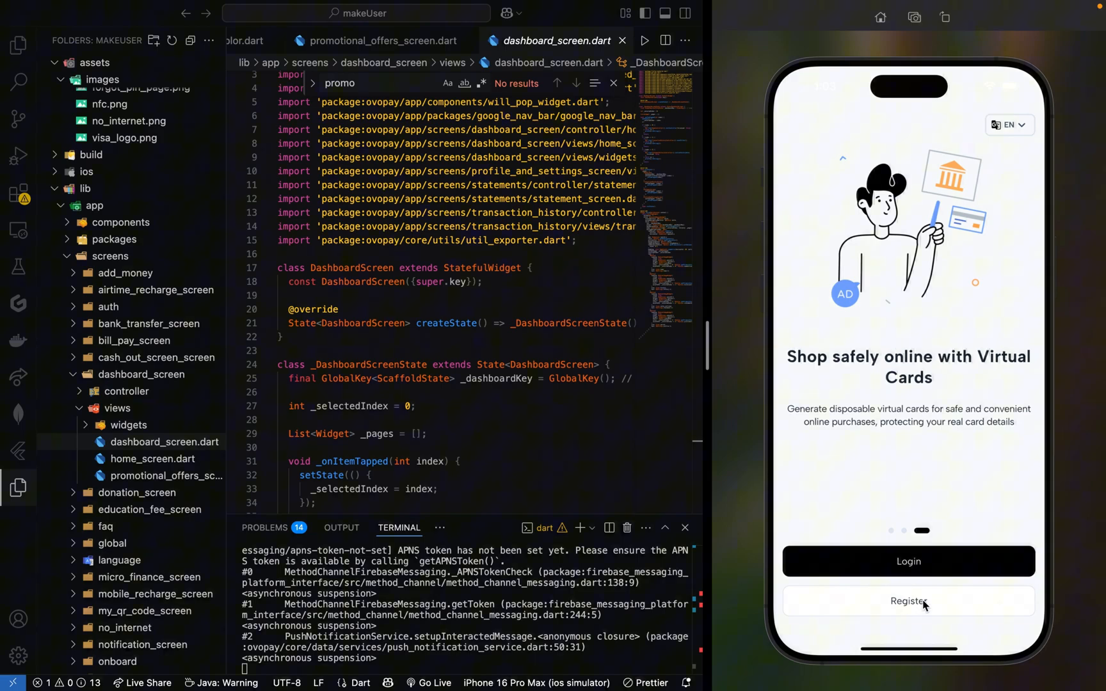
left_click(909, 601)
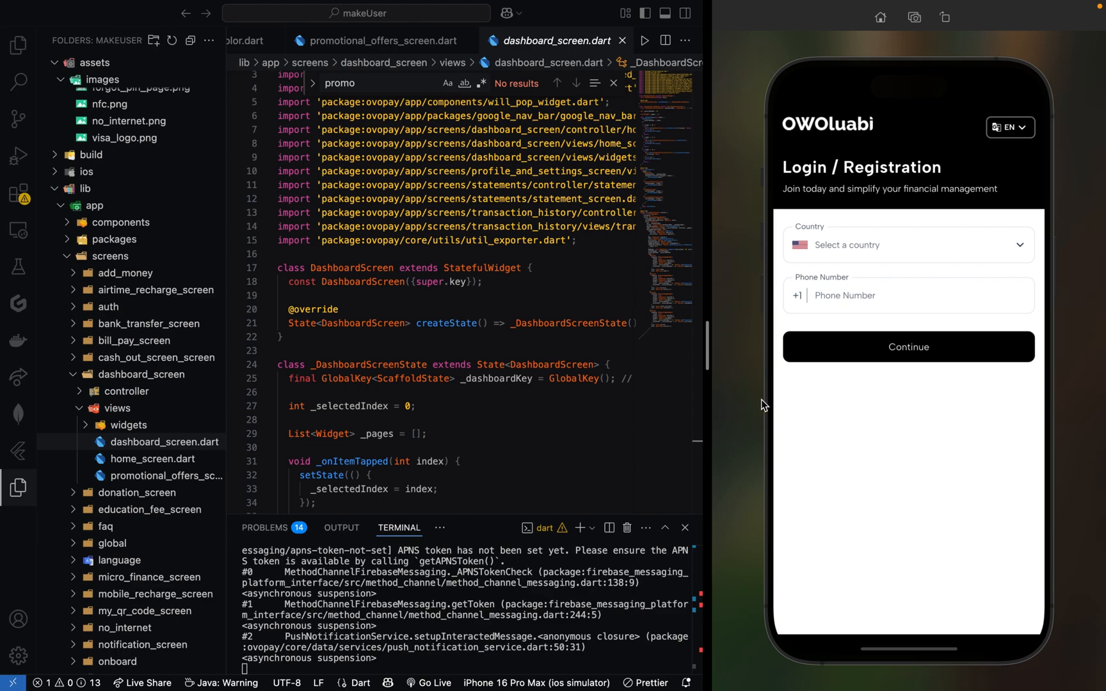
mouse_move(915, 374)
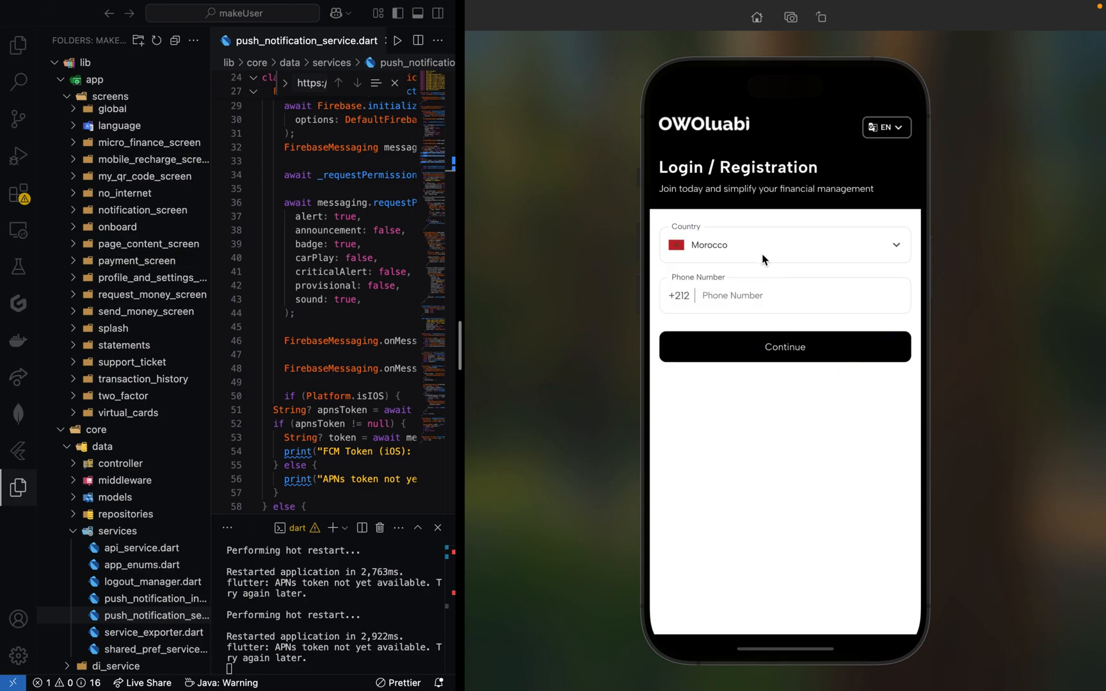
Choose Nigeria as country of residence, enter a phone number starting '07', and continue.
left_click(784, 245)
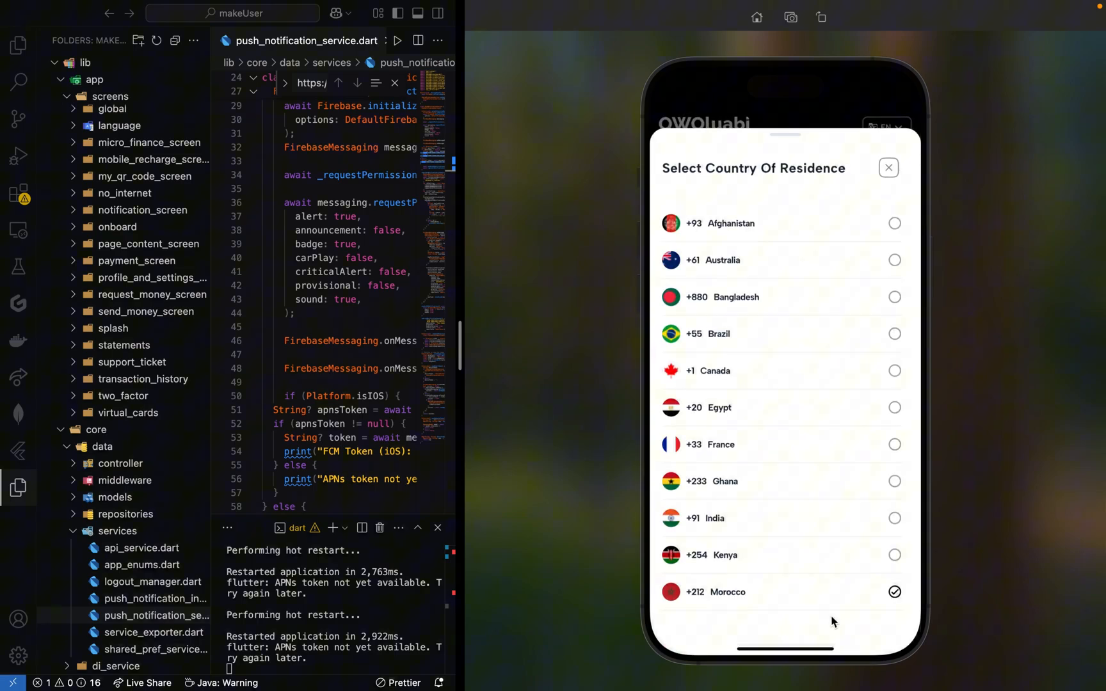
scroll("down", 3)
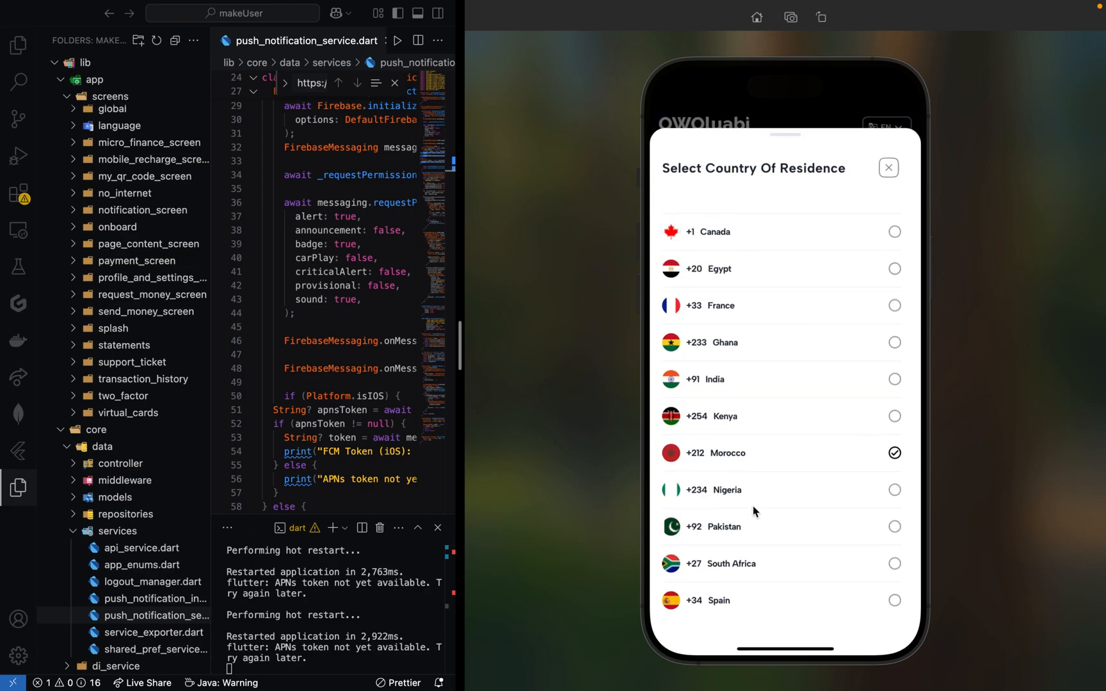
left_click(726, 489)
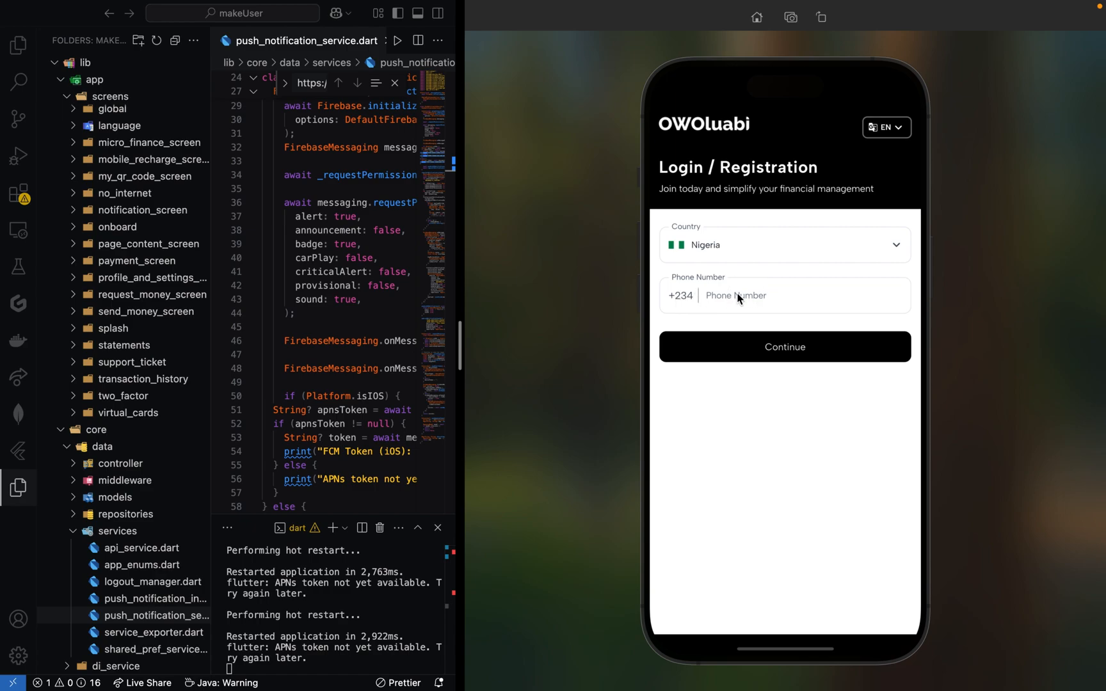
left_click(738, 296)
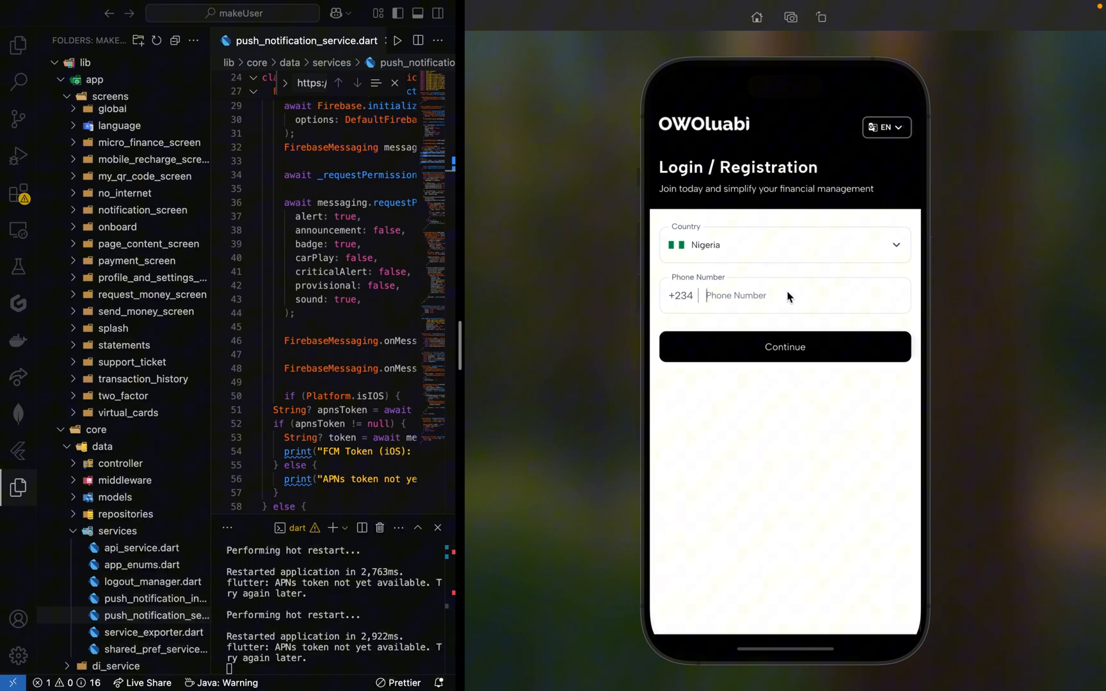
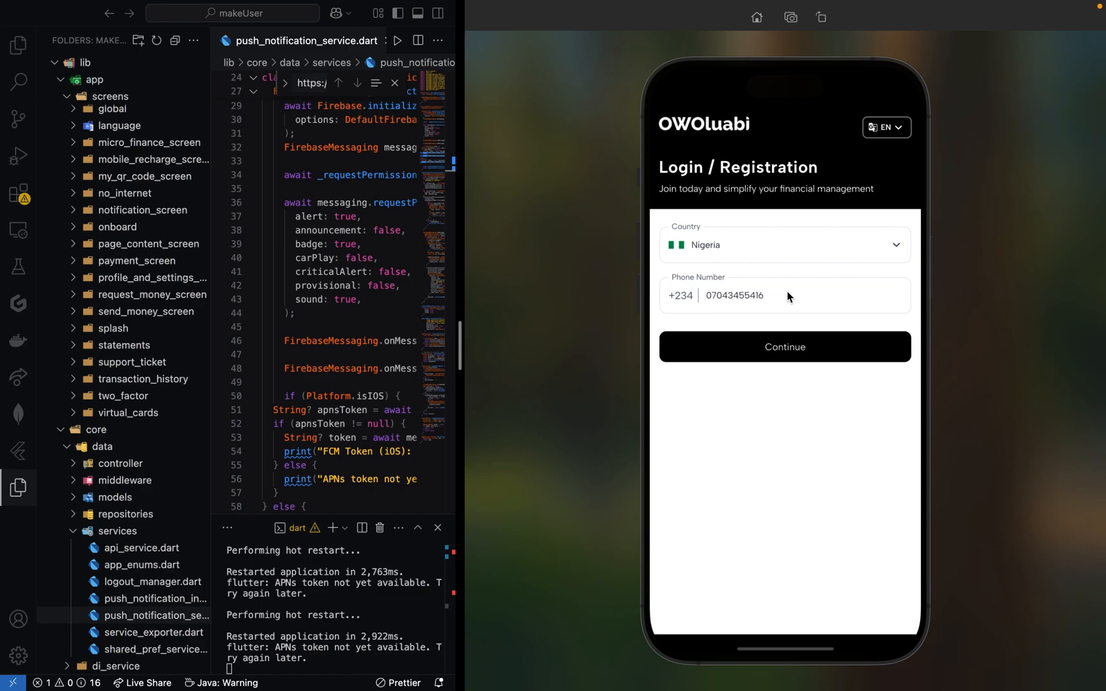
left_click(785, 347)
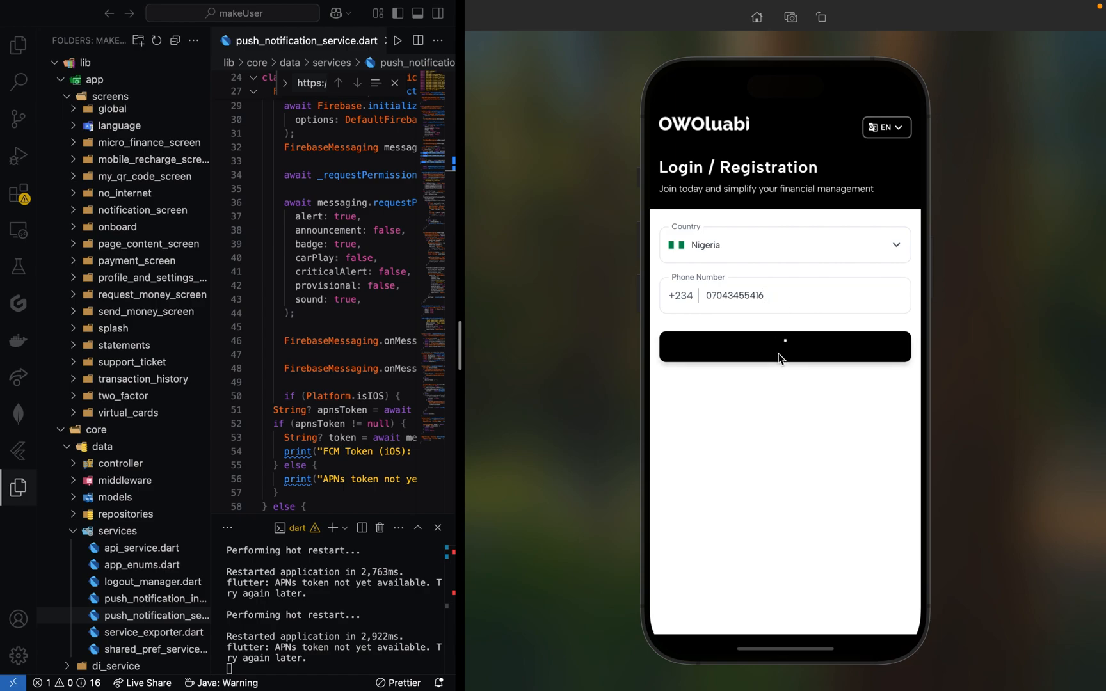
left_click(785, 347)
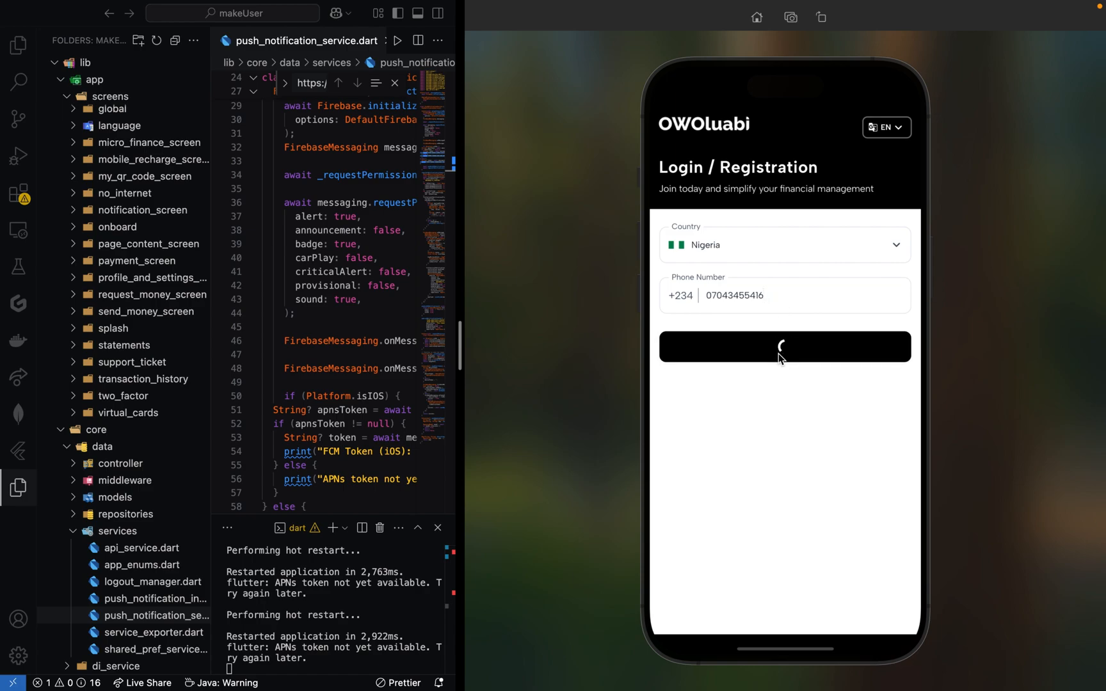
Fill the personal information fields, typing 'admide' and username 'ademide'.
left_click(785, 347)
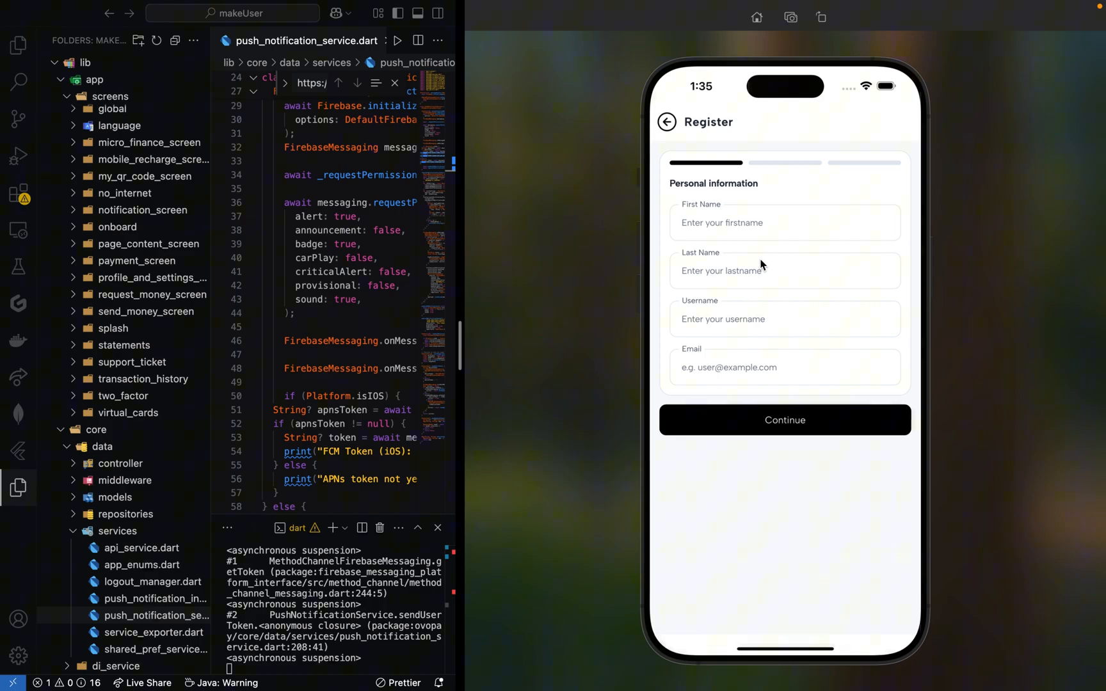
left_click(761, 223)
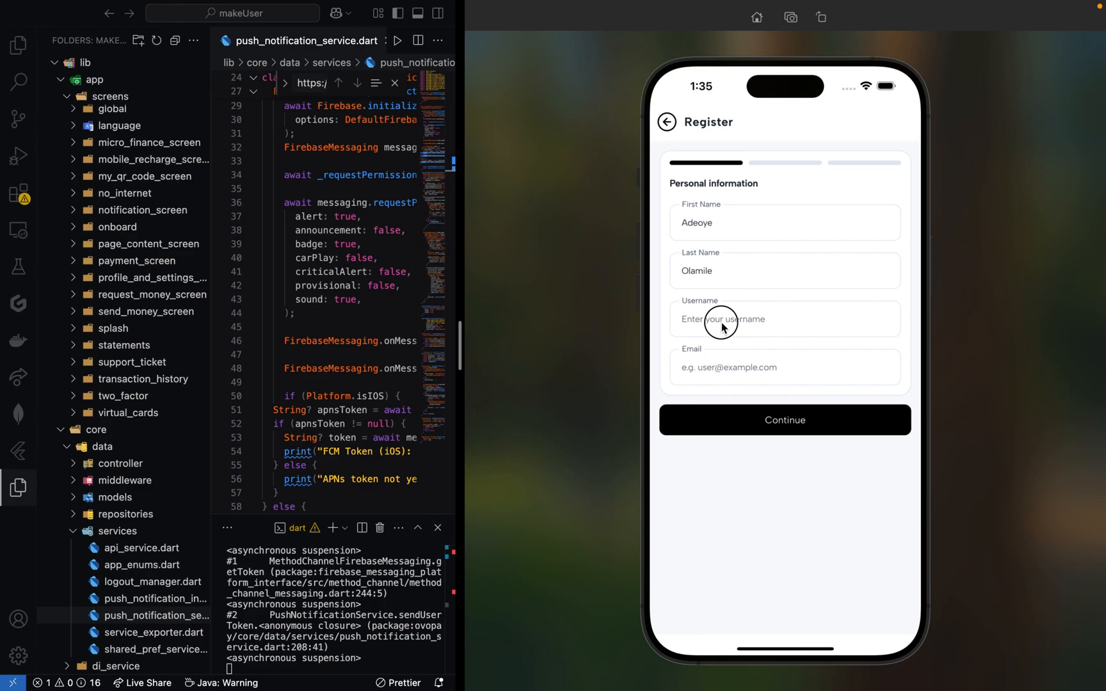
left_click(722, 319)
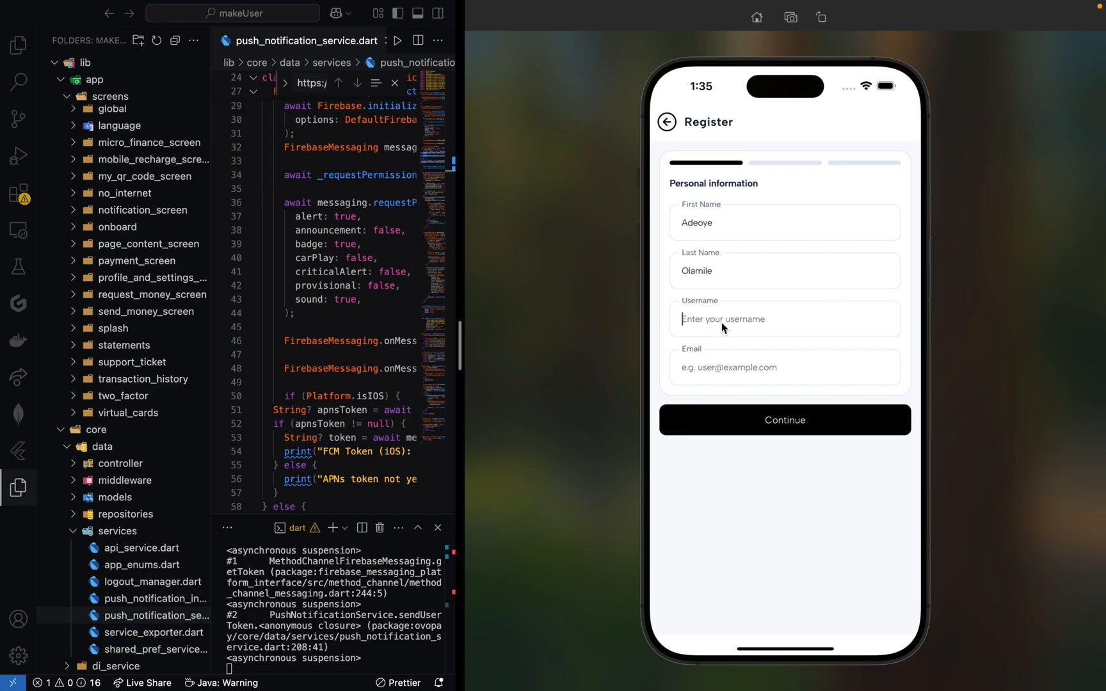
type("admide")
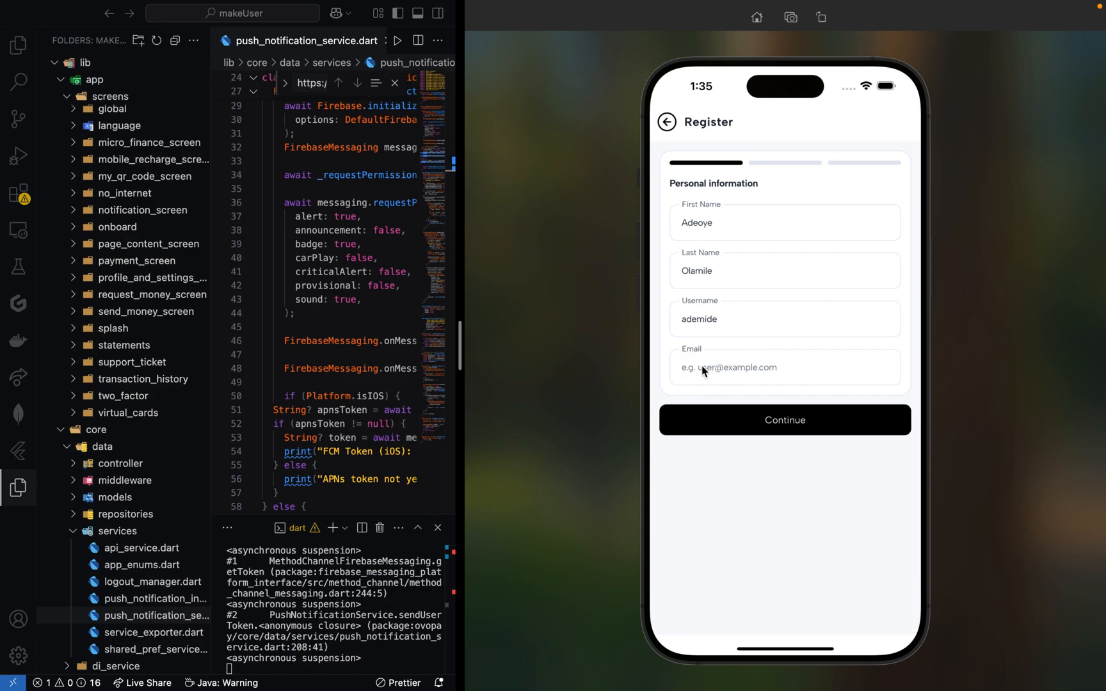
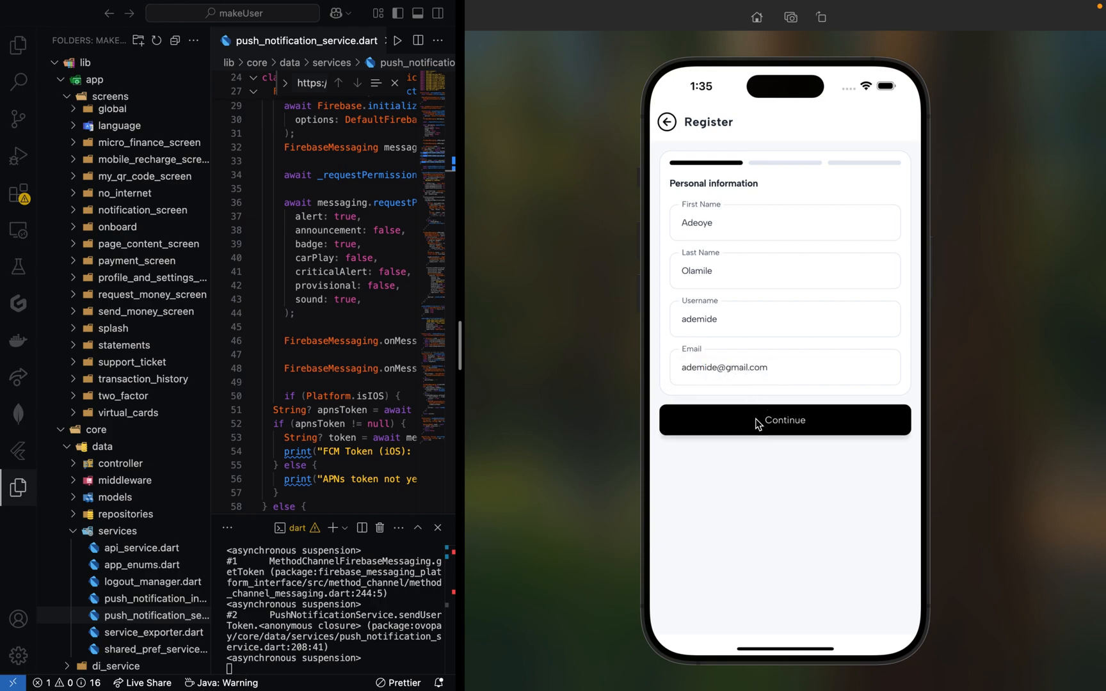
Enter the address, state 'lagos', city 'loagfis' and zip code 766858, then submit.
left_click(785, 420)
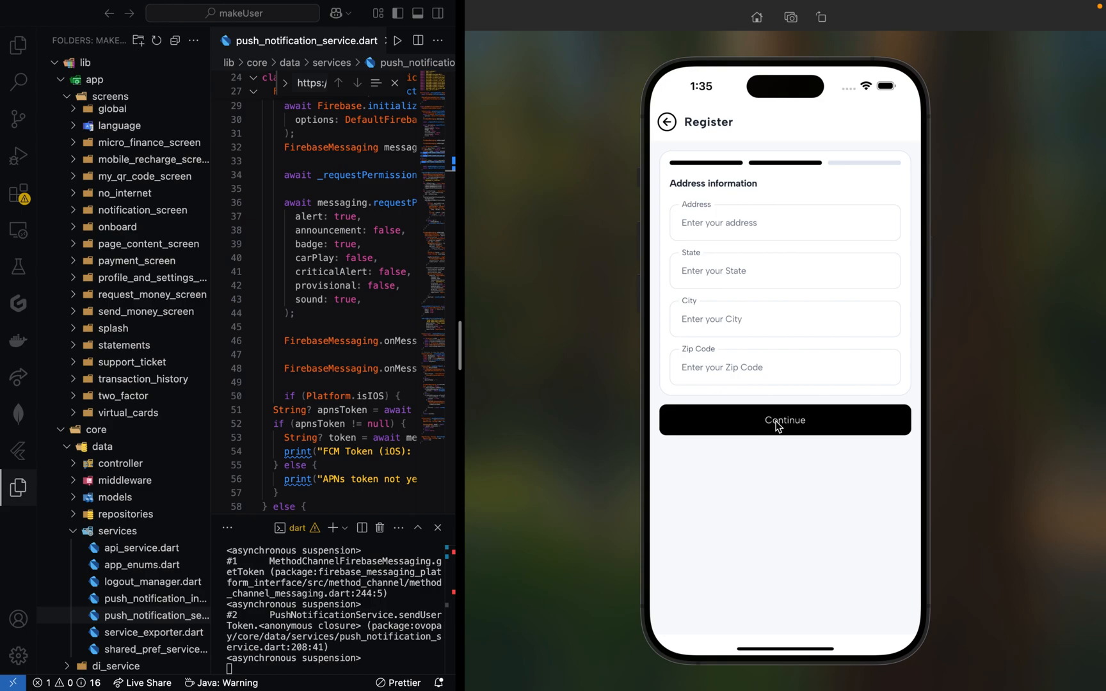
left_click(785, 420)
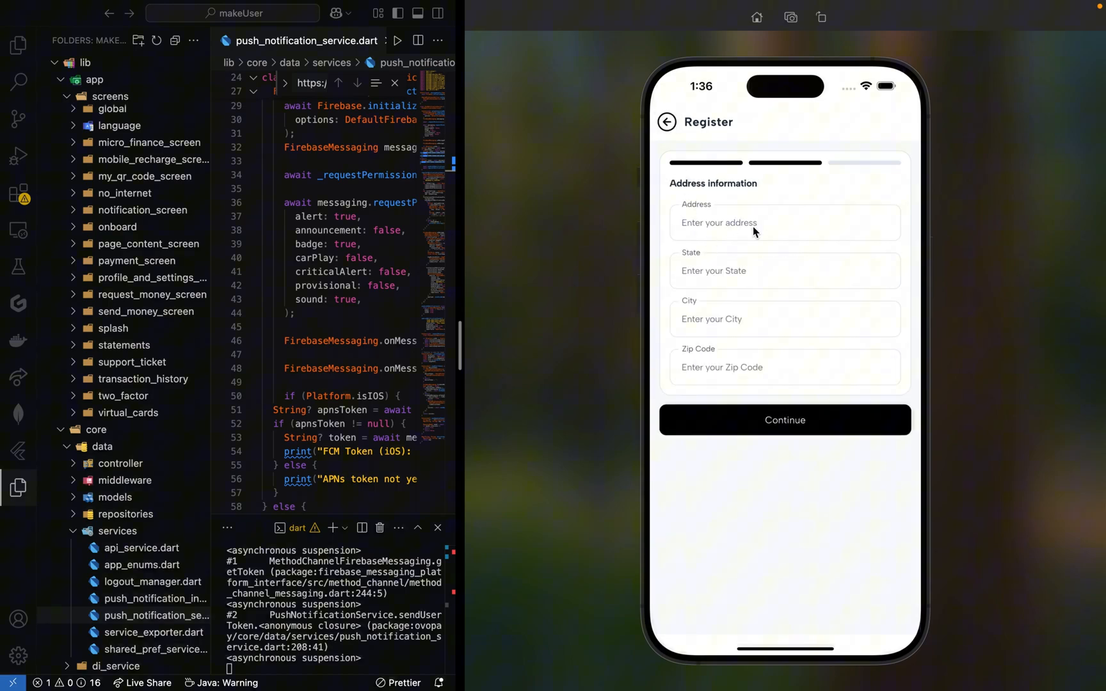
type("oldkfjfjfjf ffjf")
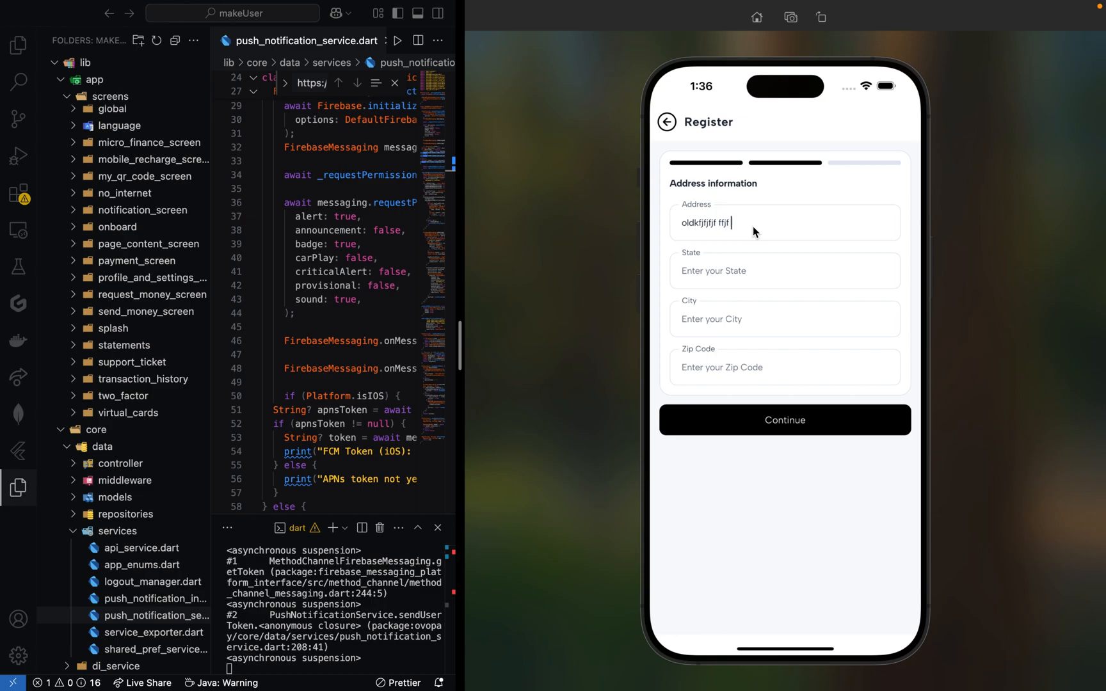
type("jfjf")
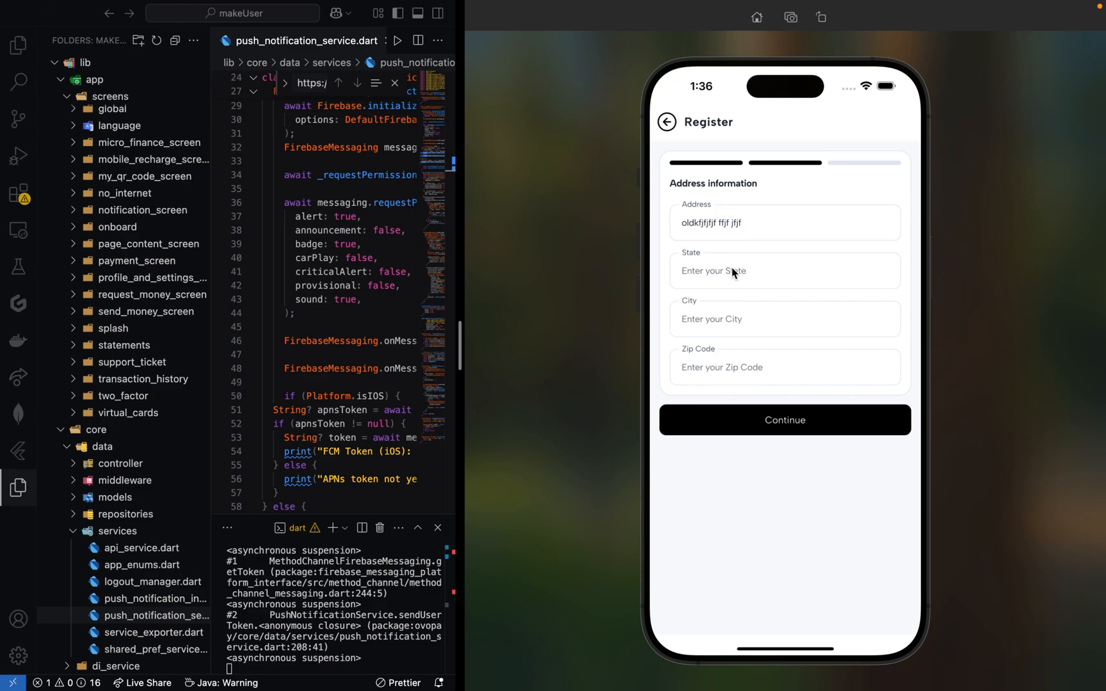
type("lagos state")
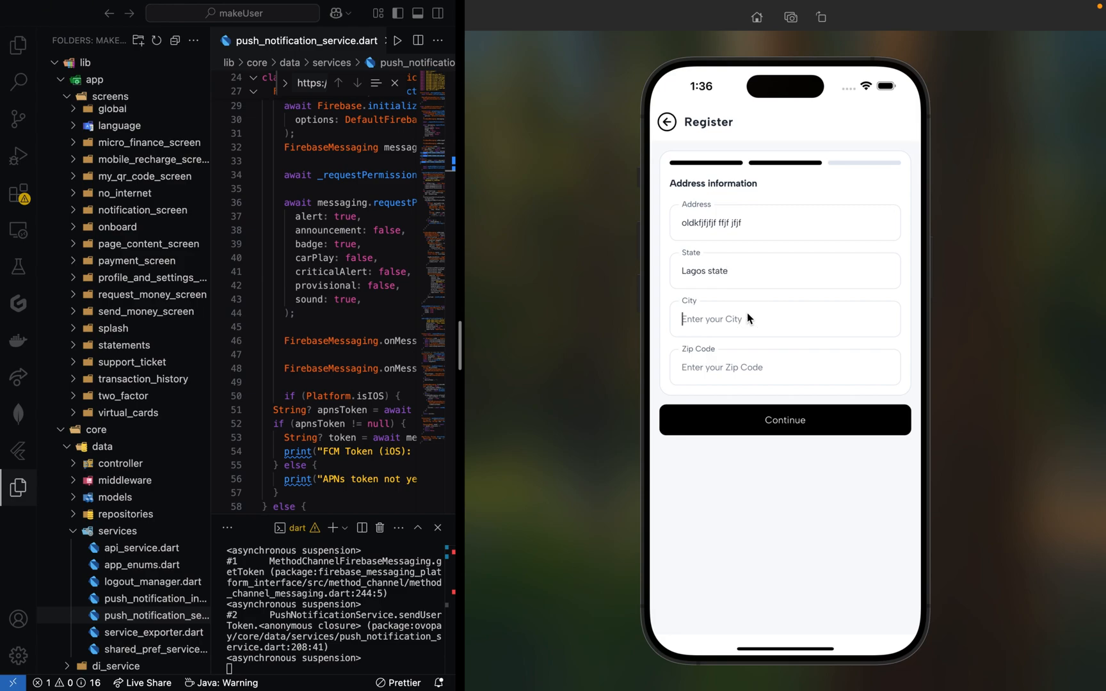
type("loagfis")
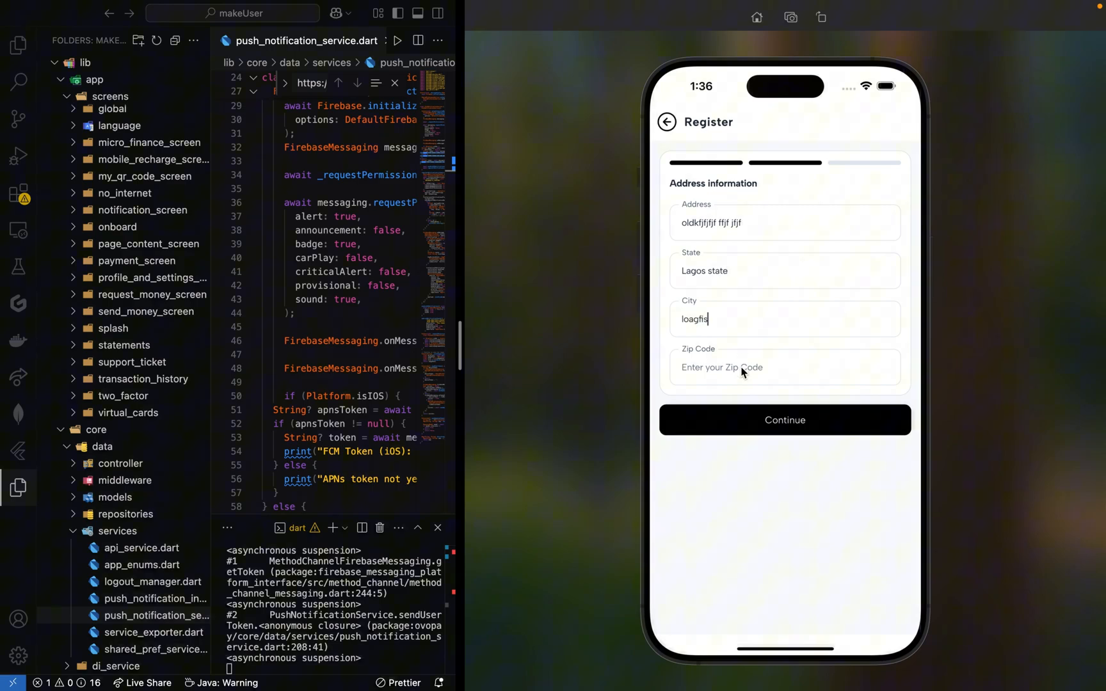
type("766858")
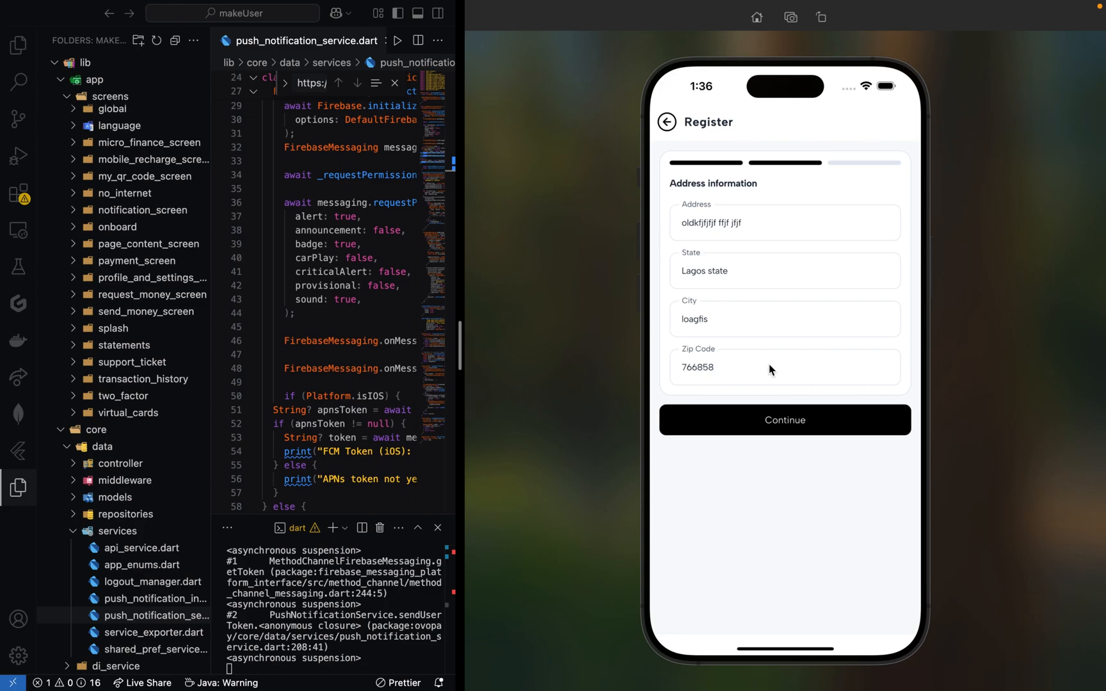
left_click(785, 420)
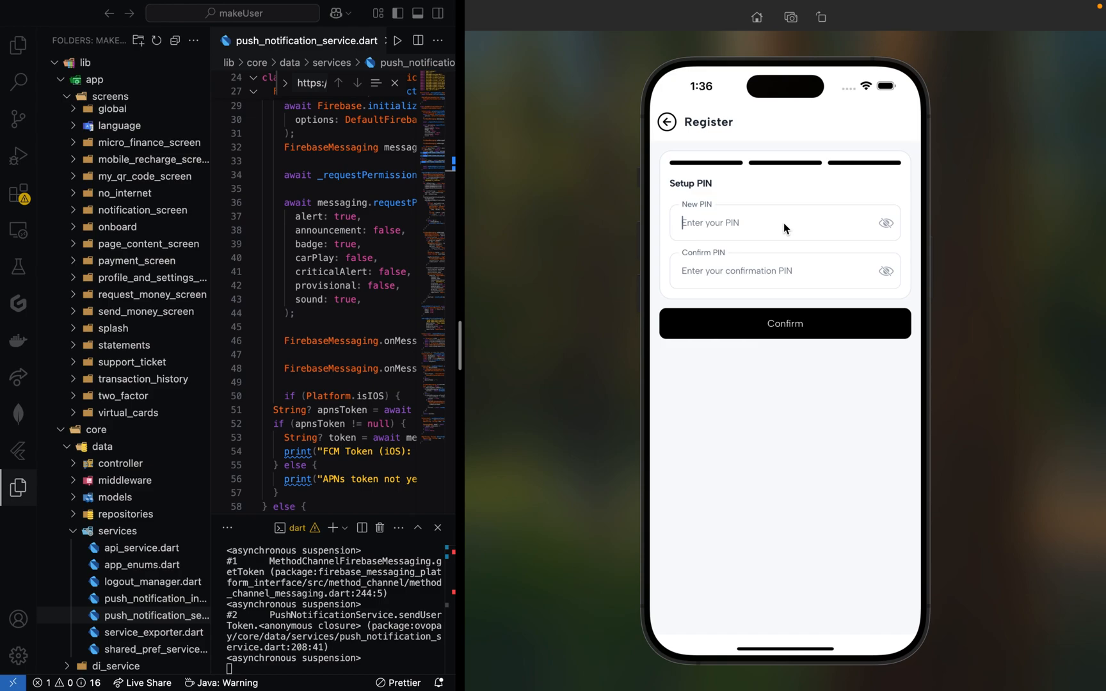
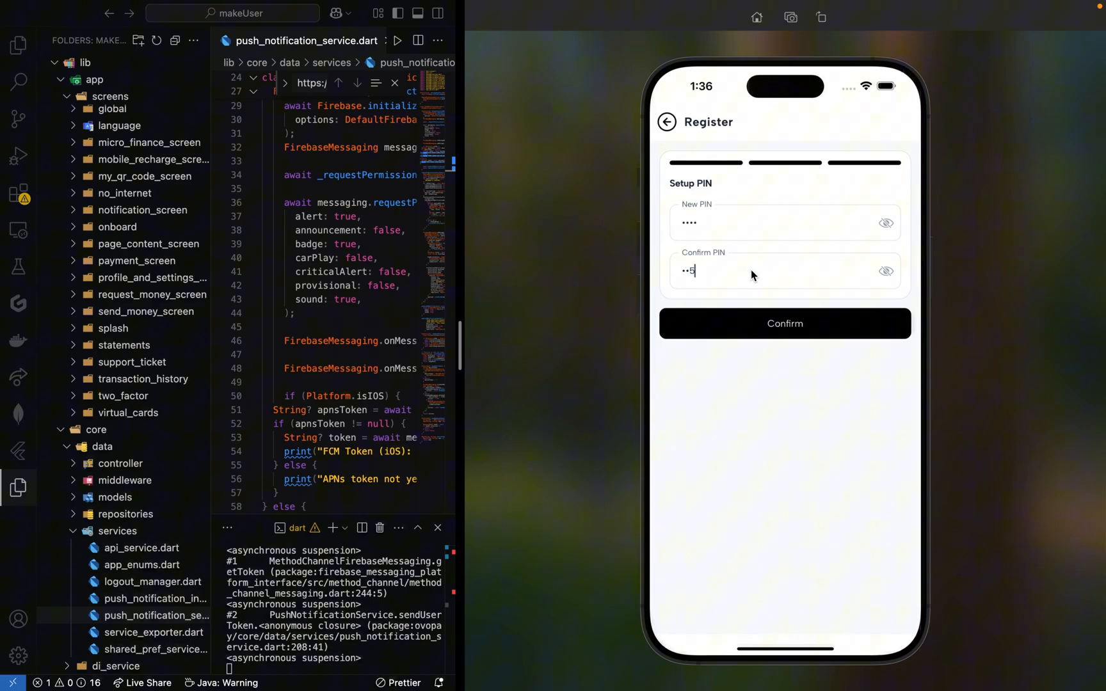
left_click(886, 223)
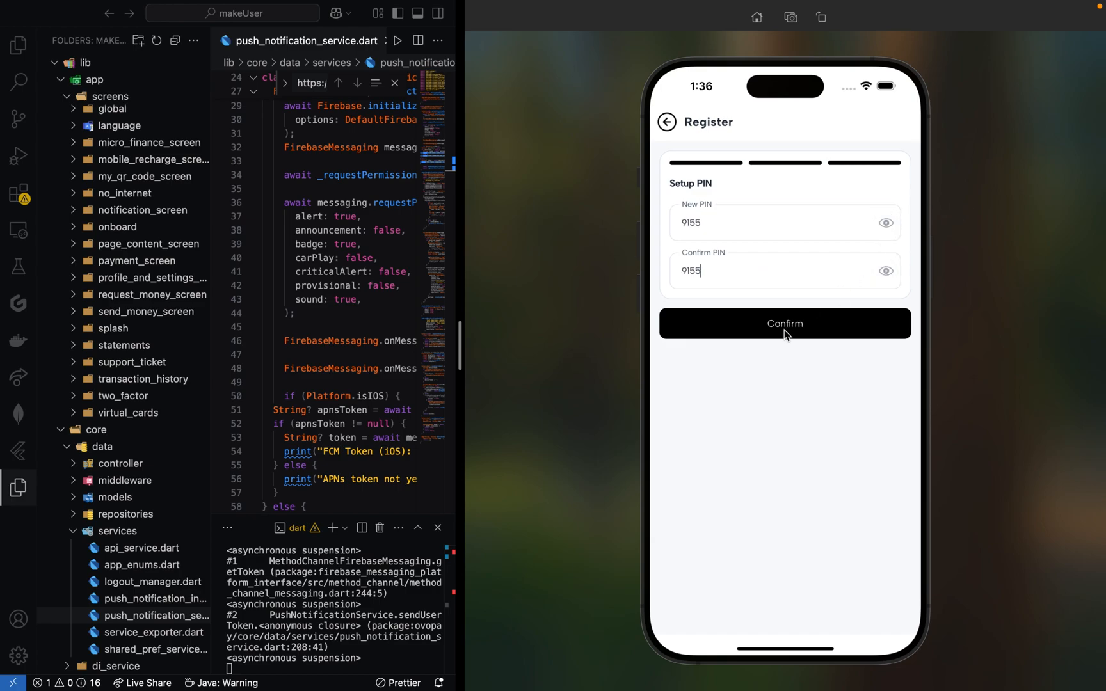
left_click(785, 324)
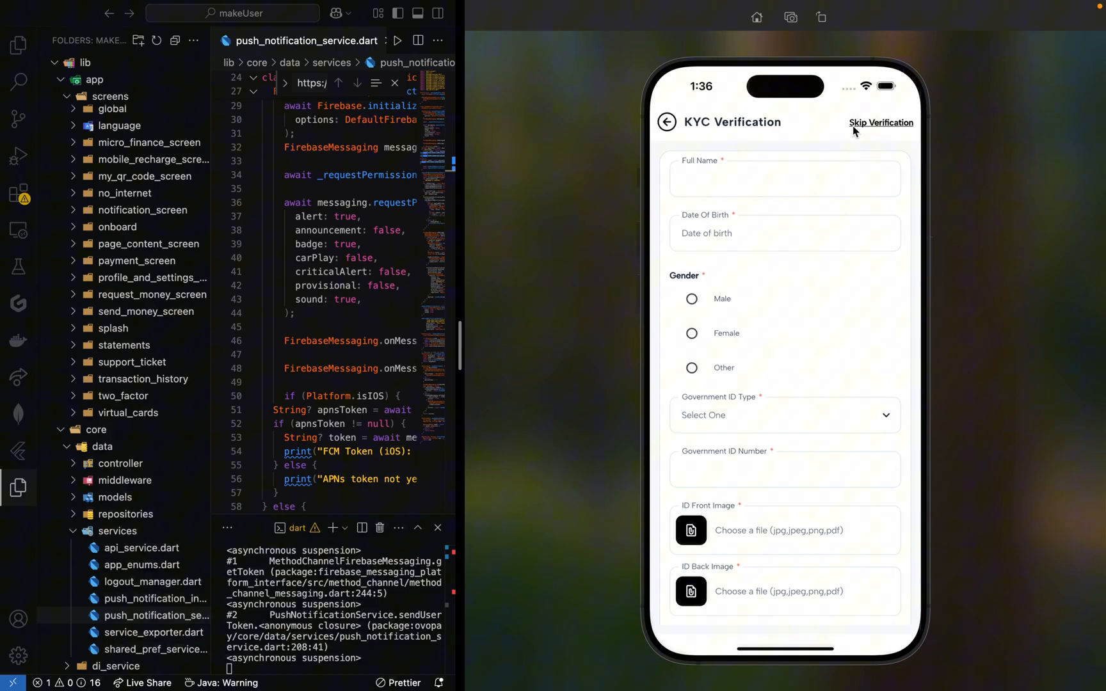
Type the full name 'Aded' and pick 17 May 2017 as birth date.
left_click(785, 179)
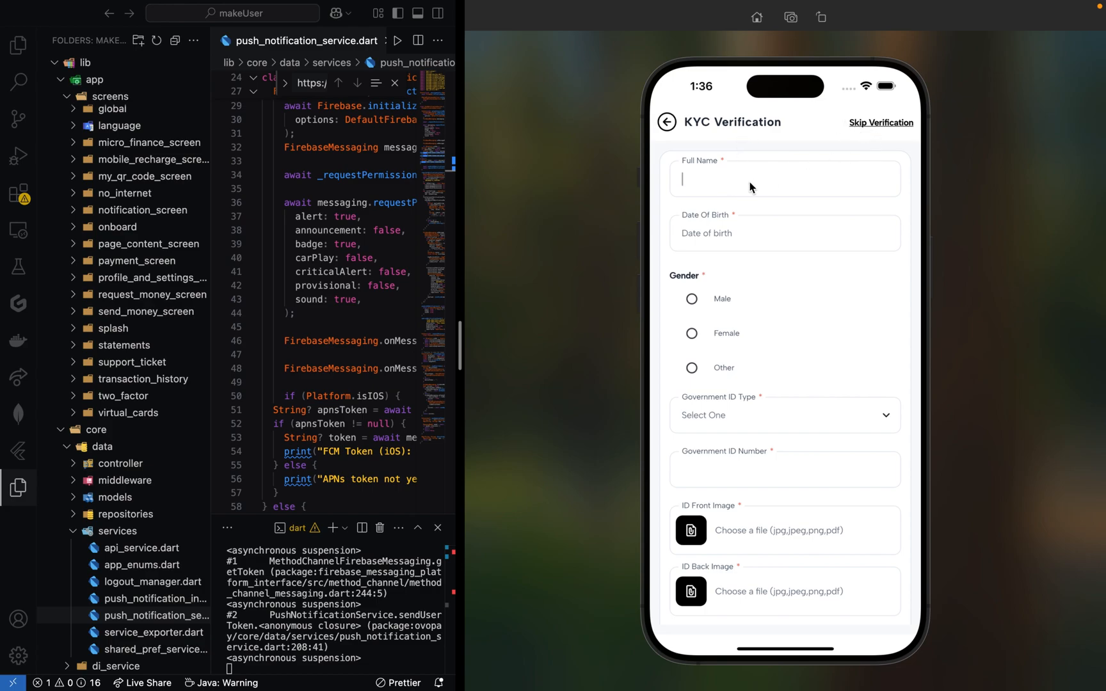
type("Aded")
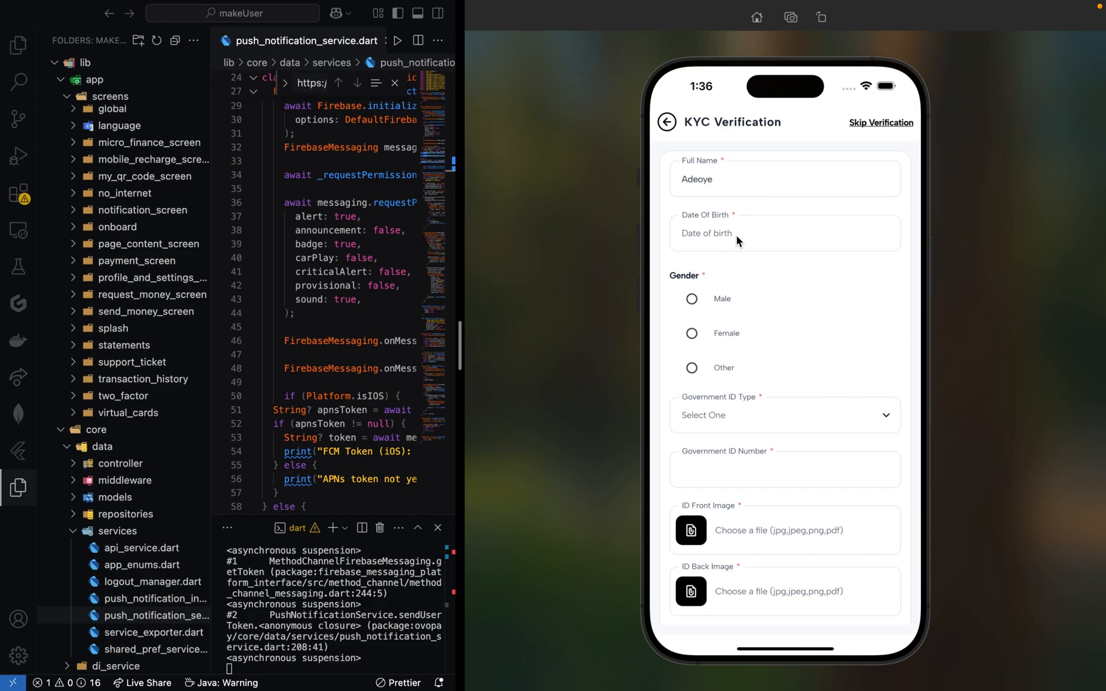
left_click(784, 233)
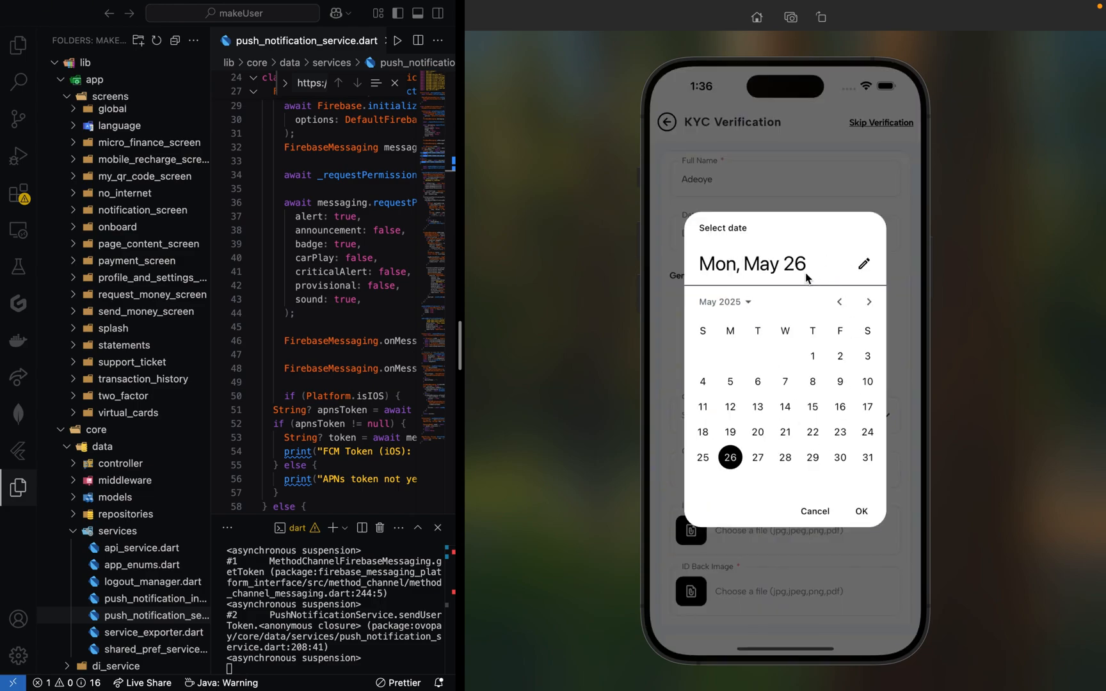
left_click(722, 302)
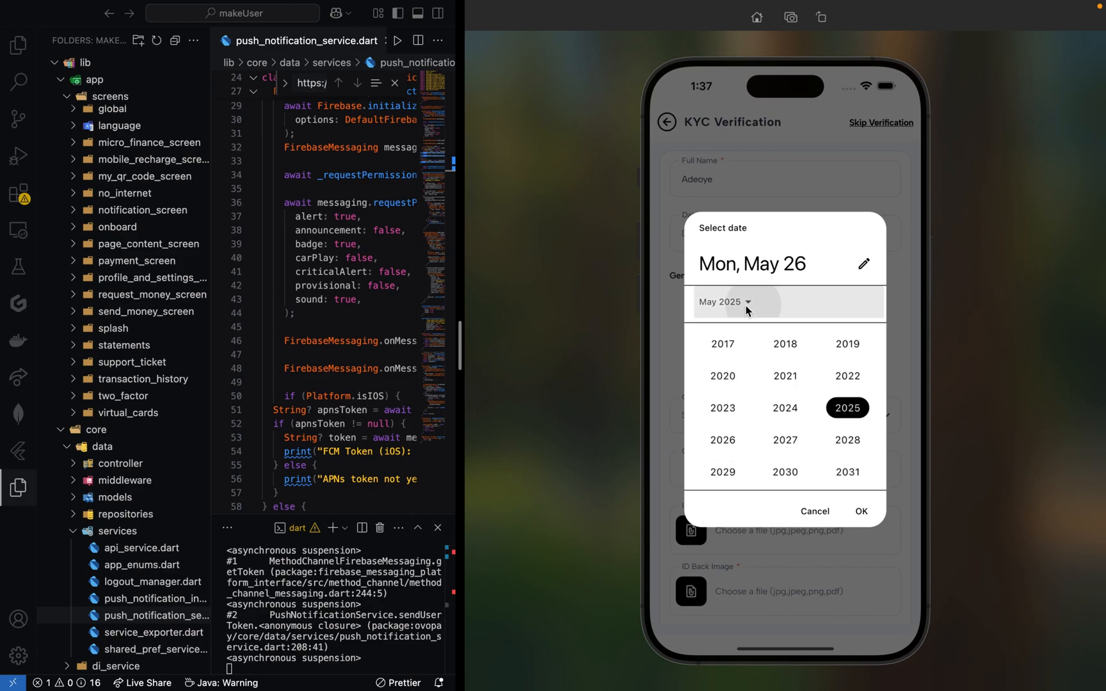
left_click(723, 343)
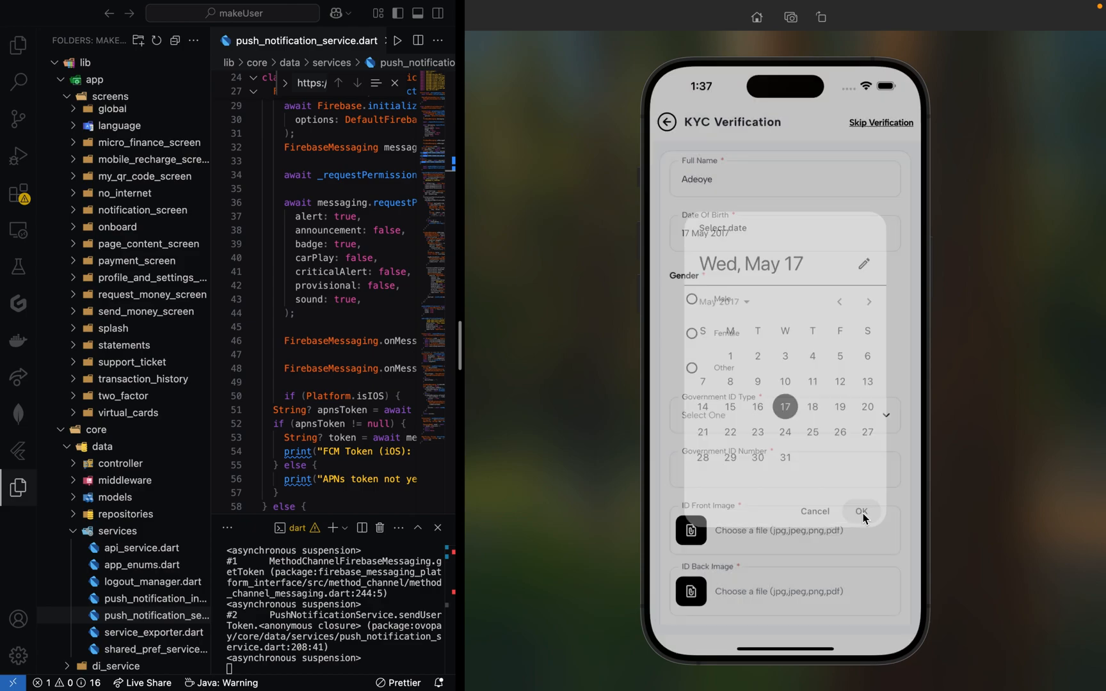
left_click(861, 511)
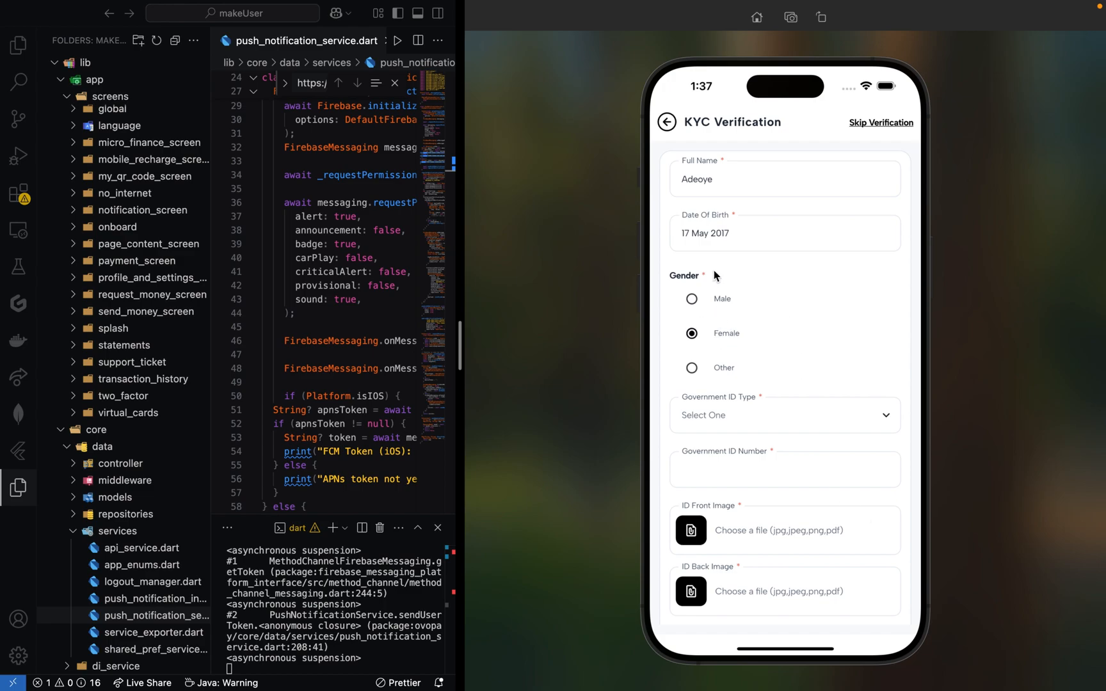
left_click(784, 415)
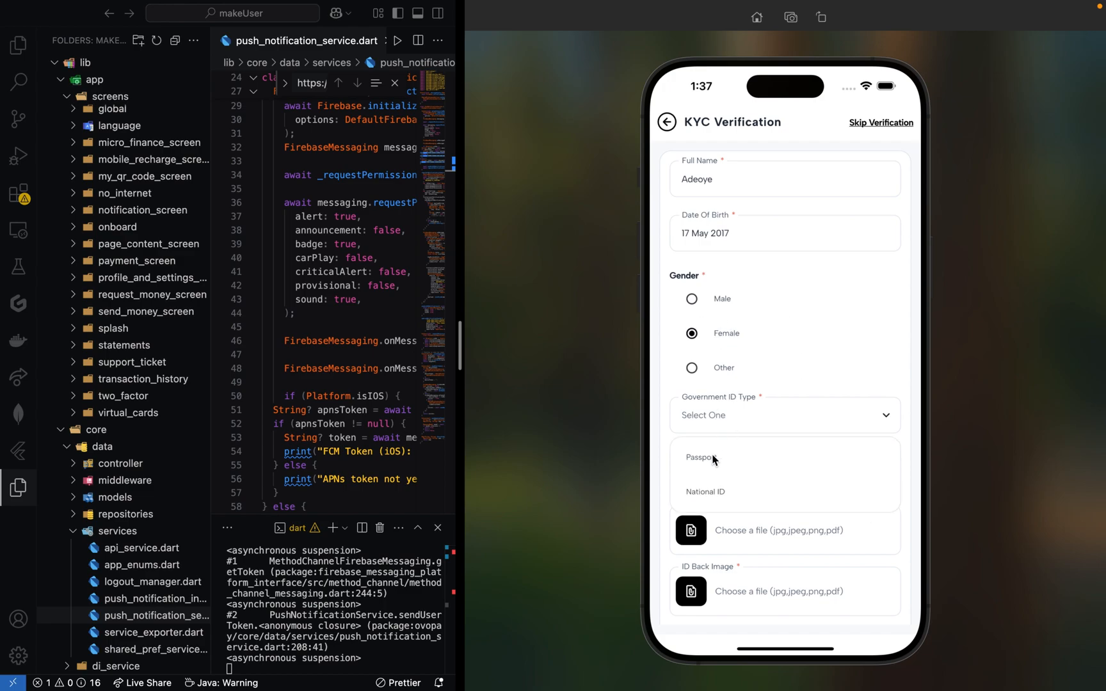
left_click(705, 492)
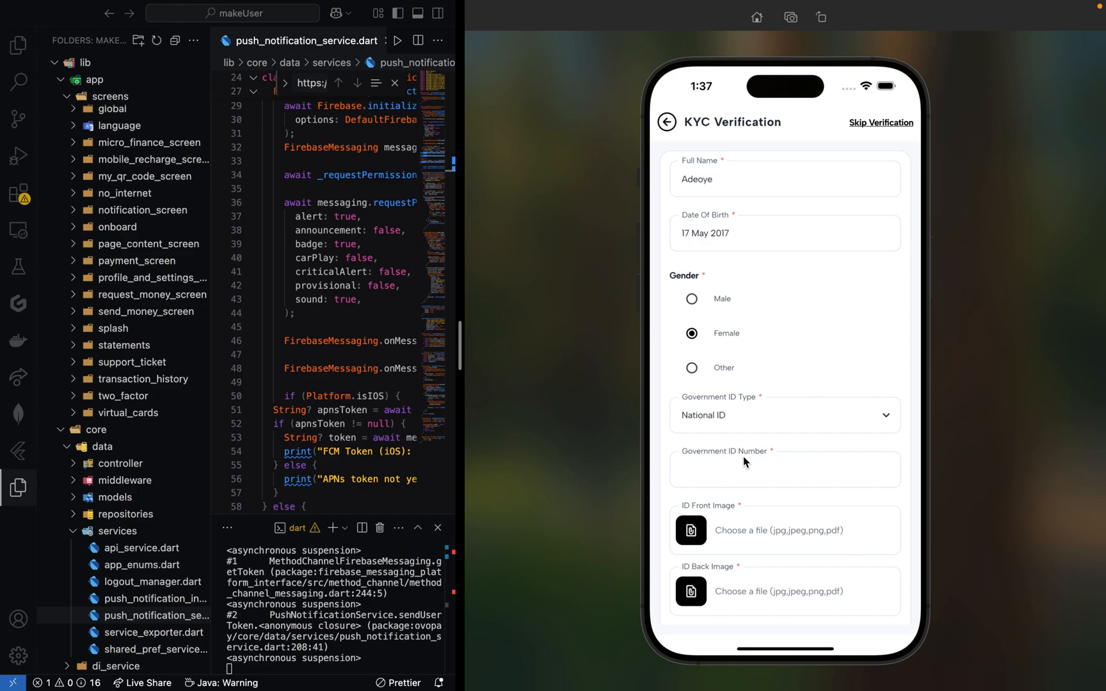
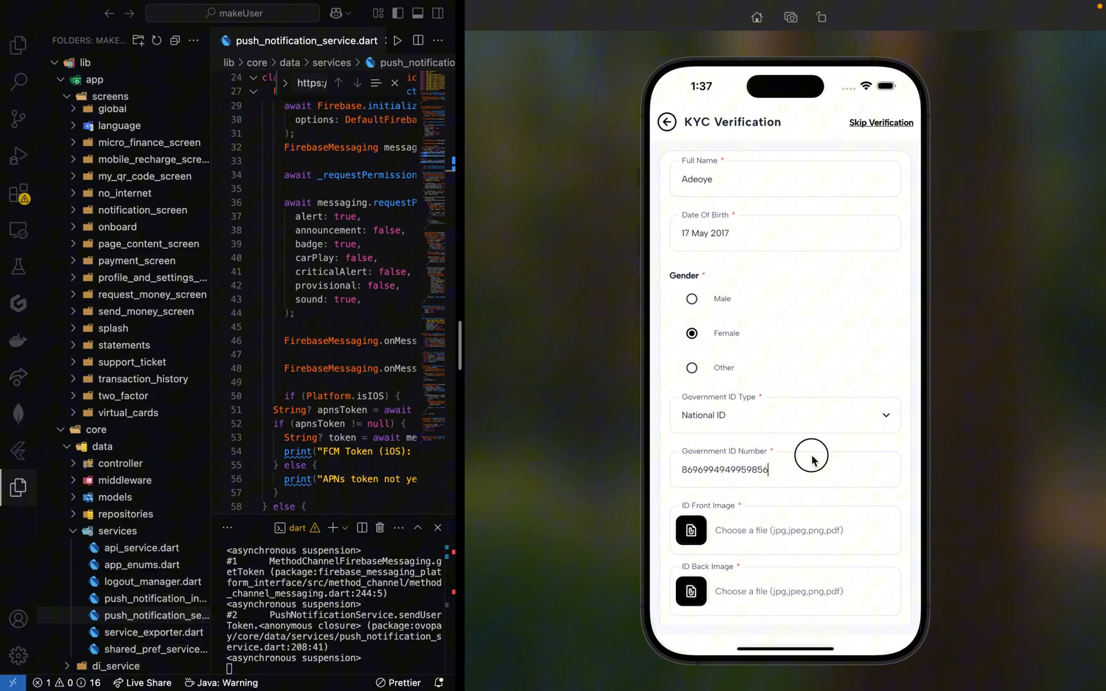
scroll("down", 3)
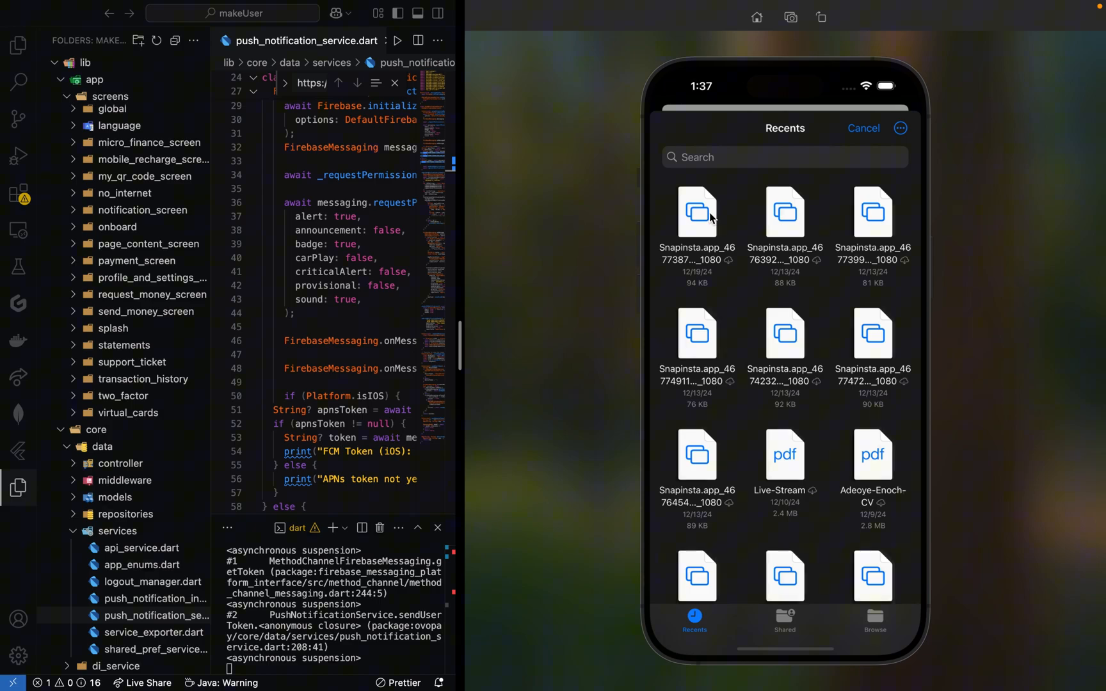
Browse the Pink Panther location in the Files picker, then return to recent files.
scroll("down", 3)
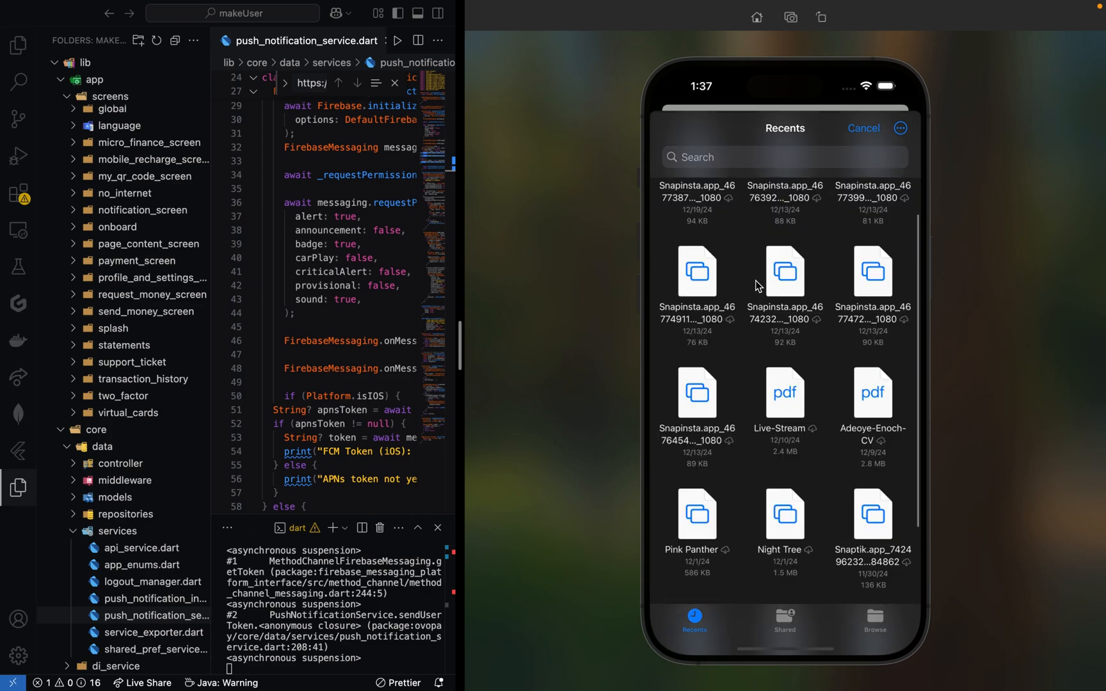
left_click(696, 514)
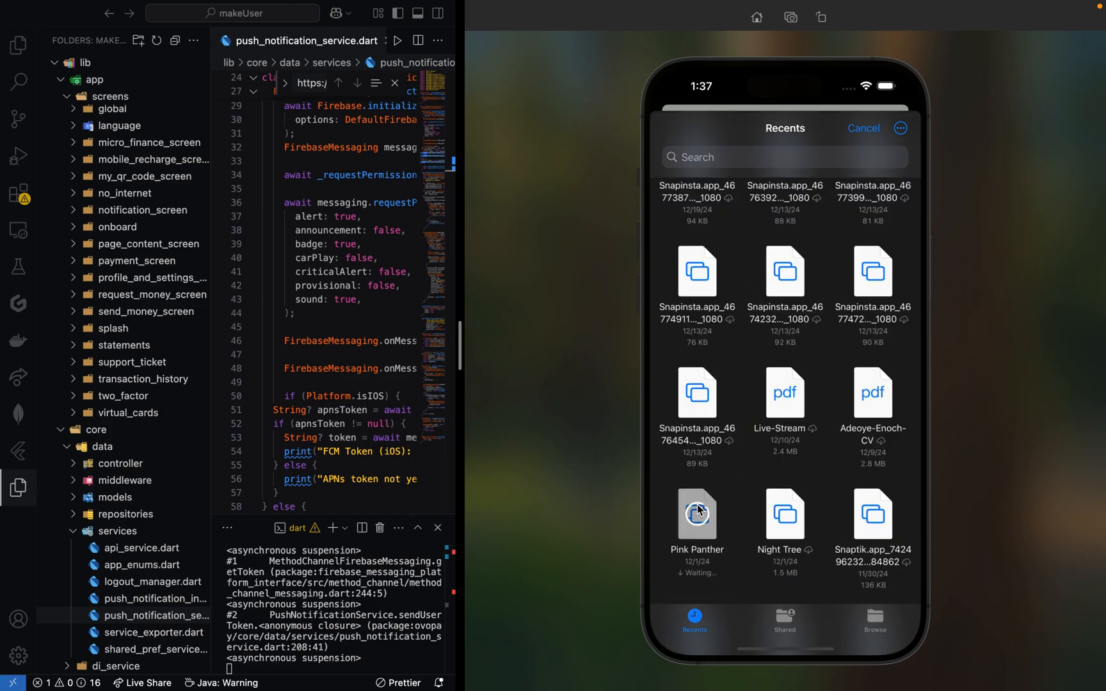
left_click(697, 515)
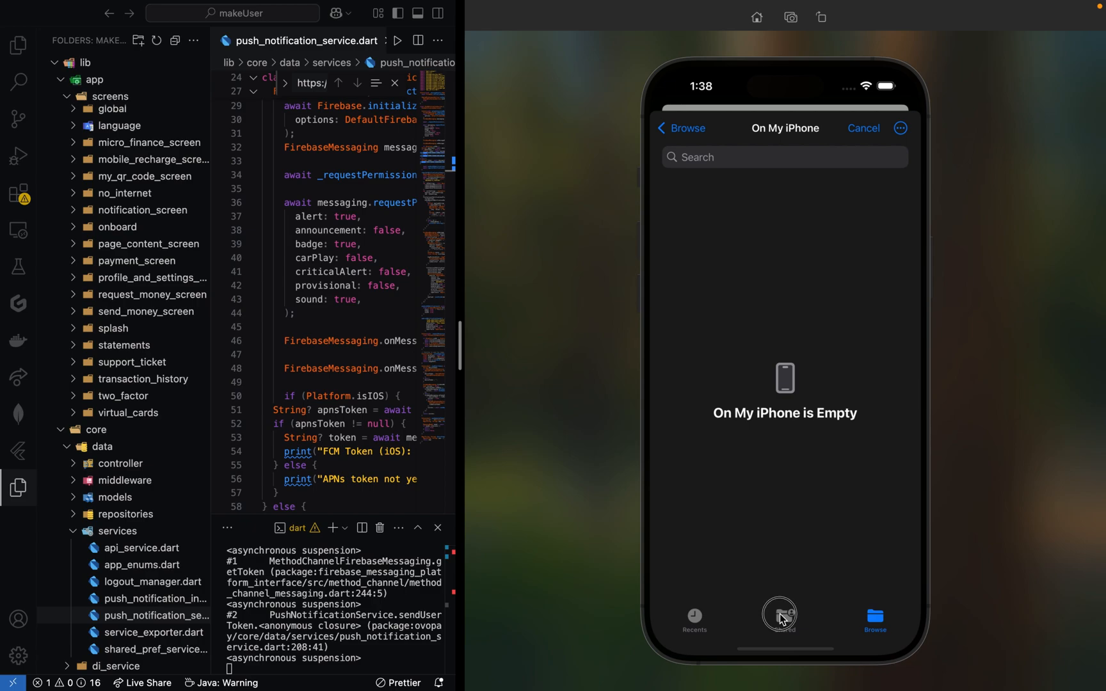
left_click(694, 618)
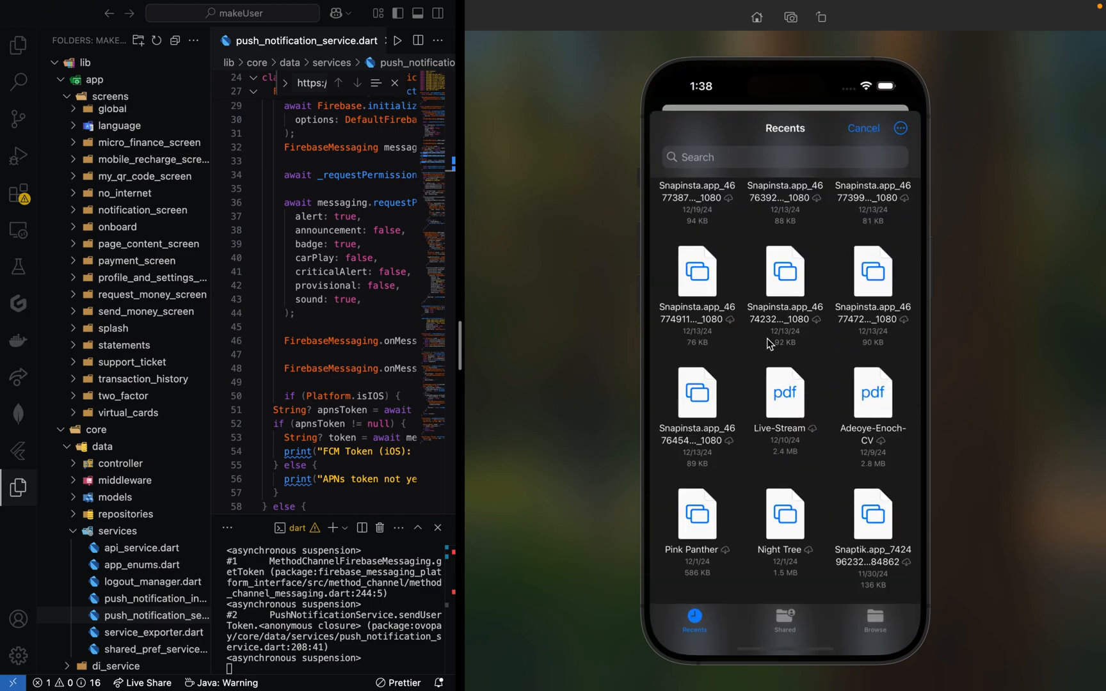
Pick a recent Snapinsta image, dismiss the authentication alert, and cancel the picker.
scroll("down", 3)
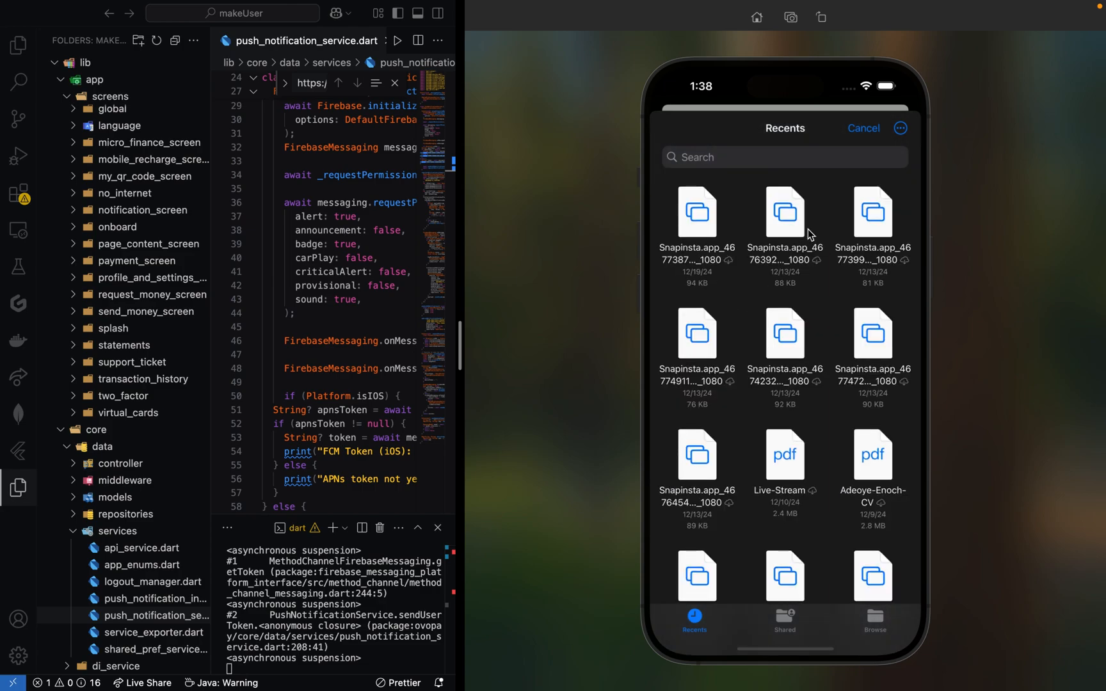
left_click(785, 211)
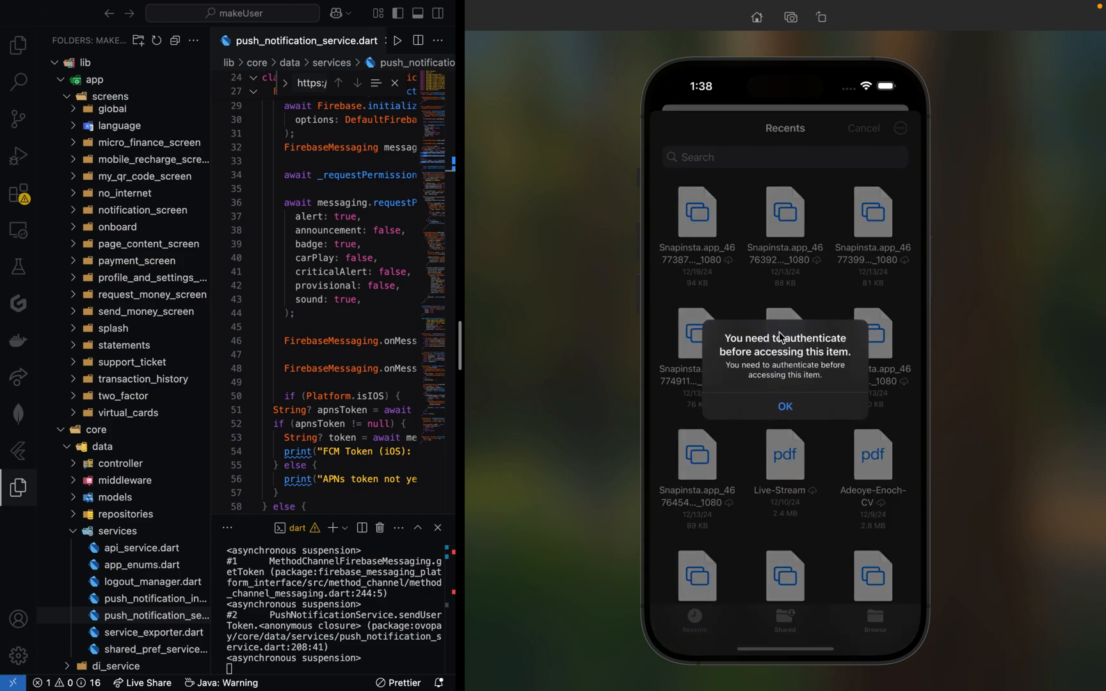
left_click(784, 406)
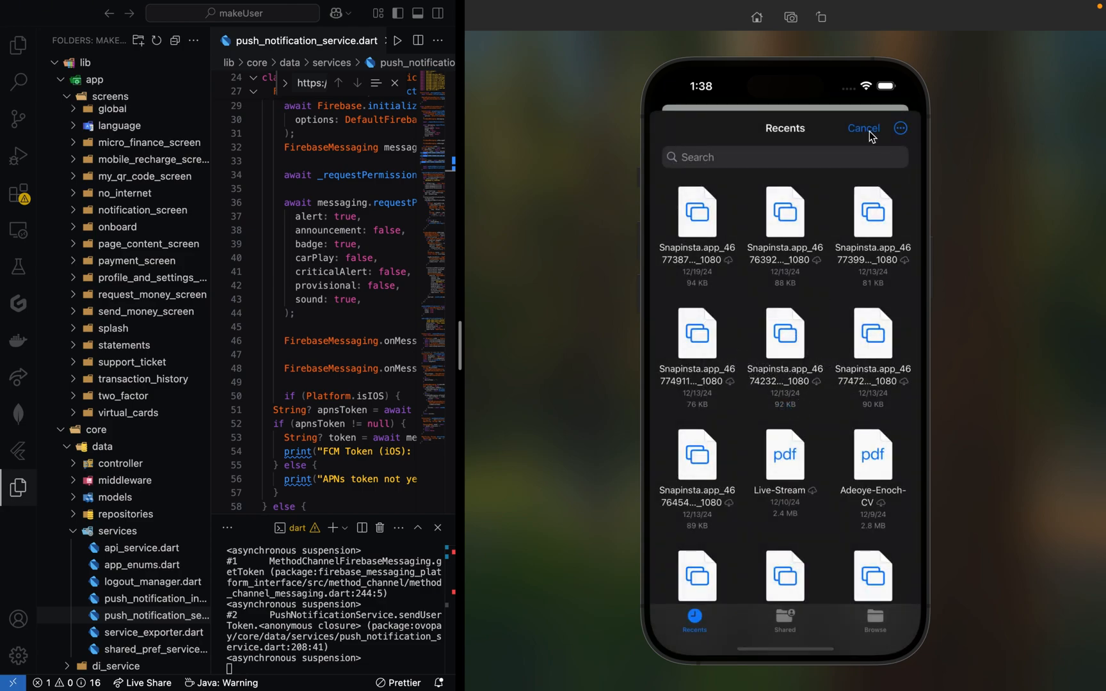
left_click(863, 128)
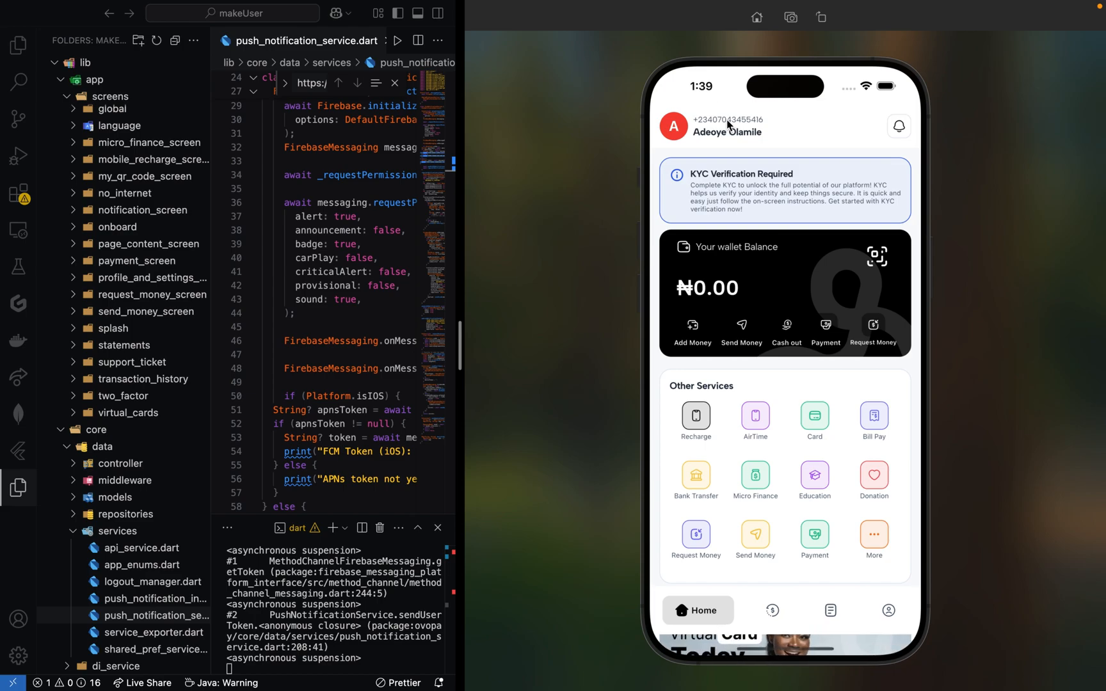
mouse_move(850, 137)
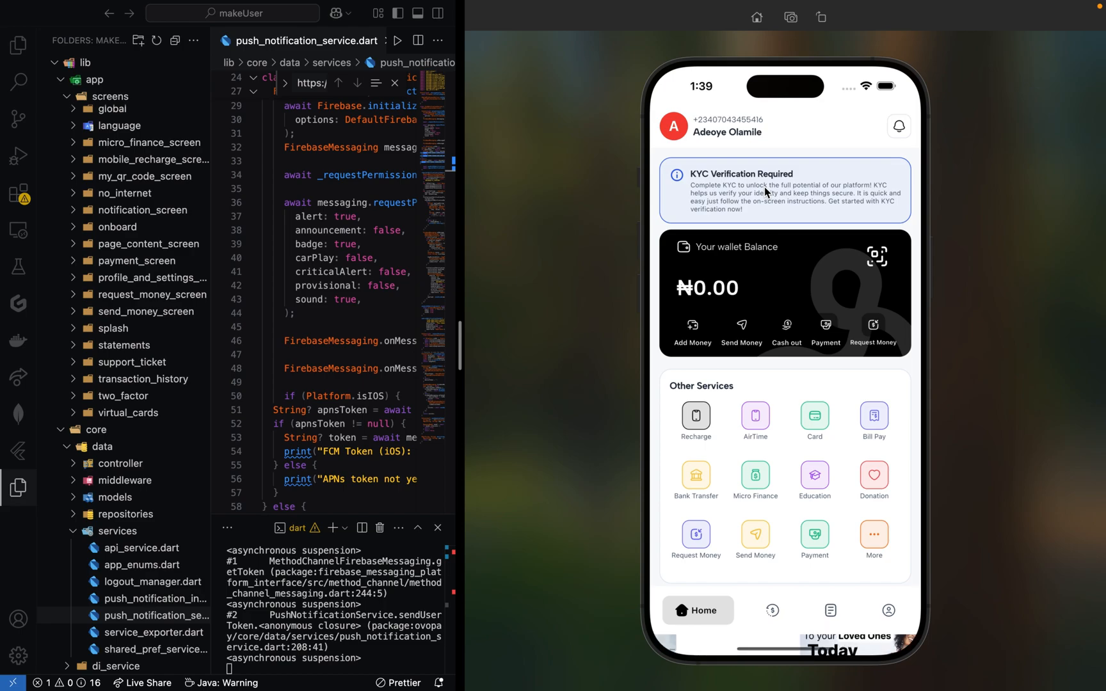
mouse_move(756, 368)
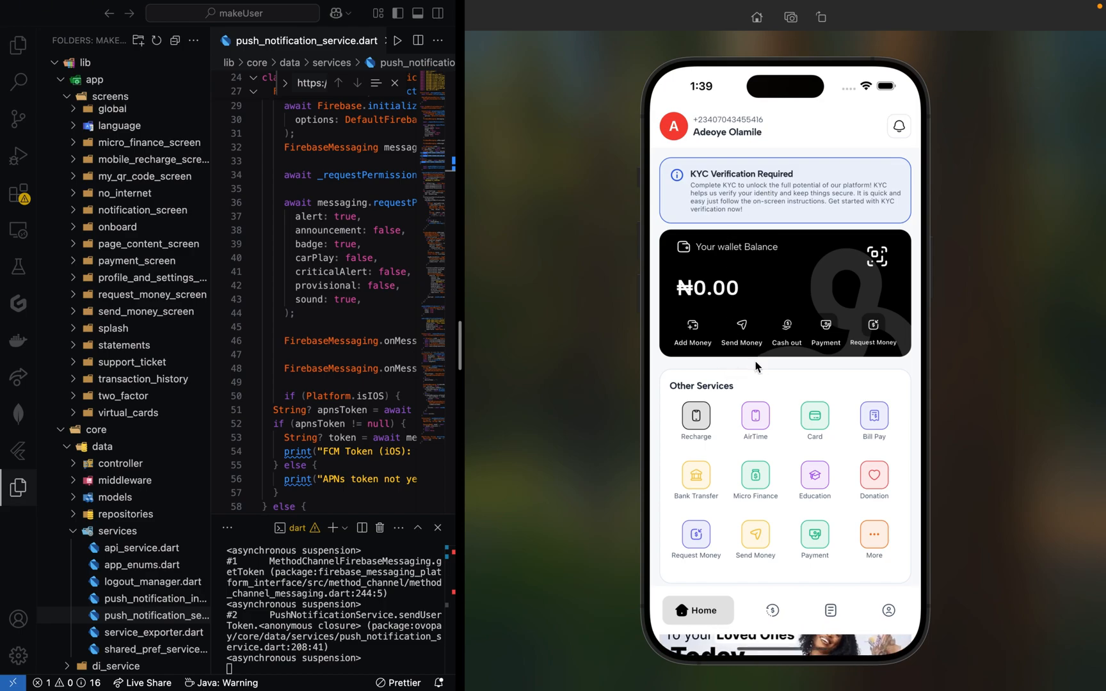
scroll("down", 3)
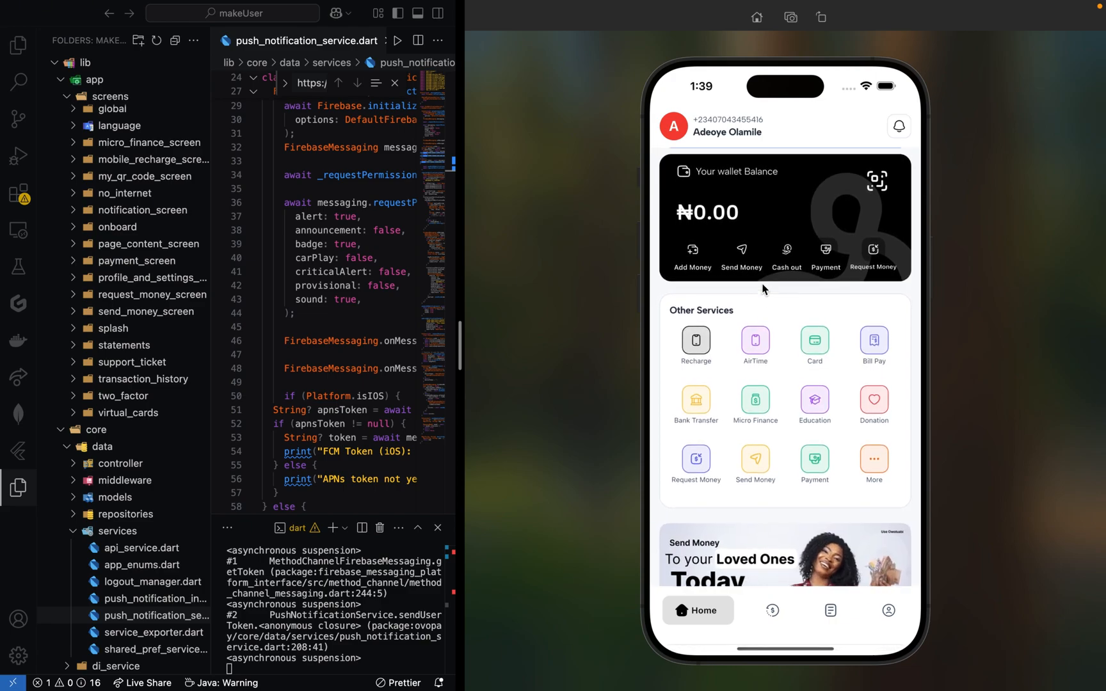
mouse_move(789, 287)
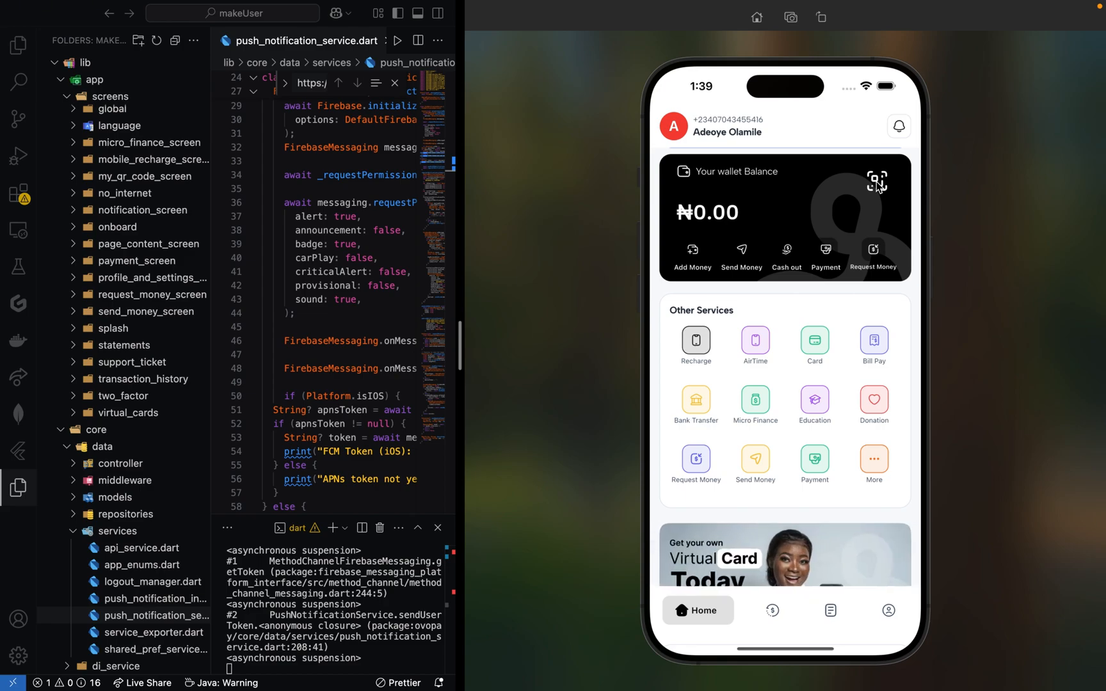
mouse_move(750, 431)
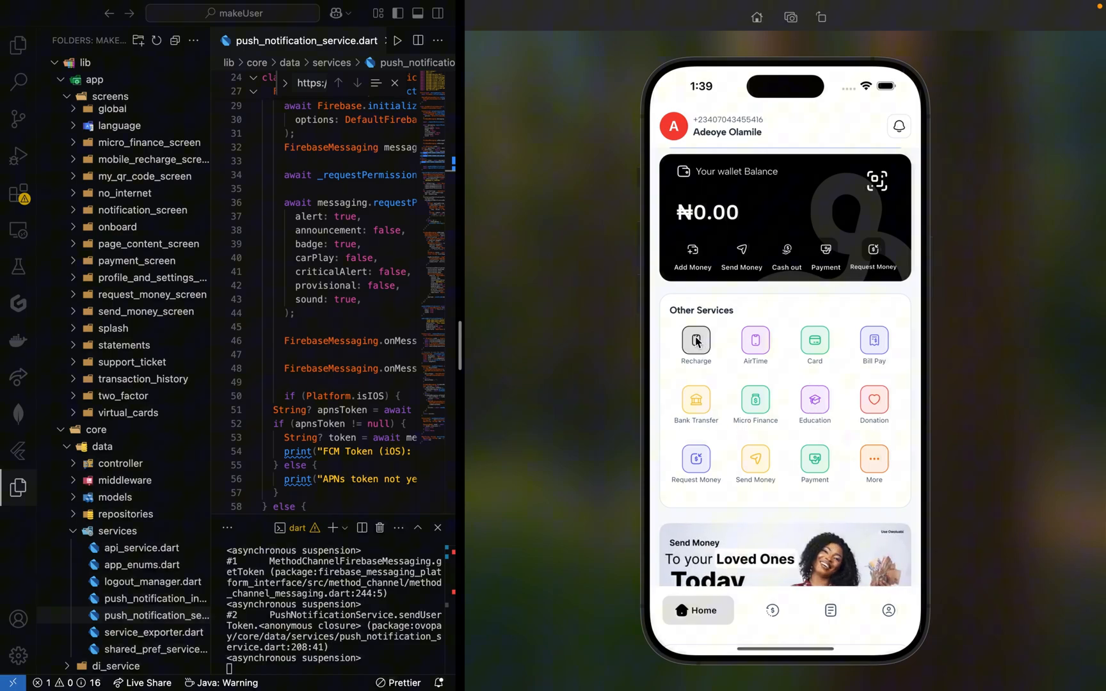
mouse_move(755, 346)
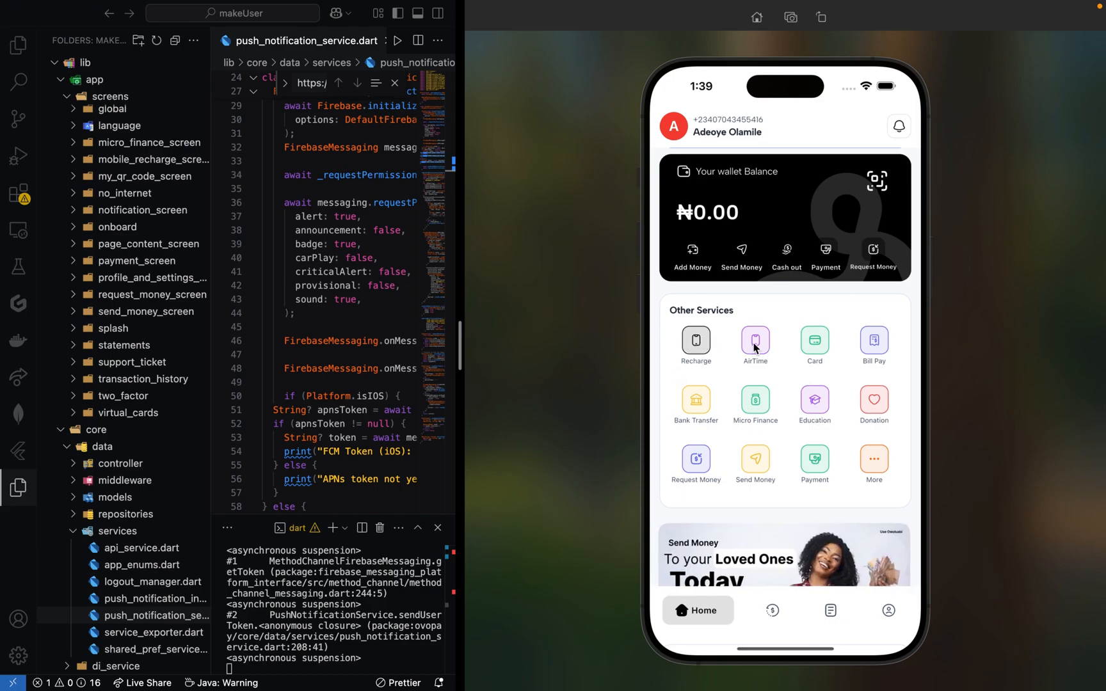
Open AirTime under Other Services and dismiss the KYC-required warning toast.
left_click(756, 342)
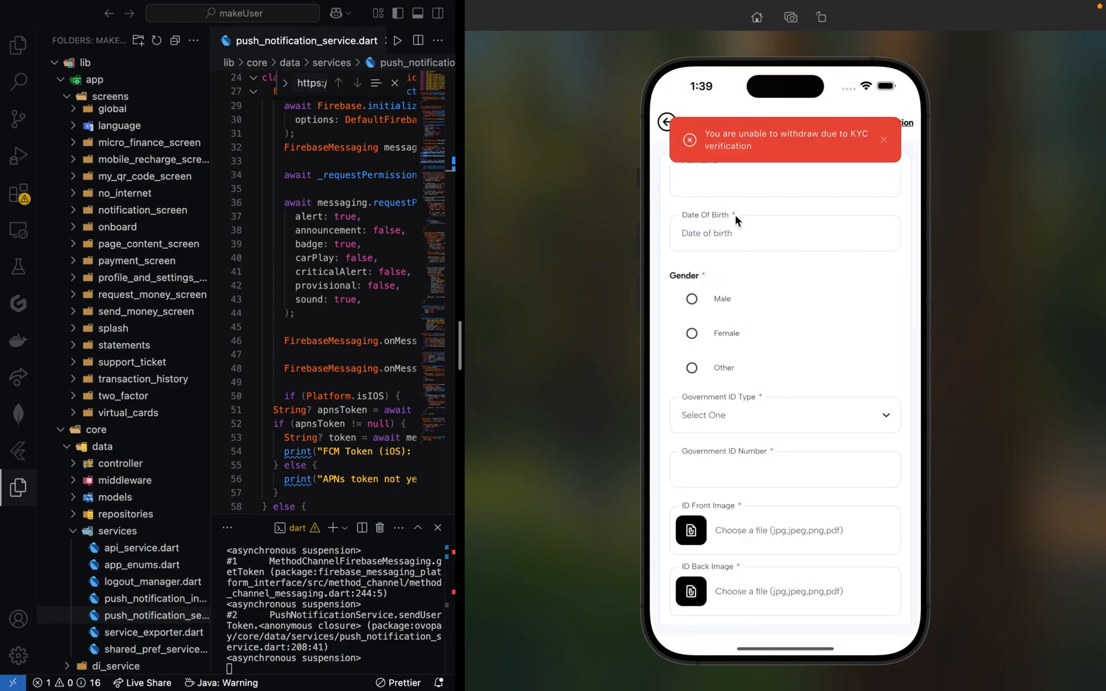
mouse_move(718, 199)
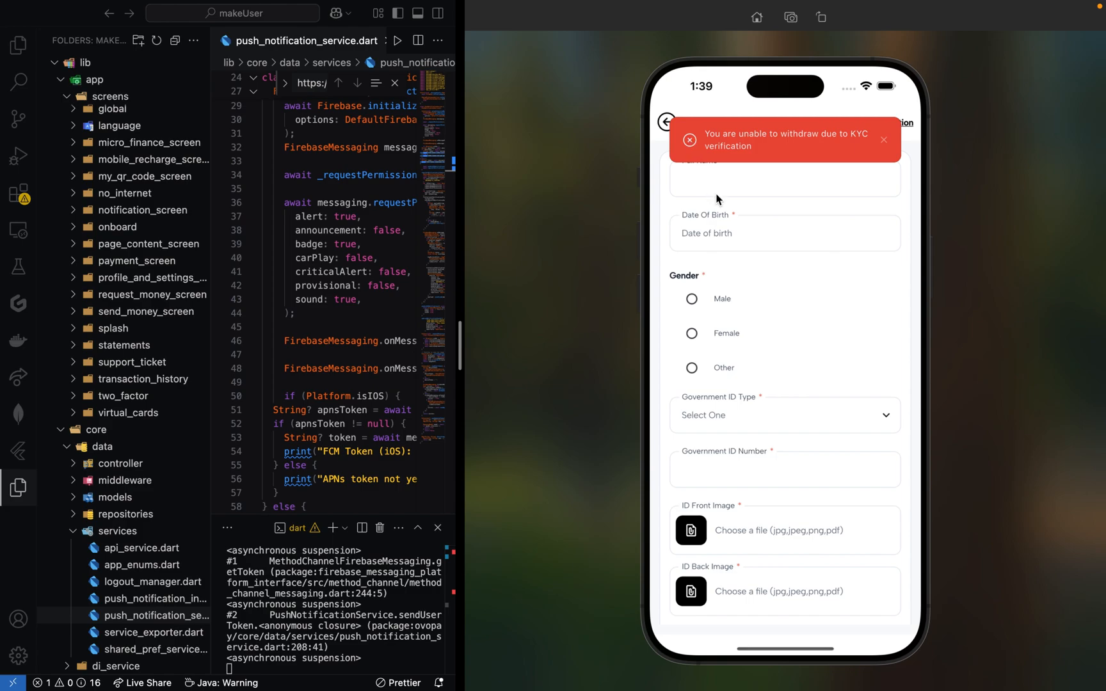
left_click(884, 140)
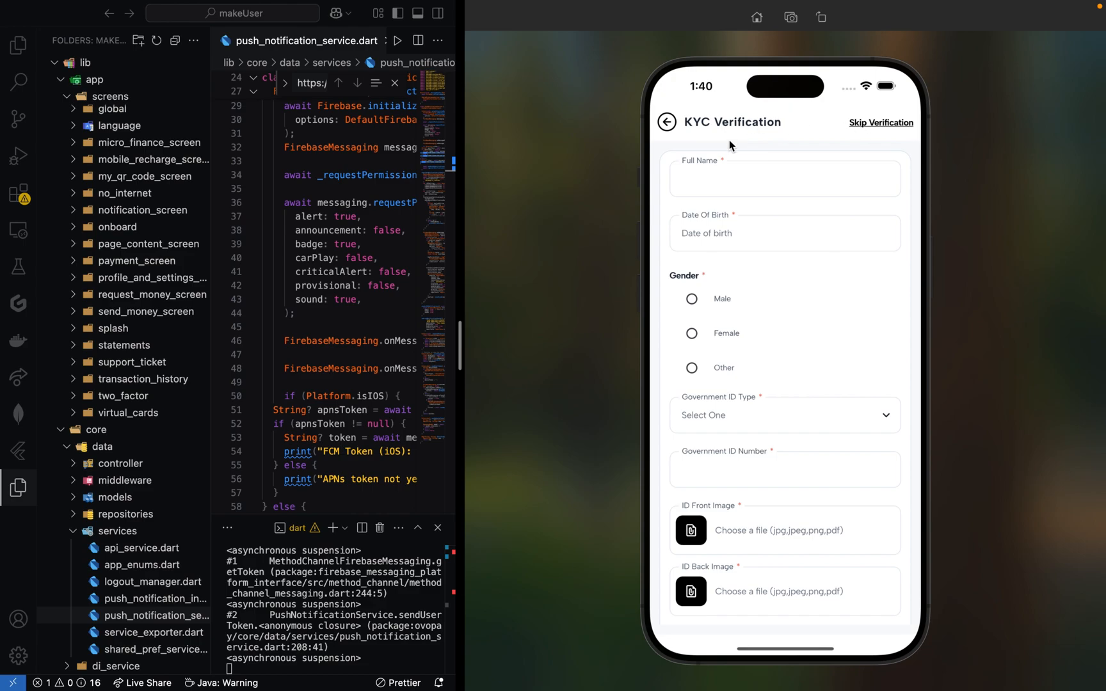
mouse_move(739, 260)
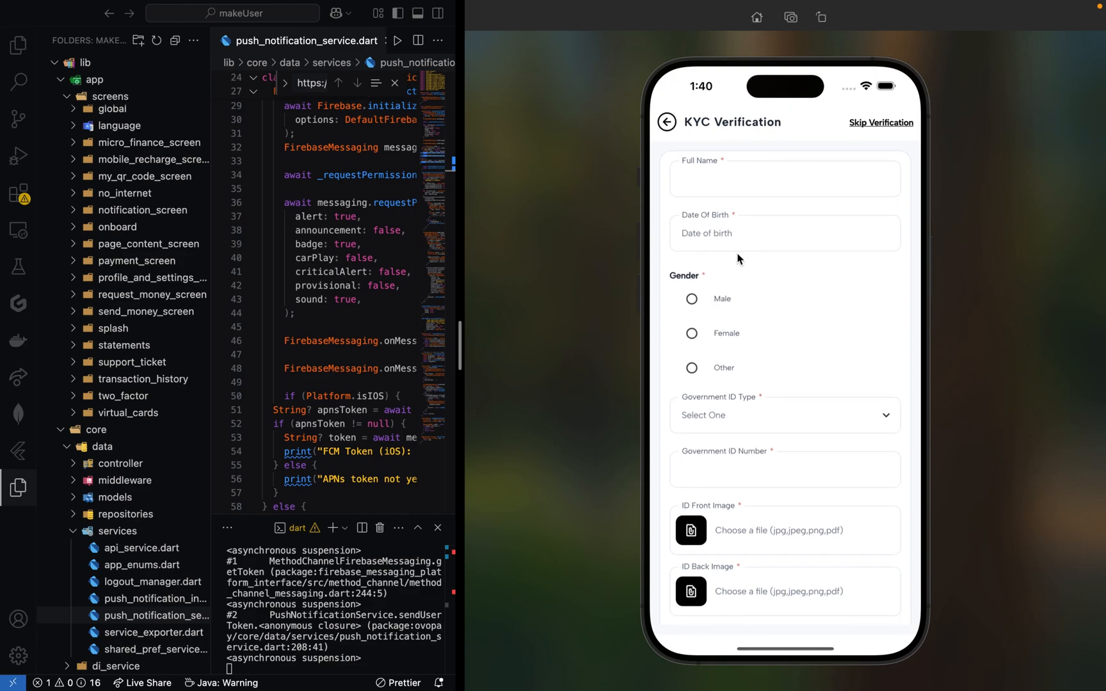
mouse_move(749, 300)
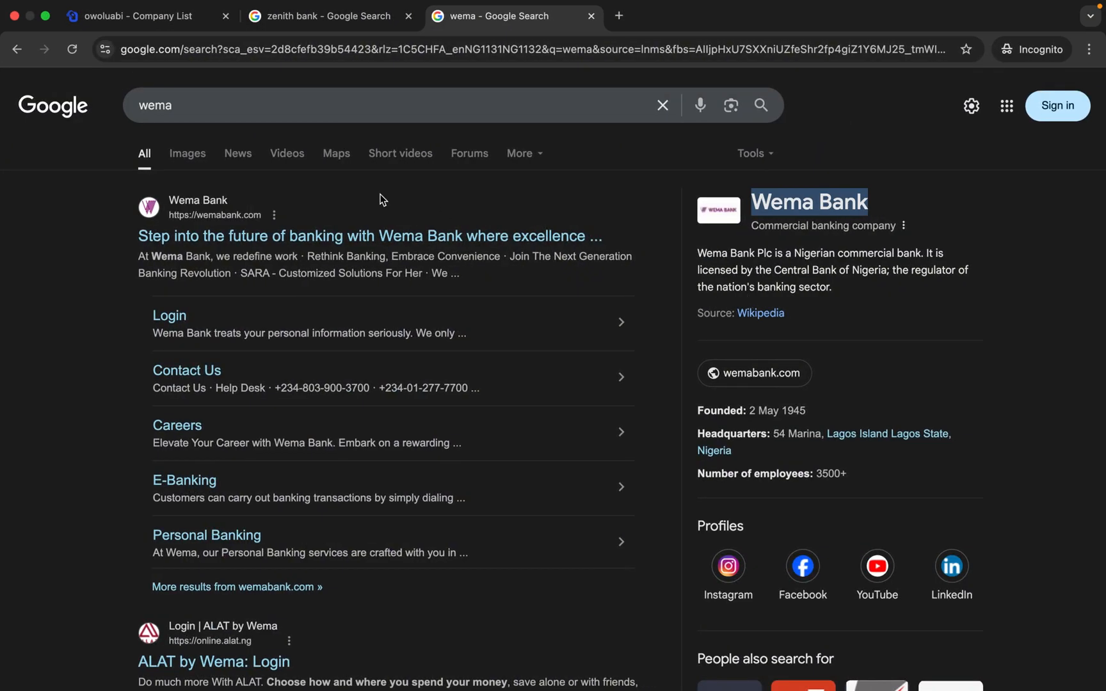
Back in the admin panel, open Manage Users → KYC Unverified to list unverified accounts.
left_click(141, 17)
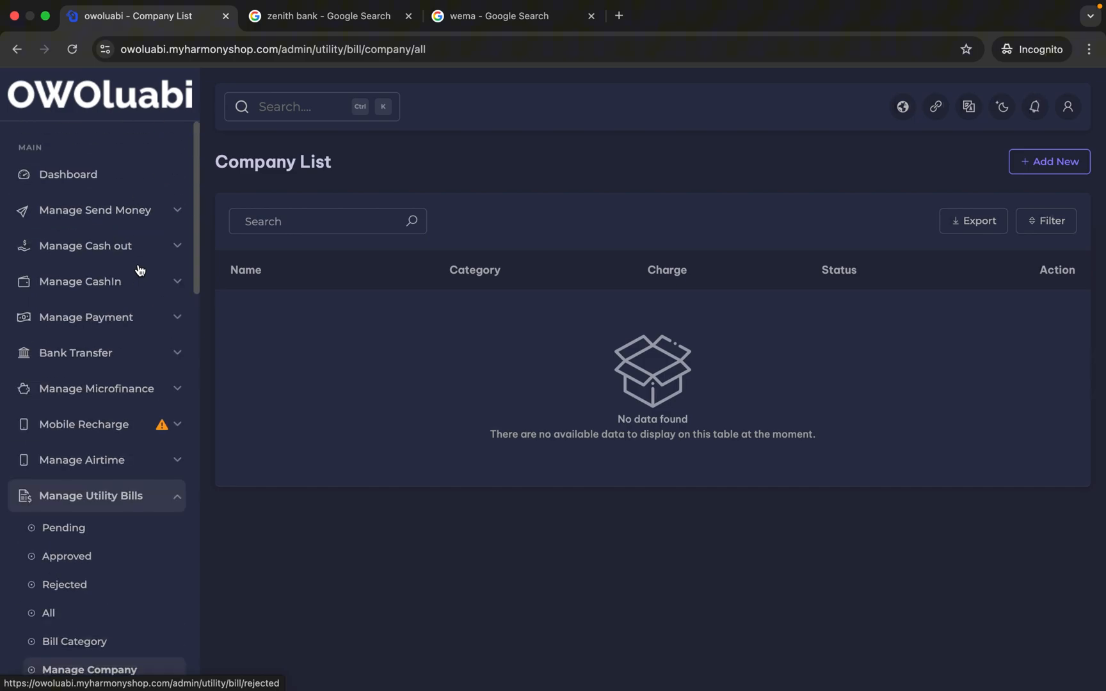
scroll("down", 3)
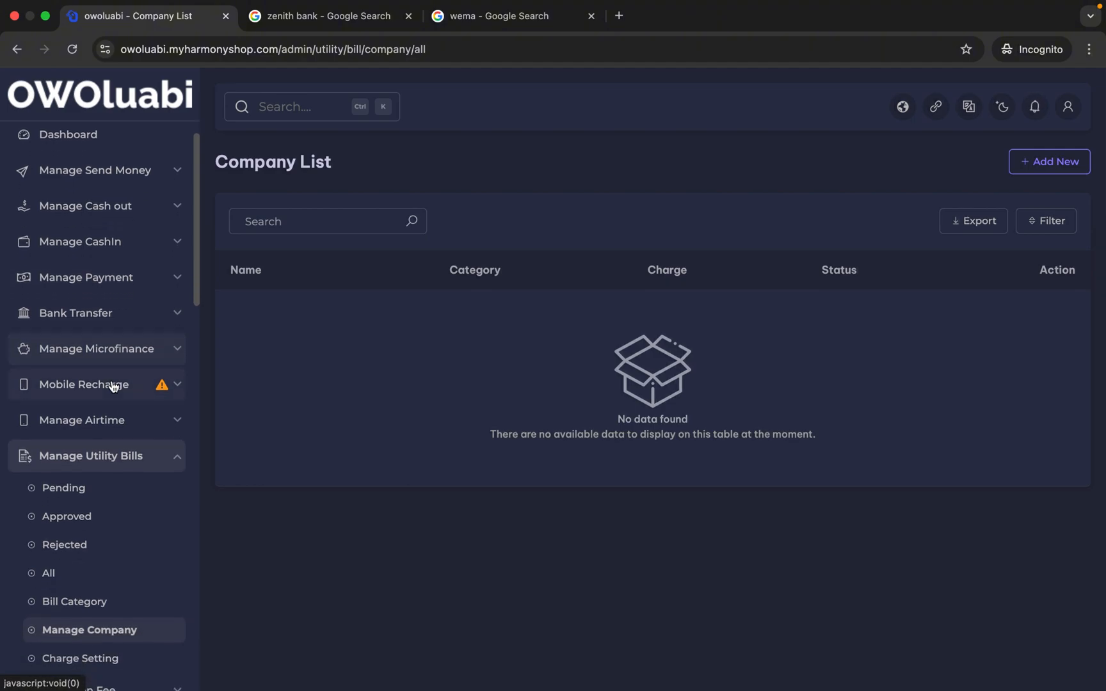
scroll("down", 3)
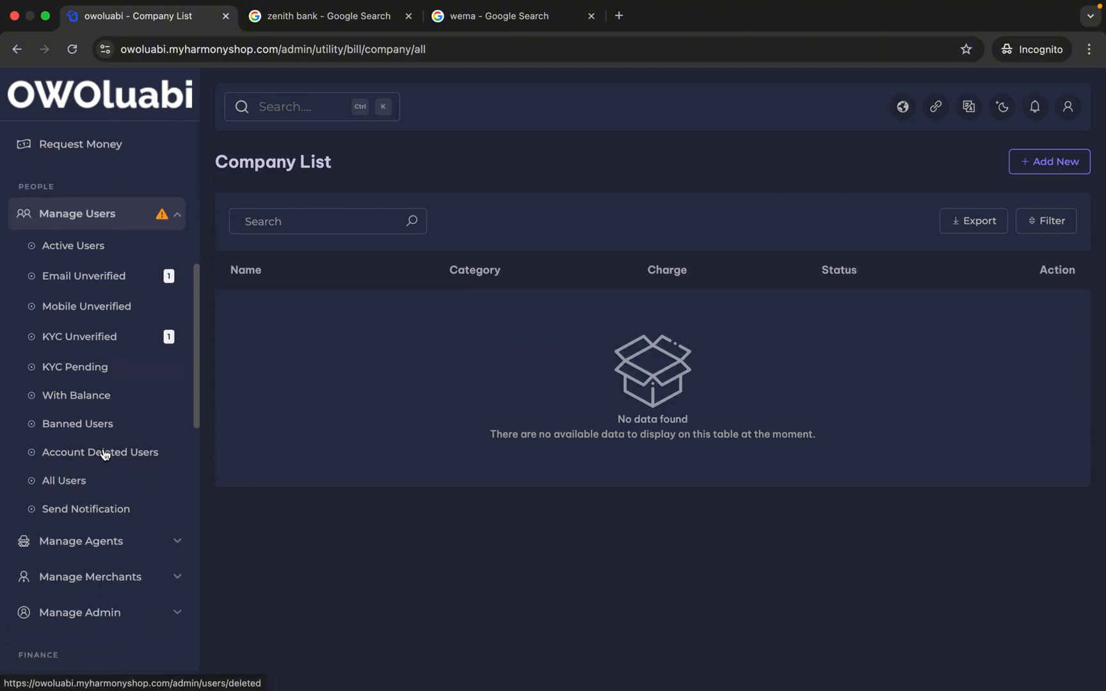
mouse_move(100, 340)
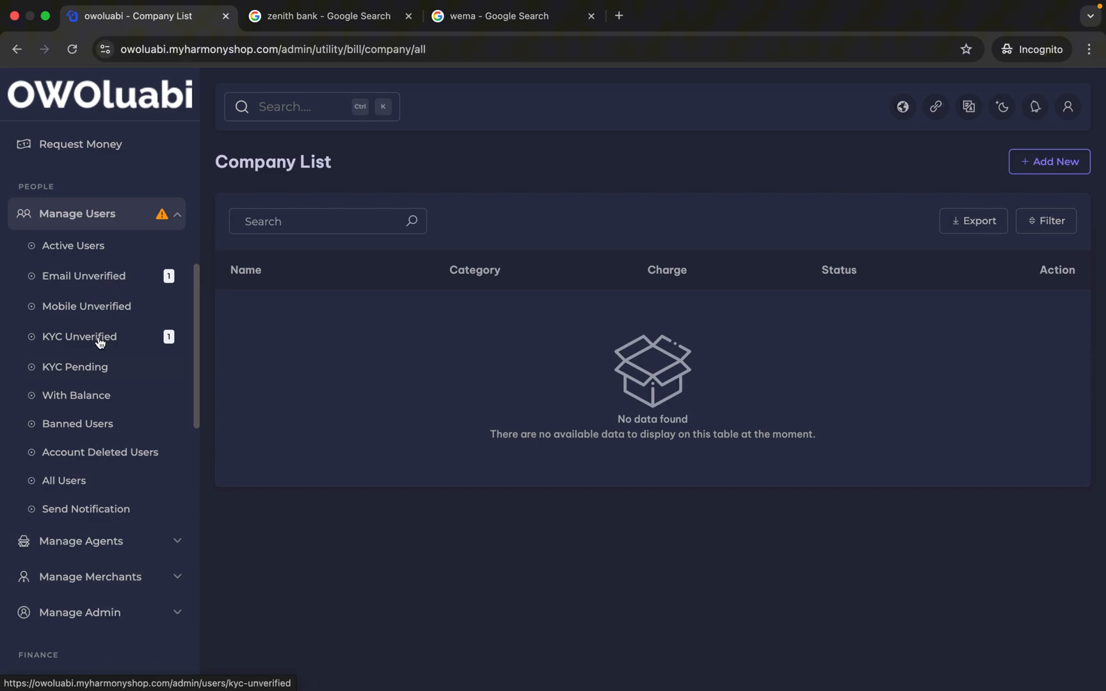
left_click(78, 337)
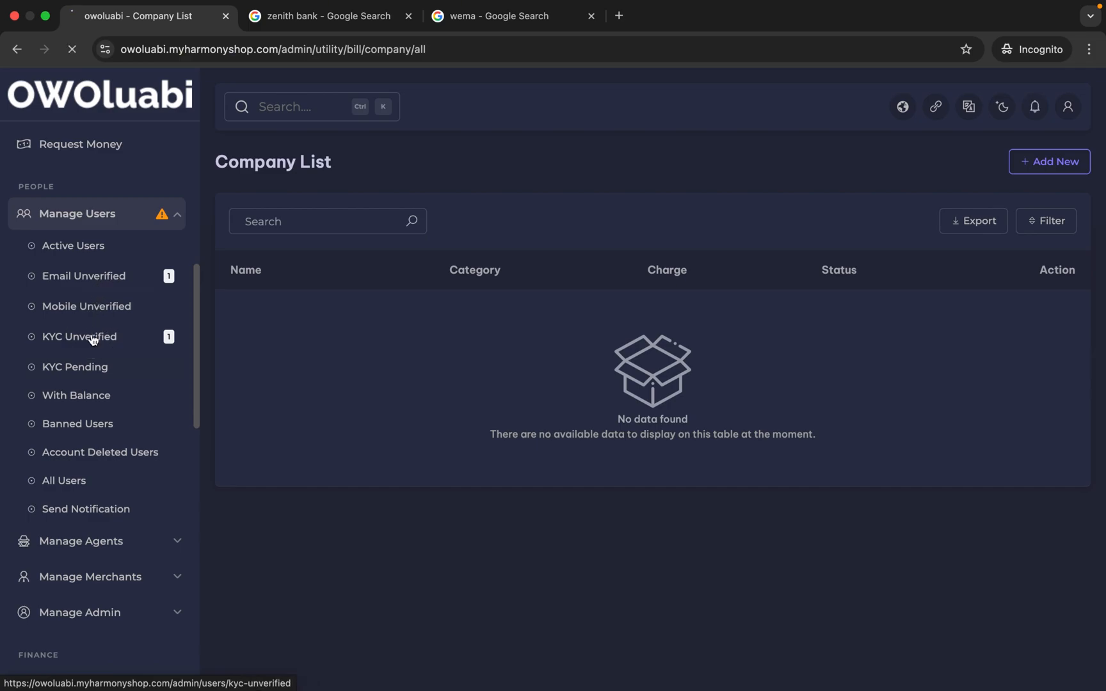
left_click(79, 337)
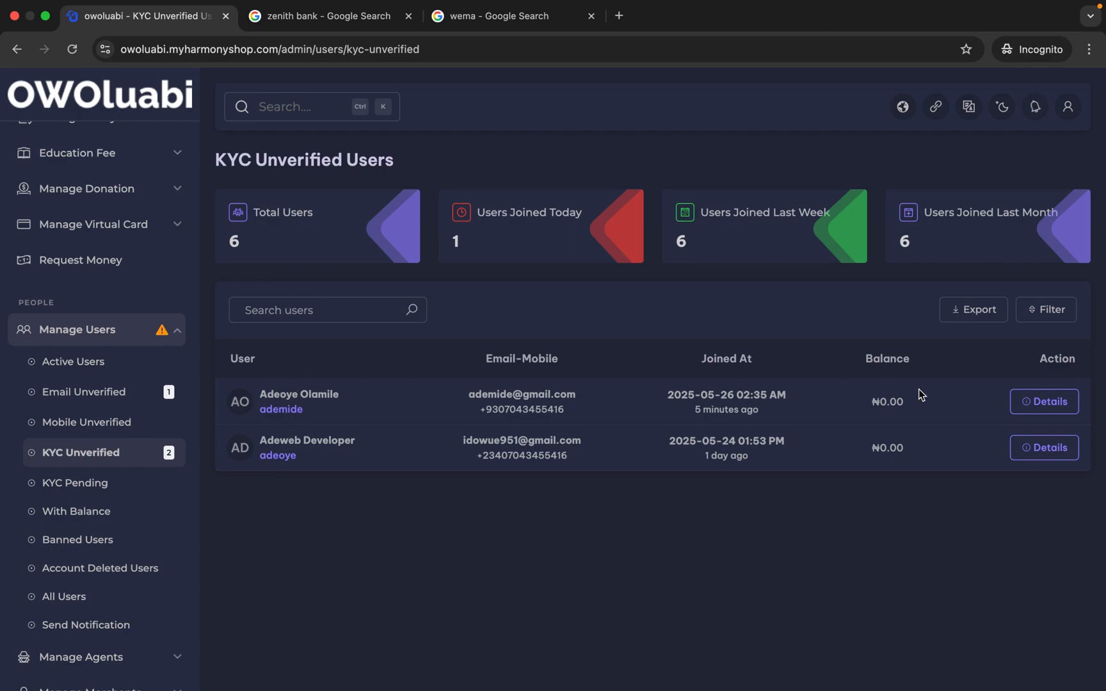
Open the newest unverified user's details and switch on the KYC Verification toggle.
left_click(1044, 402)
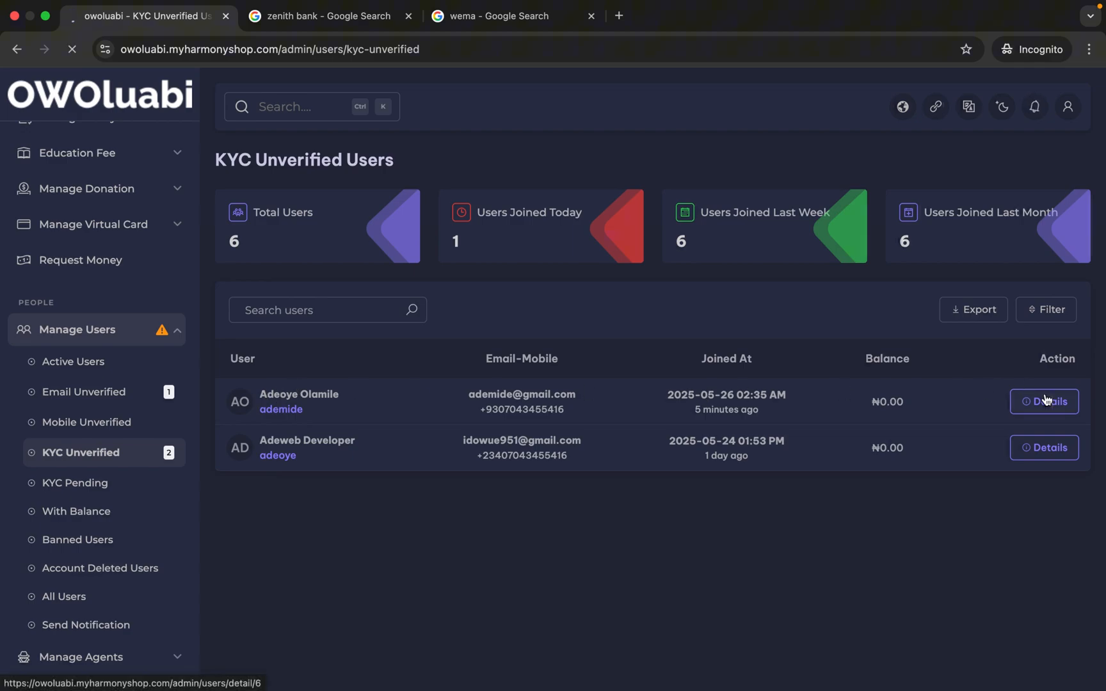
left_click(1044, 402)
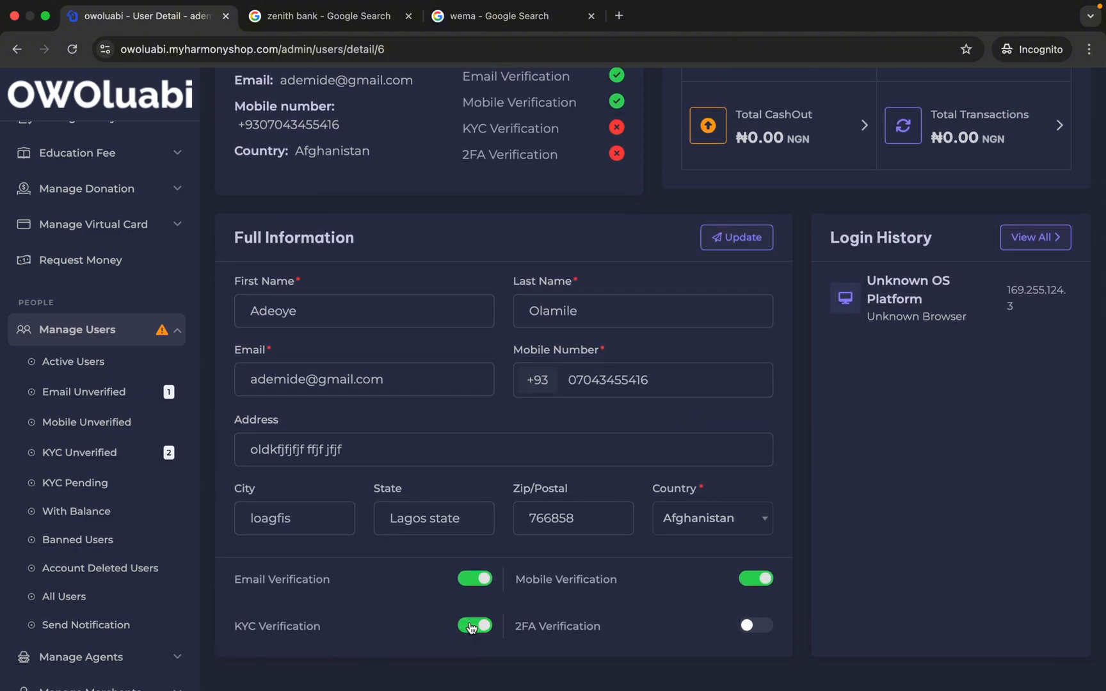
left_click(756, 626)
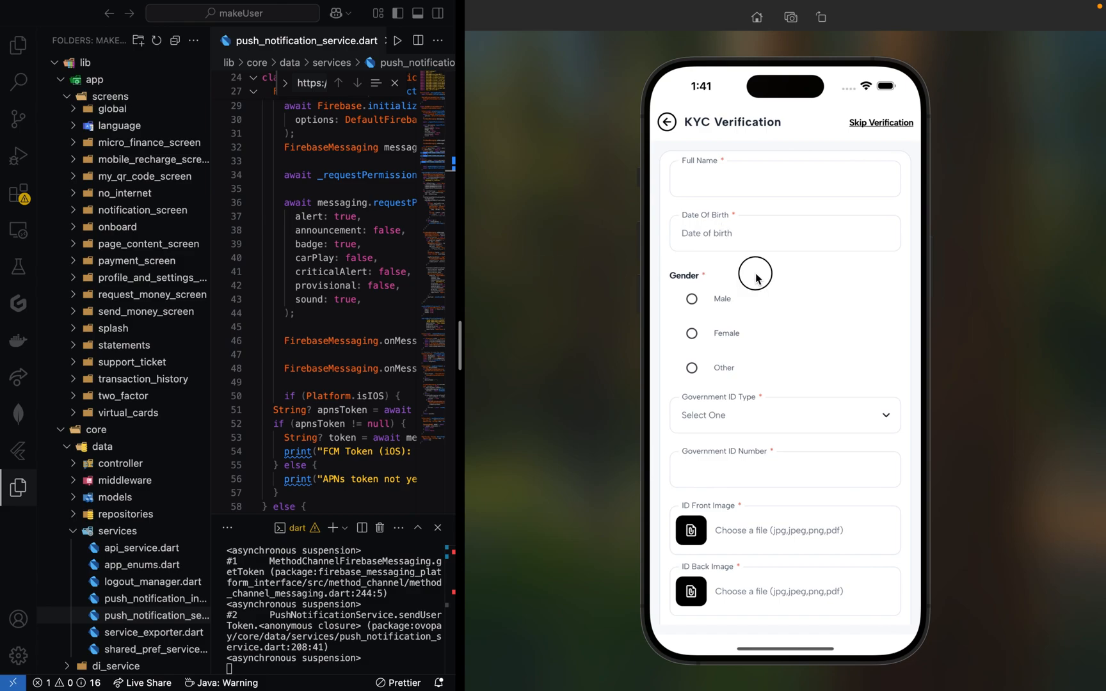
mouse_move(779, 229)
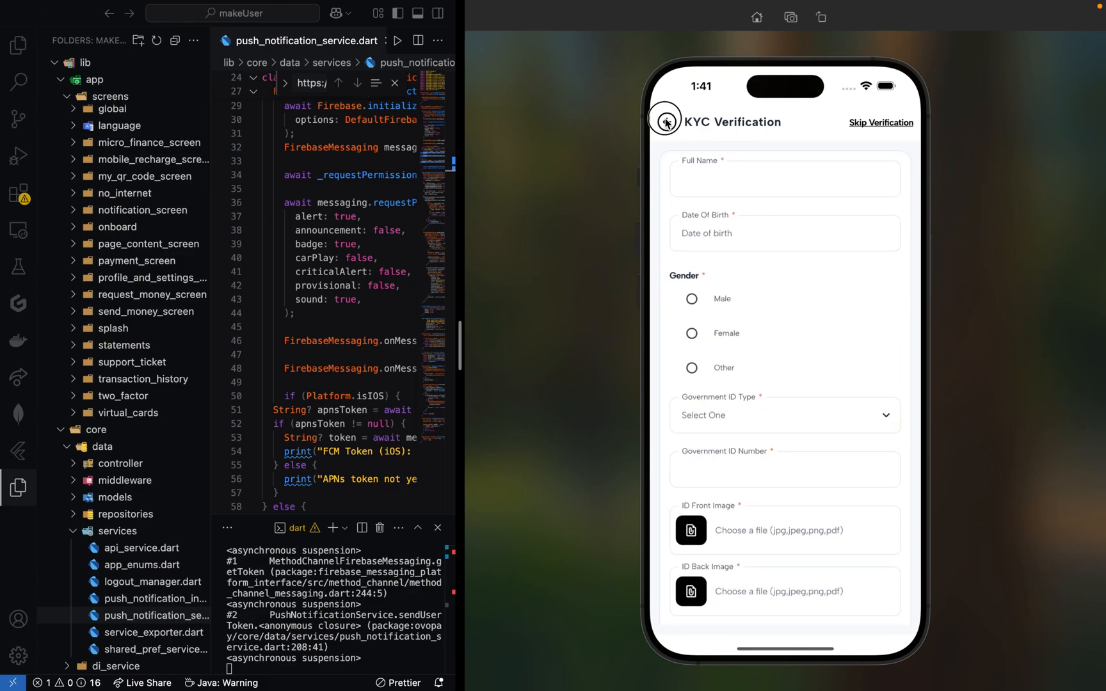
Exit the KYC form to Home and dismiss the red type-mismatch error toast.
left_click(666, 121)
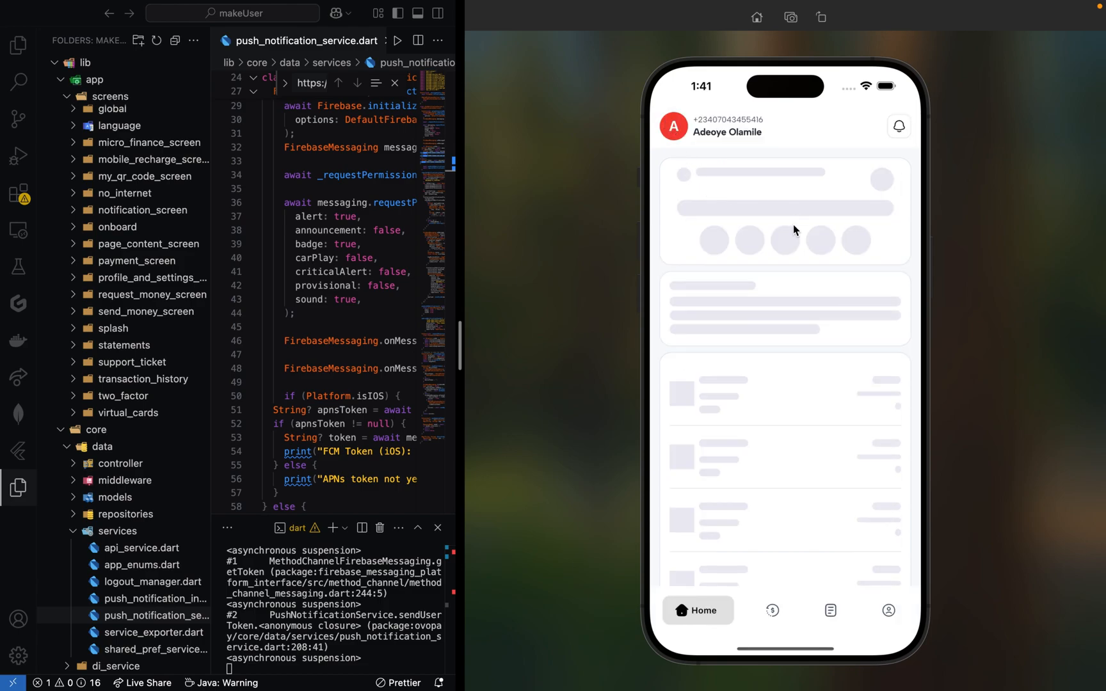
mouse_move(802, 297)
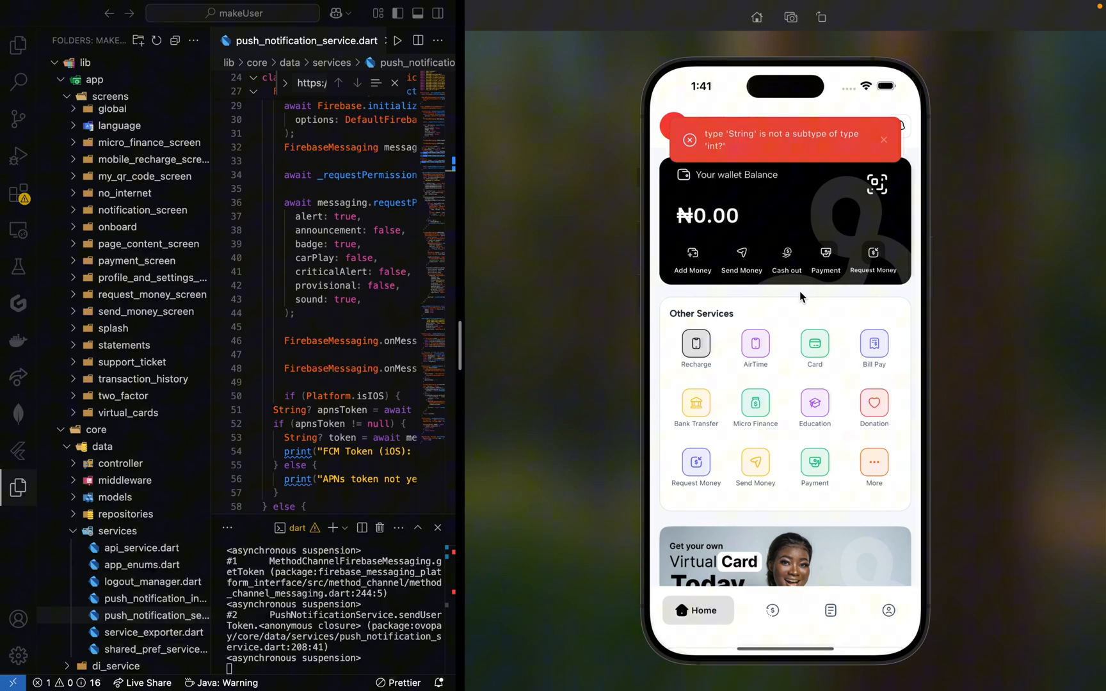
mouse_move(688, 142)
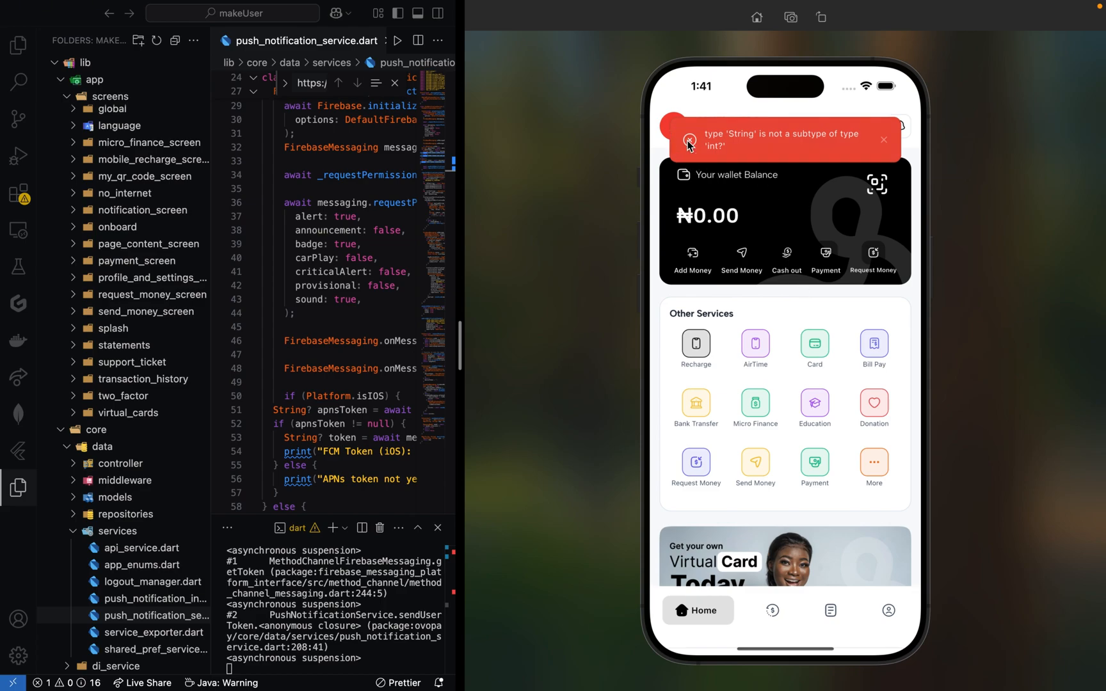
left_click(883, 139)
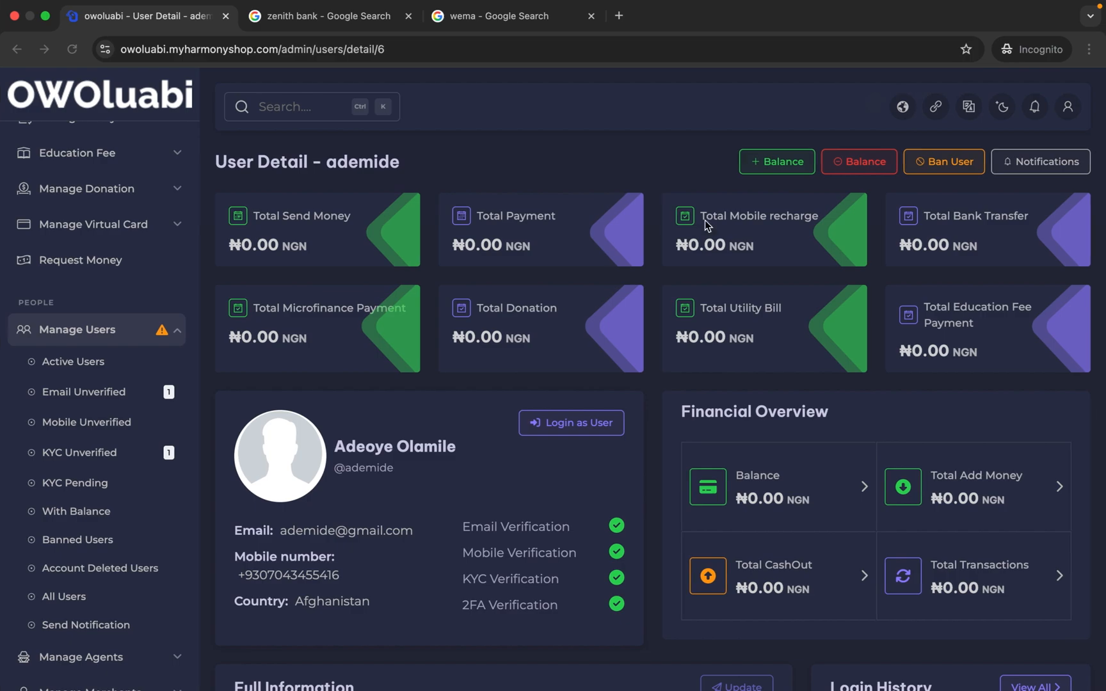
Add a 56969 NGN balance with remark 'Transaction from UBA B' and submit.
left_click(777, 162)
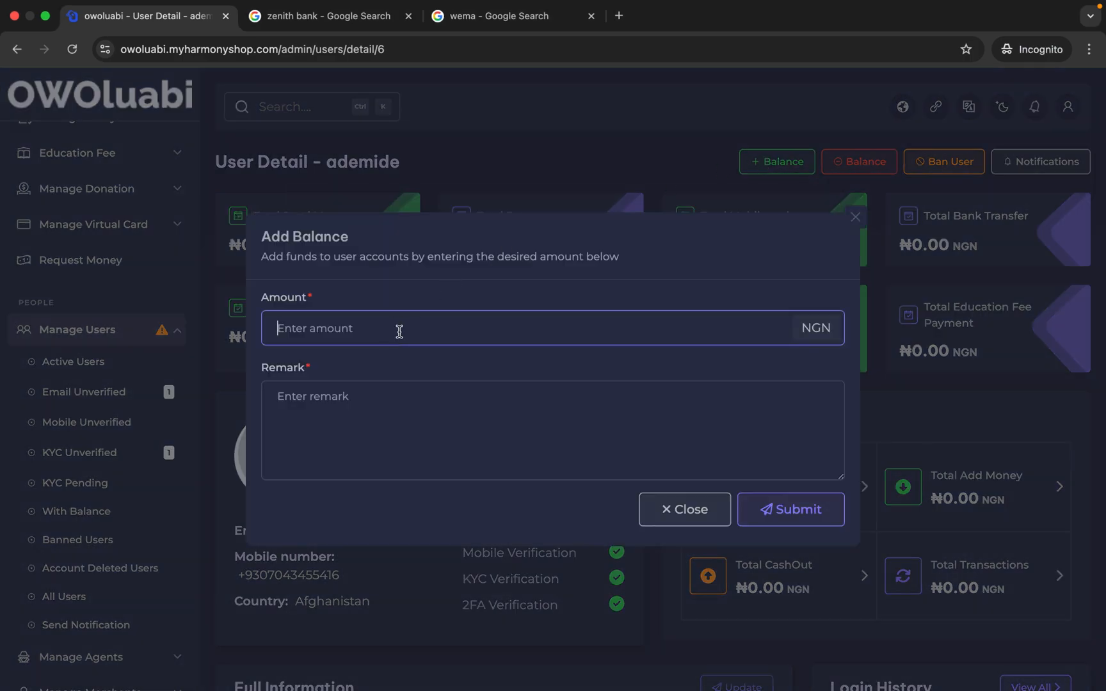
type("569695")
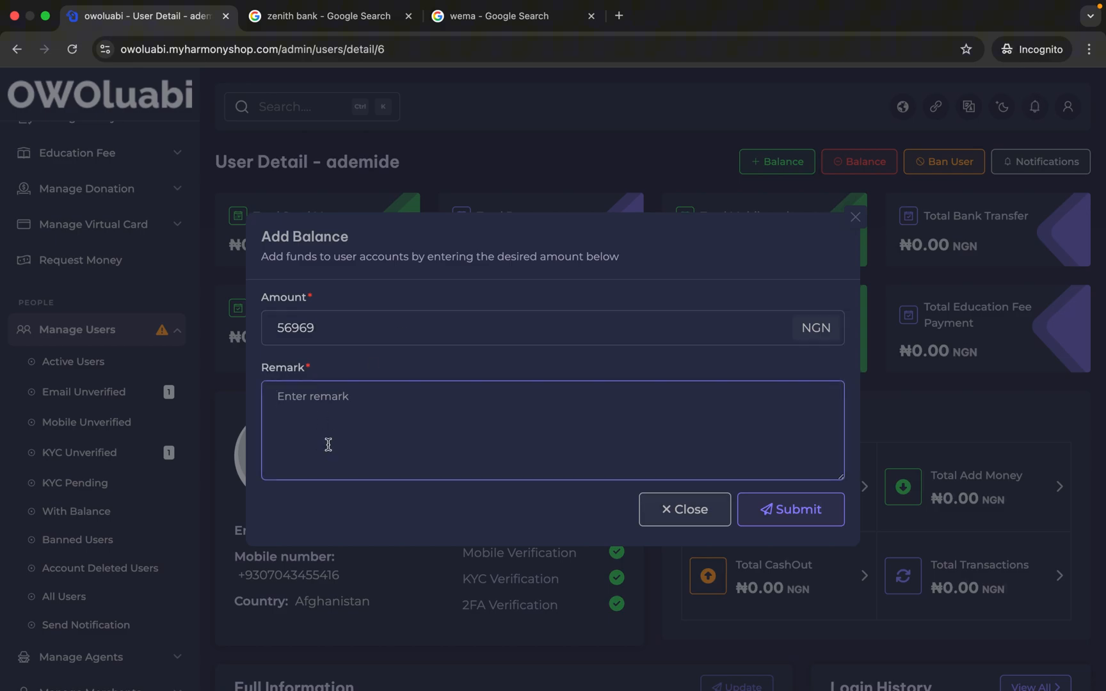
type("Transaction from")
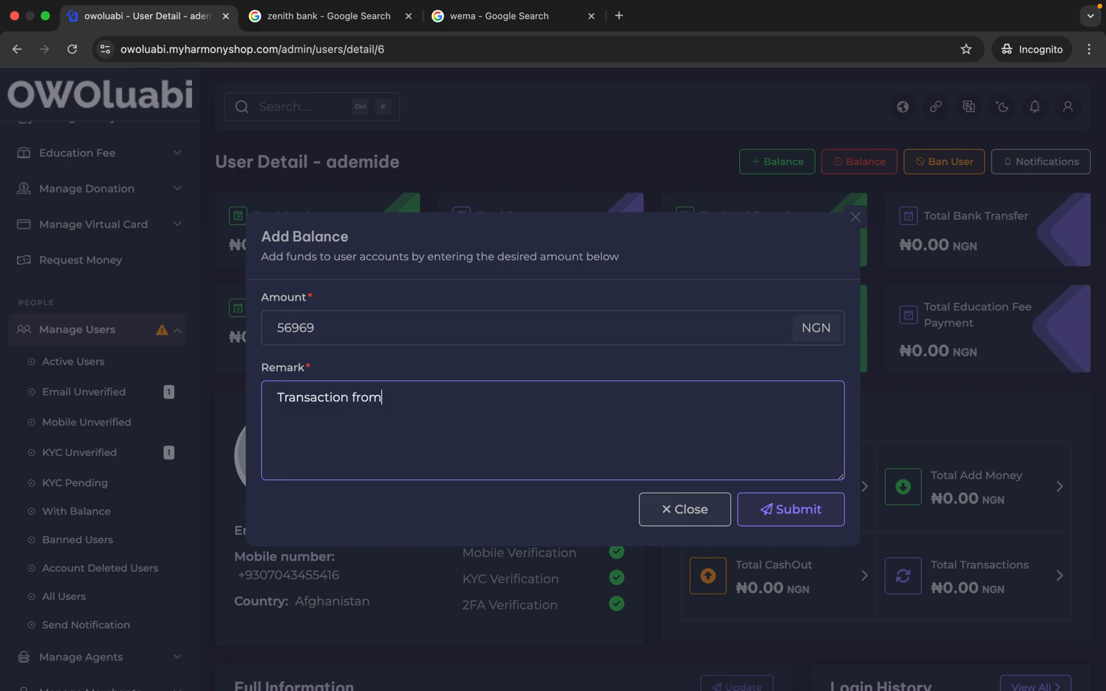
type("UBA B")
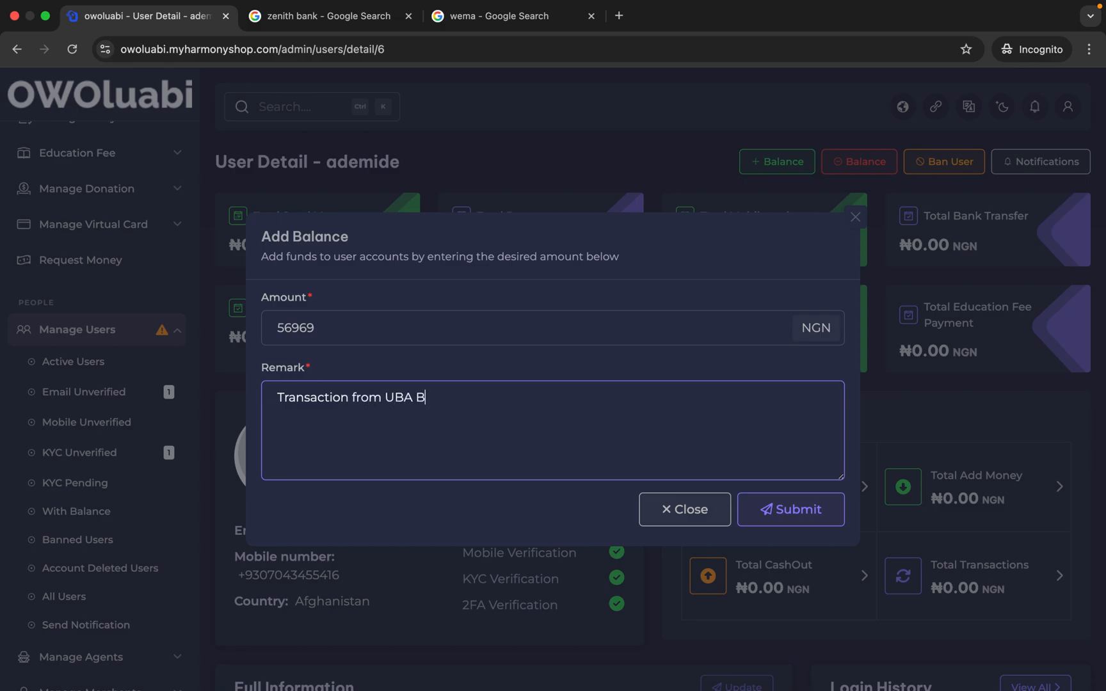
left_click(790, 510)
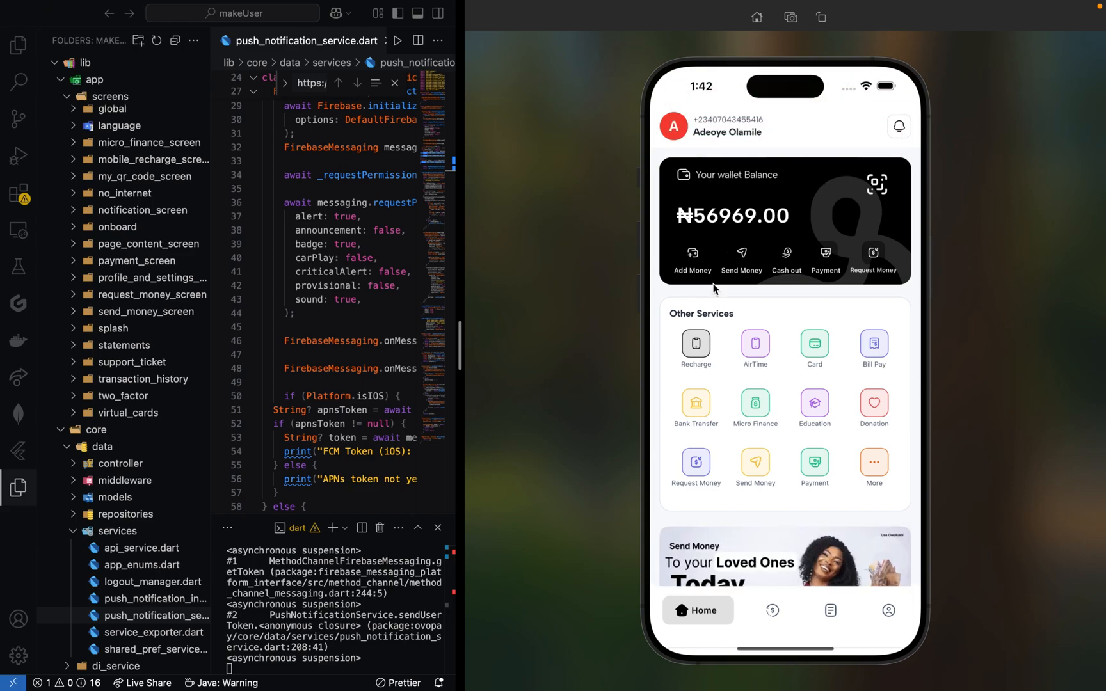
Open AirTime under Other Services and dismiss the 'select a country first' warning.
left_click(755, 345)
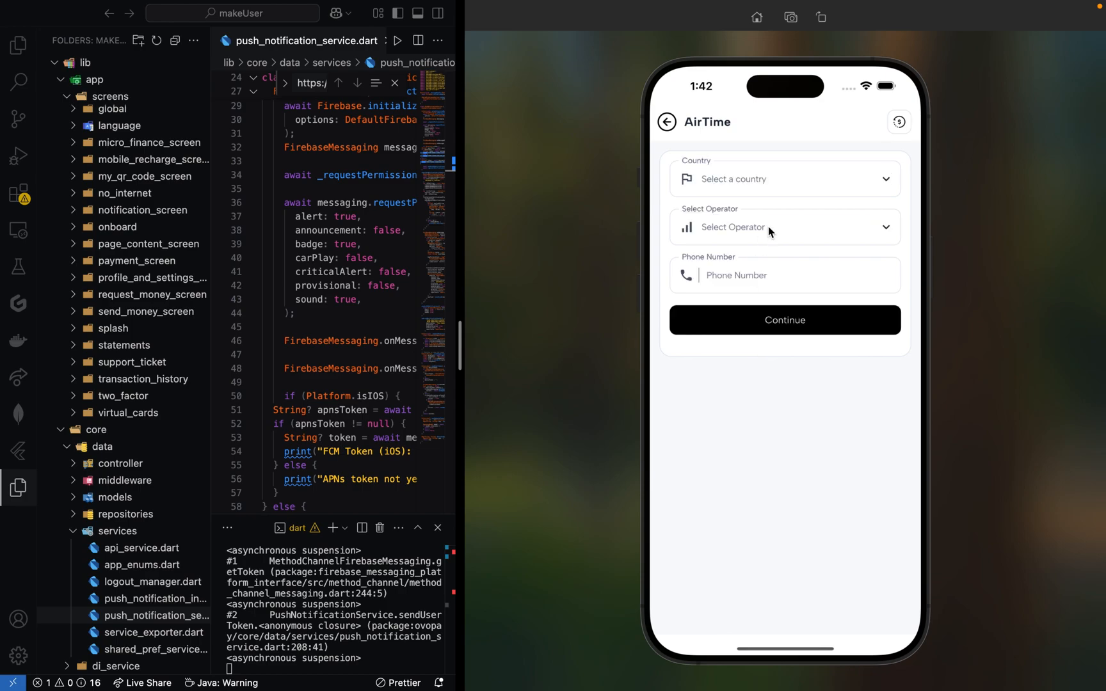
left_click(785, 227)
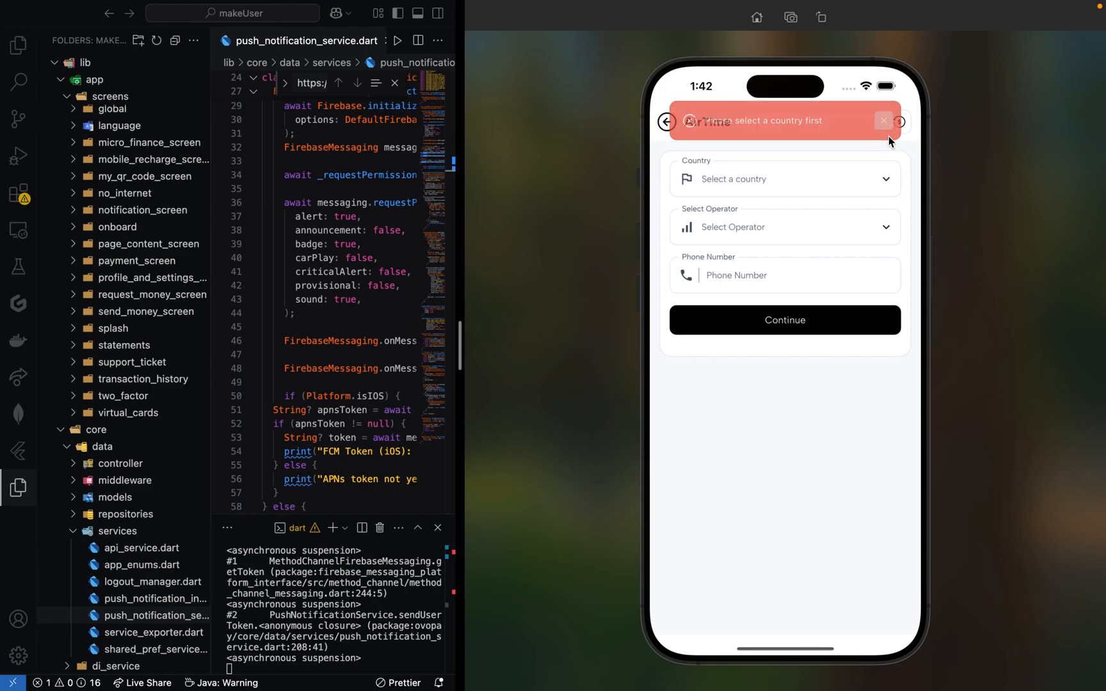
left_click(884, 121)
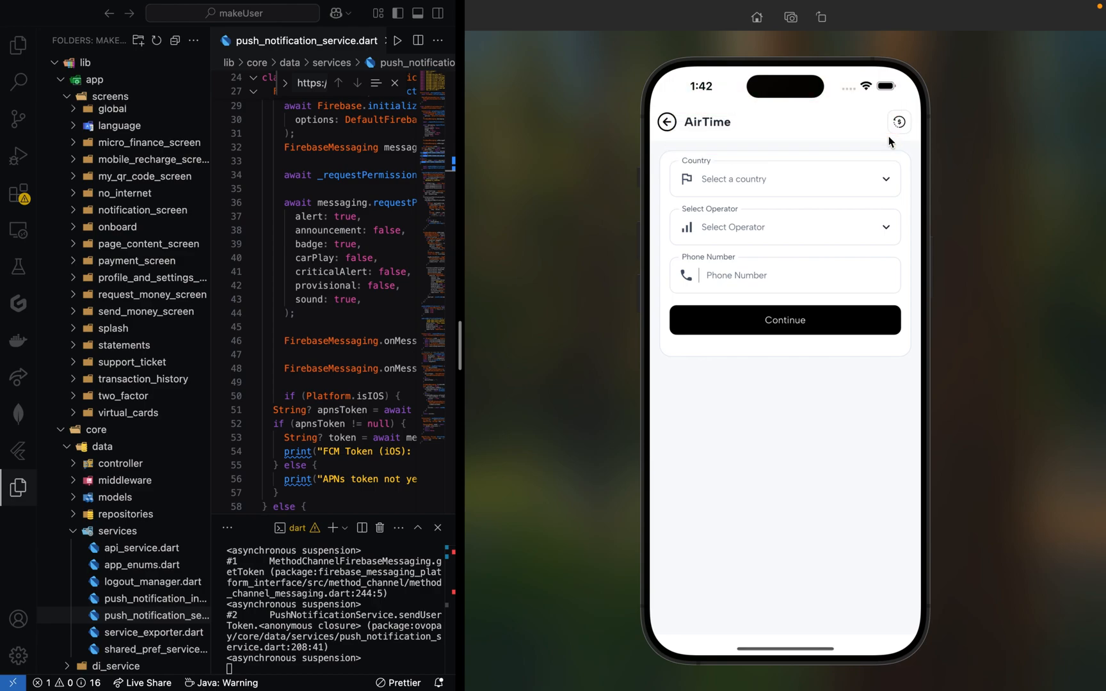
Pick Nigeria from the Country dropdown to load its mobile operators.
left_click(785, 179)
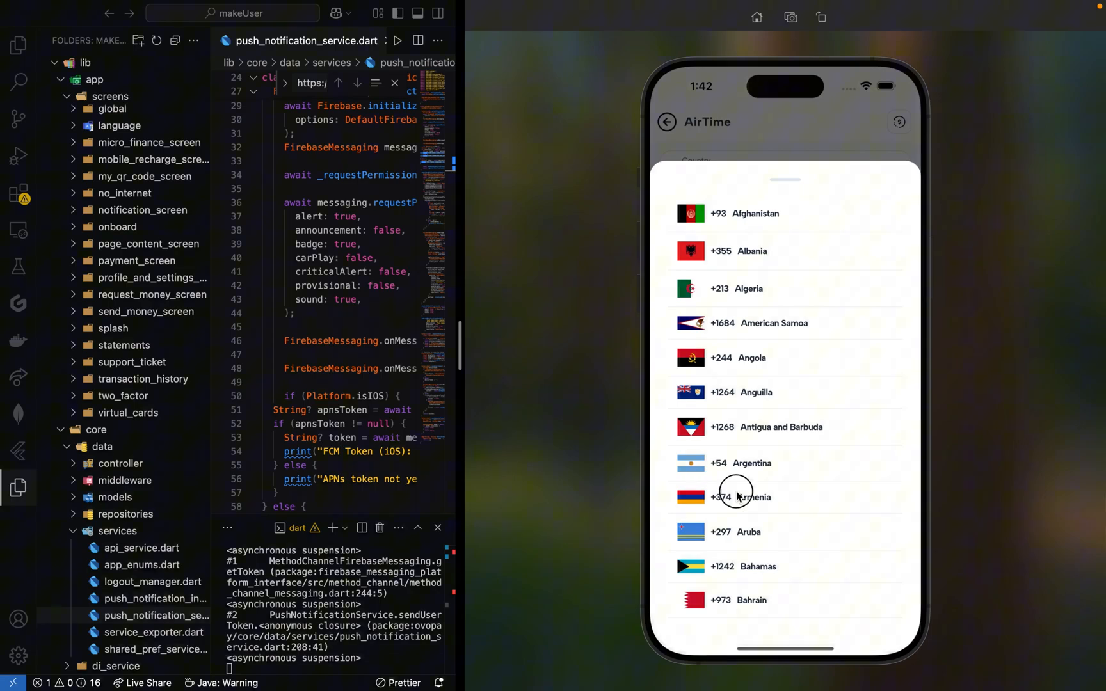
scroll("down", 3)
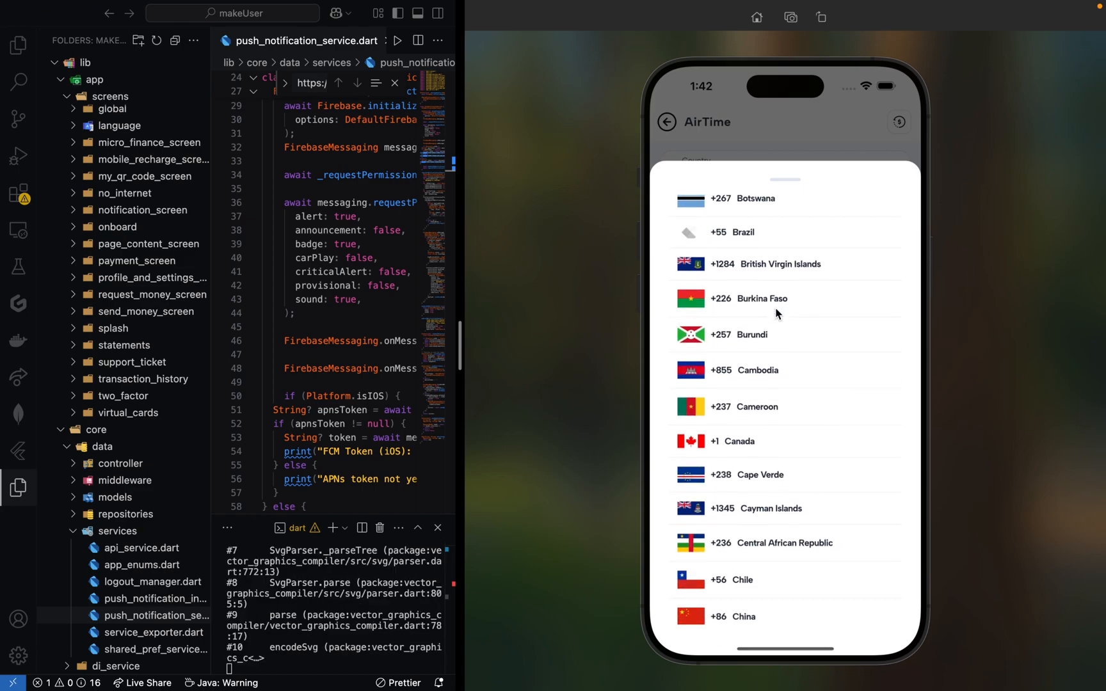
scroll("down", 3)
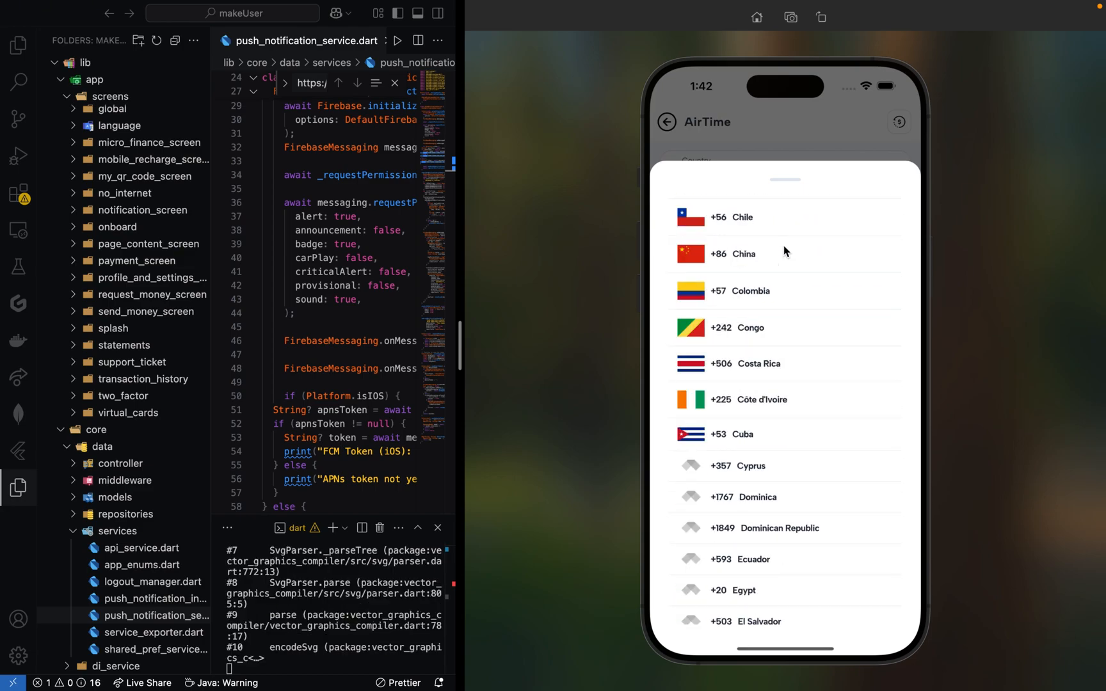
scroll("down", 3)
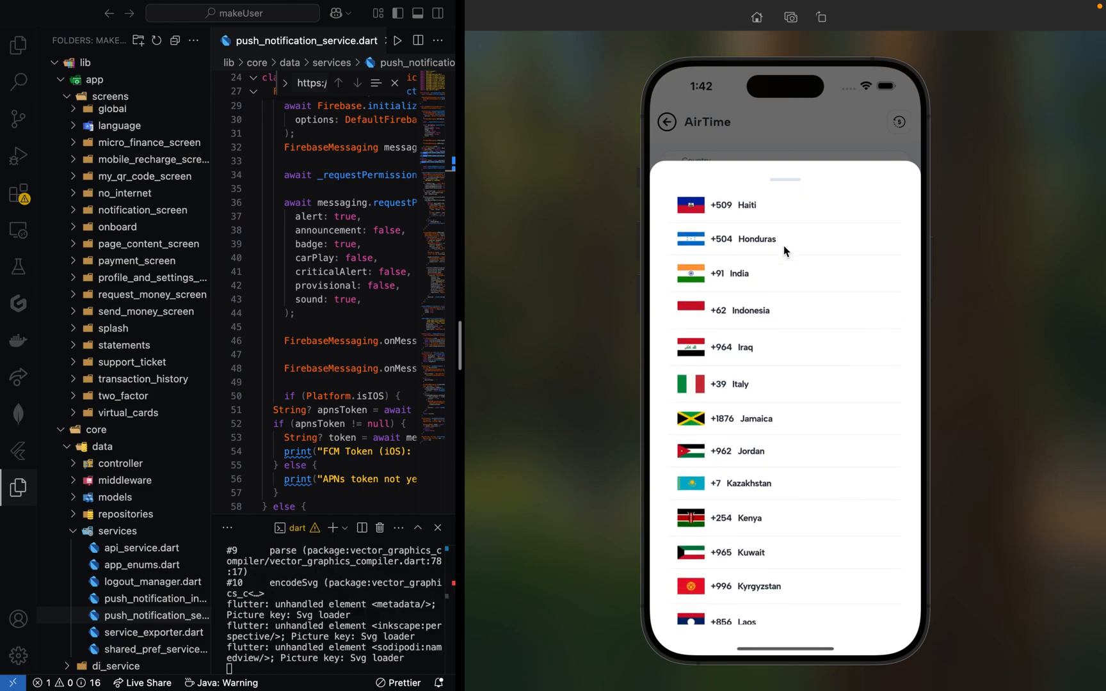
scroll("down", 3)
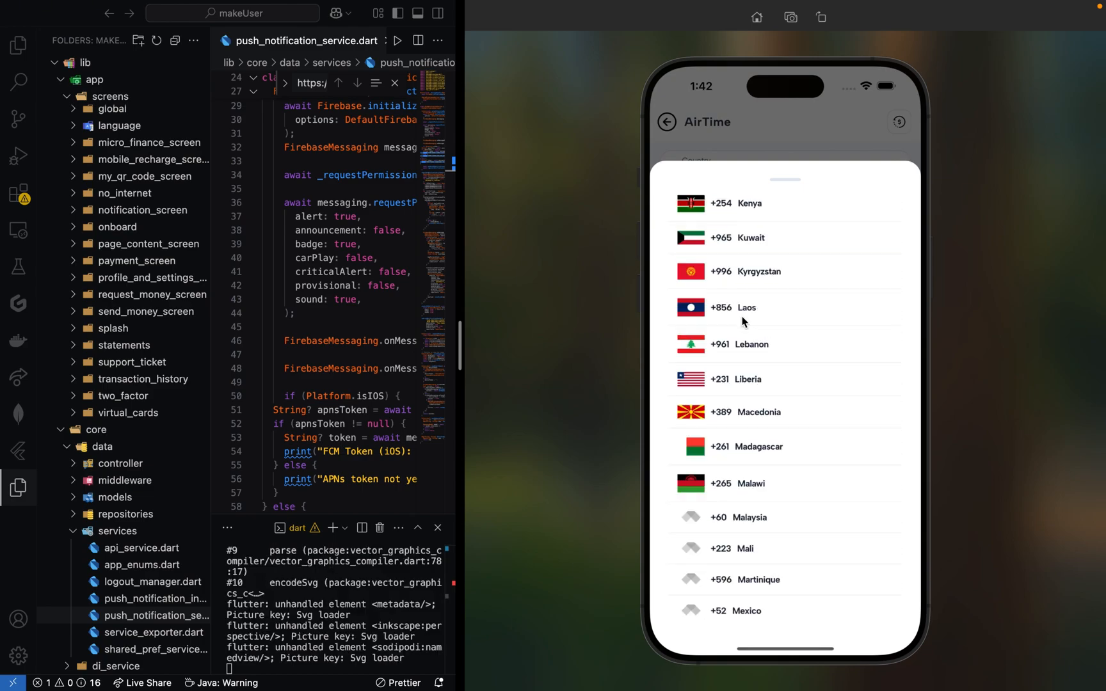
scroll("down", 3)
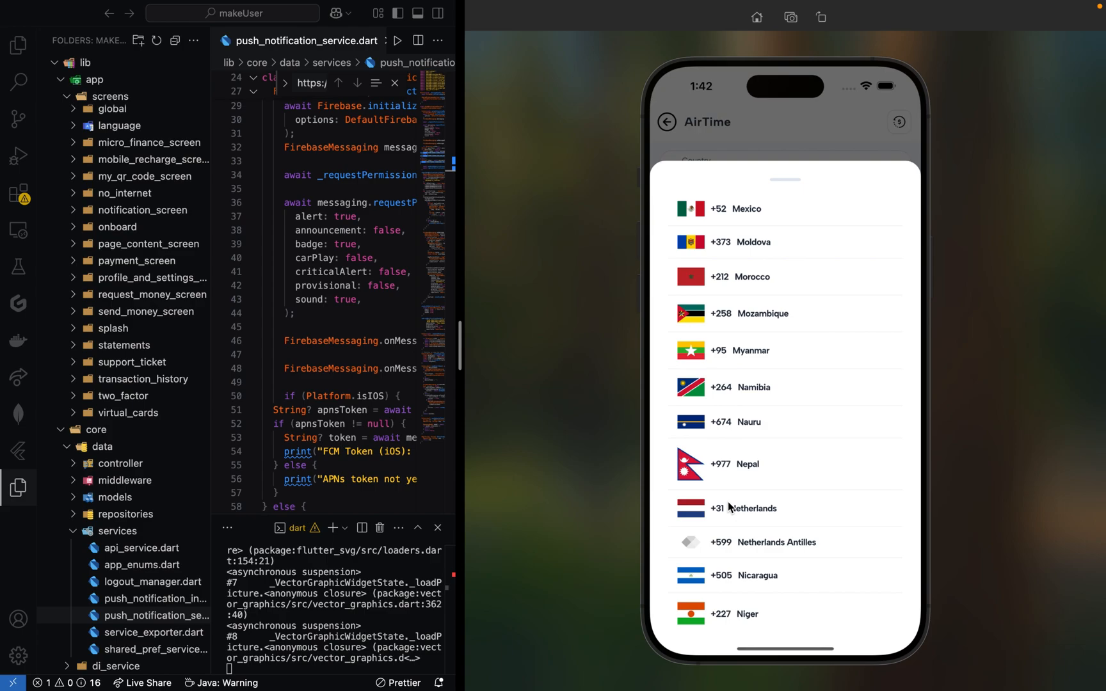
scroll("down", 3)
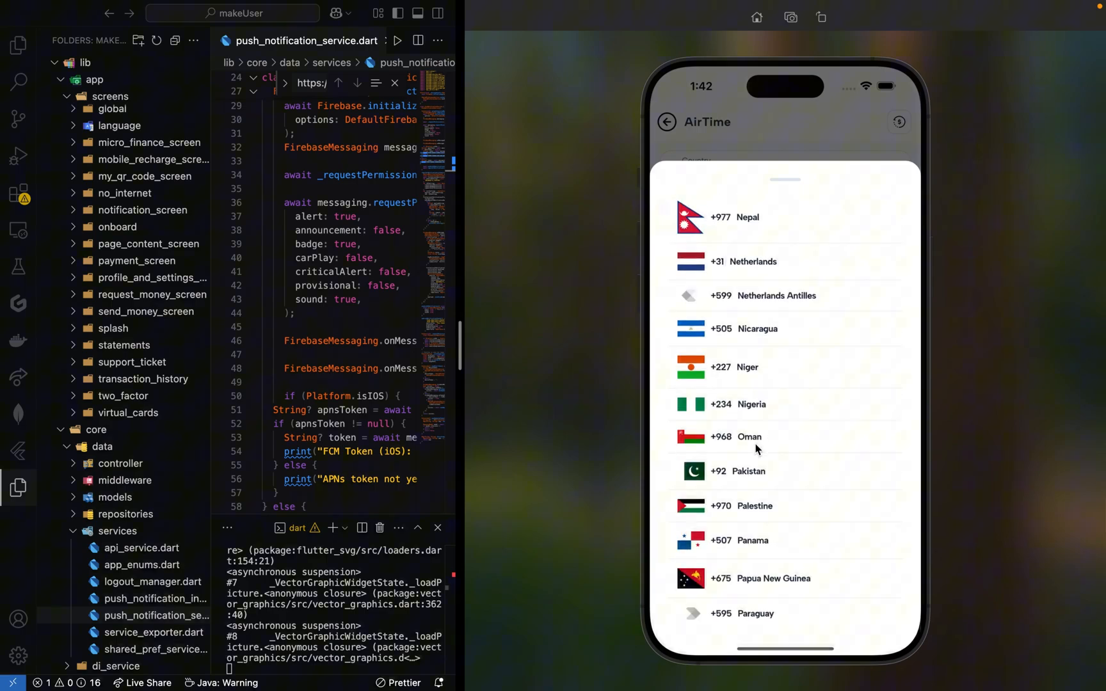
scroll("down", 3)
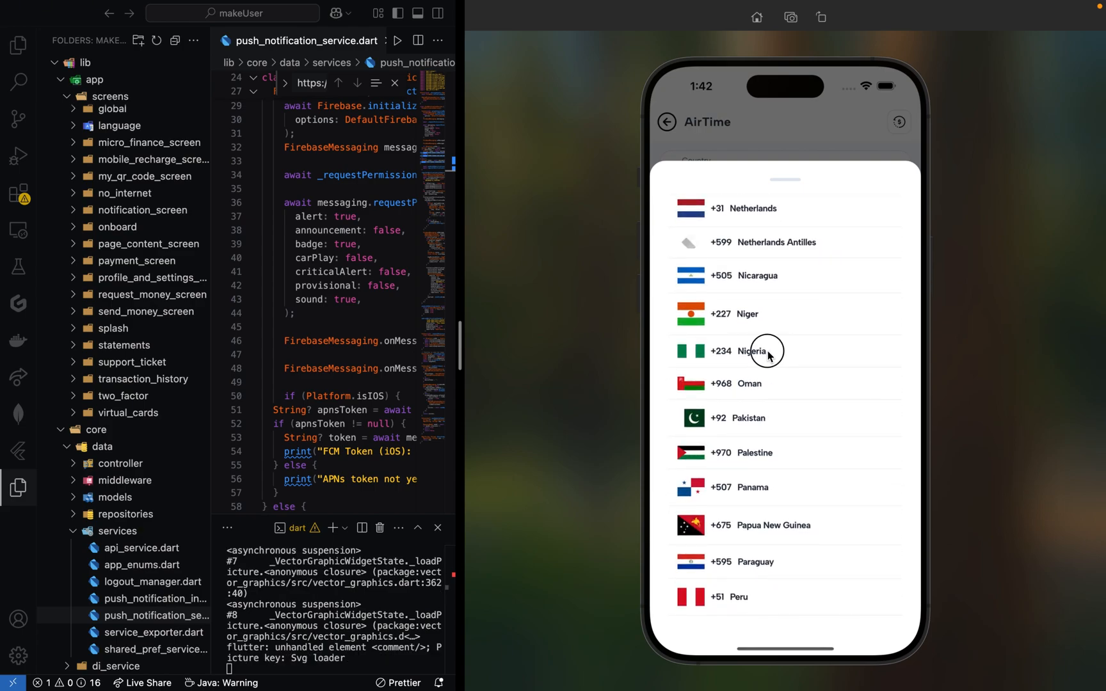
left_click(765, 351)
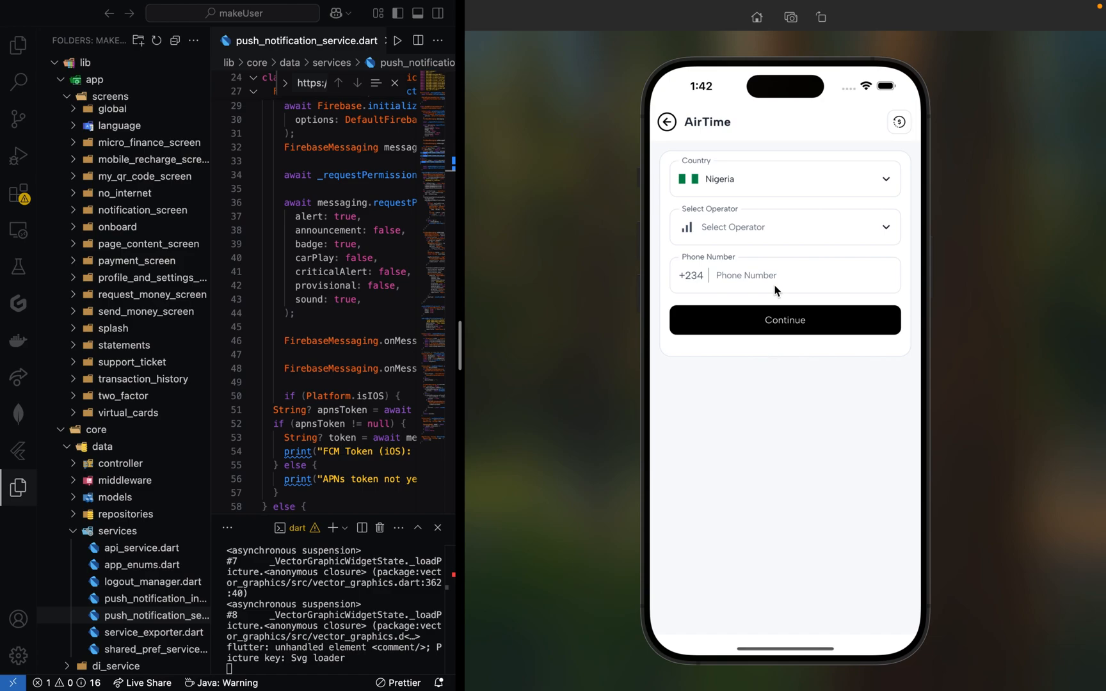
left_click(785, 227)
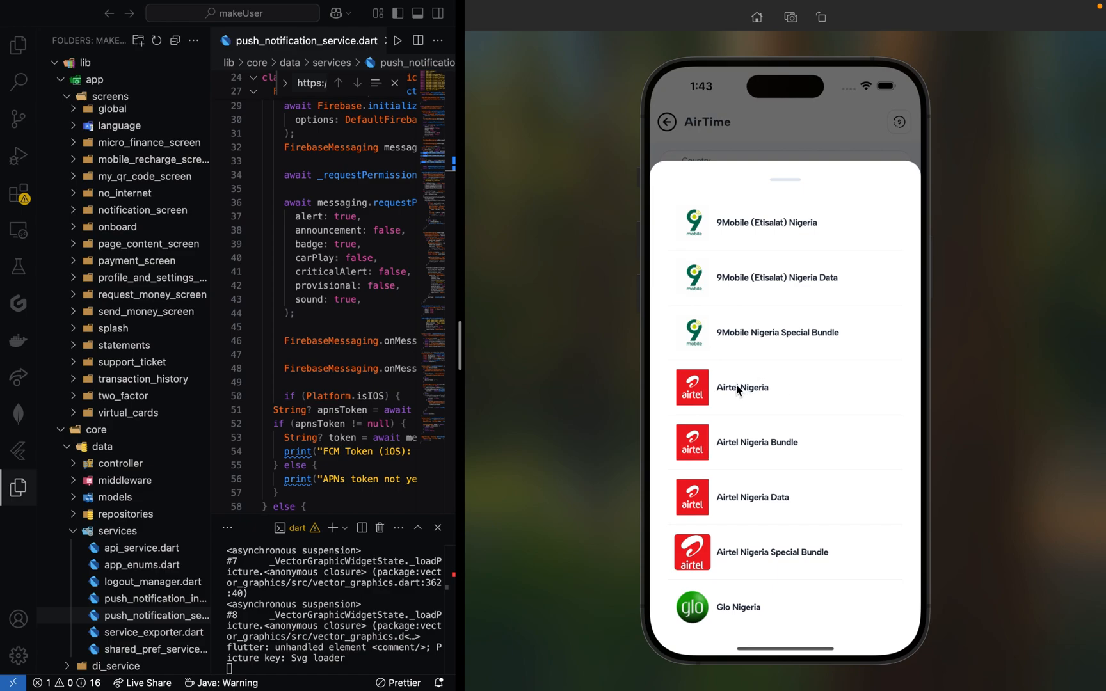
Choose MTN Nigeria, enter phone number 07043, and continue to the amount step.
scroll("down", 3)
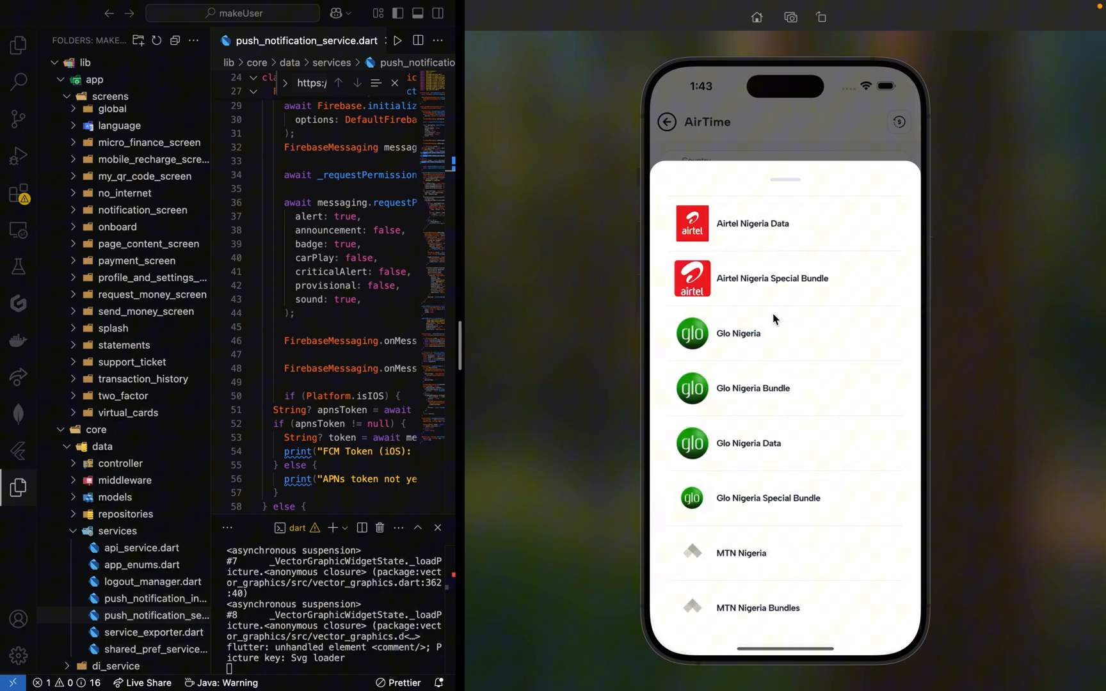
scroll("down", 3)
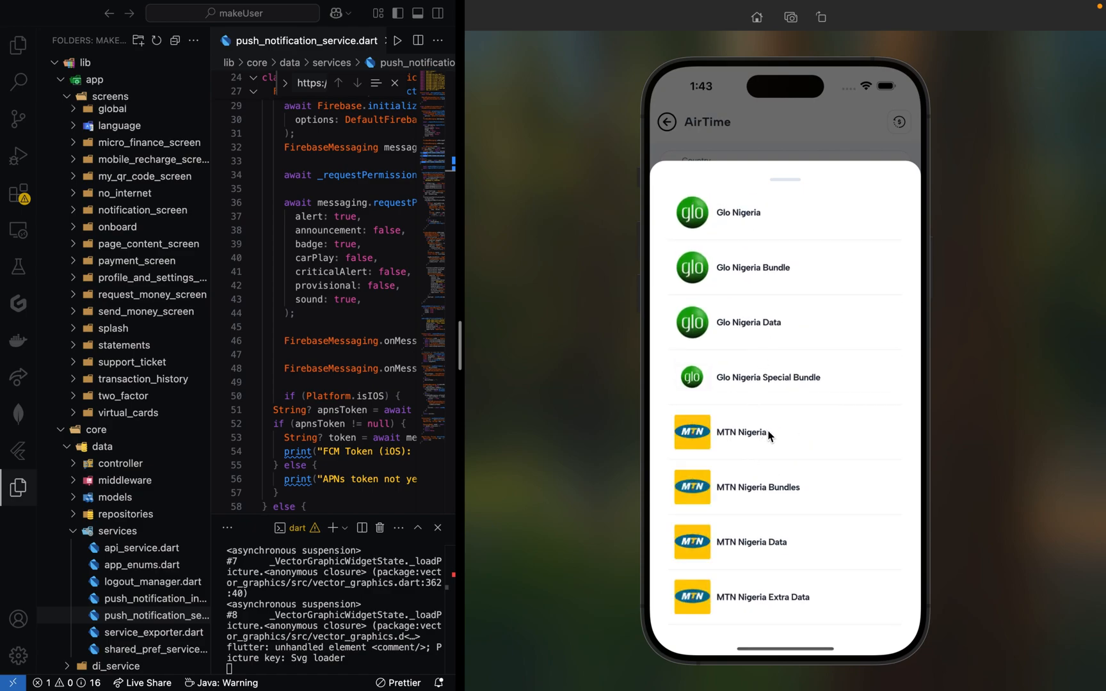
left_click(741, 432)
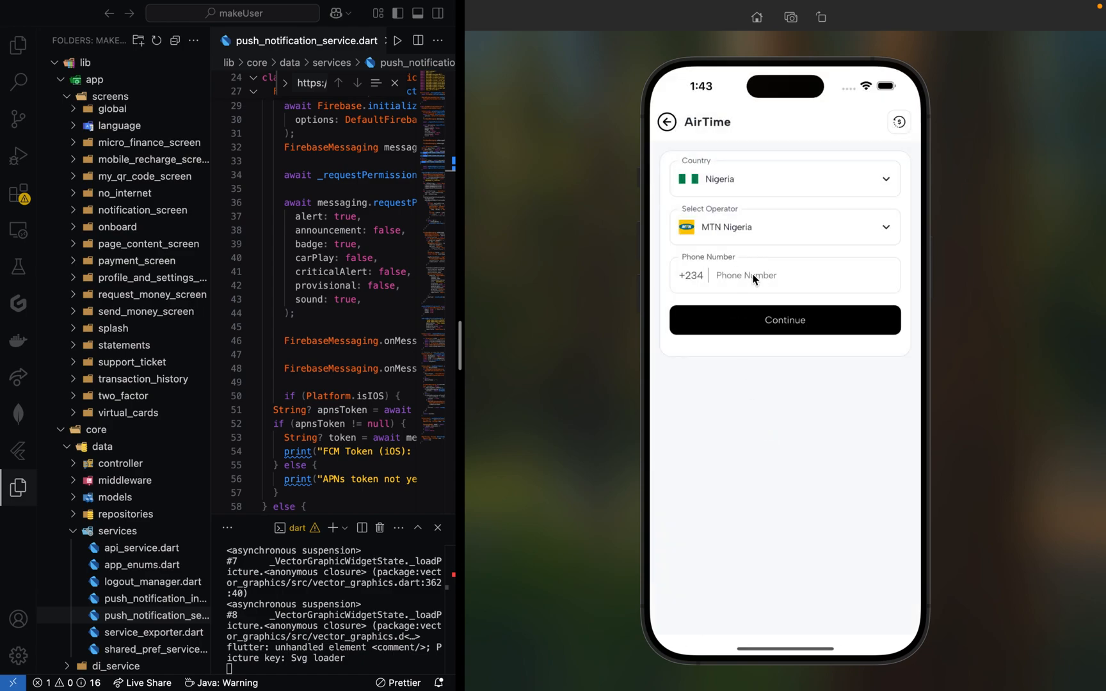
left_click(770, 275)
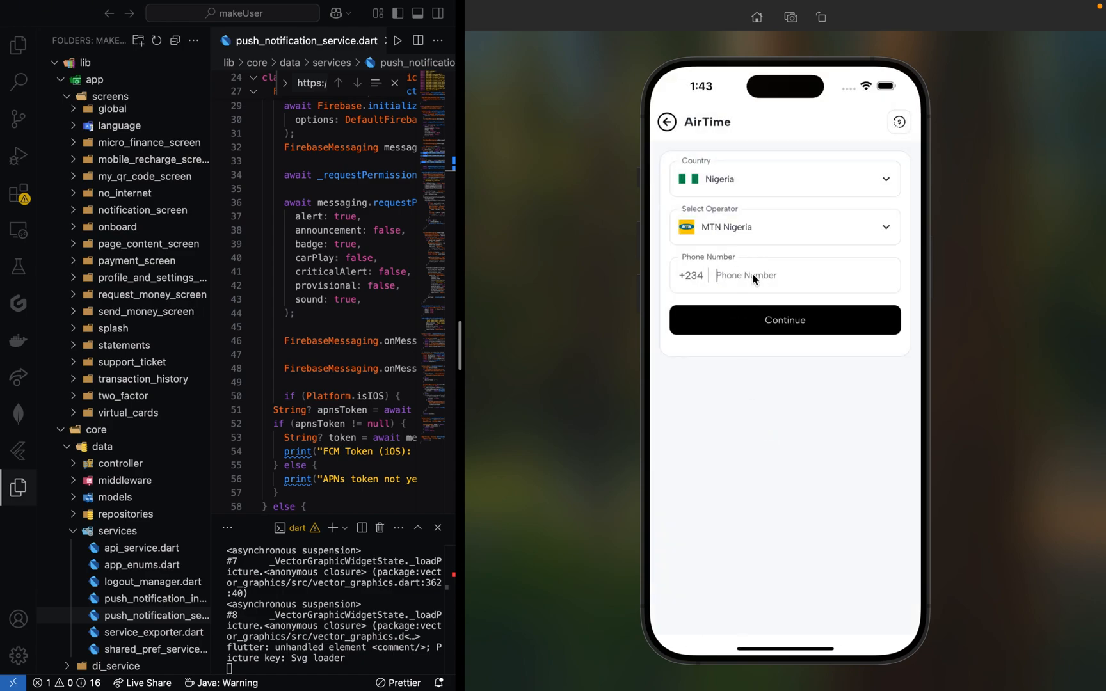
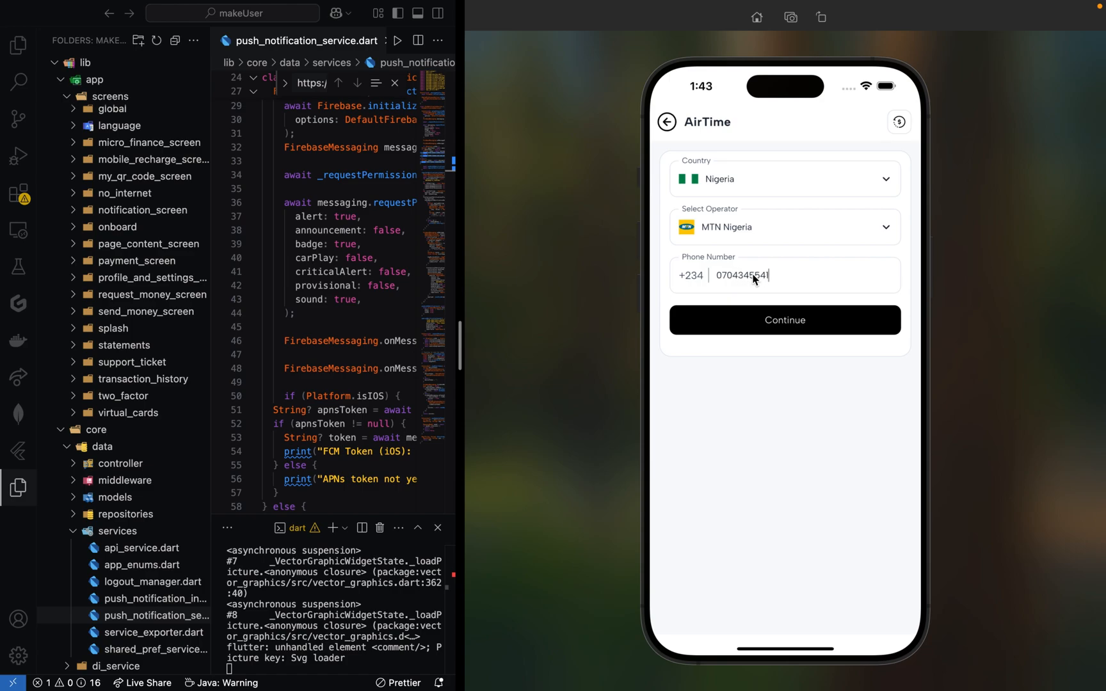
left_click(785, 320)
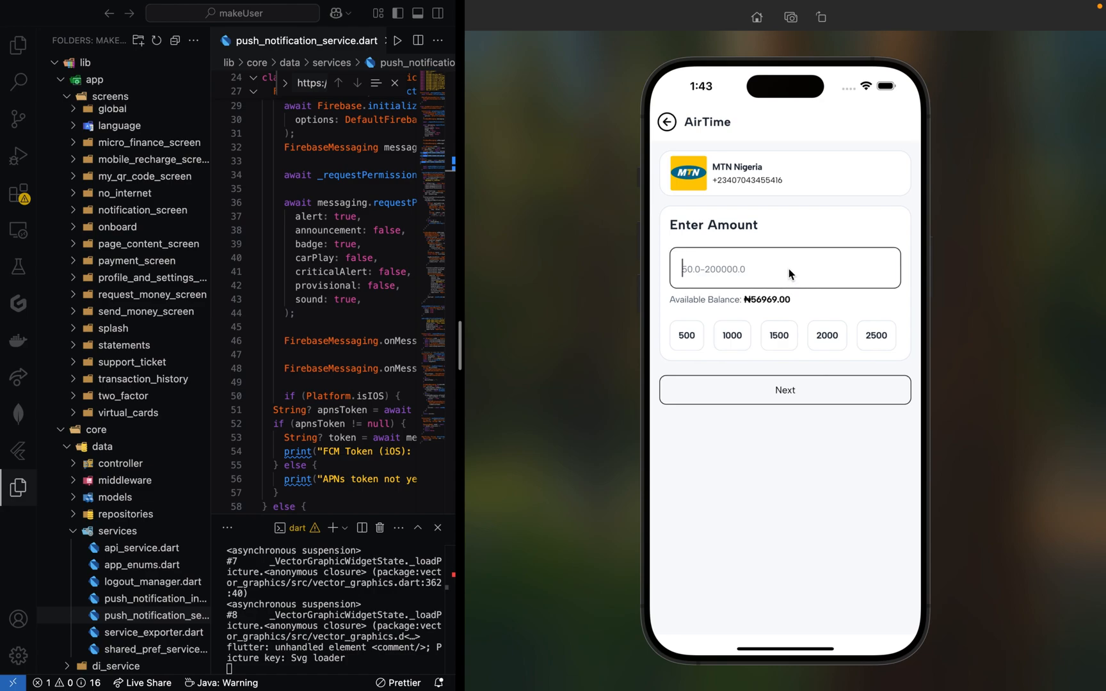
Set the airtime amount to ₦500 and proceed to the payment summary.
left_click(687, 336)
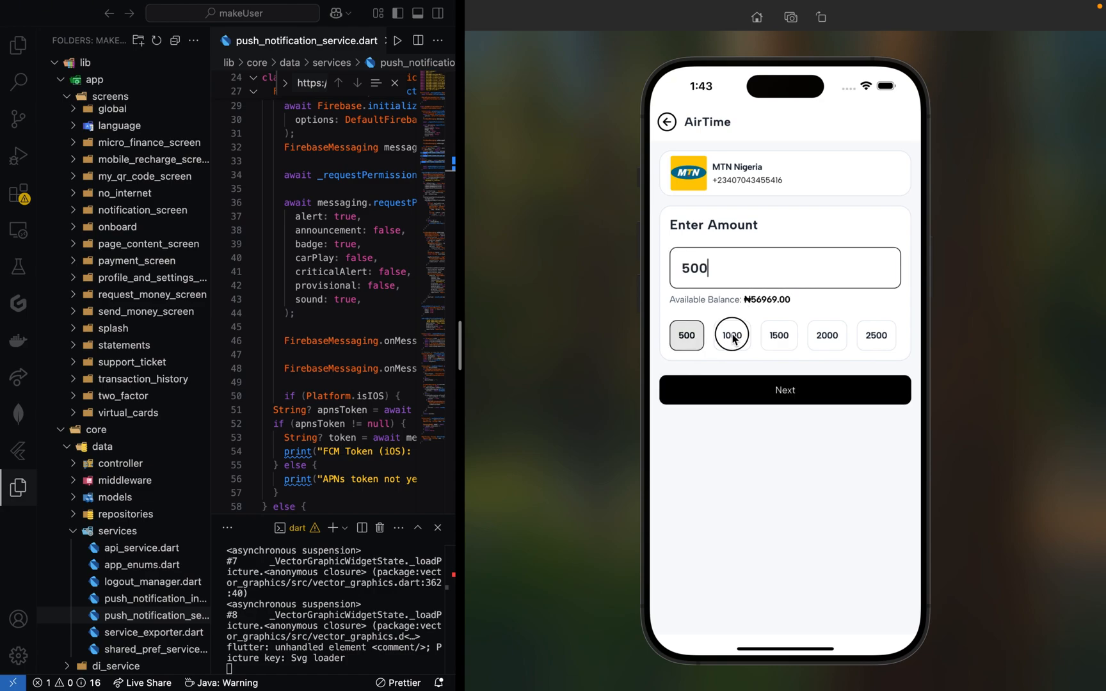
left_click(778, 336)
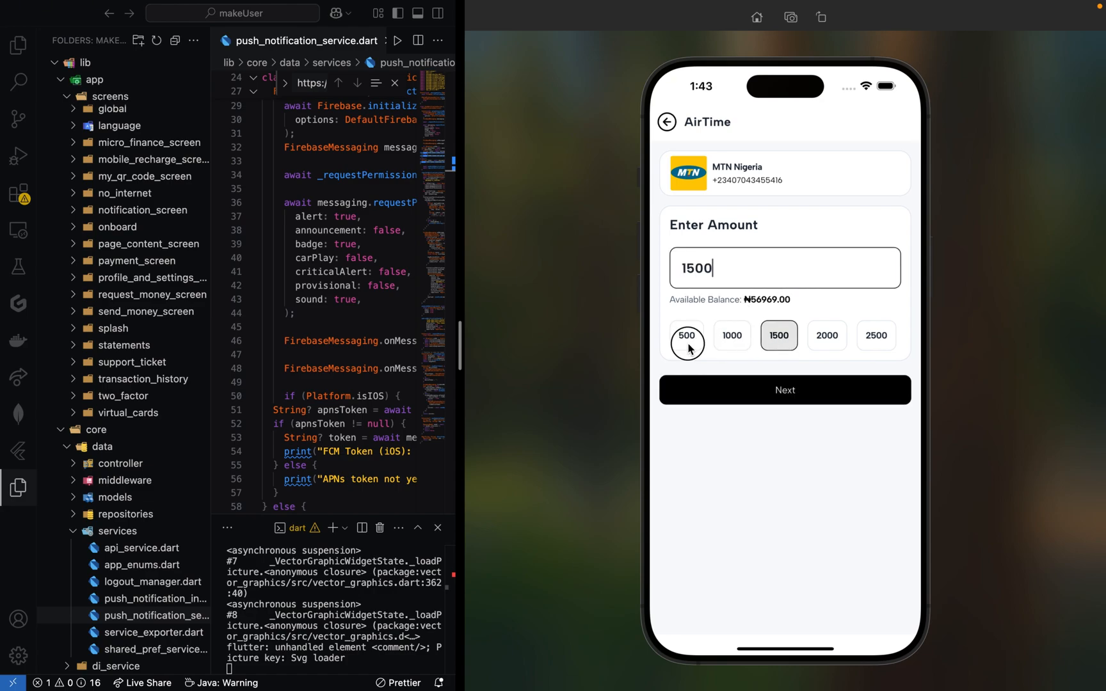
left_click(687, 335)
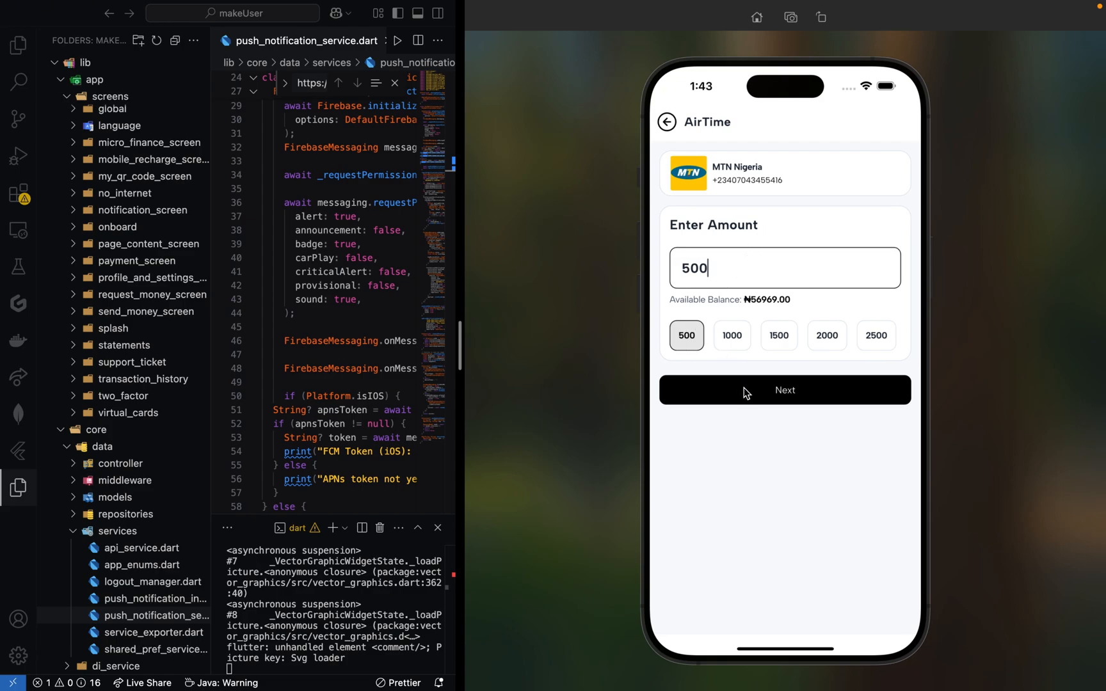
left_click(784, 391)
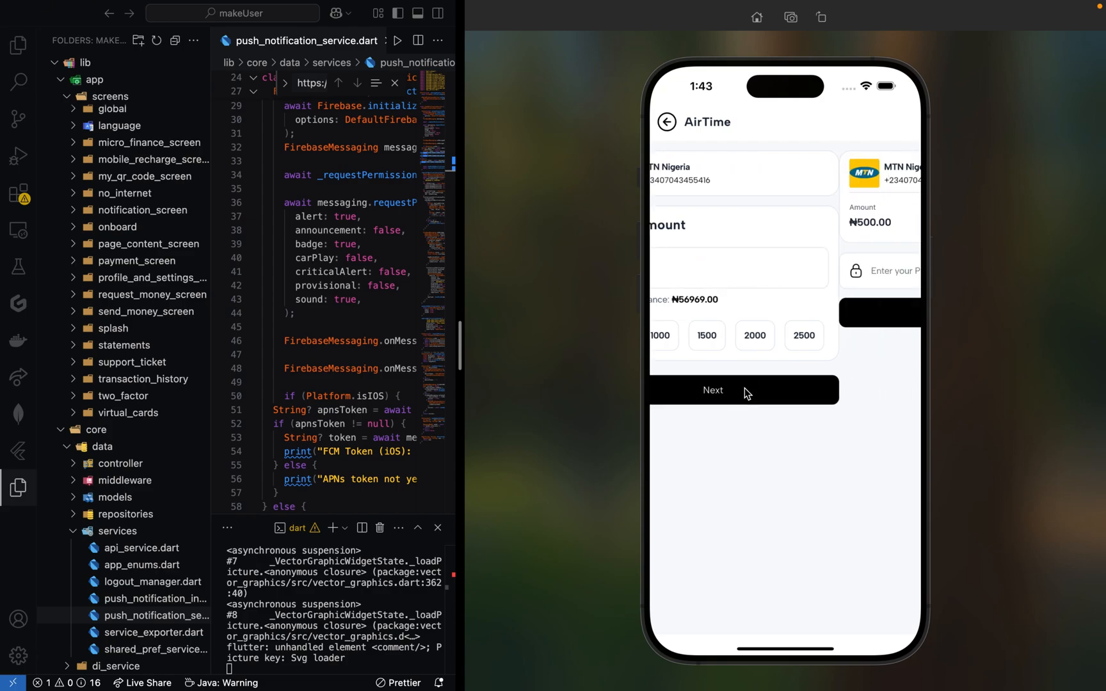
Enter the PIN and hold to confirm, getting an insufficient-funds error.
left_click(713, 390)
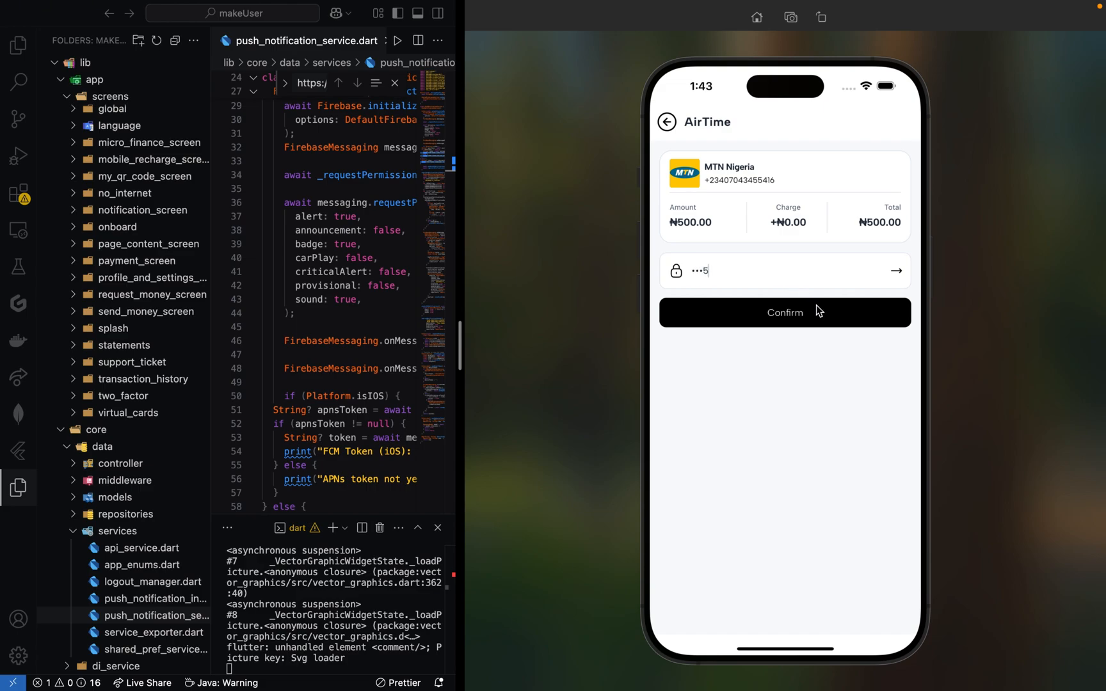
left_click(784, 313)
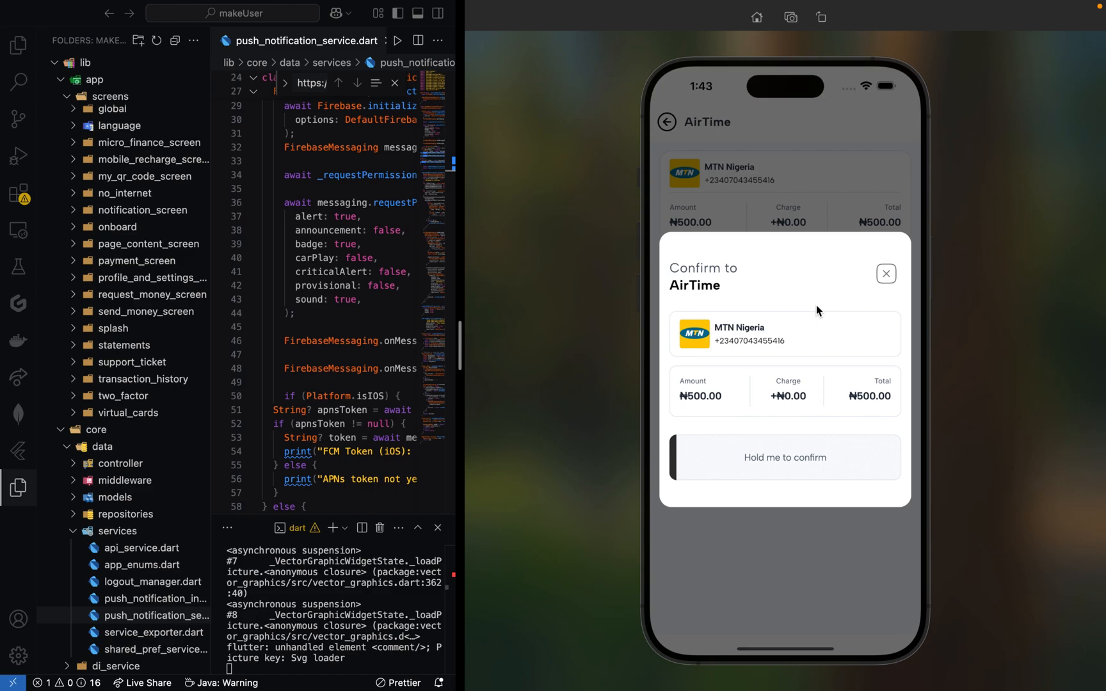
left_click(785, 458)
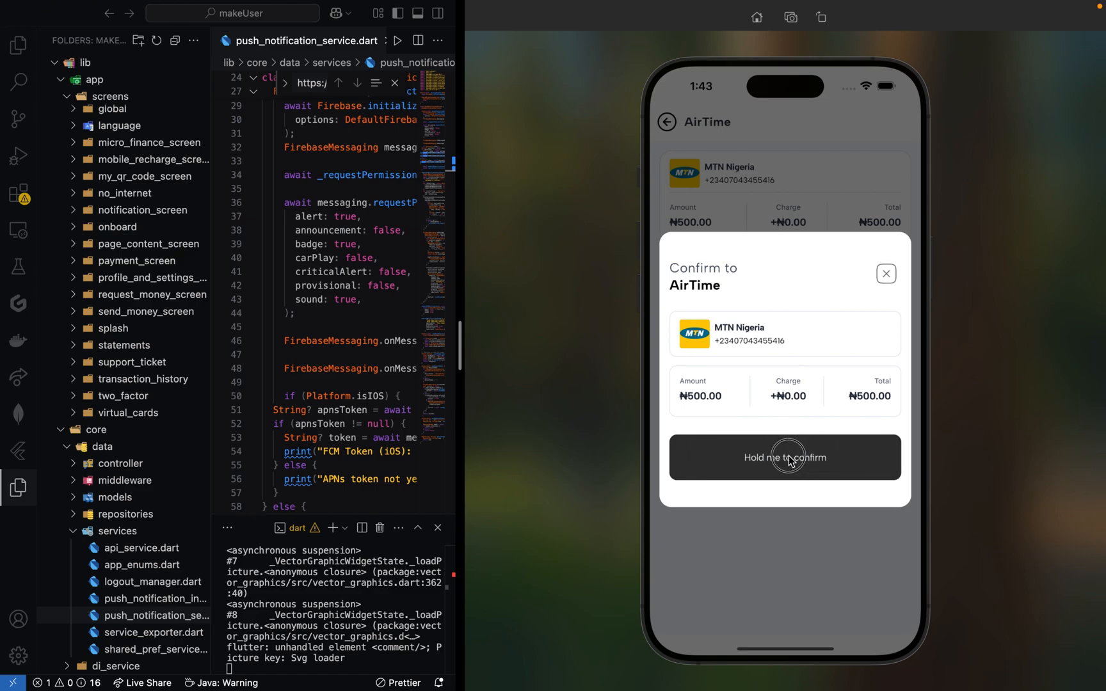
left_click(785, 458)
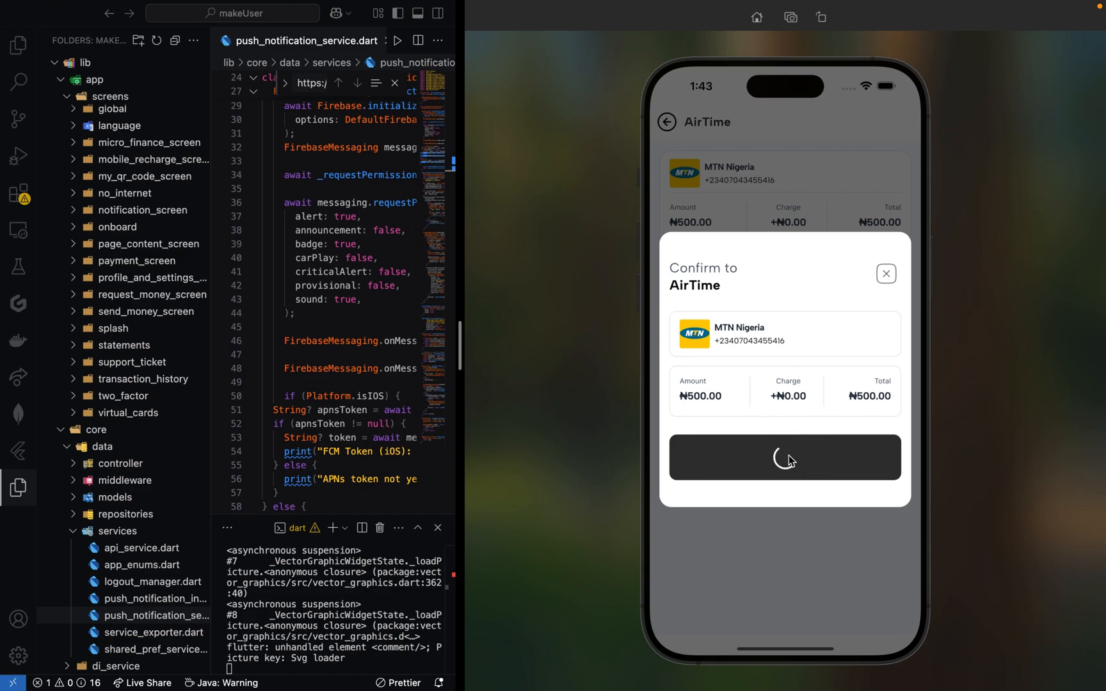
left_click(785, 457)
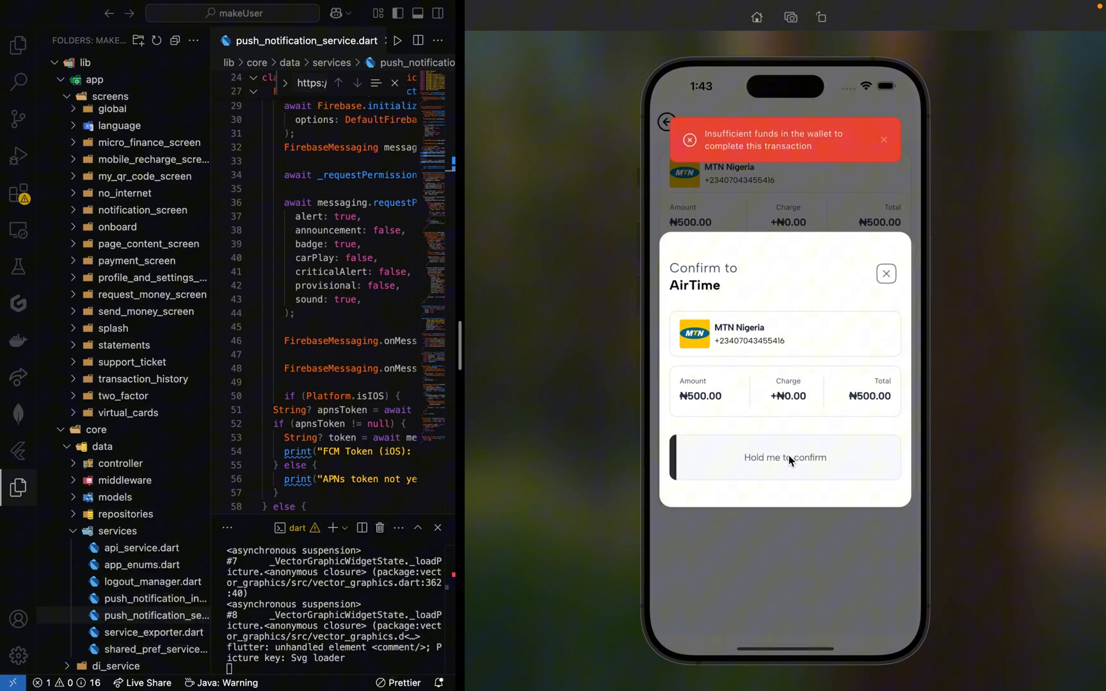
mouse_move(827, 123)
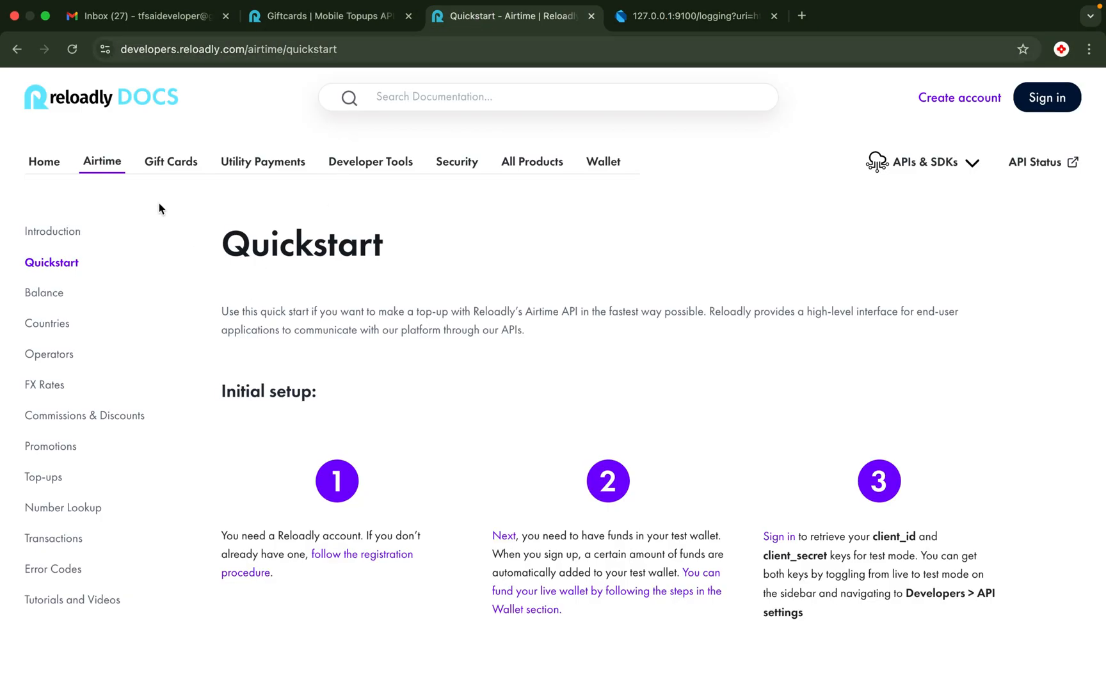
On the Reloadly Dashboard, turn off Sandbox to reveal the ₦0.00 live balance.
left_click(333, 16)
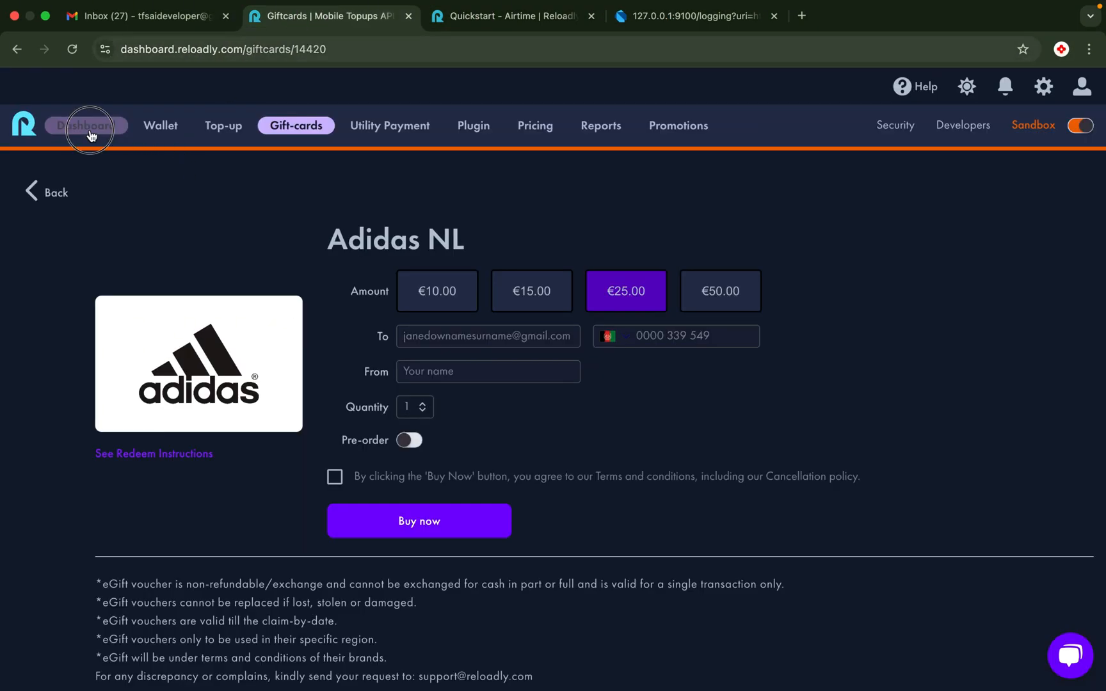
left_click(86, 126)
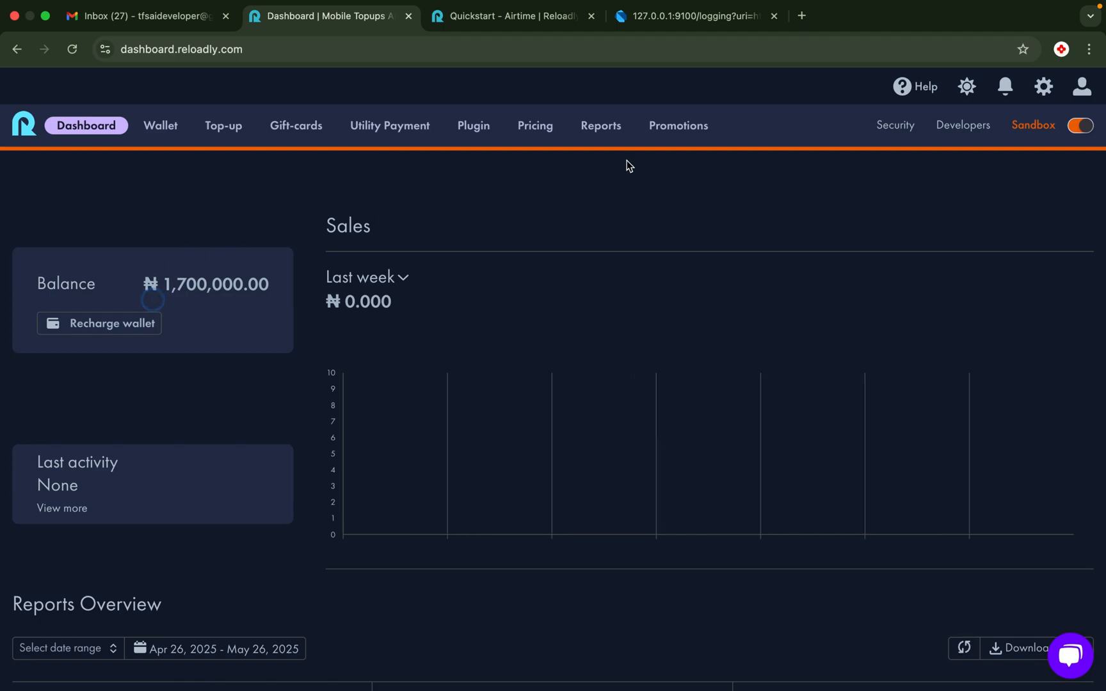
left_click(1084, 125)
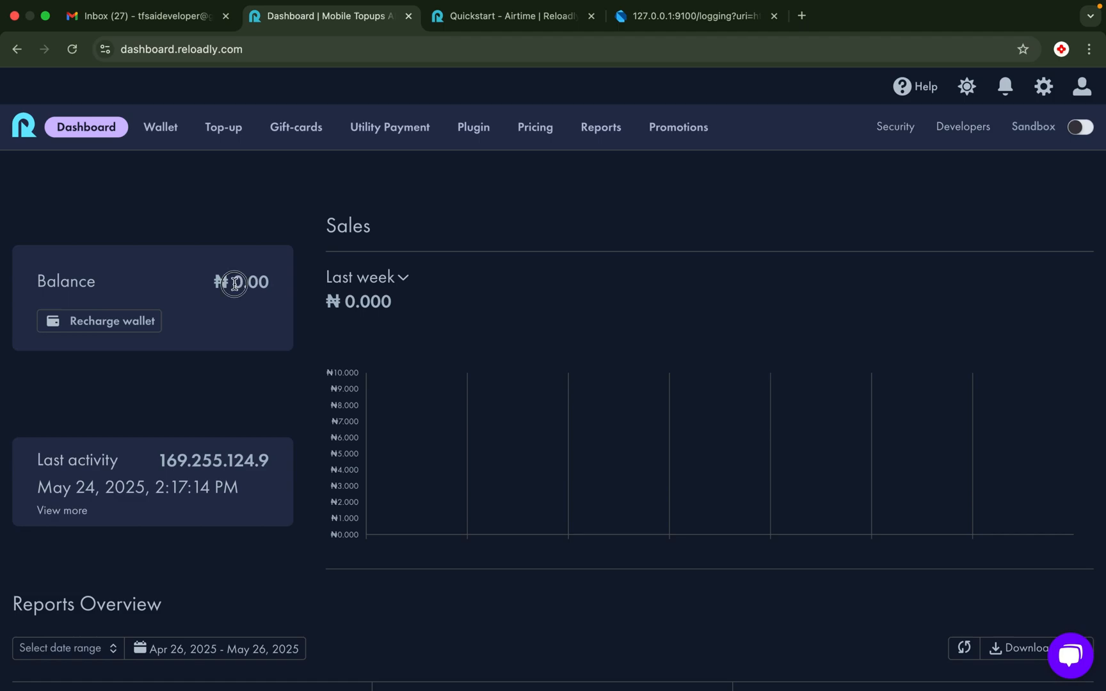
mouse_move(62, 273)
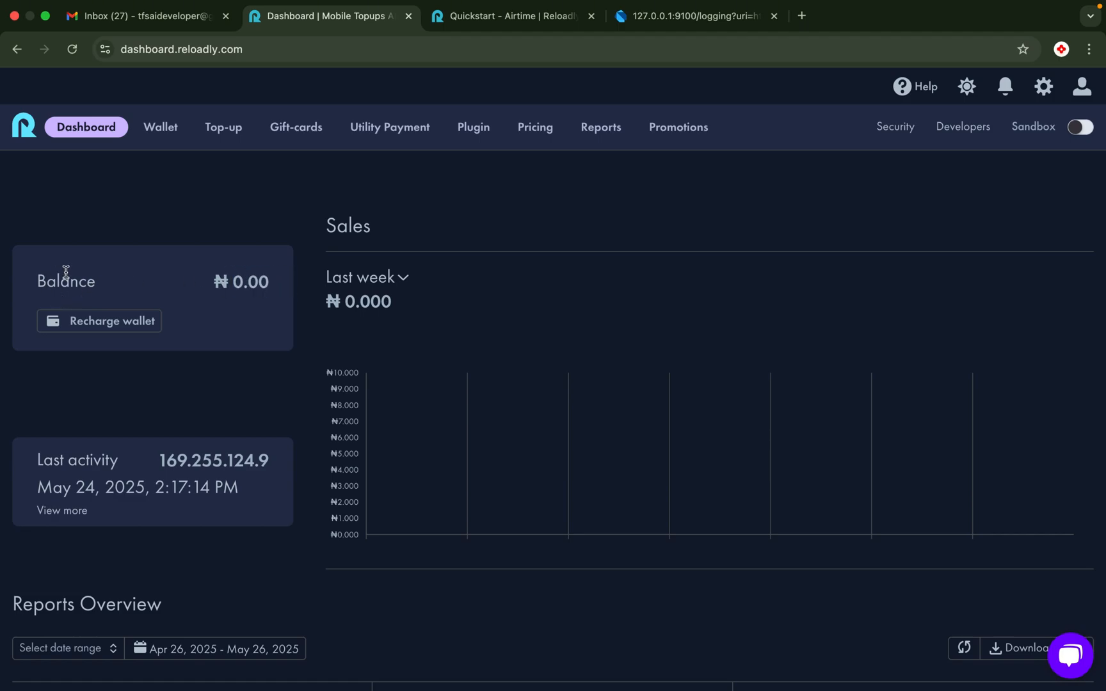
mouse_move(120, 296)
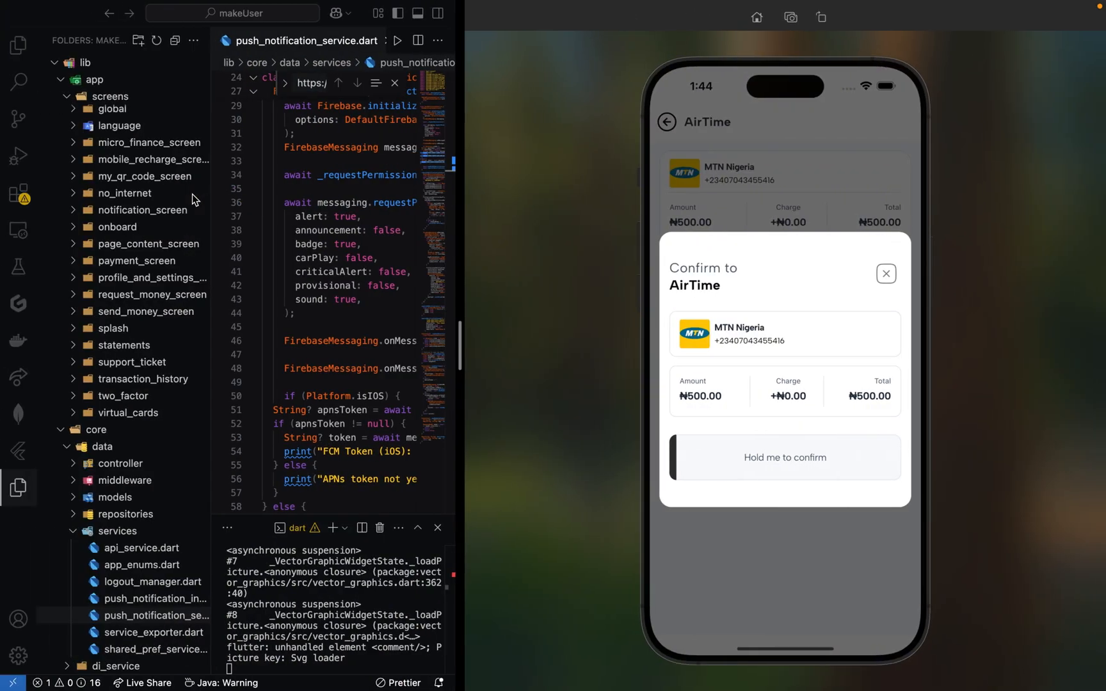
mouse_move(747, 232)
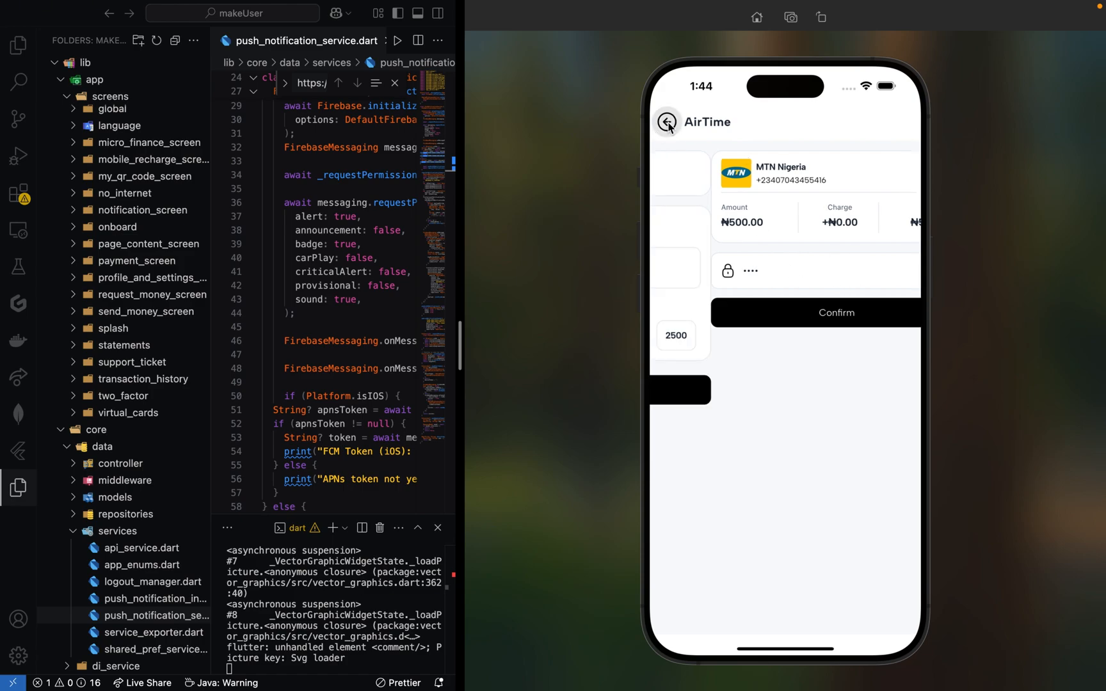
Exit the AirTime flow, open Send Money, and allow contacts access.
left_click(666, 122)
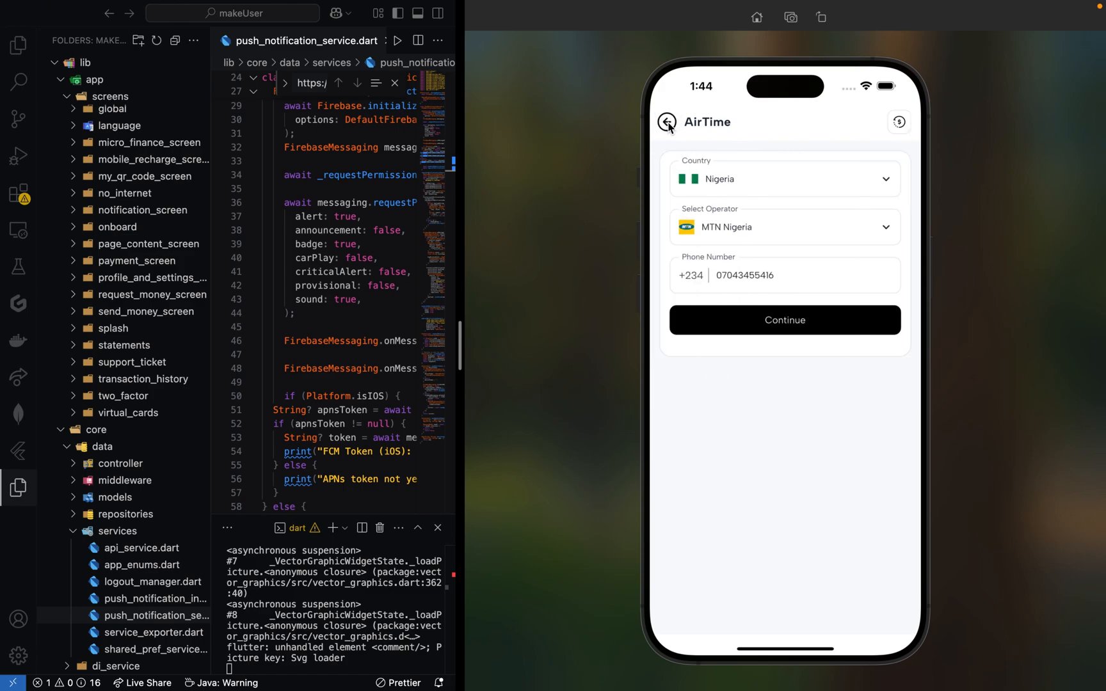
left_click(666, 122)
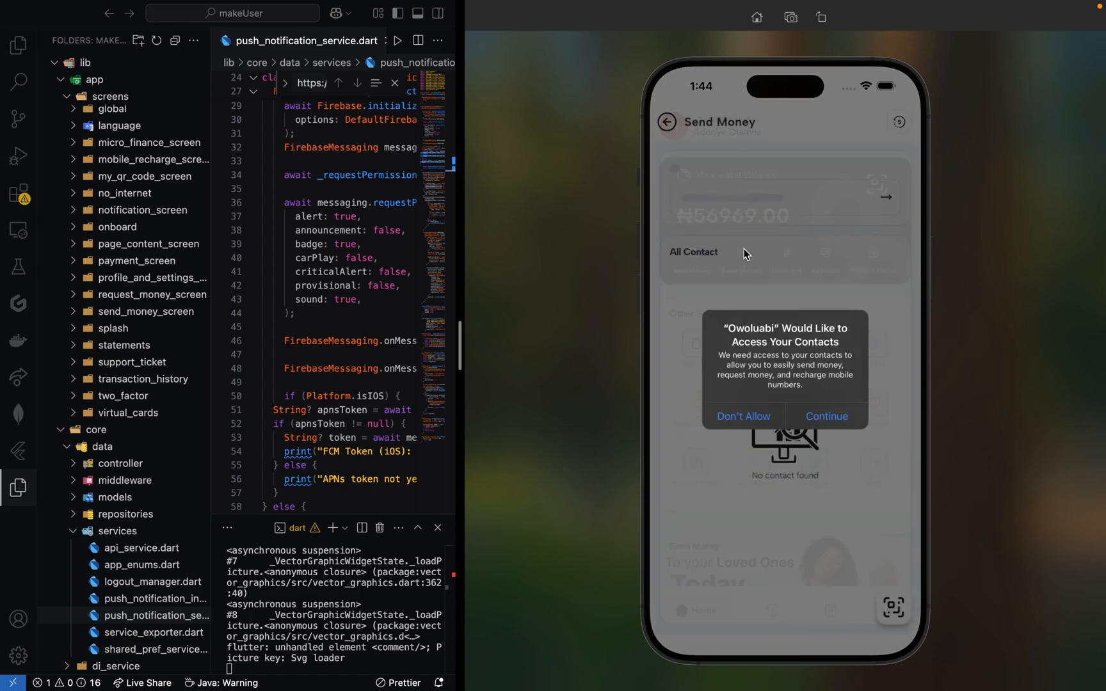
left_click(744, 416)
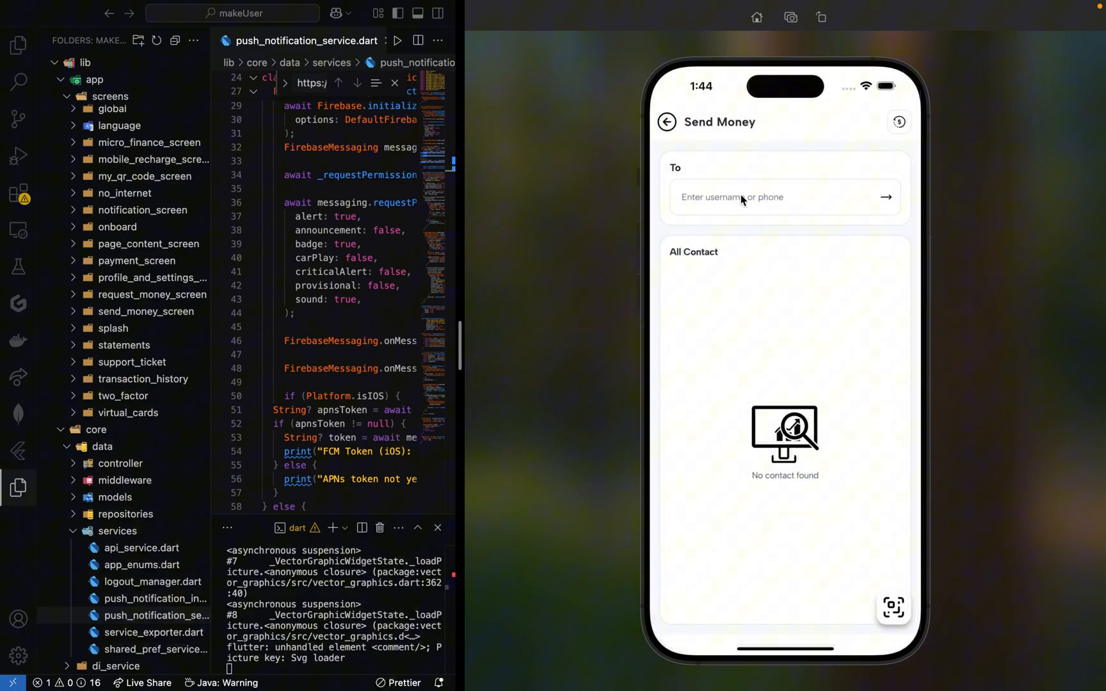
Select the recipient username field, then switch to the admin panel's user detail window.
left_click(743, 198)
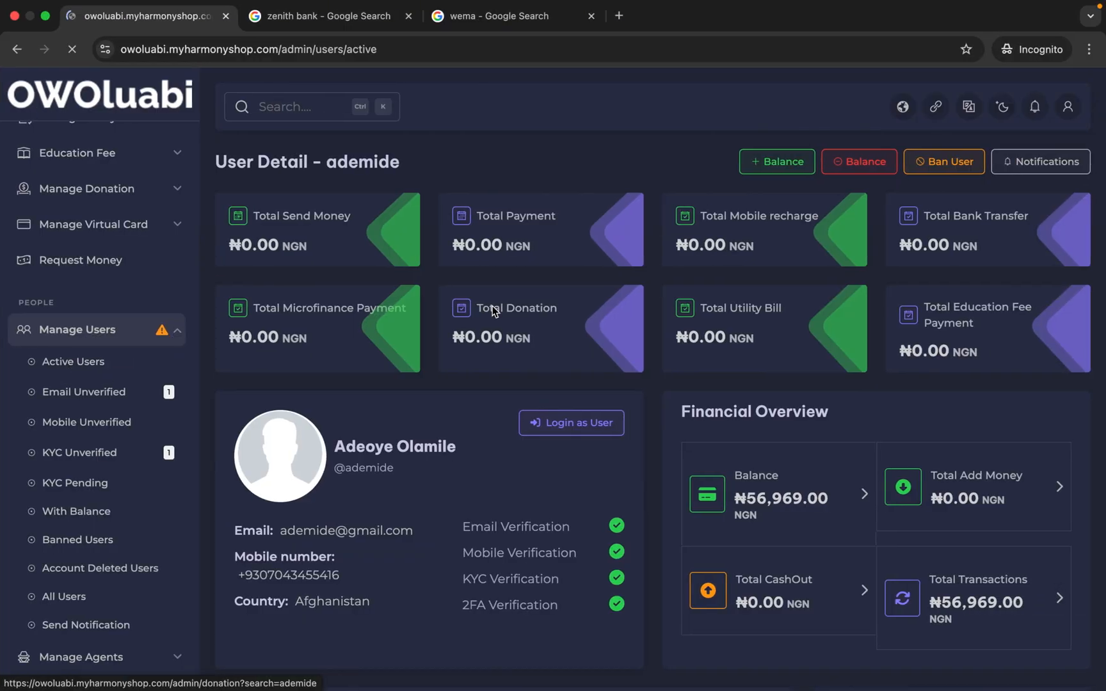
left_click(73, 362)
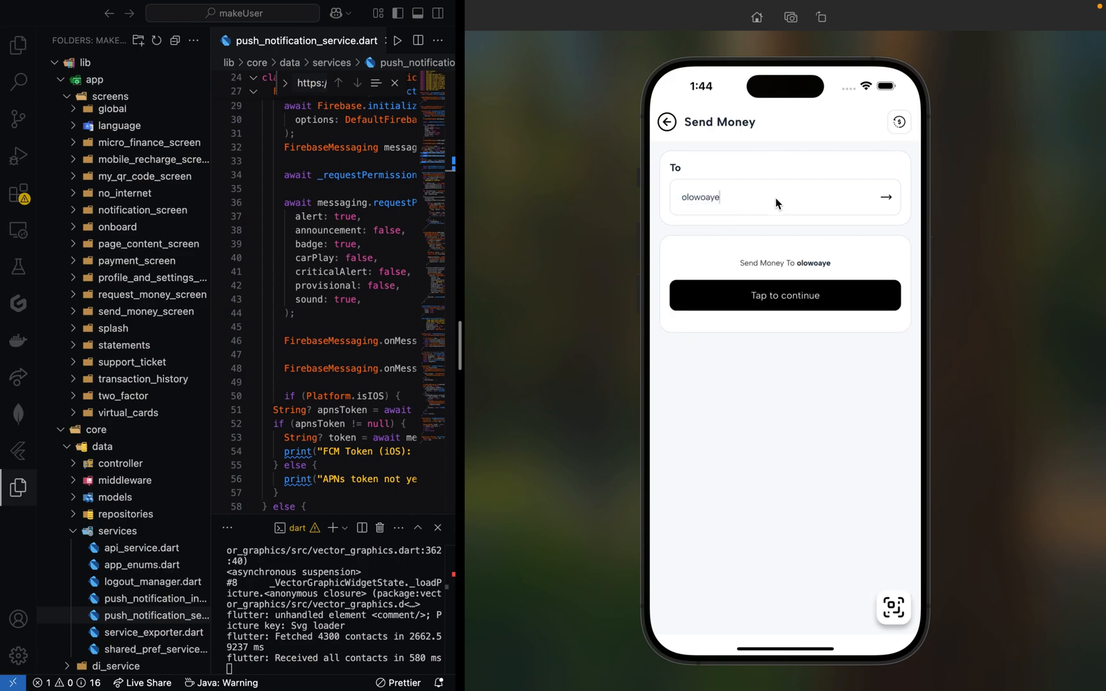
left_click(785, 295)
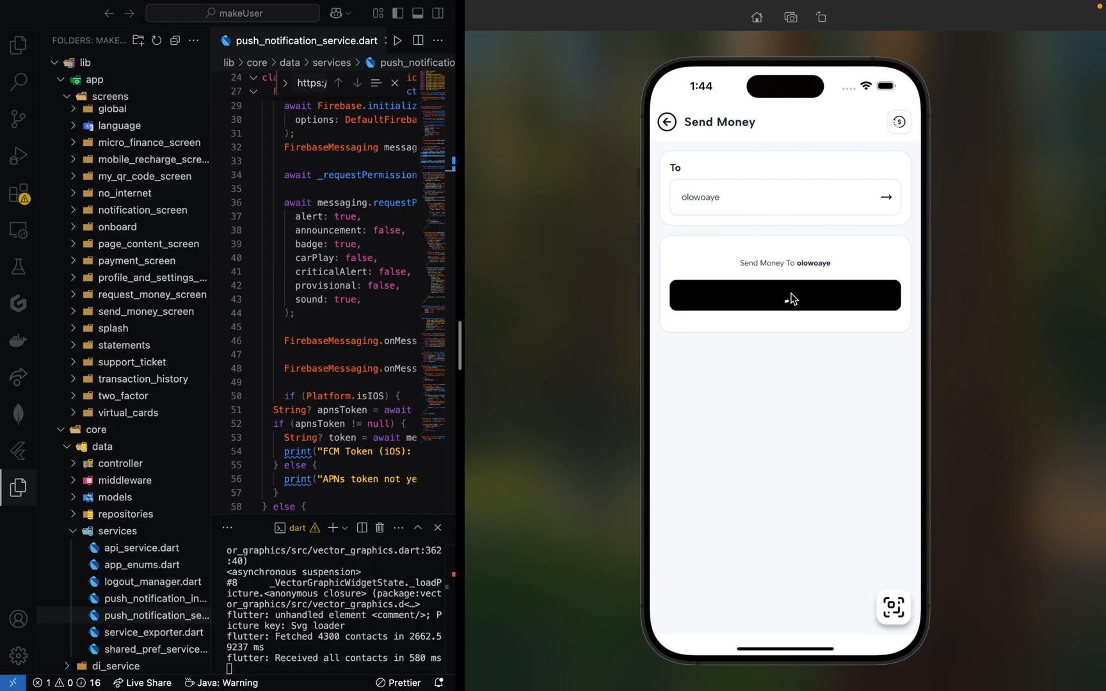
left_click(785, 296)
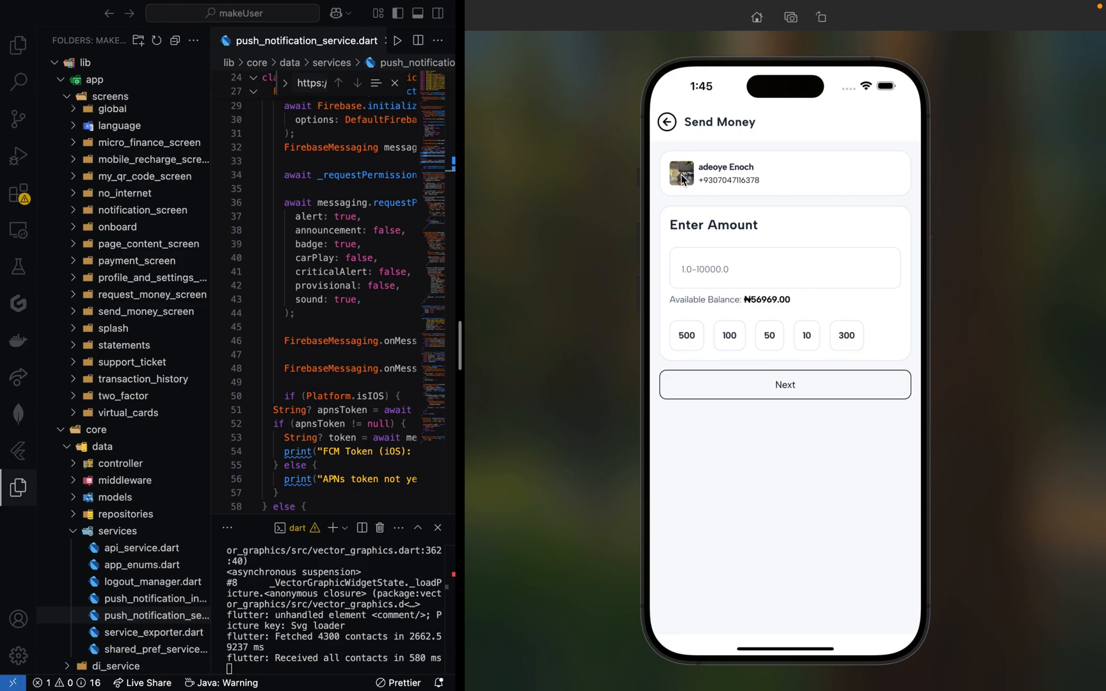
mouse_move(737, 181)
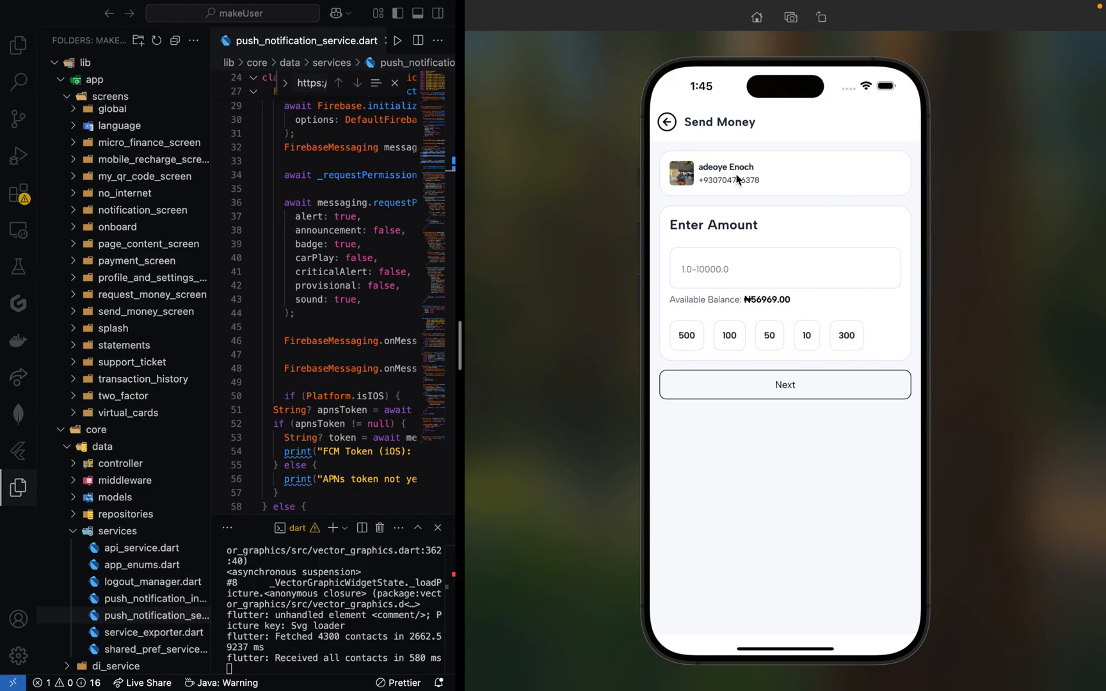
mouse_move(726, 272)
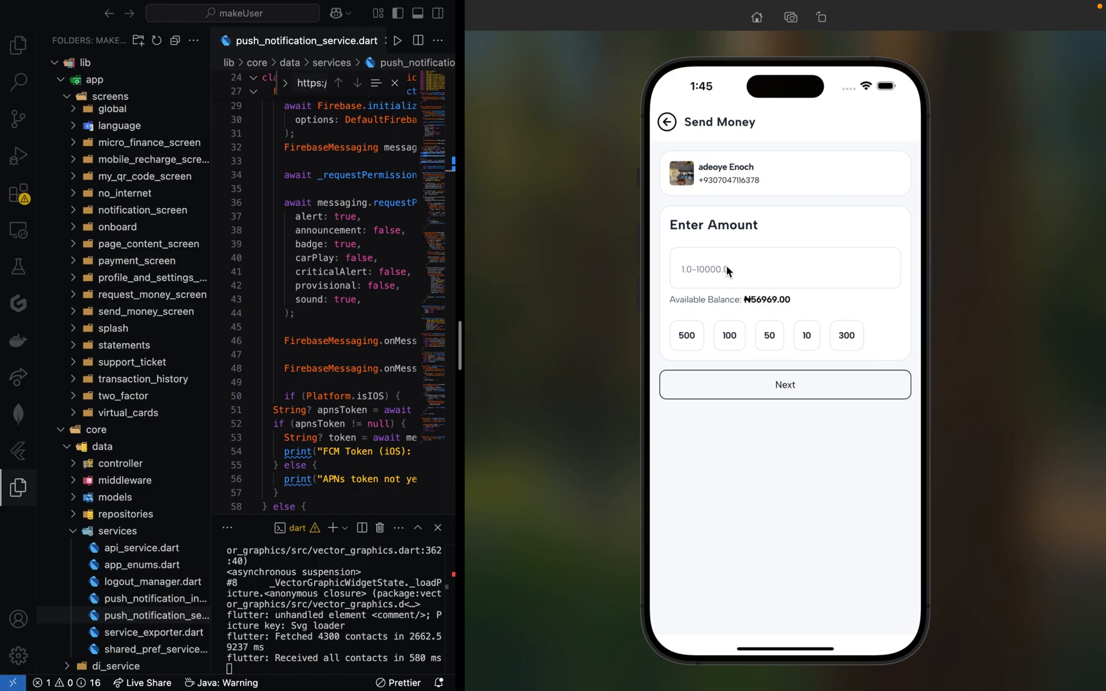
left_click(686, 336)
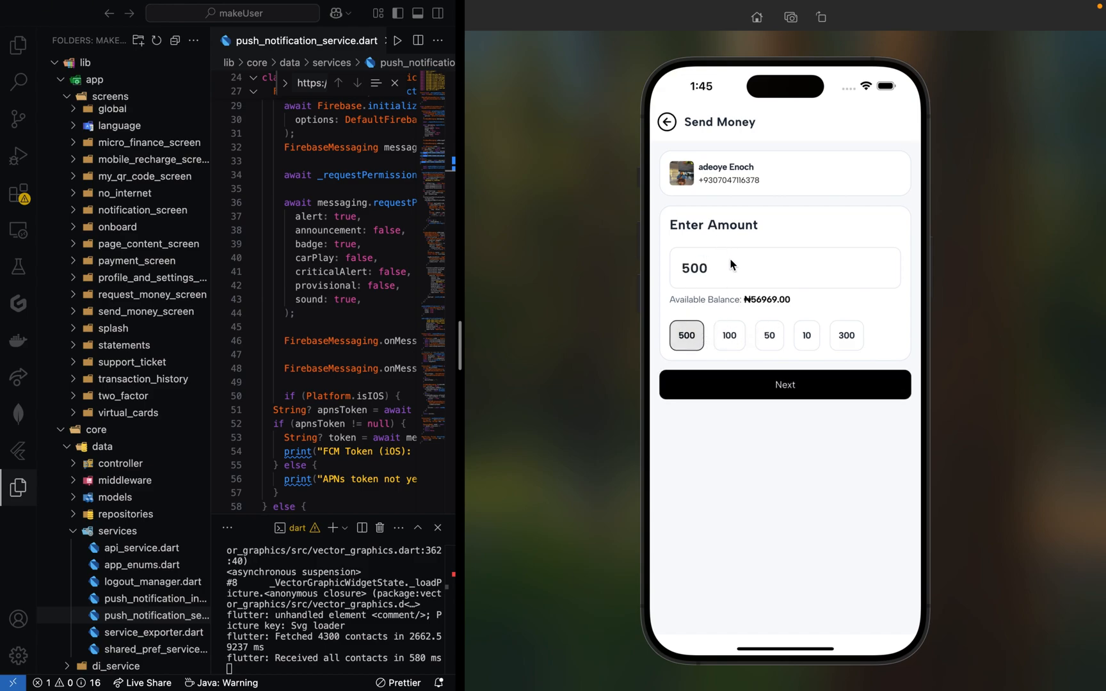
mouse_move(796, 395)
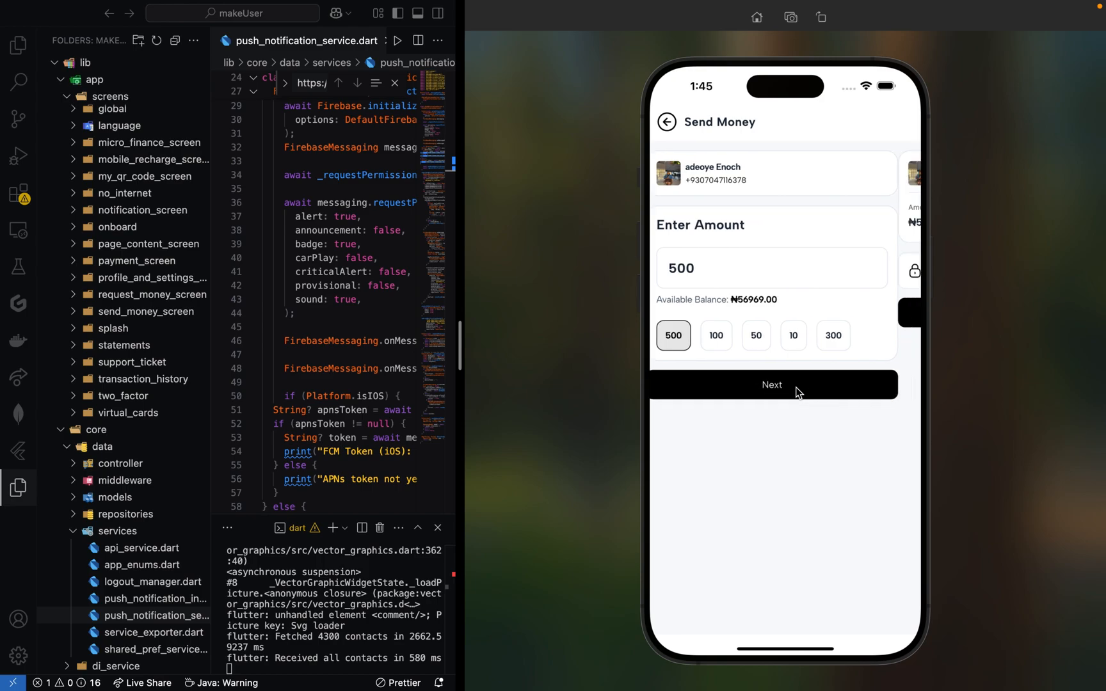
left_click(772, 385)
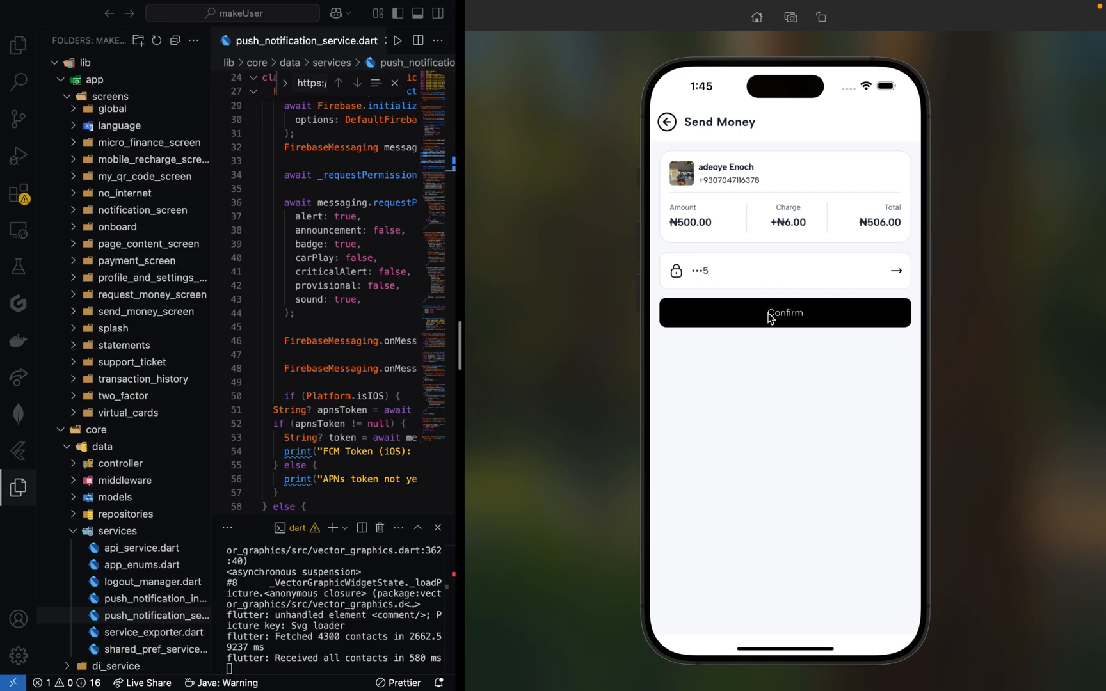
Confirm the ₦506 transfer, copy transaction ID VCS76RLUQPKB, and go back home.
left_click(785, 313)
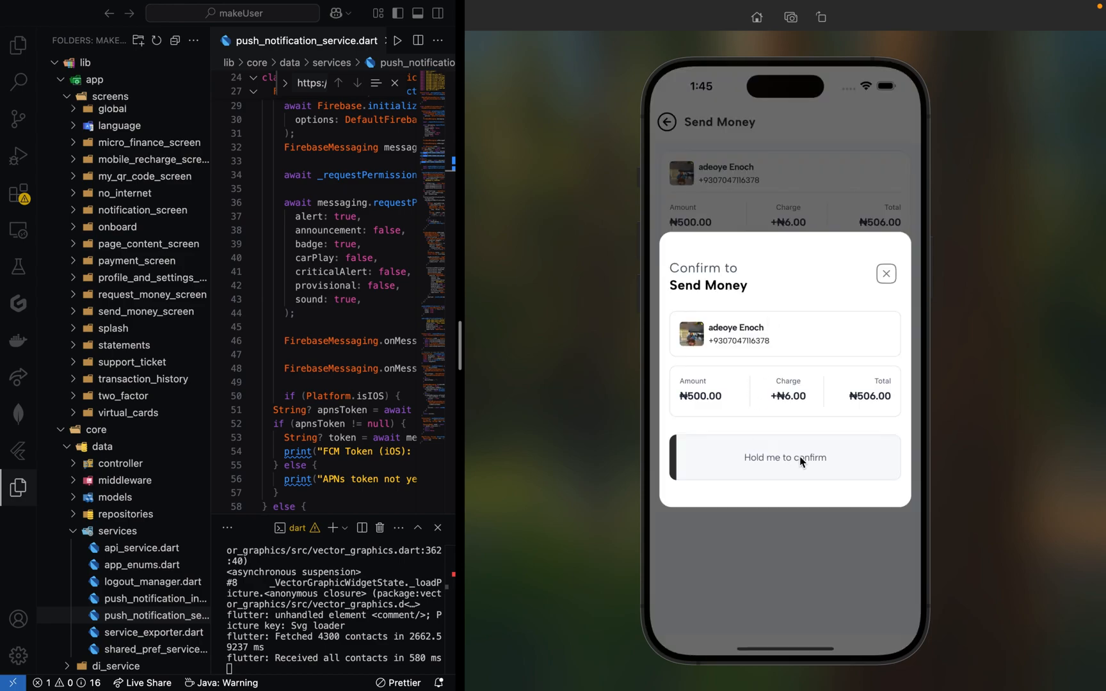
left_click(785, 458)
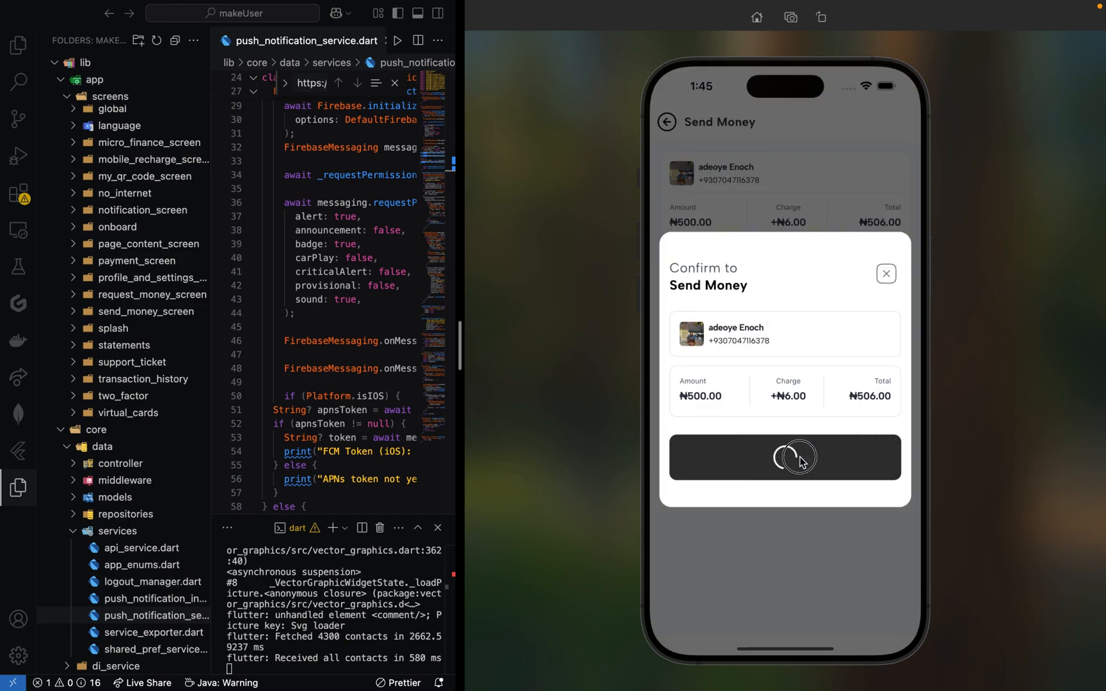
left_click(785, 457)
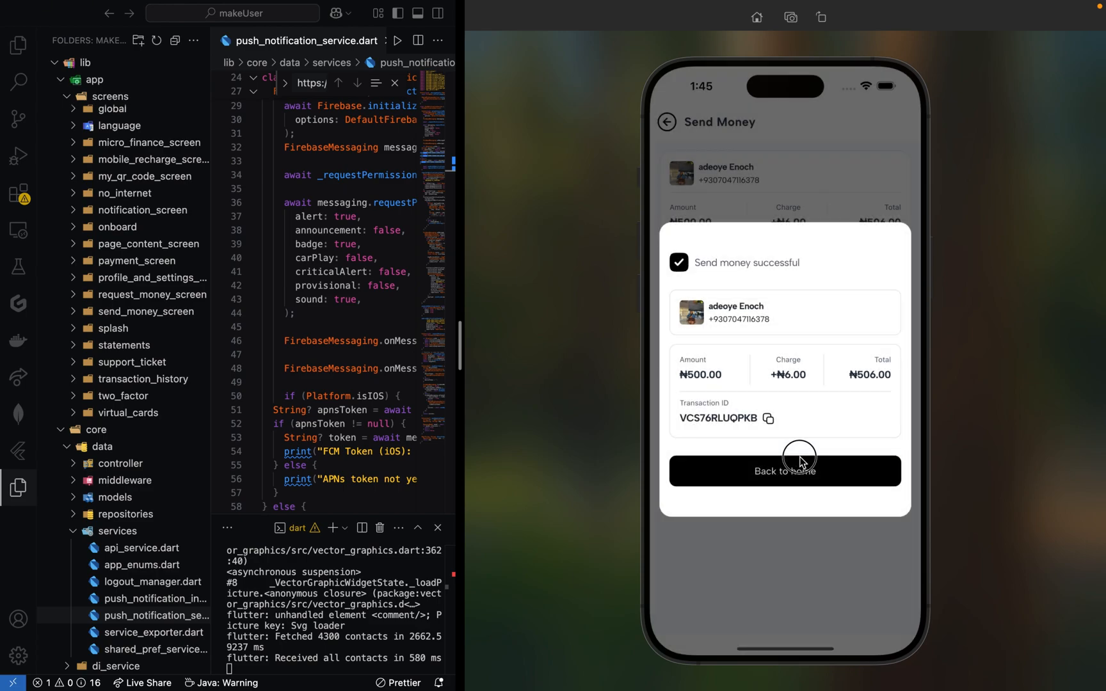
mouse_move(775, 429)
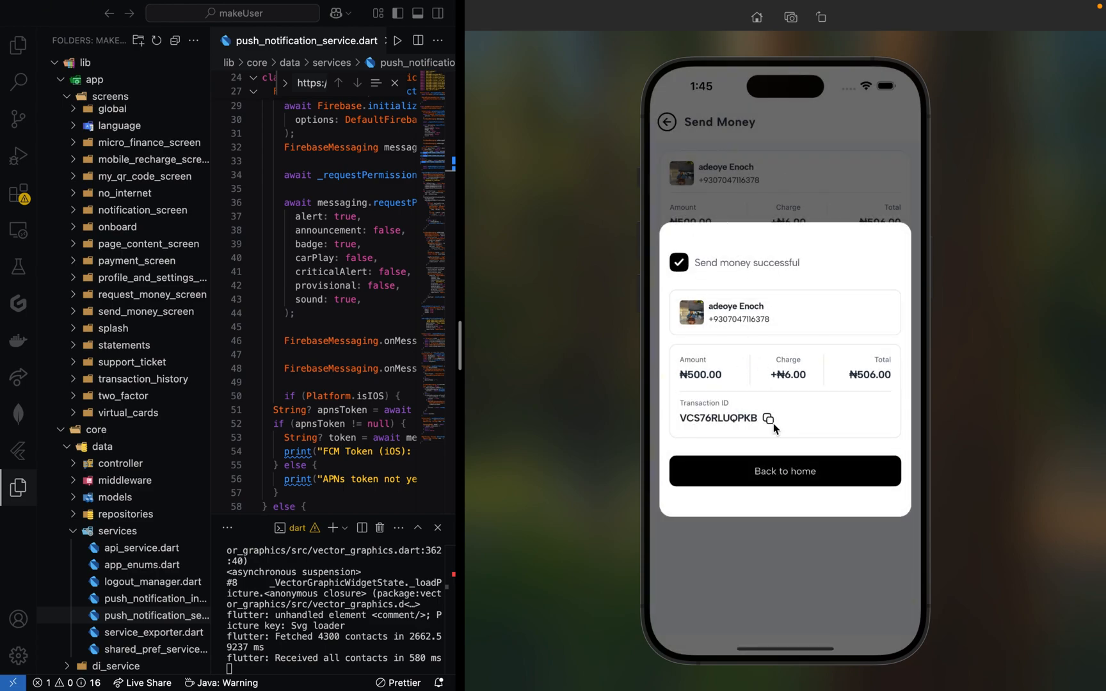
left_click(768, 419)
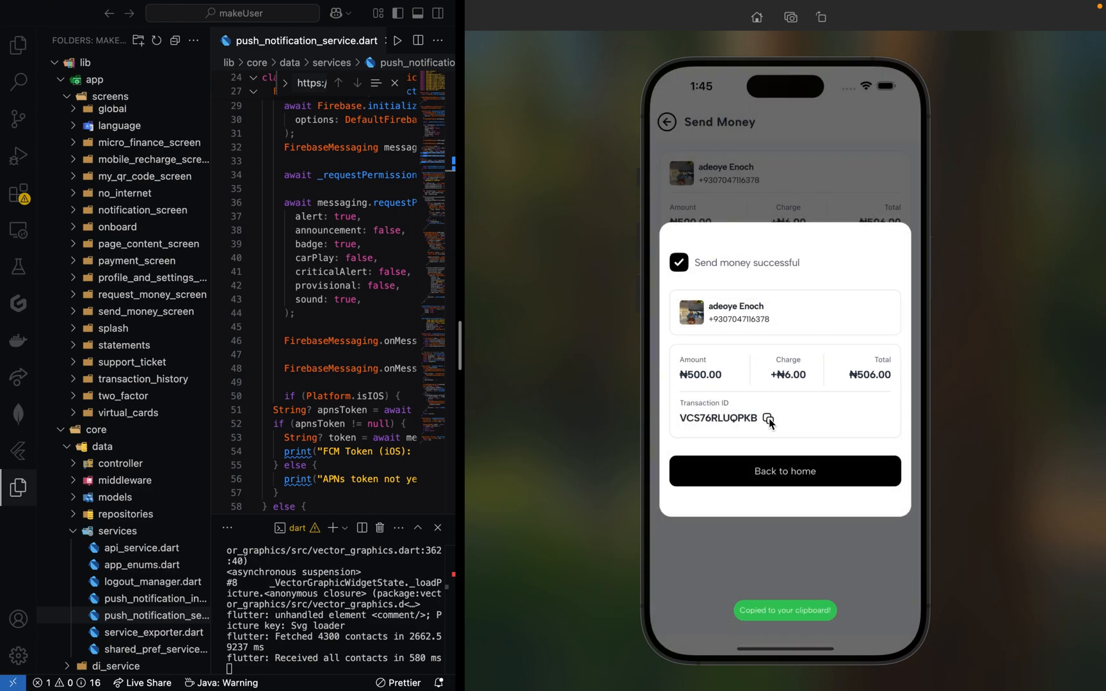
left_click(785, 471)
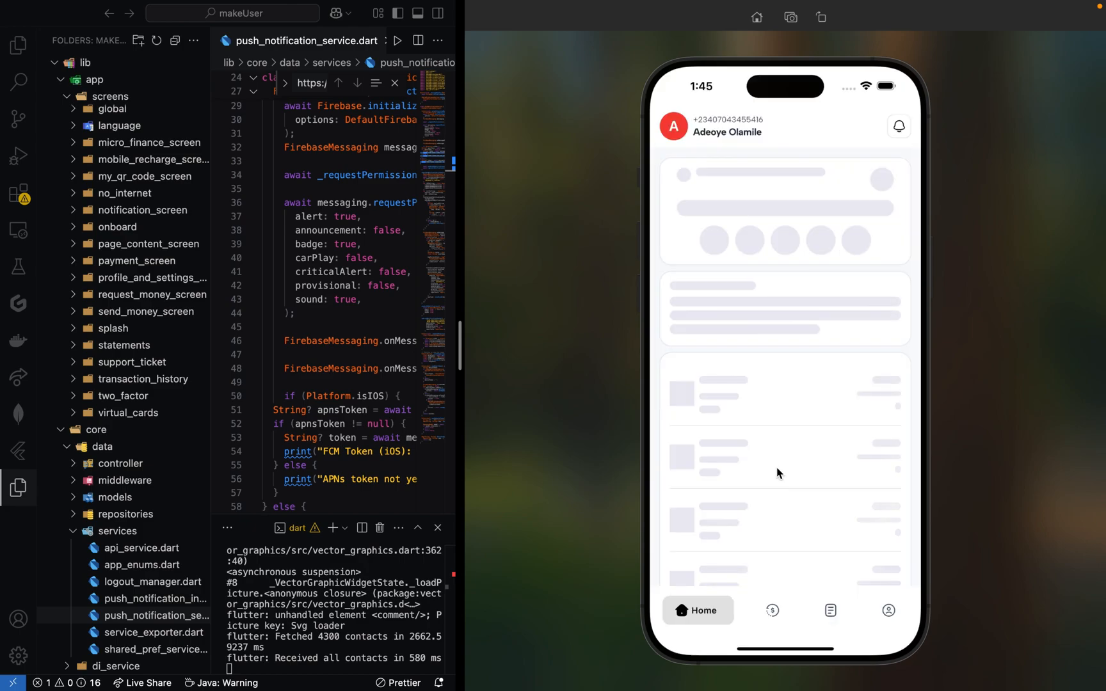
mouse_move(810, 431)
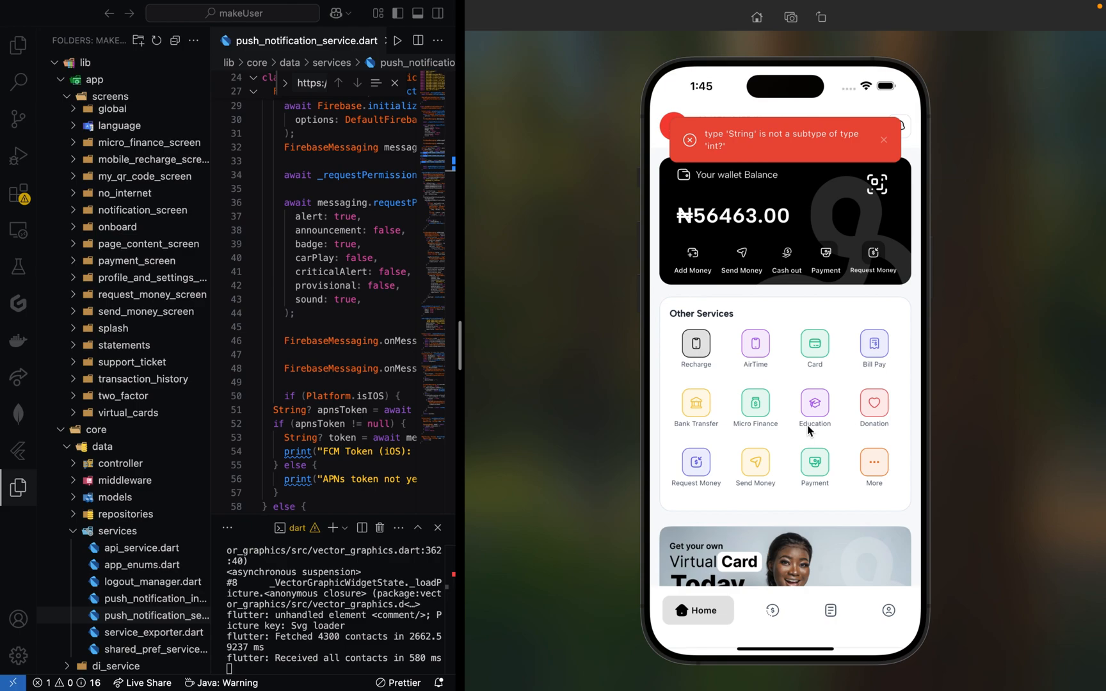
scroll("down", 3)
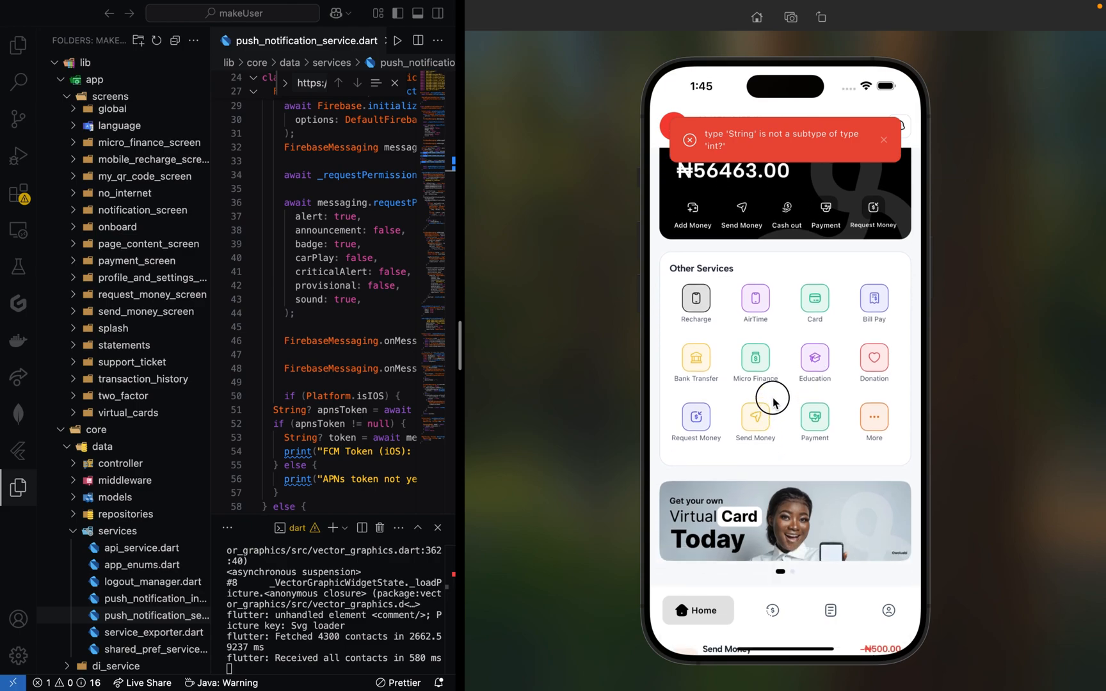
scroll("down", 3)
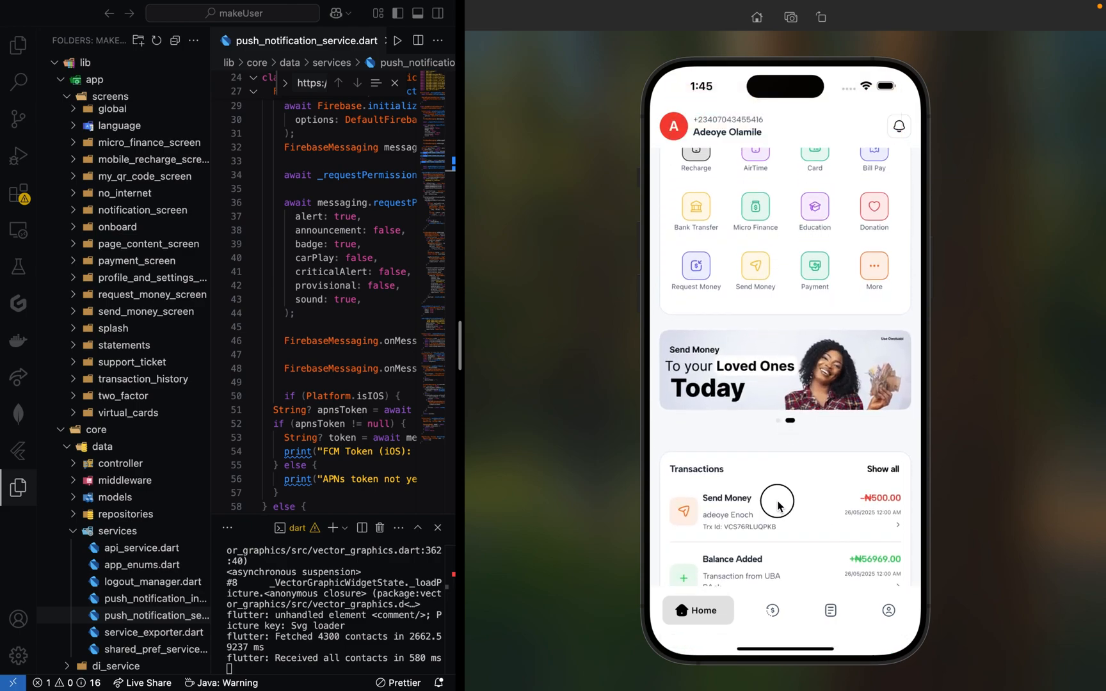
scroll("down", 3)
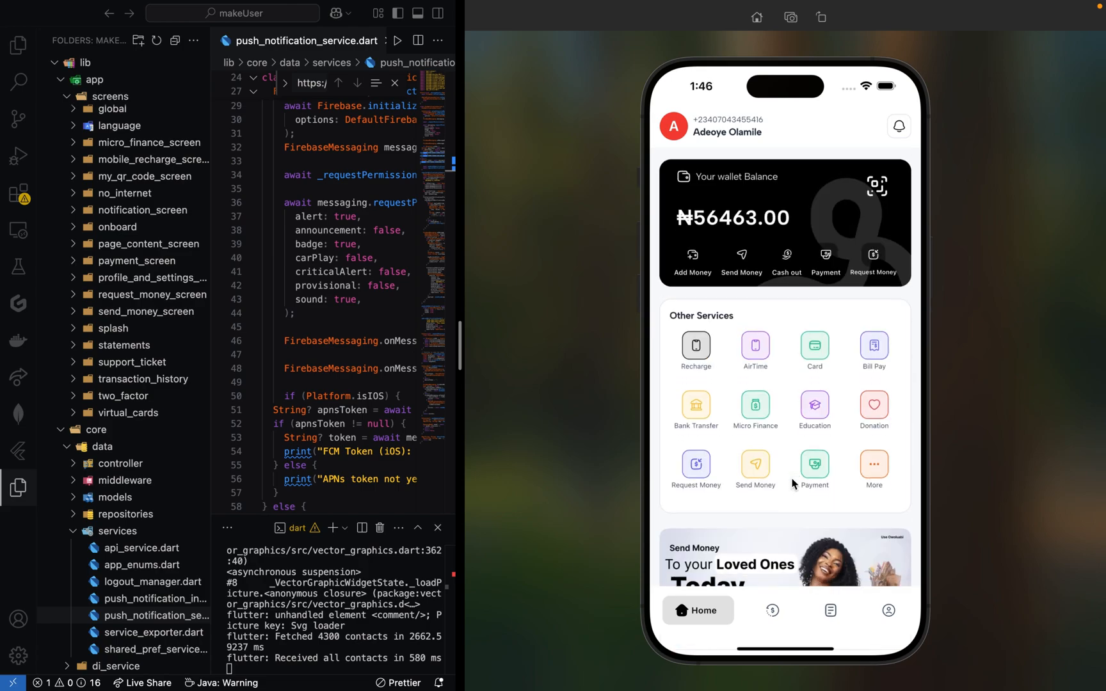
scroll("down", 3)
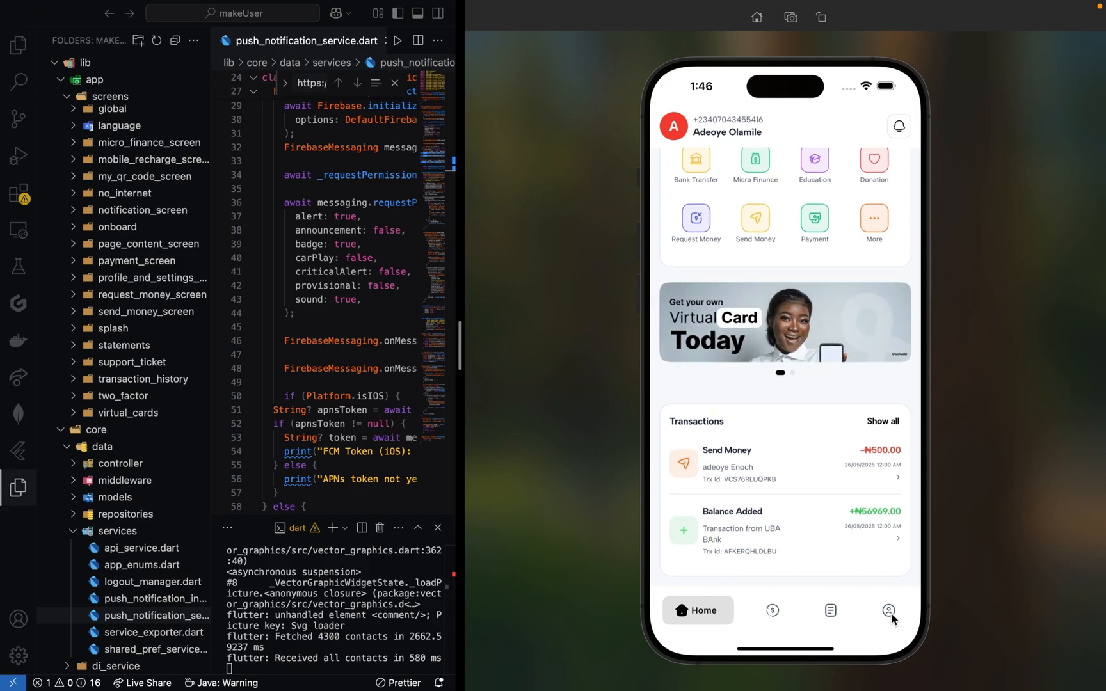
Glance at Profile, then view May 2025 (two transactions) and empty June 2025 statements.
left_click(888, 611)
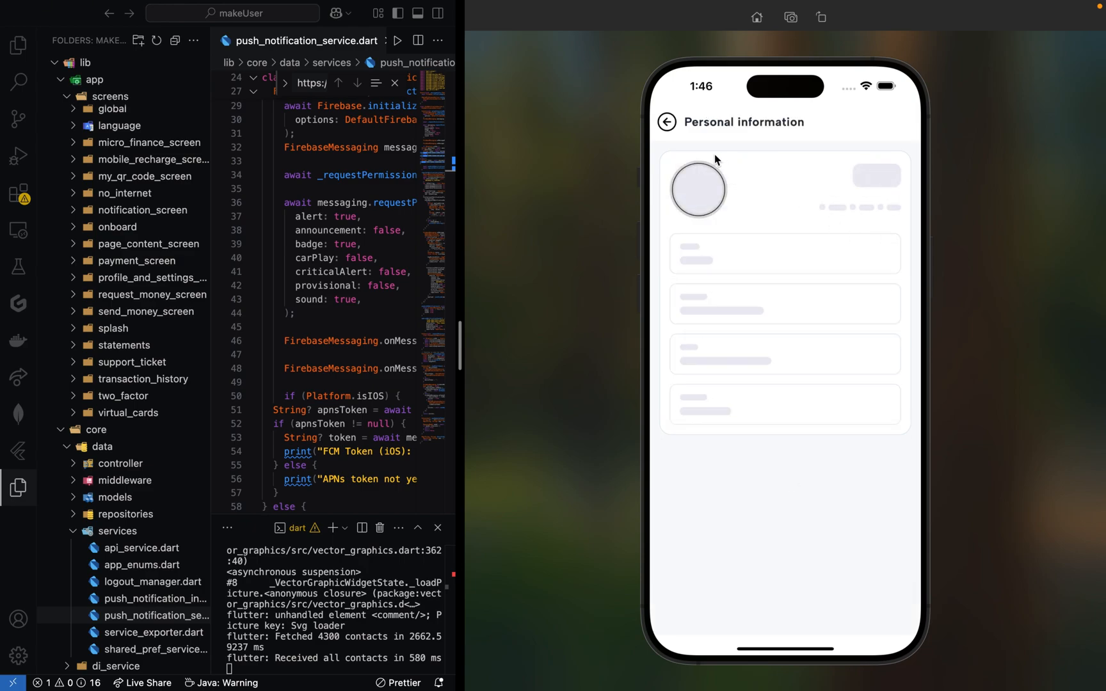
left_click(666, 121)
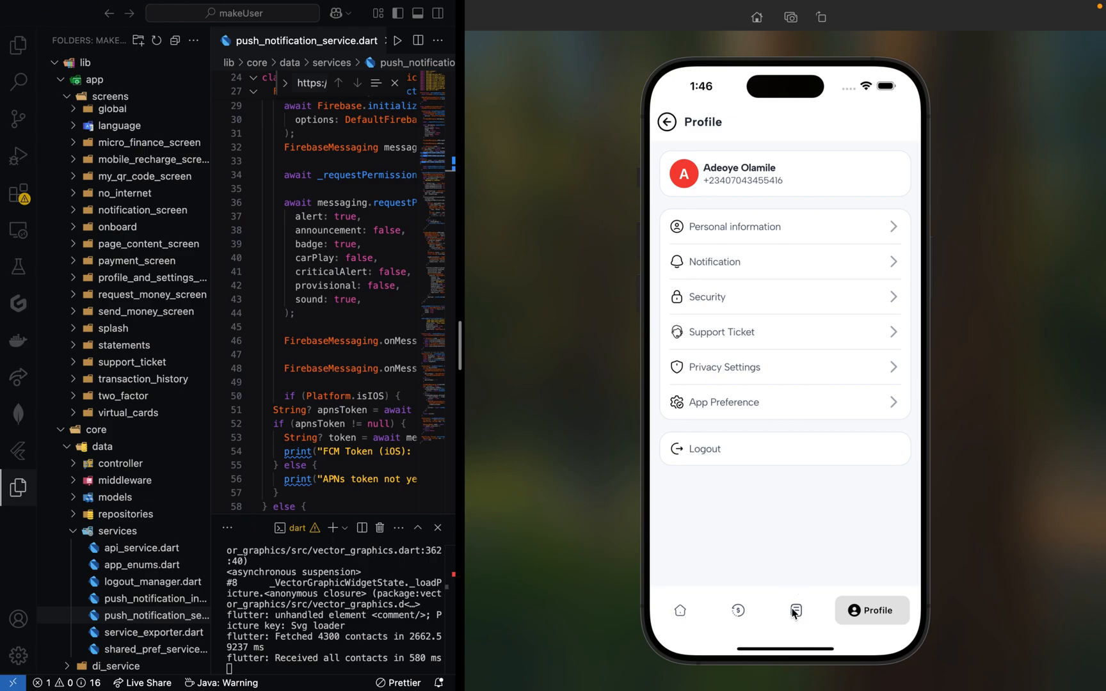
left_click(793, 611)
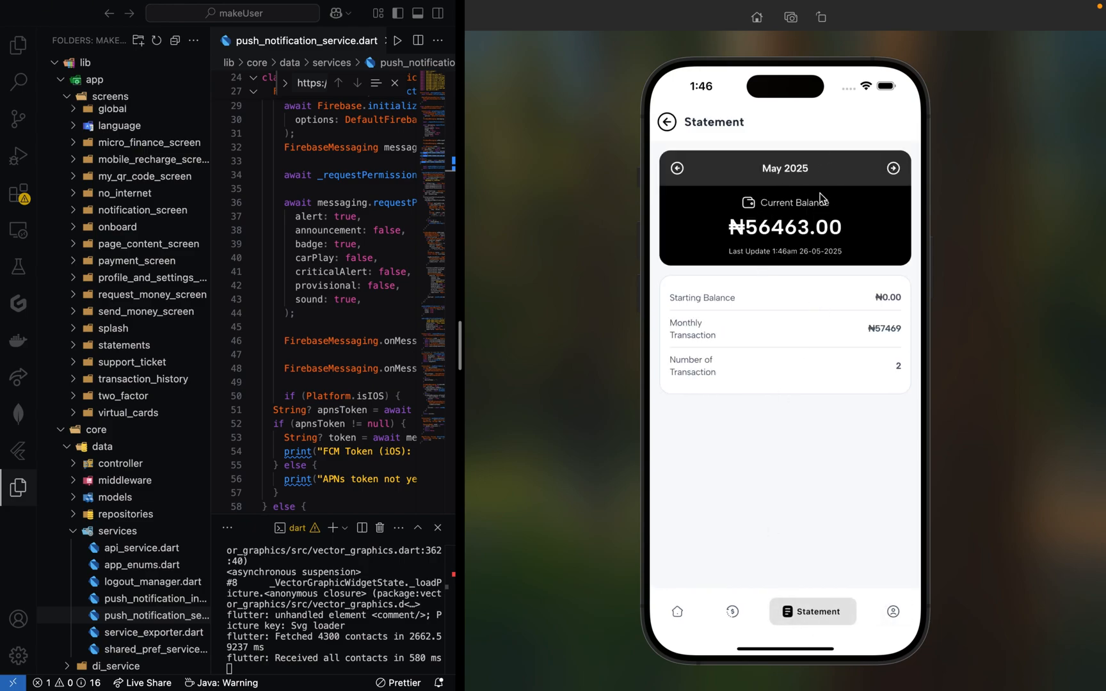
mouse_move(706, 162)
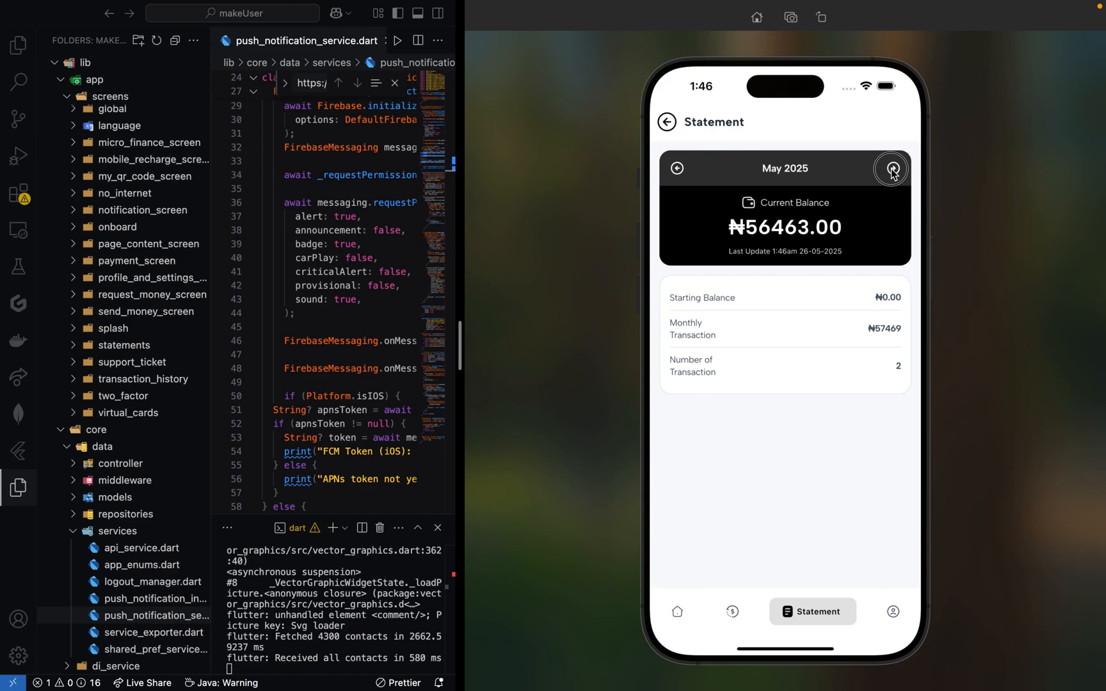
left_click(894, 168)
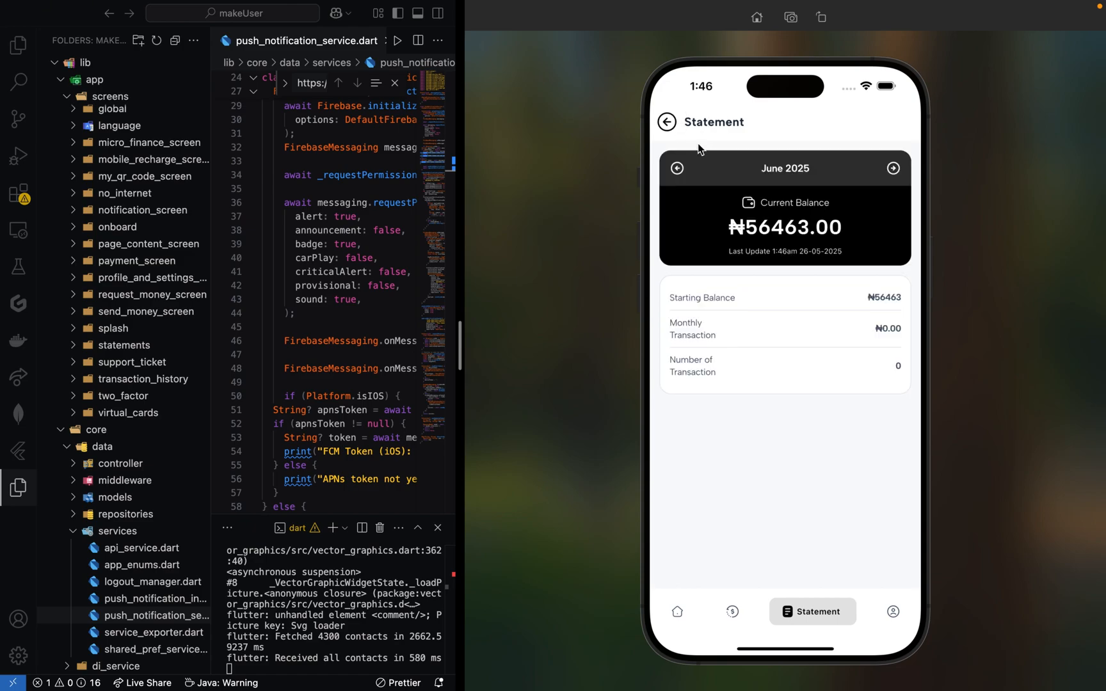
left_click(733, 612)
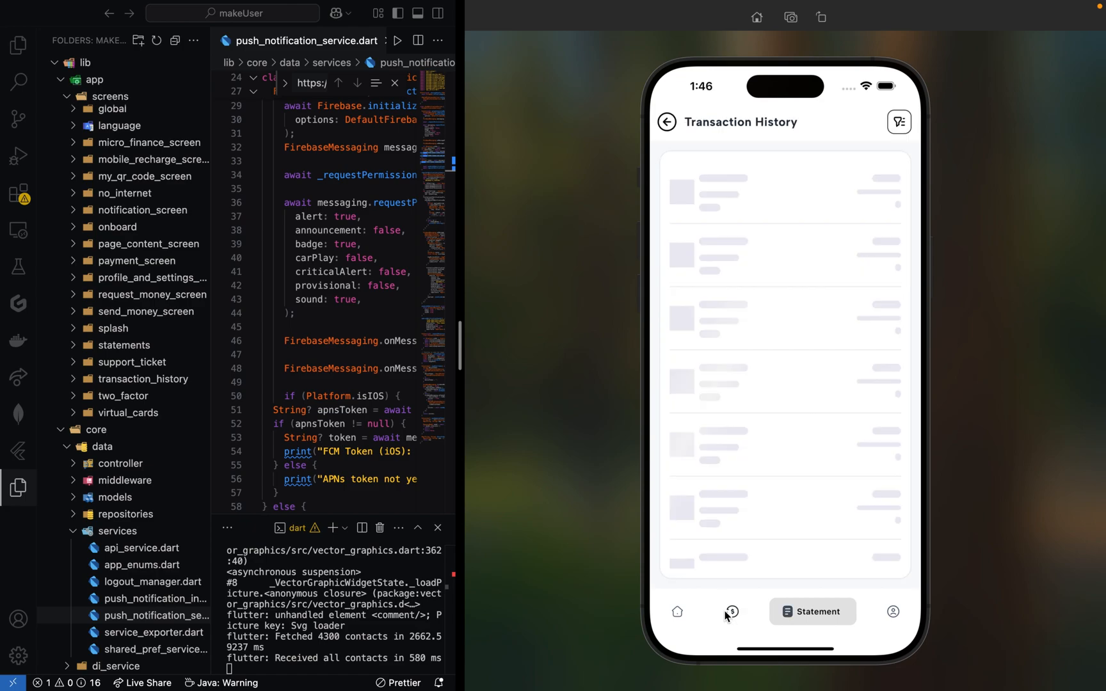
Open the ₦500 Send Money transaction in History, copy its ID, and close details.
left_click(734, 611)
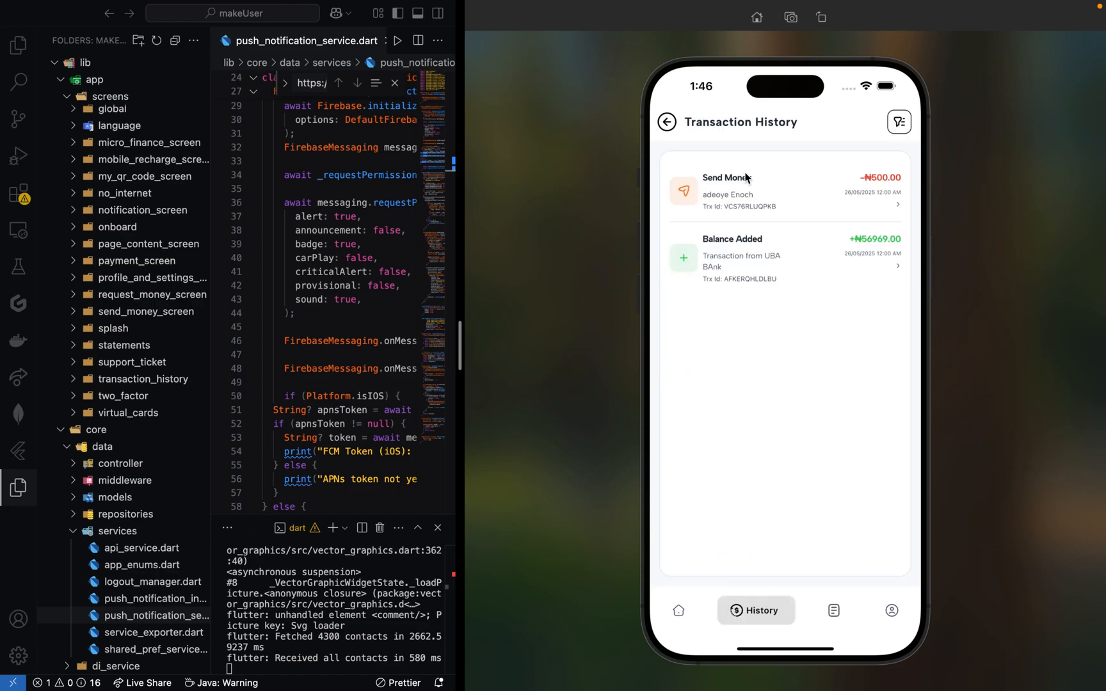
mouse_move(772, 185)
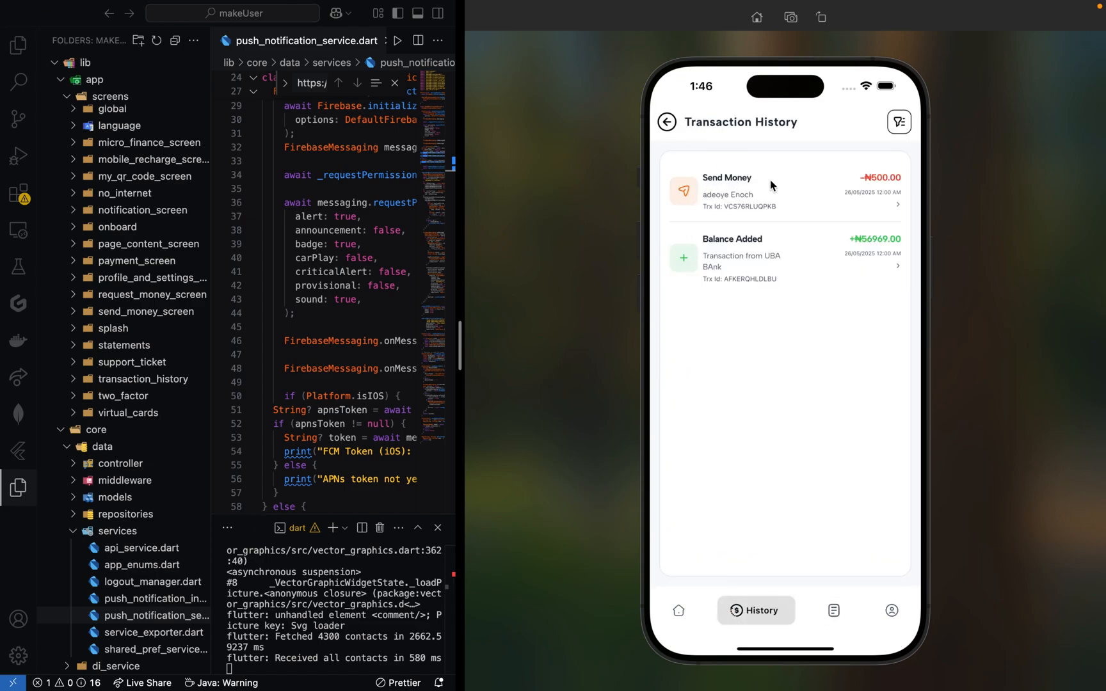
left_click(777, 189)
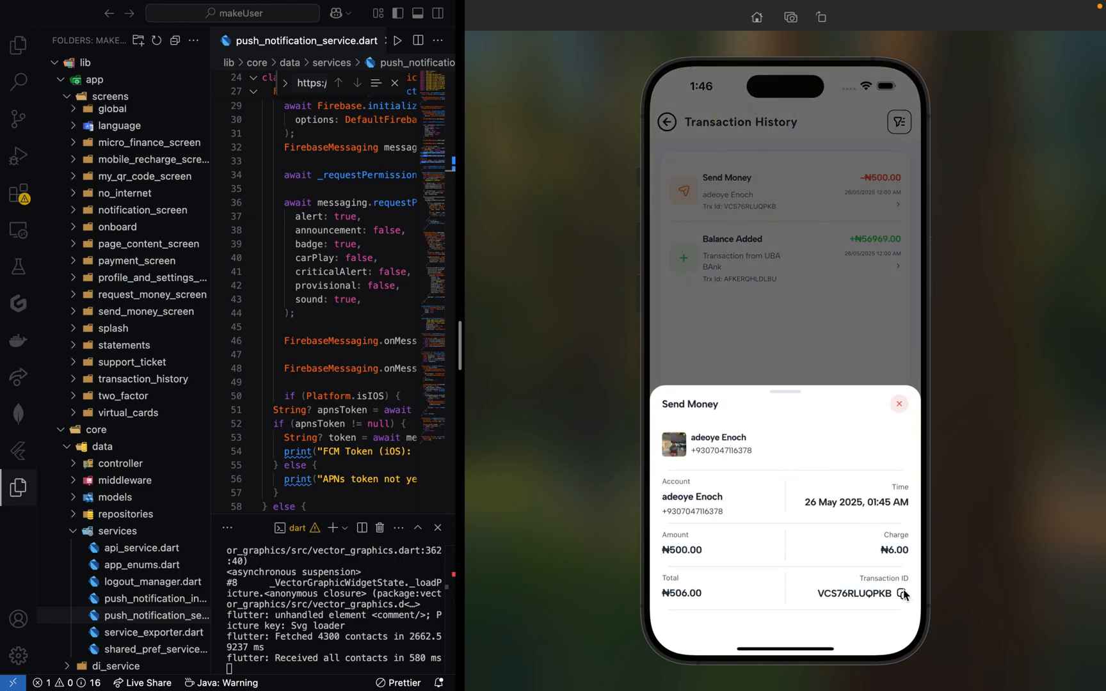
left_click(902, 594)
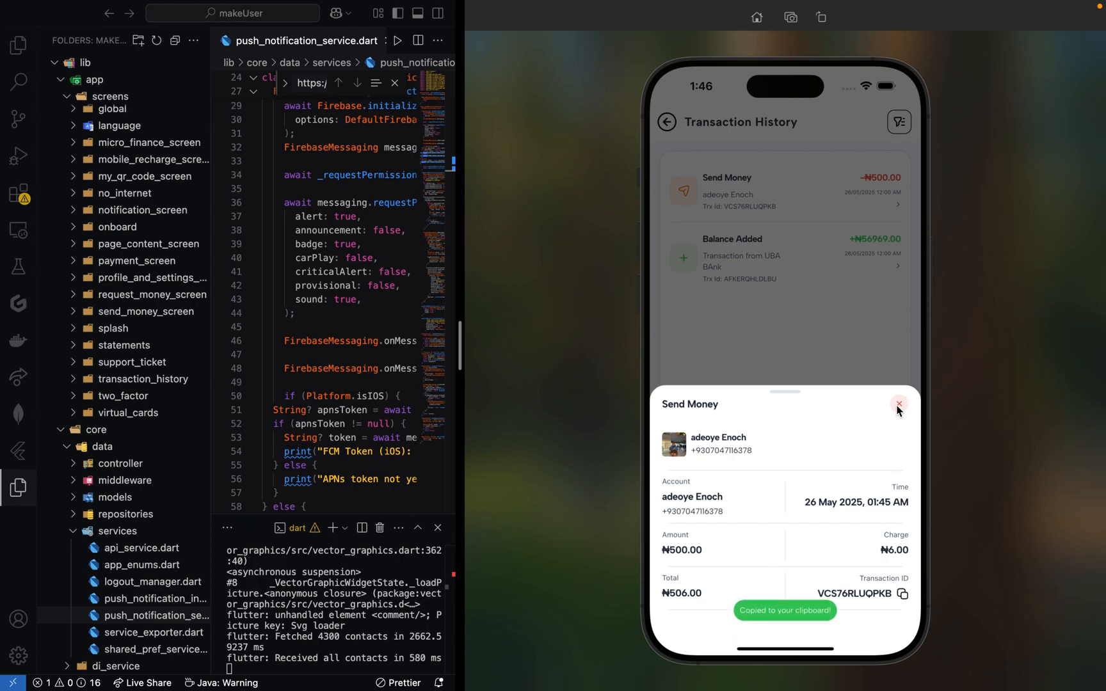
left_click(899, 404)
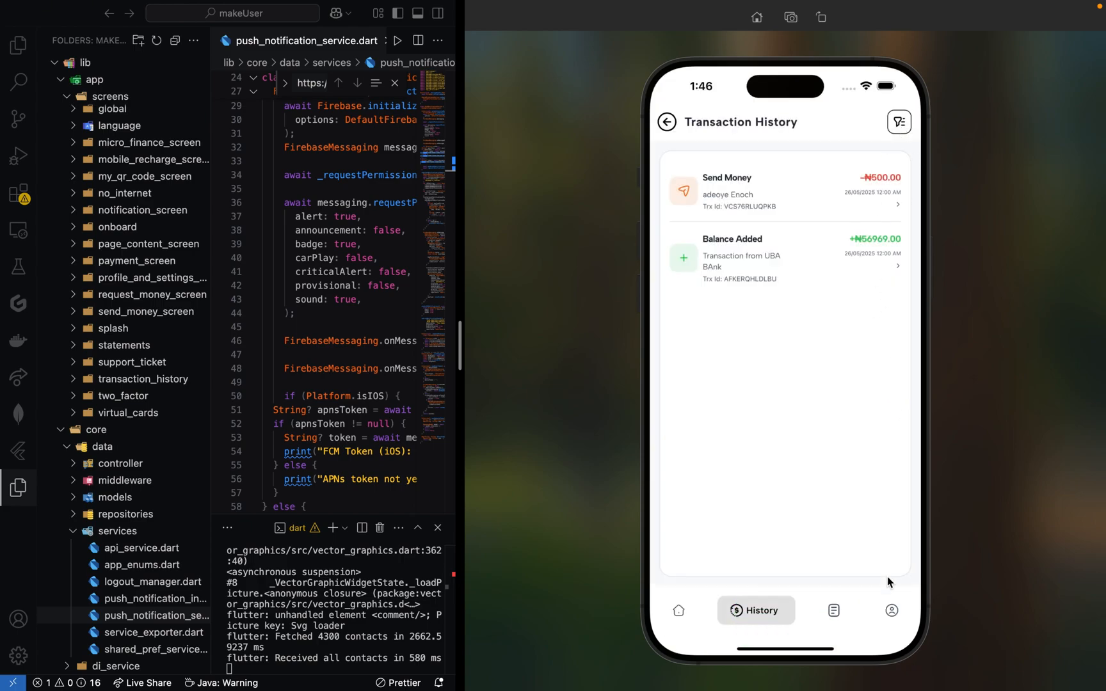
left_click(892, 611)
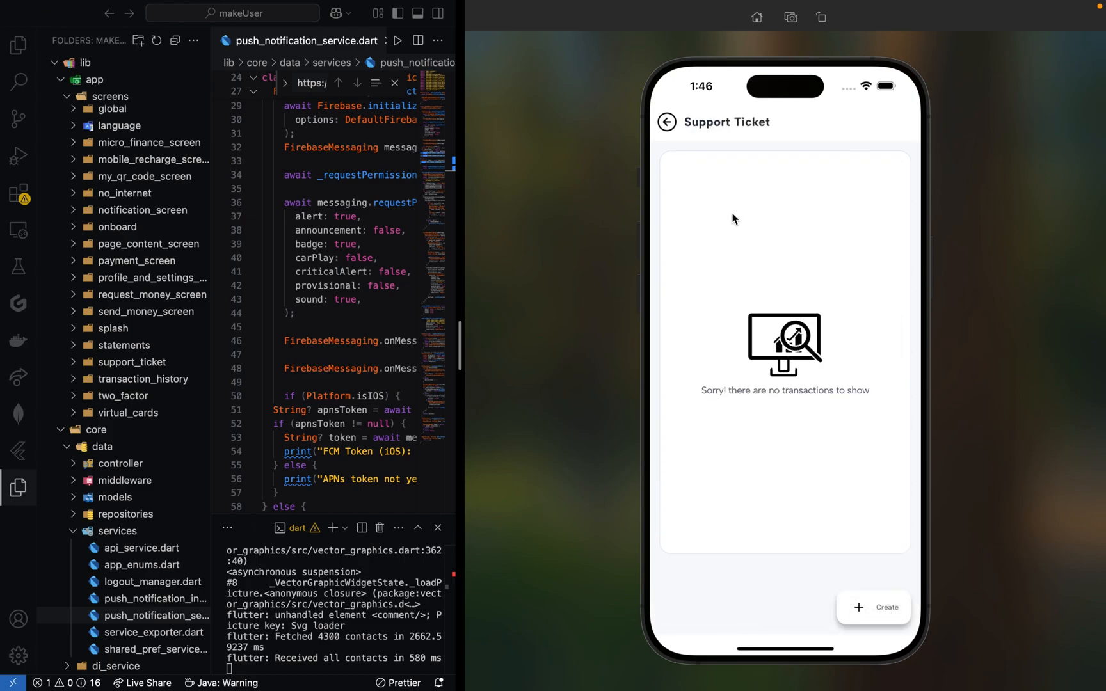
mouse_move(866, 625)
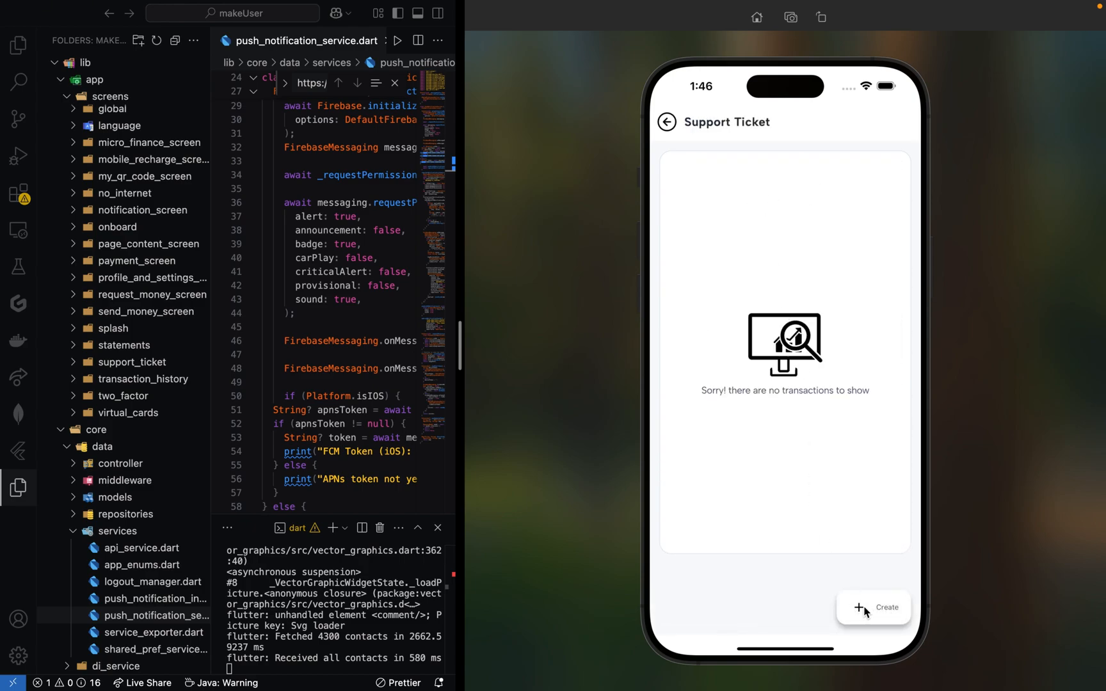
Start a new support ticket with subject 'VCS76RLUQPKB'.
left_click(874, 607)
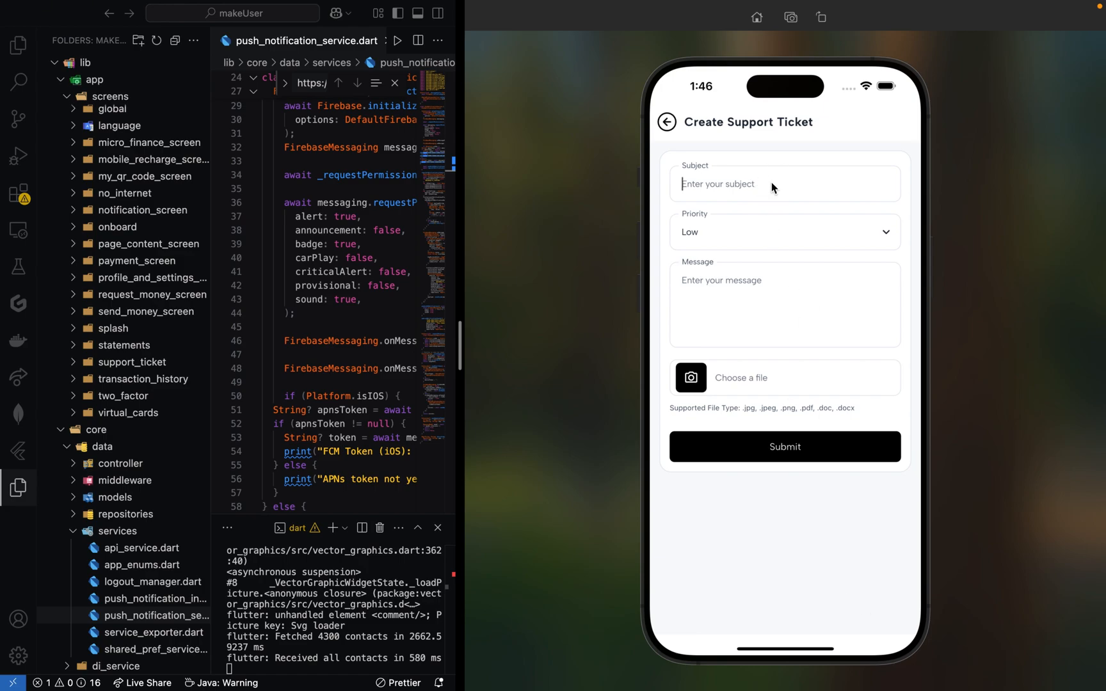
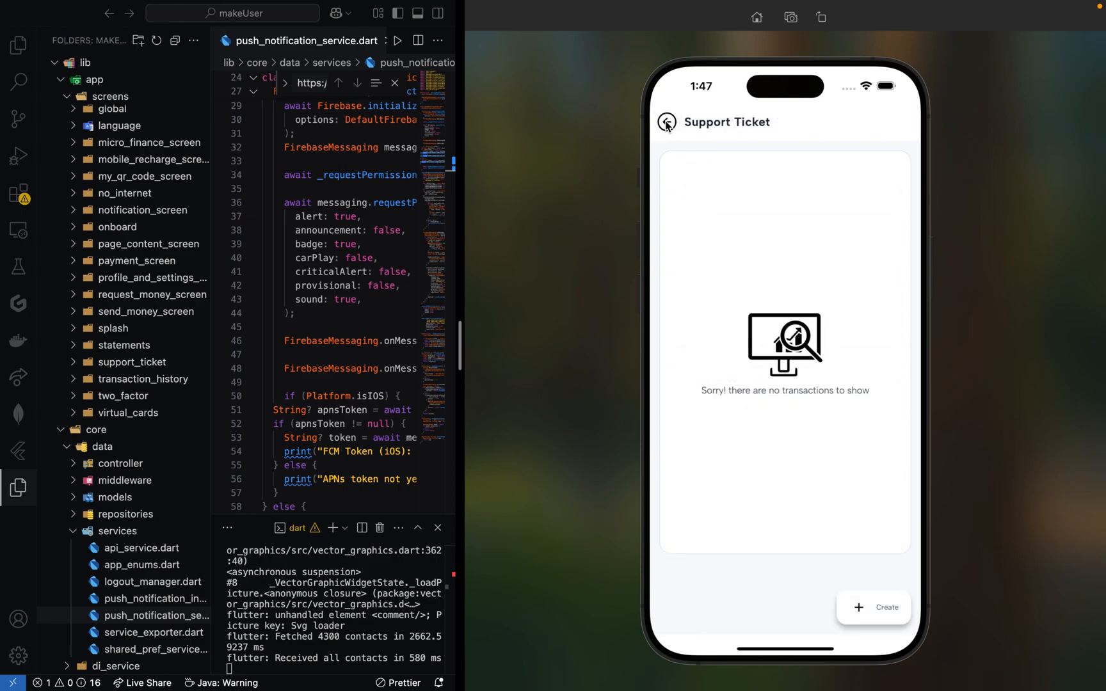
Leave Support Ticket and close the App Preference language list.
left_click(667, 121)
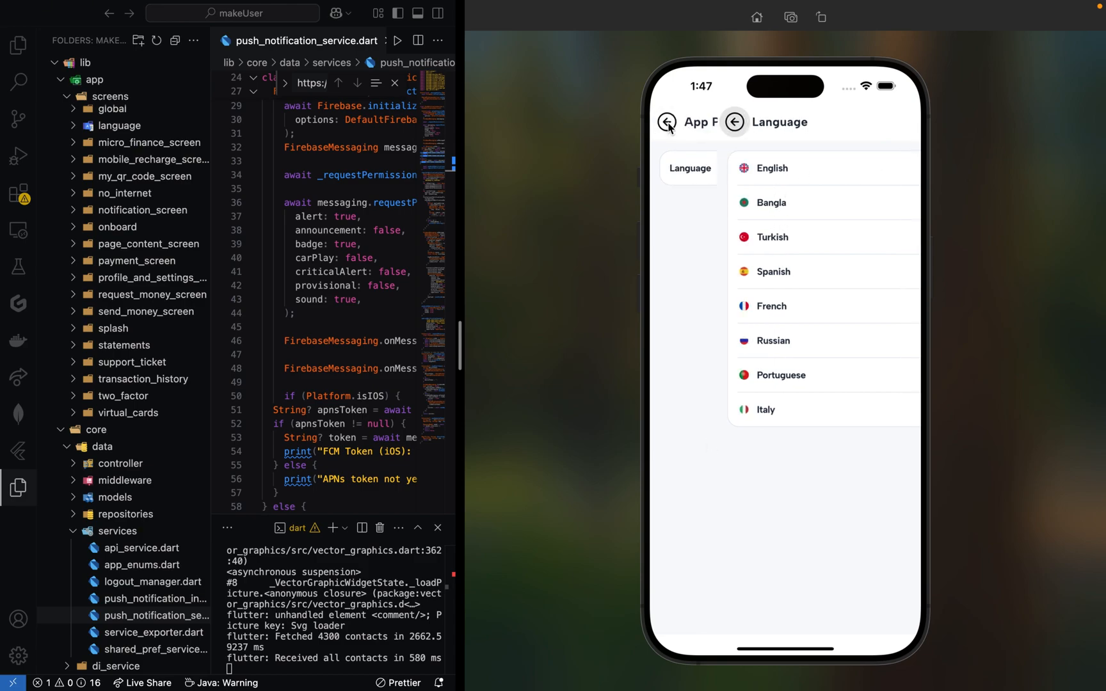
left_click(735, 122)
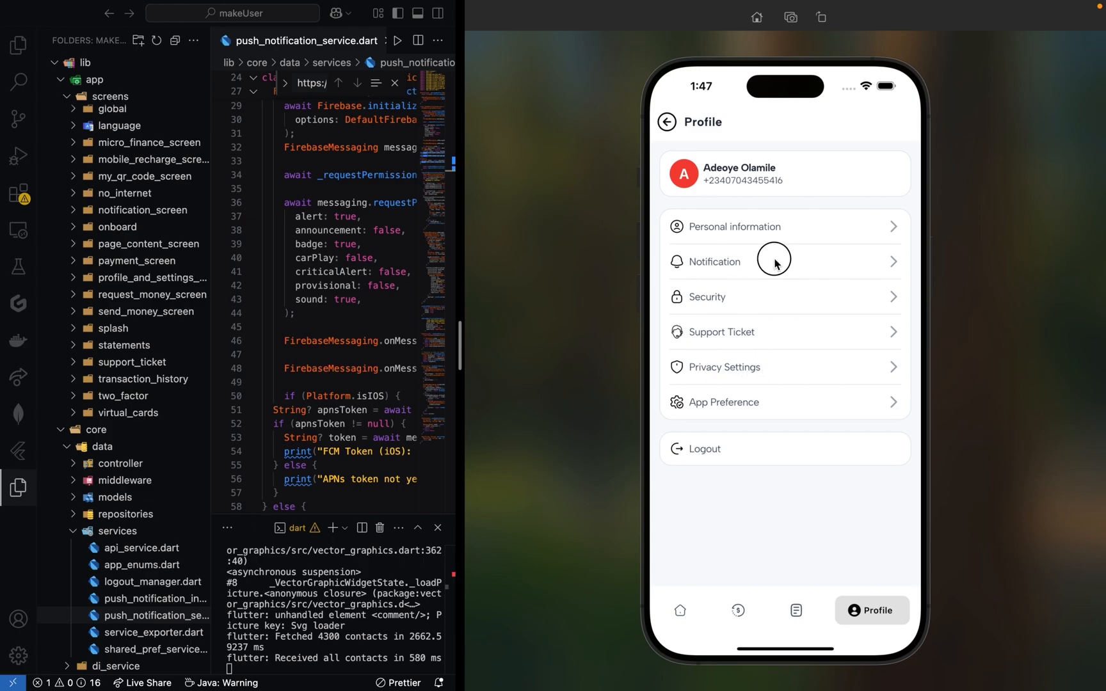
View Personal information and open the Edit Profile form with name and address.
left_click(774, 261)
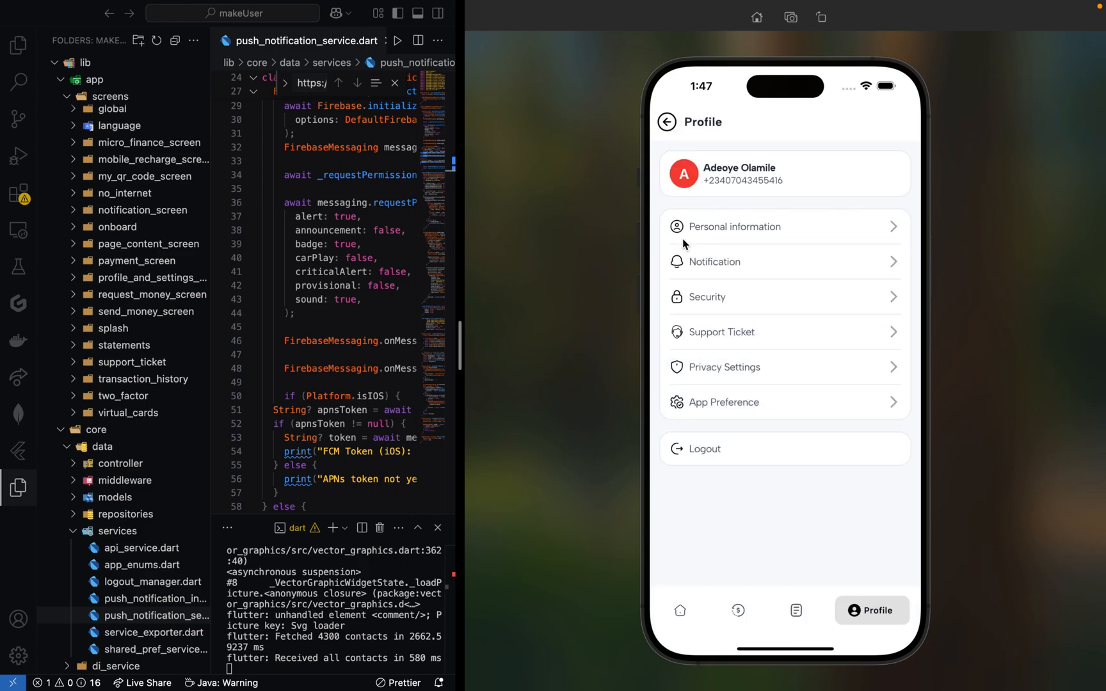
left_click(734, 227)
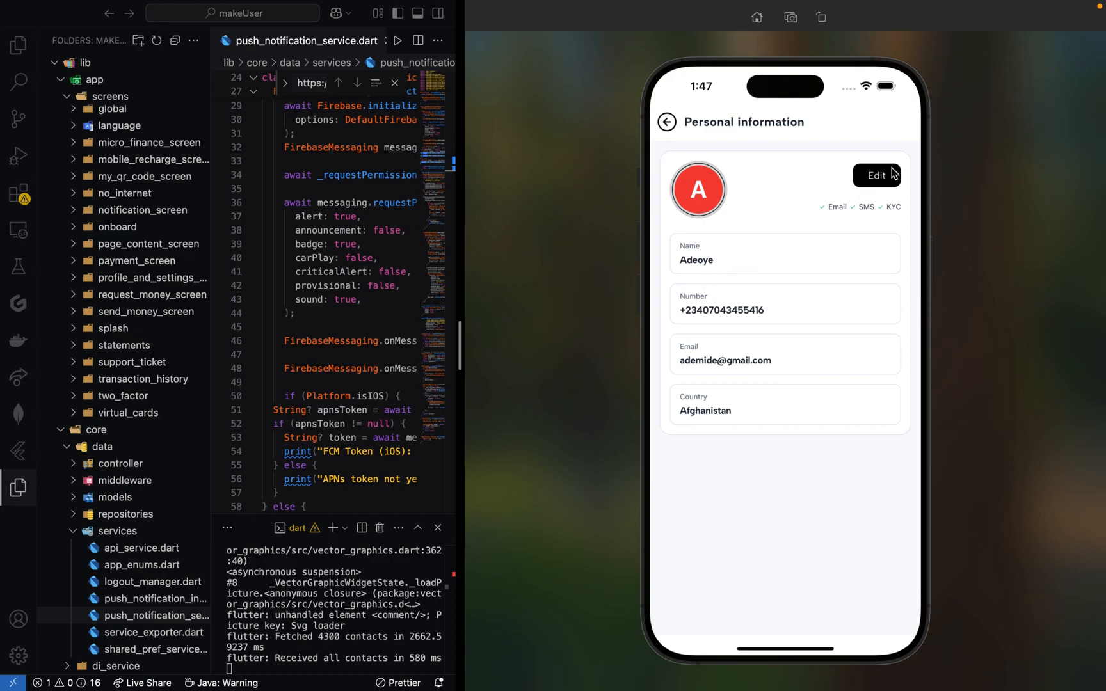
left_click(877, 176)
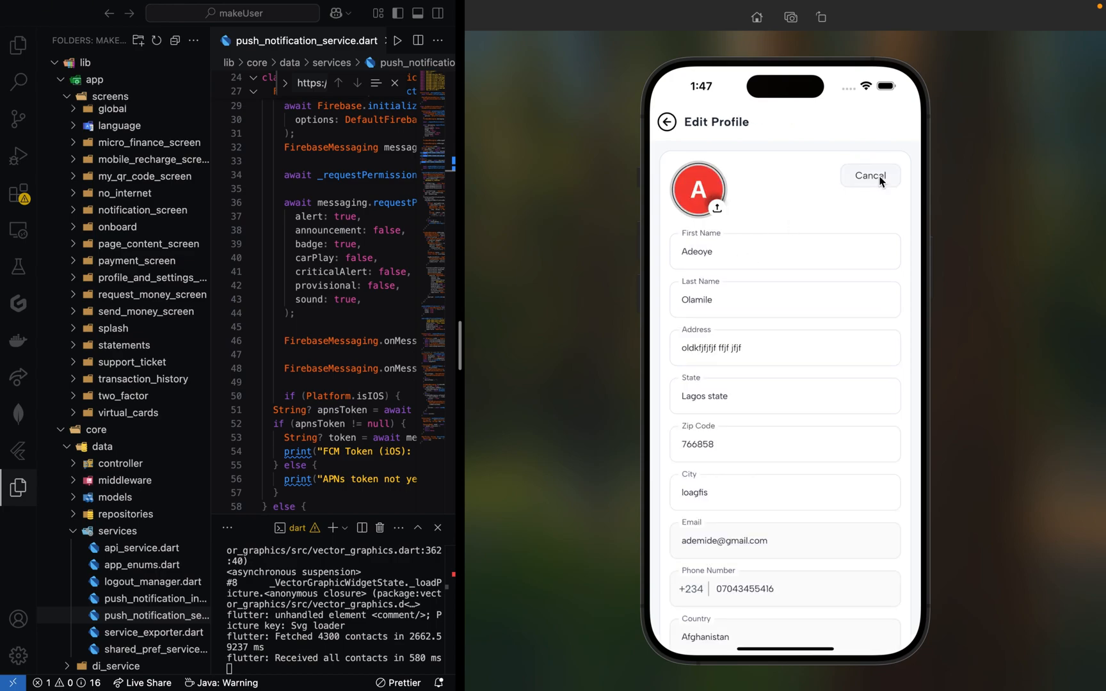
mouse_move(666, 117)
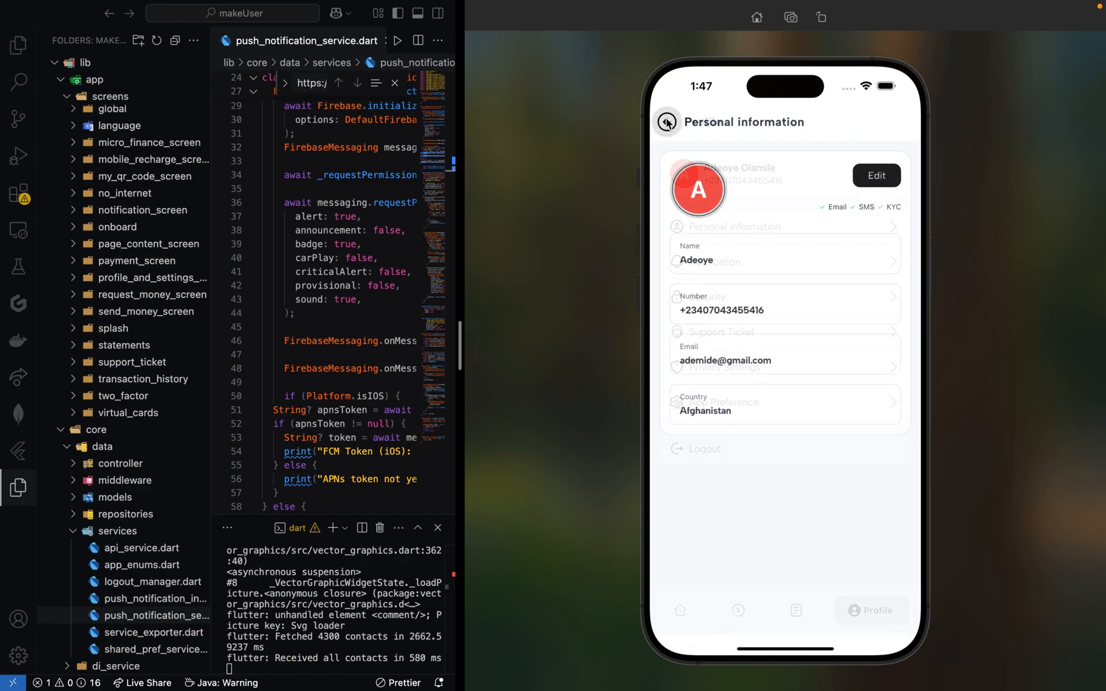
Search banks for 'gt', choose GTBank, and focus the Account Name field.
left_click(666, 122)
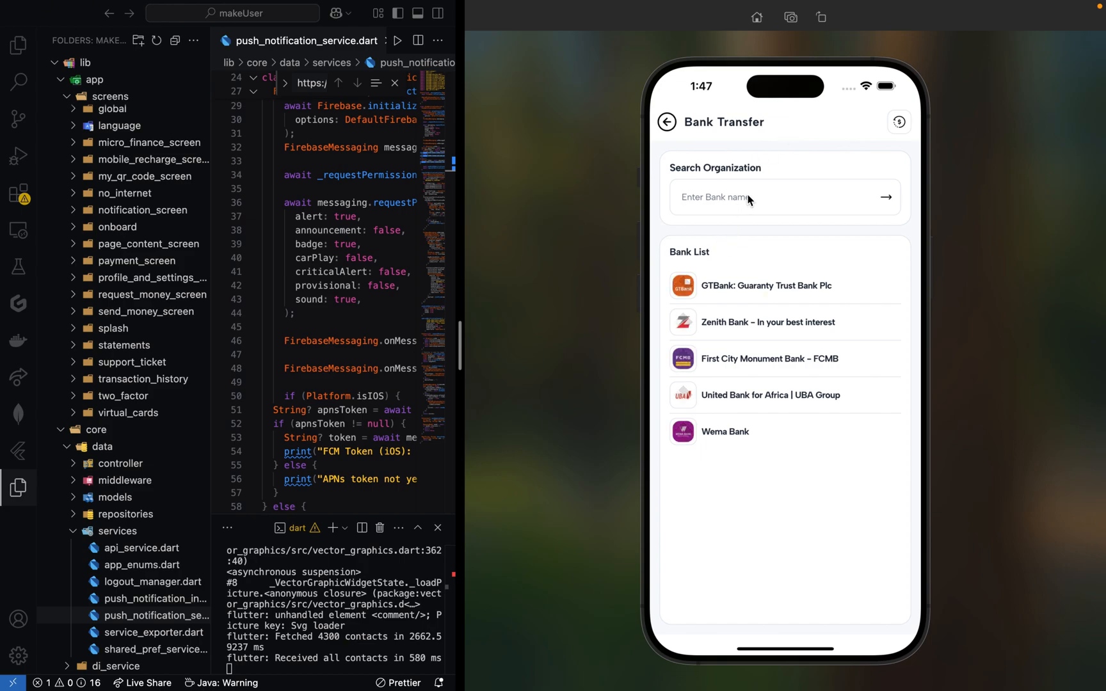
mouse_move(851, 279)
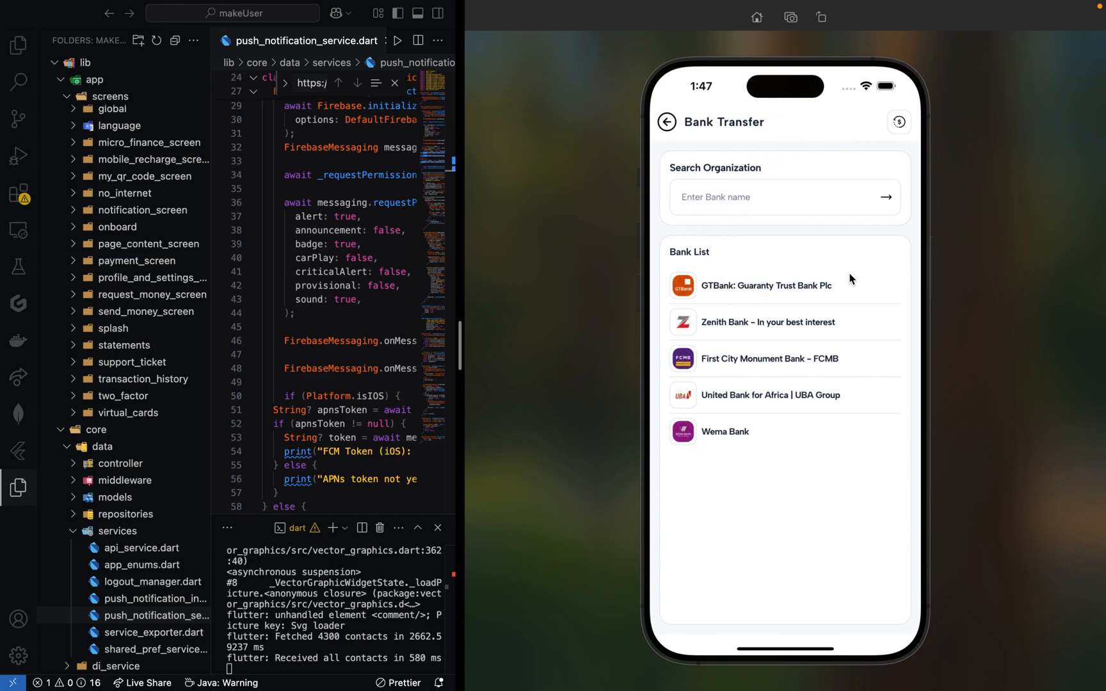
mouse_move(732, 367)
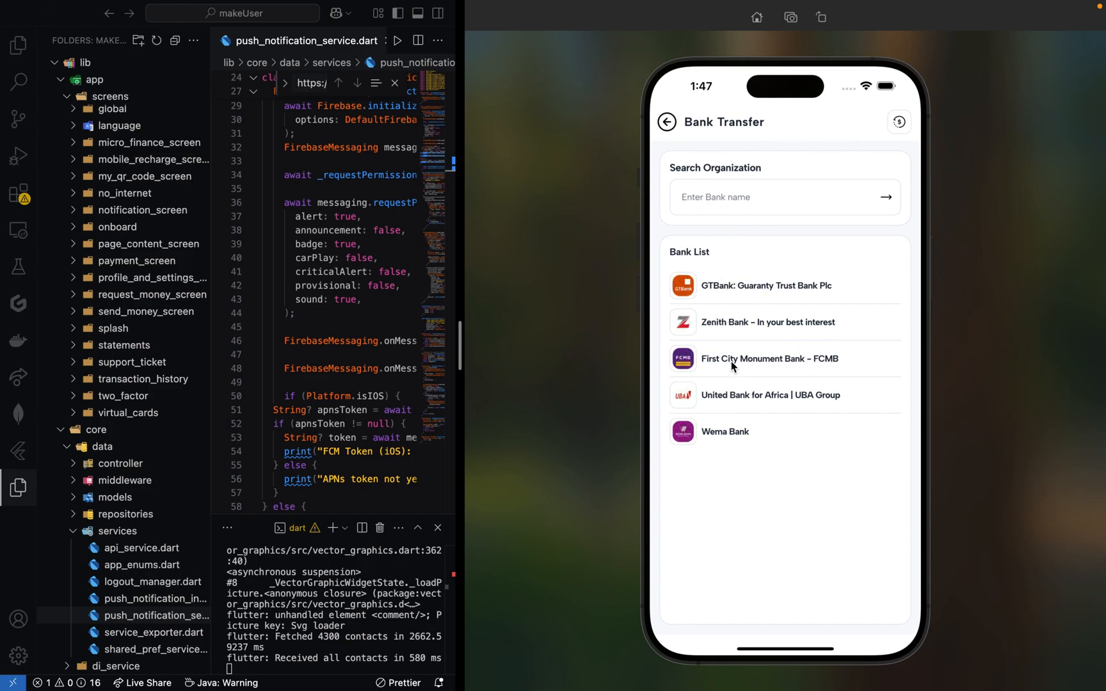
mouse_move(799, 400)
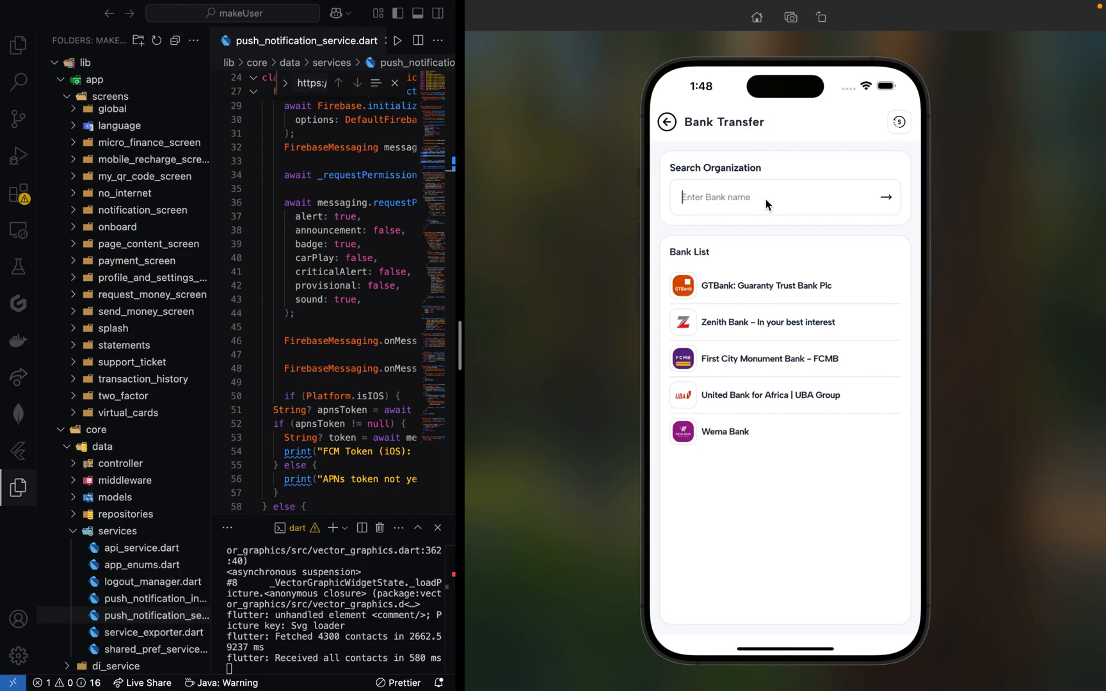
type("gt")
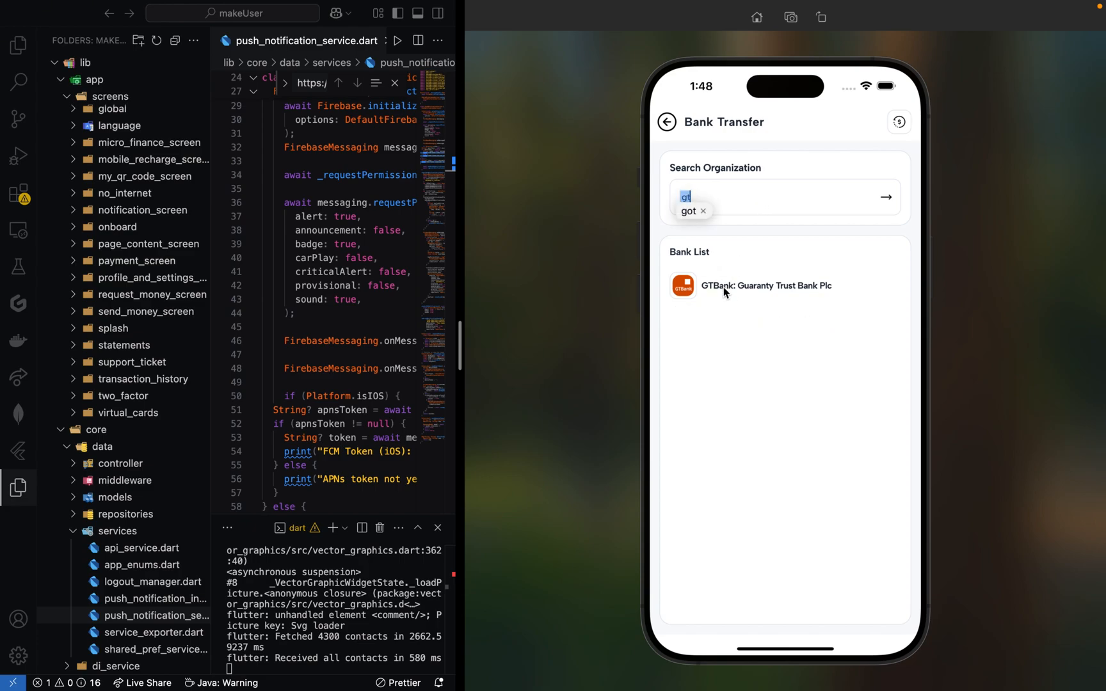
left_click(767, 286)
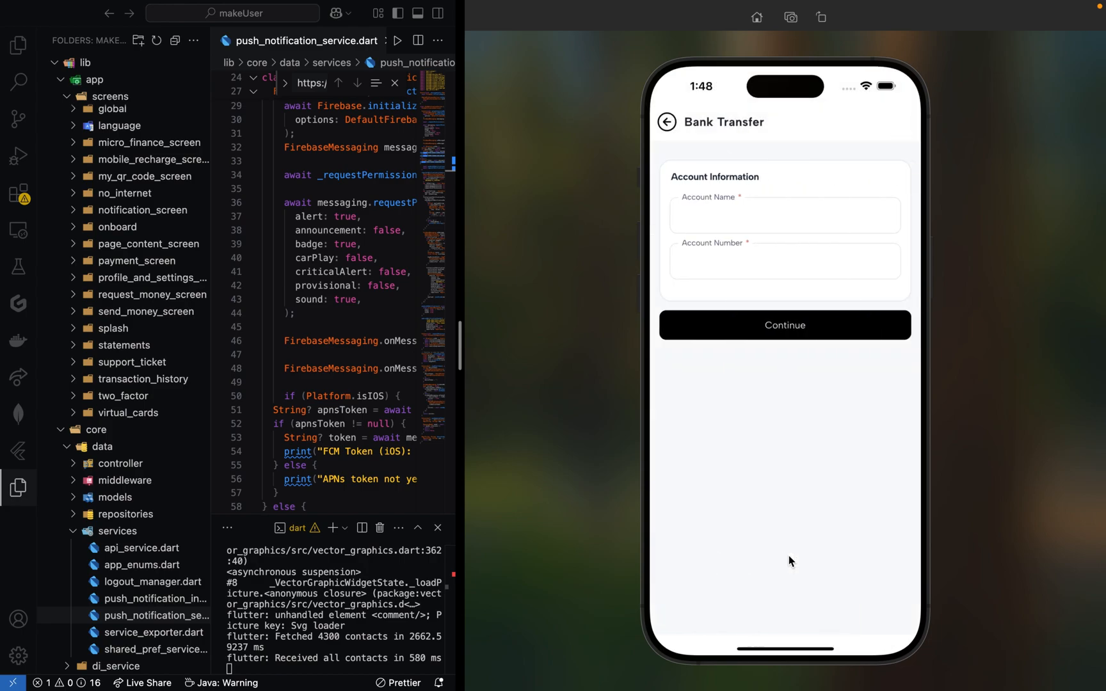
mouse_move(780, 220)
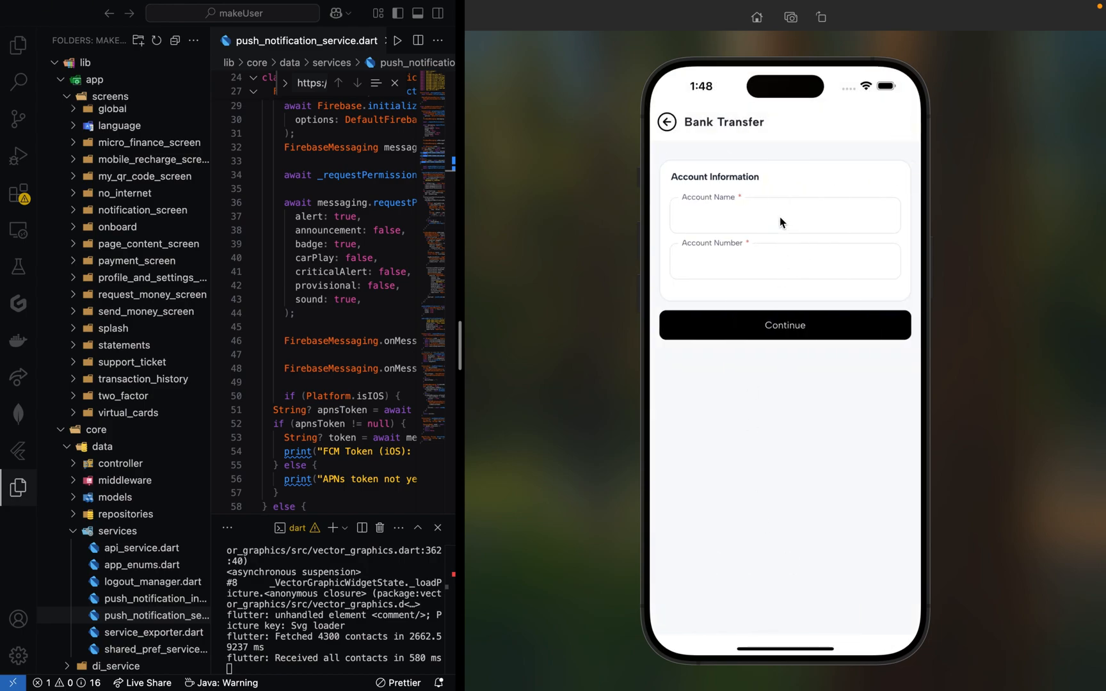
left_click(780, 217)
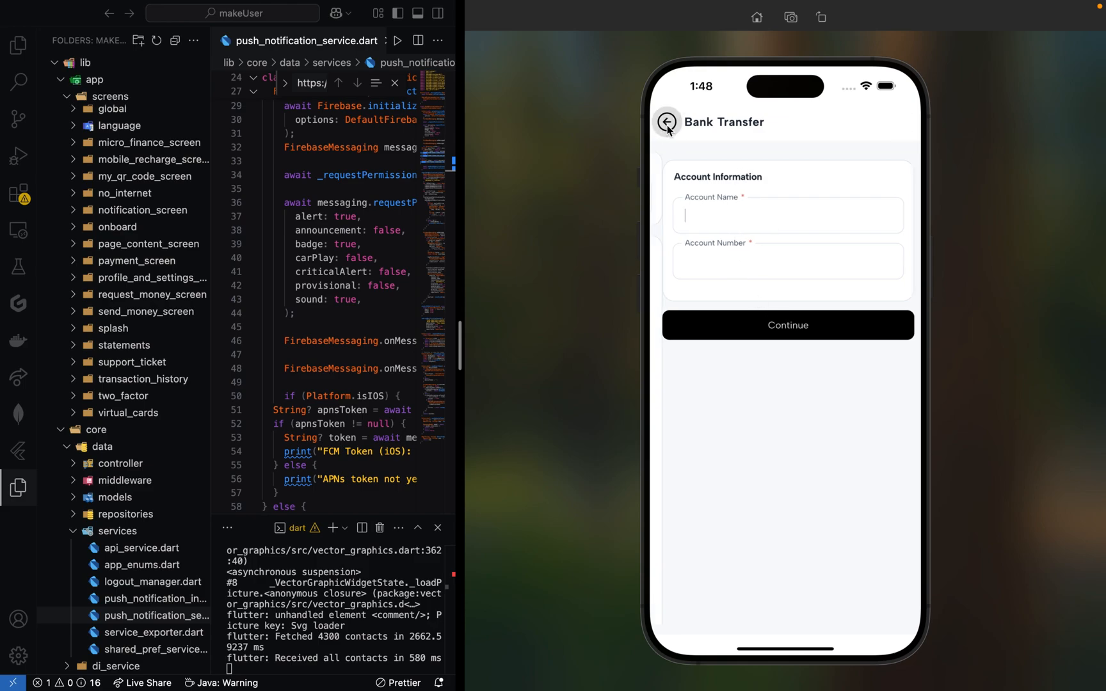
Open and exit the Micro Finance and Education Fee services, which list no institutes.
left_click(667, 121)
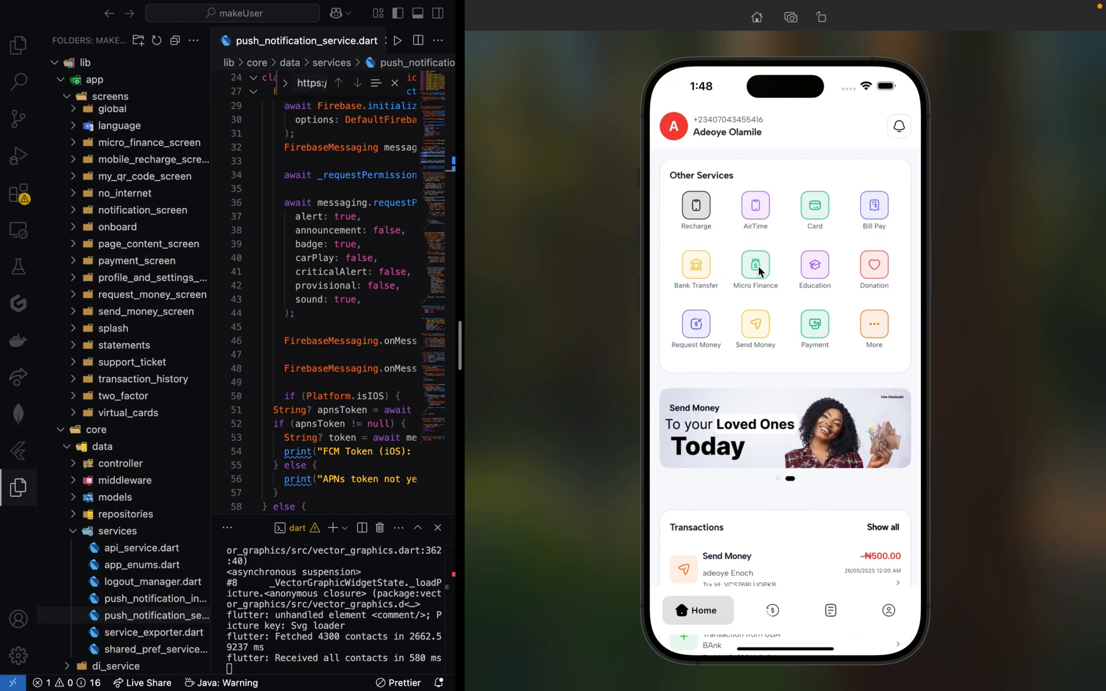
left_click(755, 265)
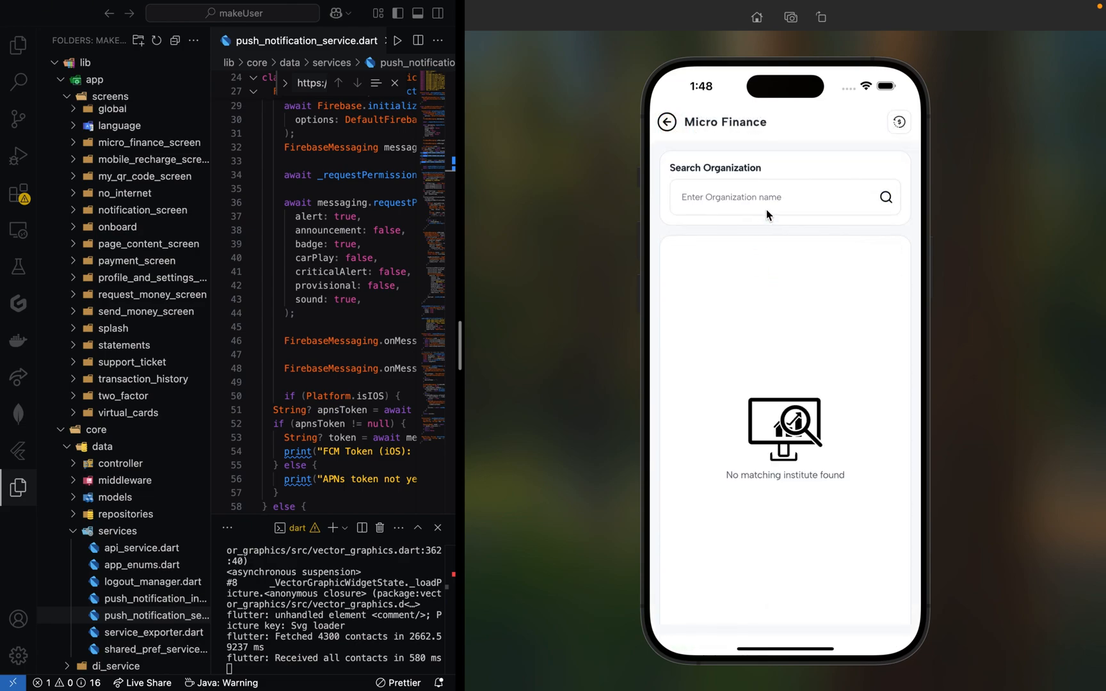
left_click(666, 121)
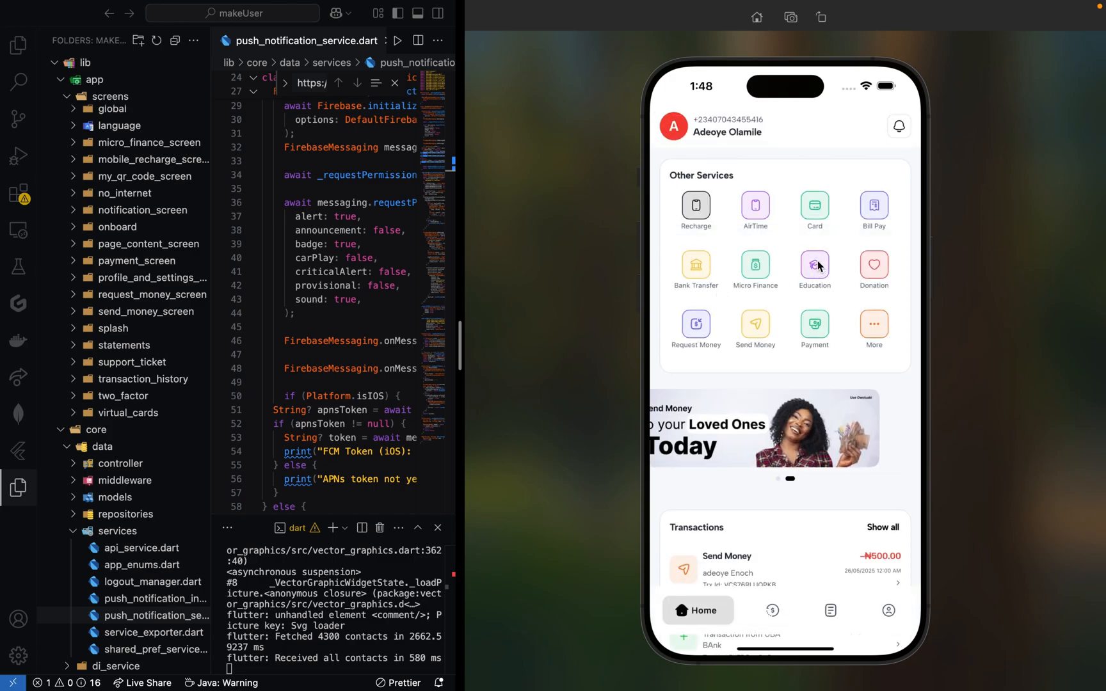
left_click(815, 265)
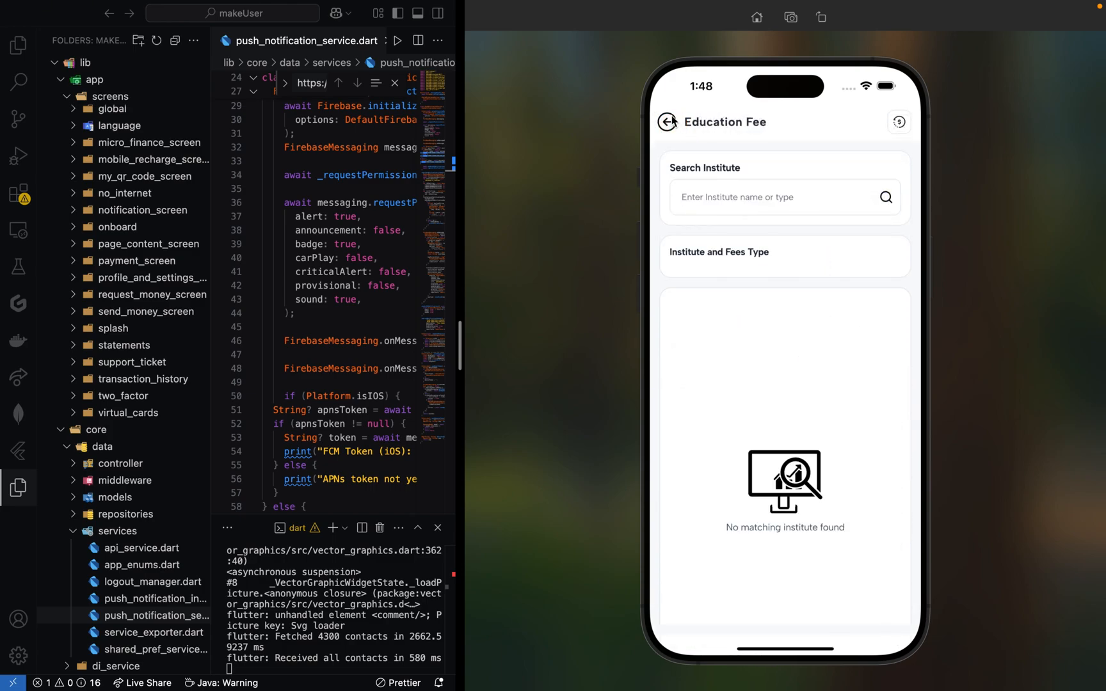
left_click(667, 122)
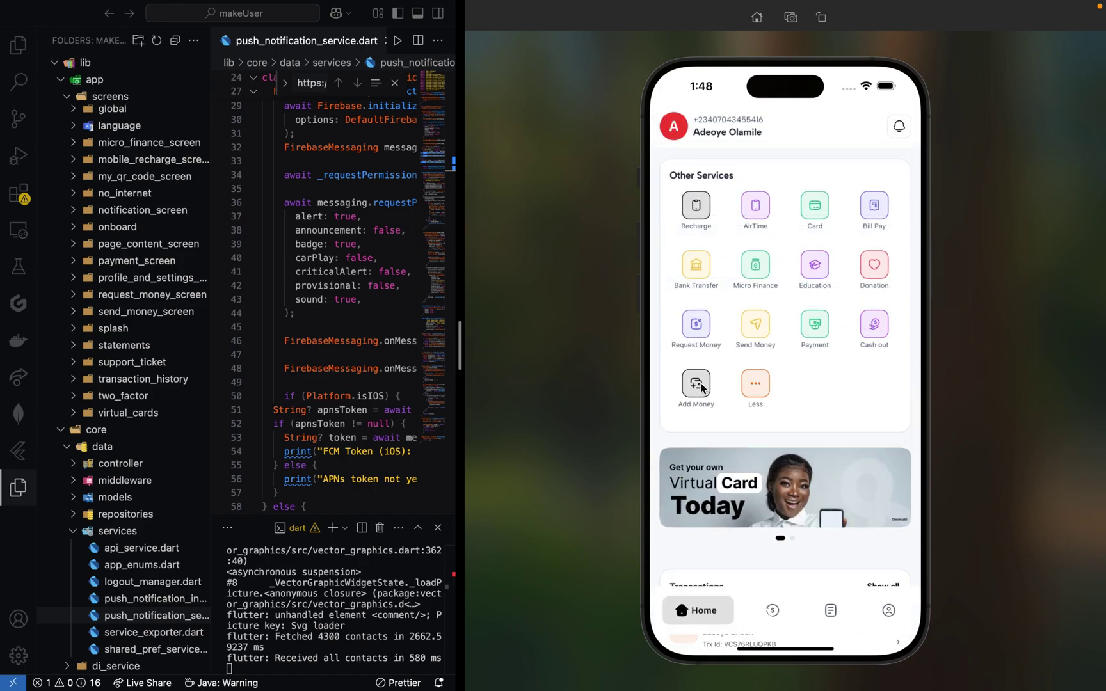
left_click(696, 382)
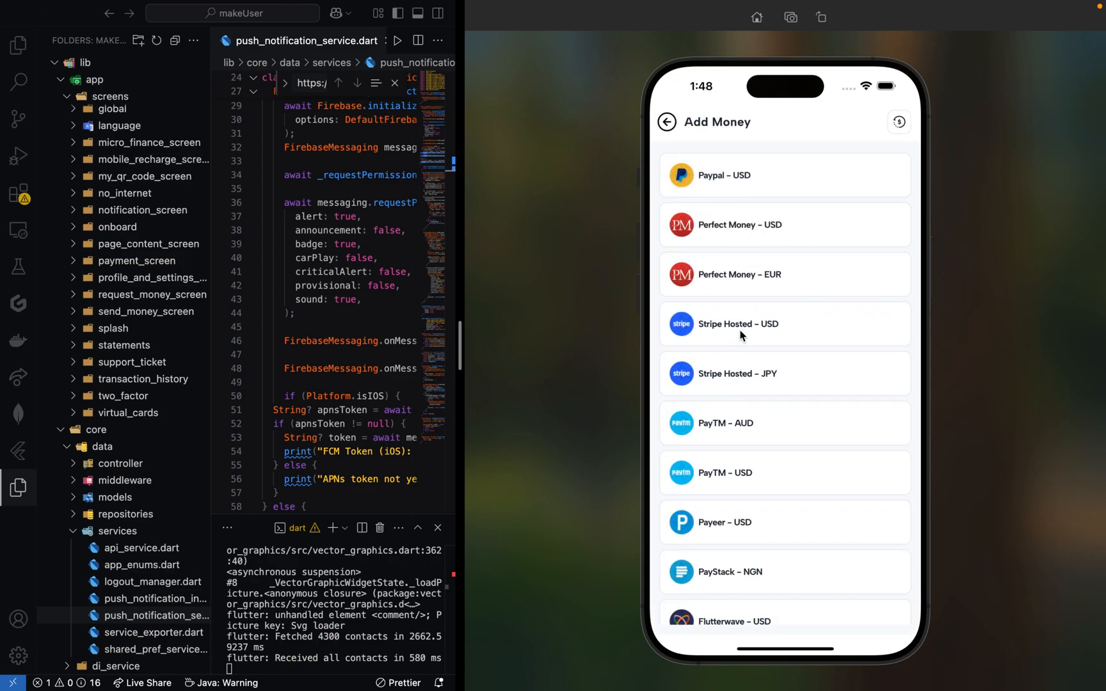
mouse_move(719, 395)
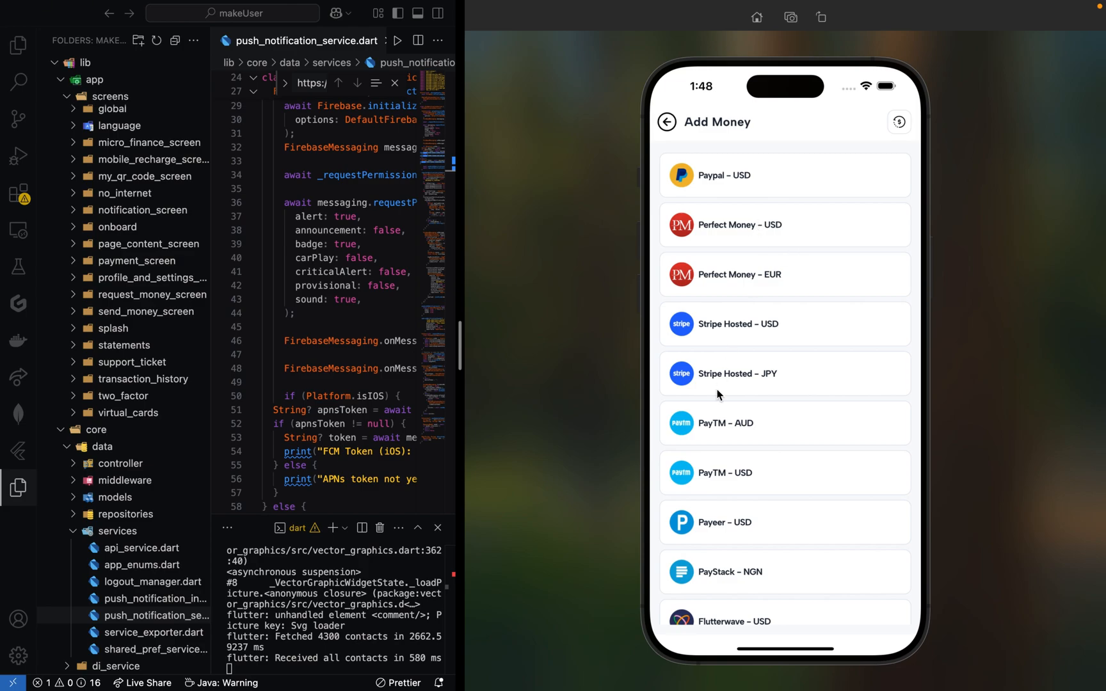
scroll("down", 3)
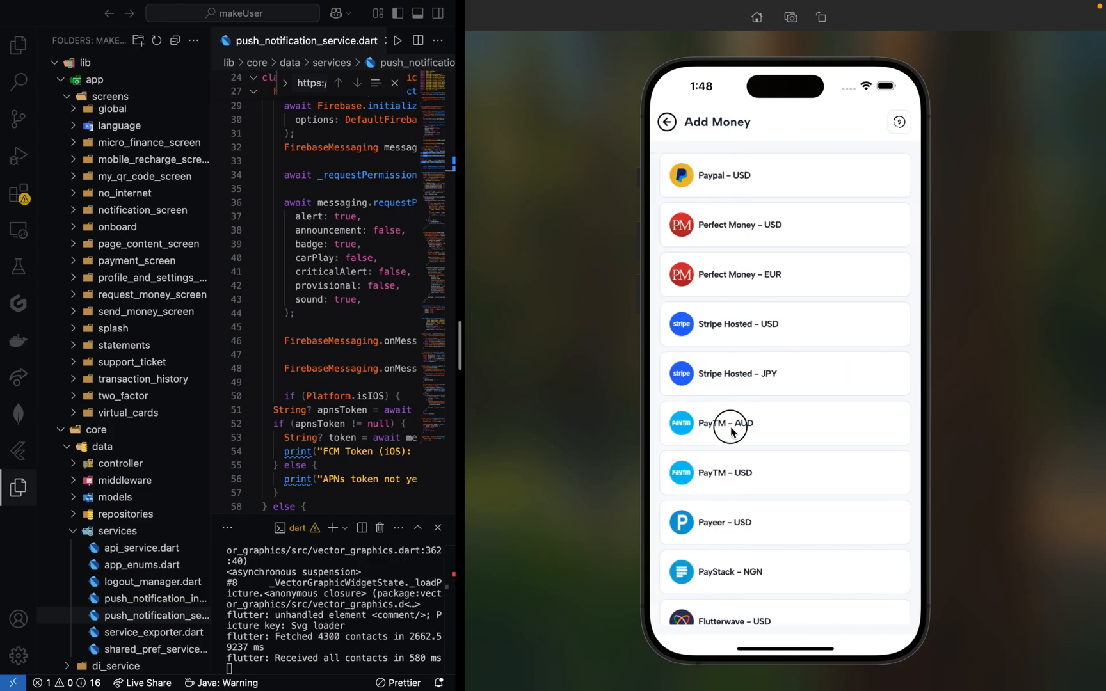
scroll("down", 3)
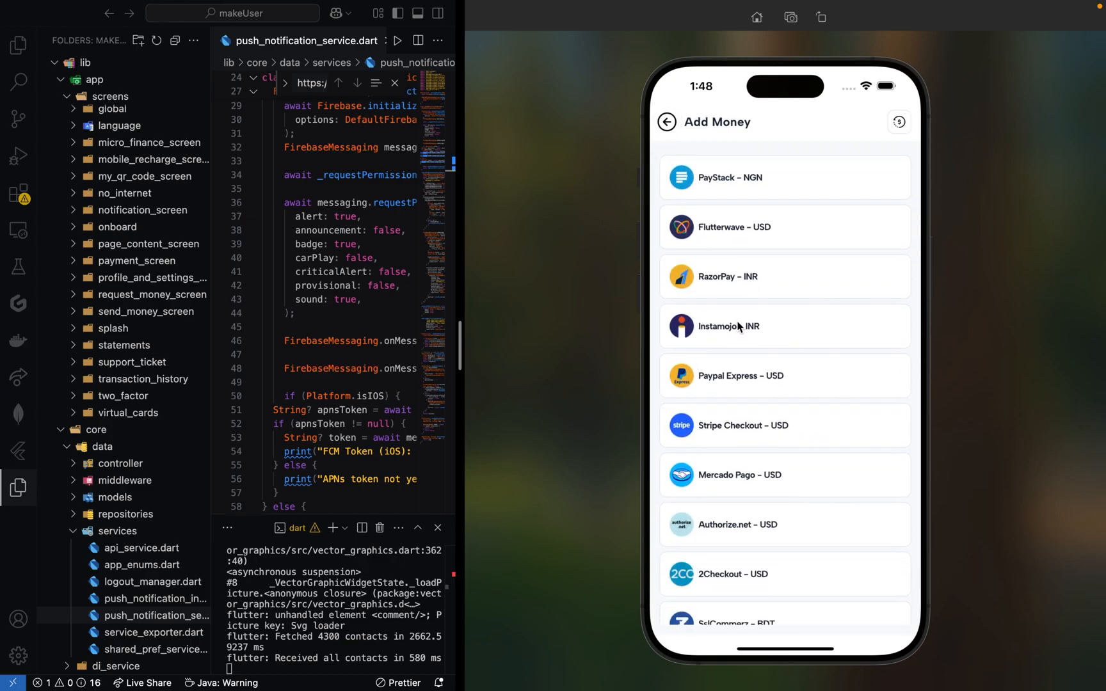
scroll("down", 3)
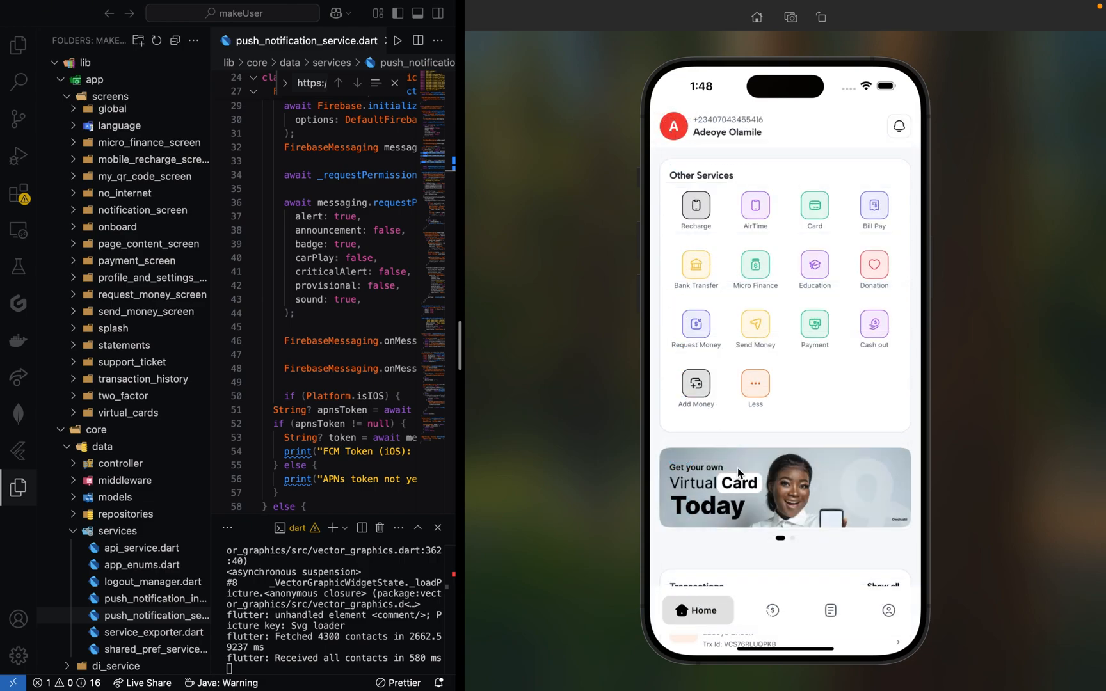
scroll("down", 3)
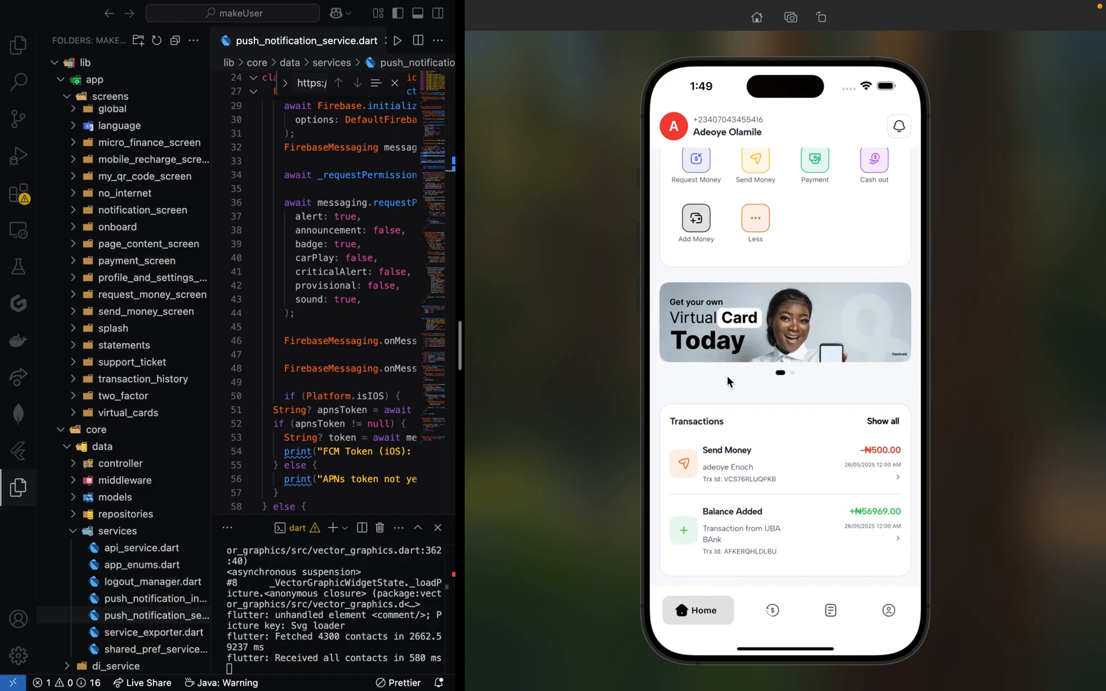
mouse_move(700, 337)
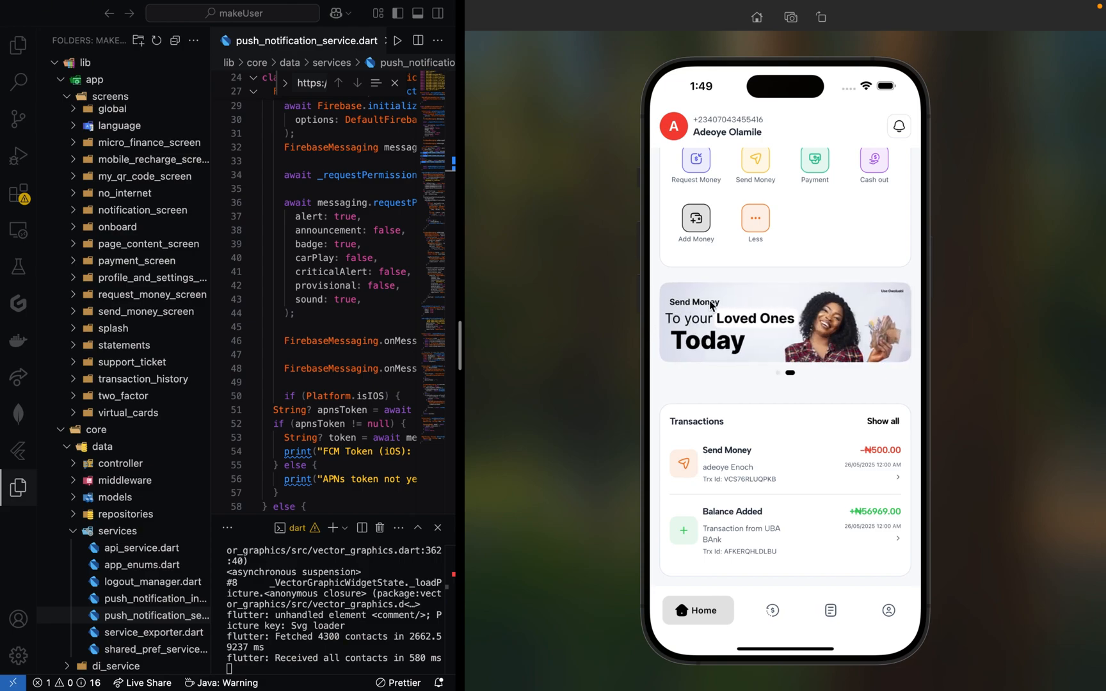
left_click(754, 163)
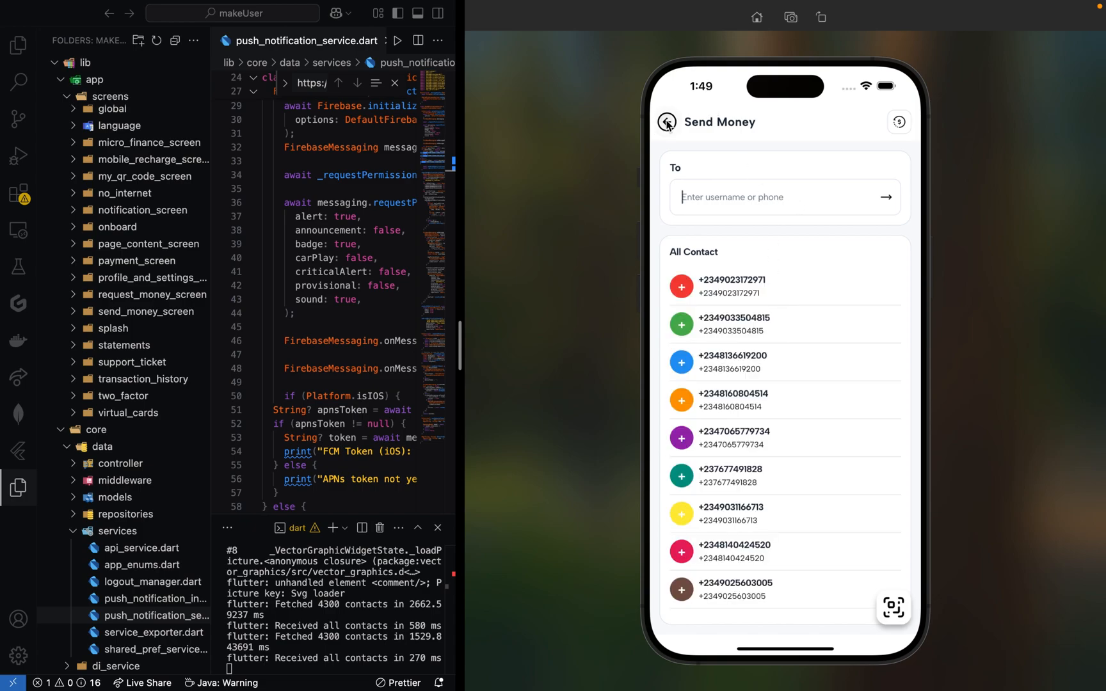
left_click(668, 122)
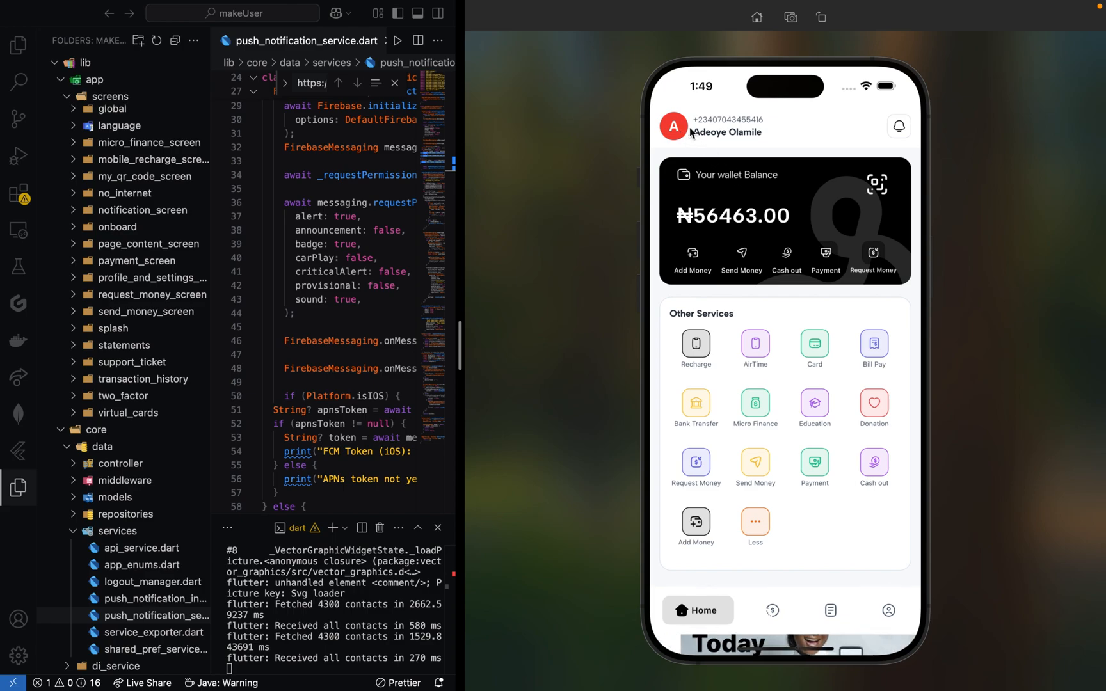
mouse_move(718, 294)
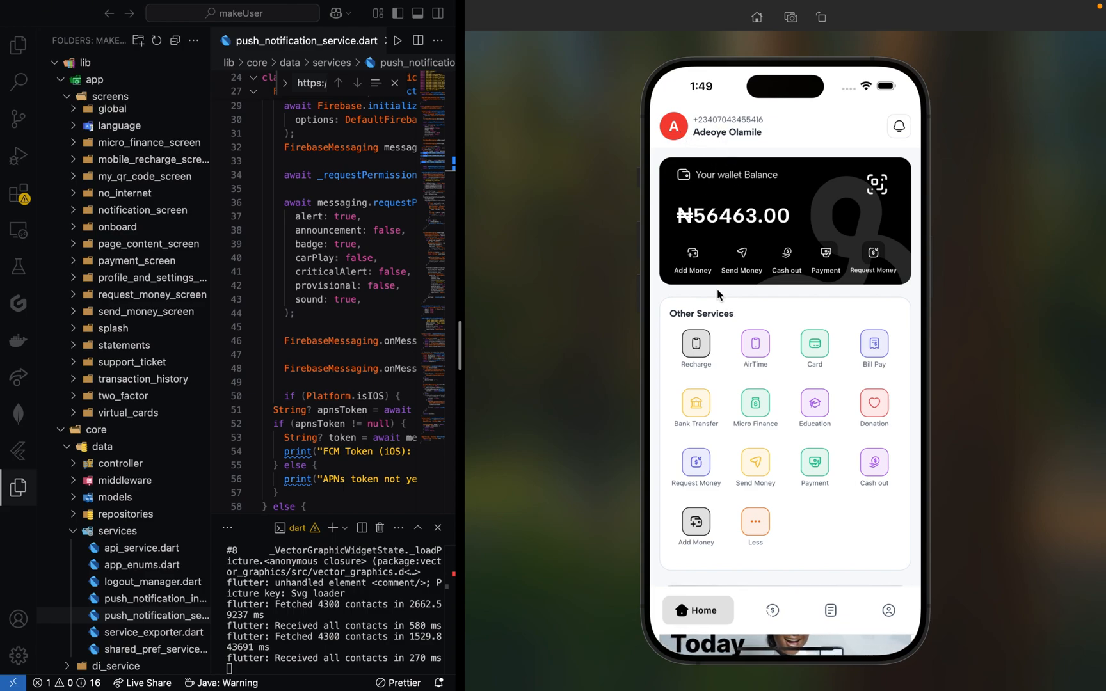
mouse_move(860, 200)
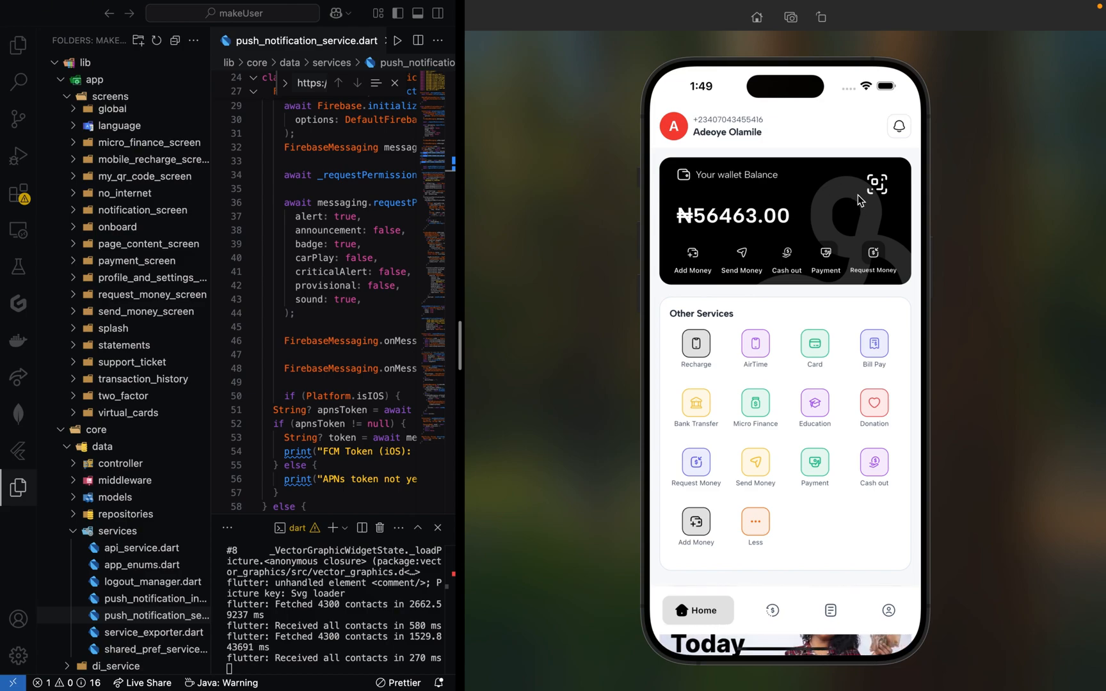
mouse_move(837, 147)
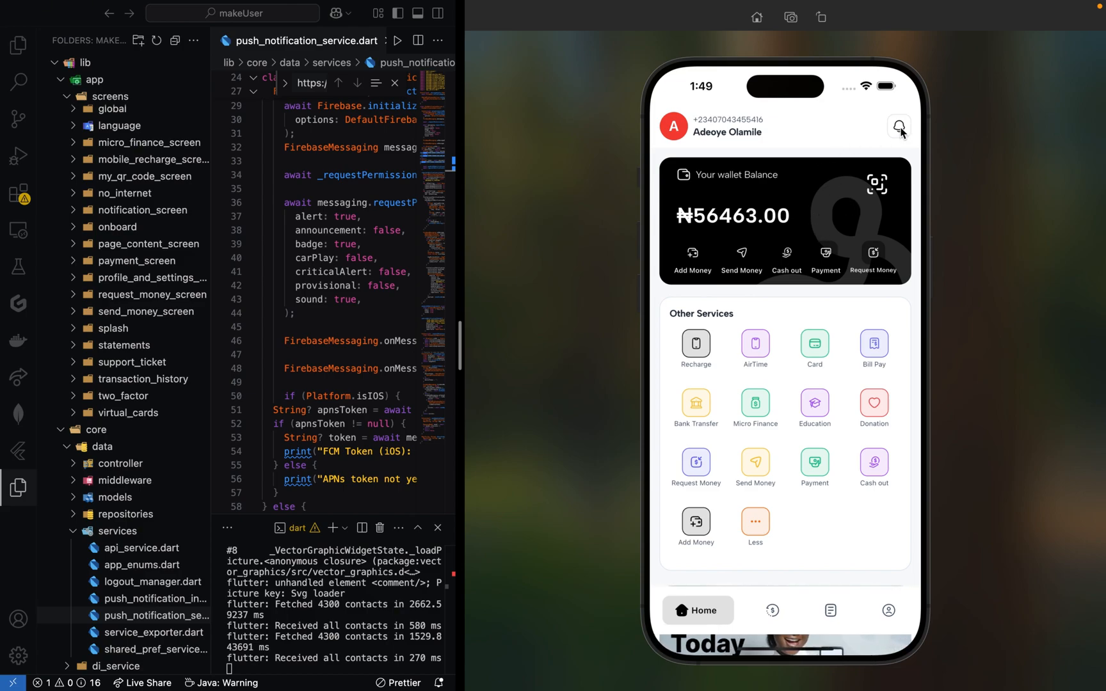
mouse_move(894, 138)
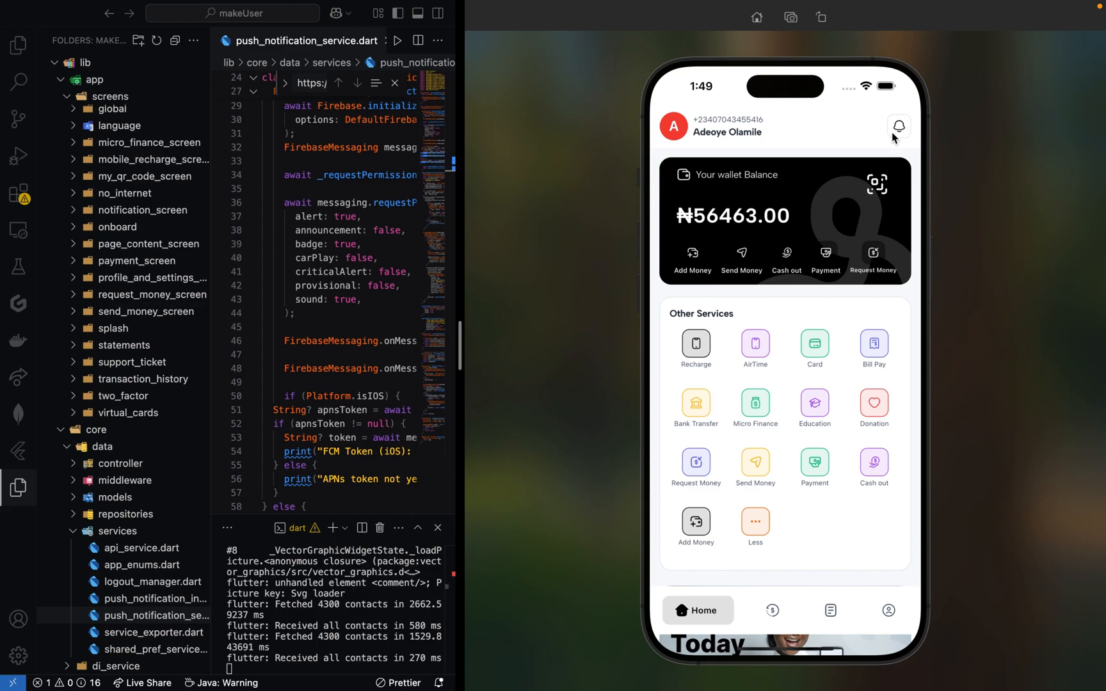
mouse_move(833, 248)
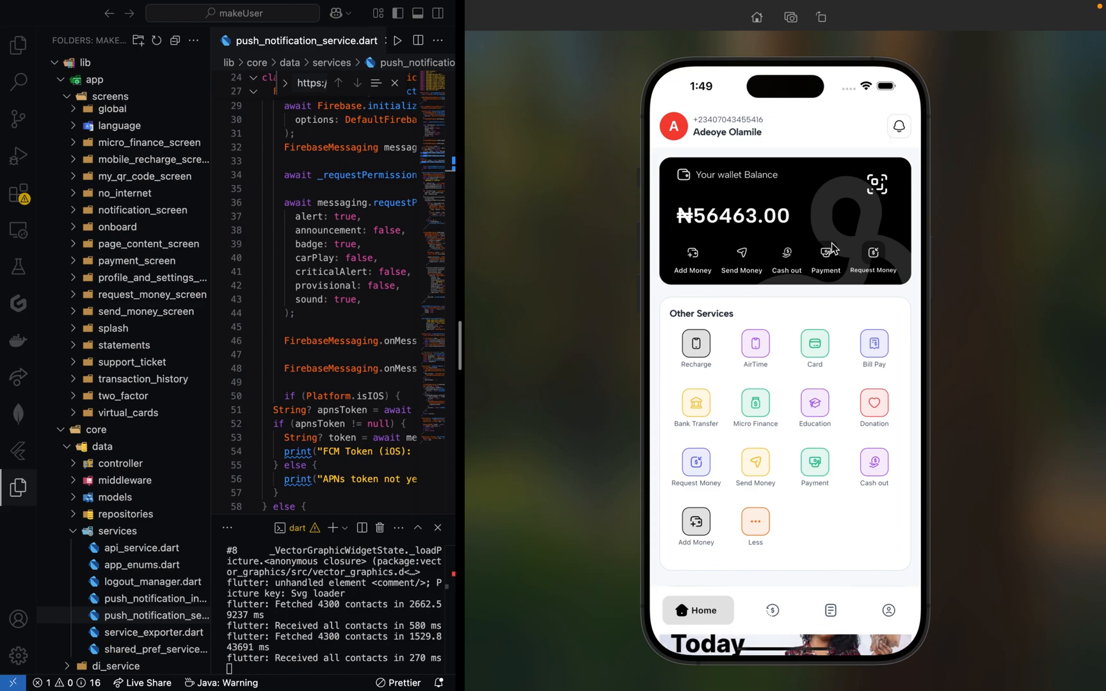
mouse_move(737, 322)
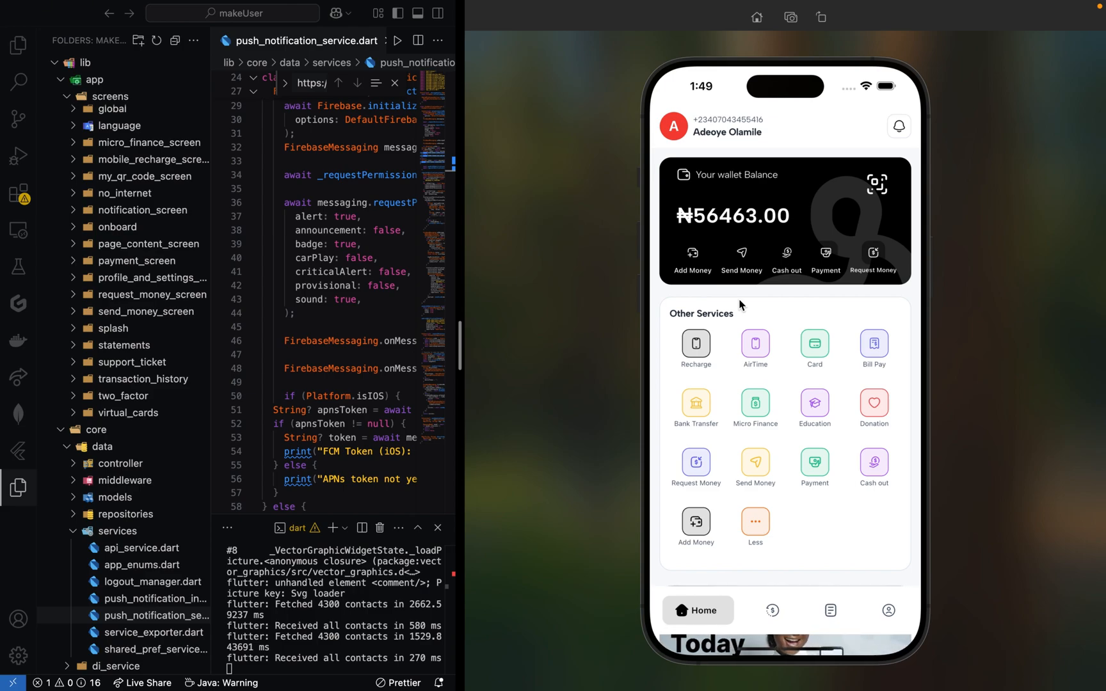
mouse_move(778, 297)
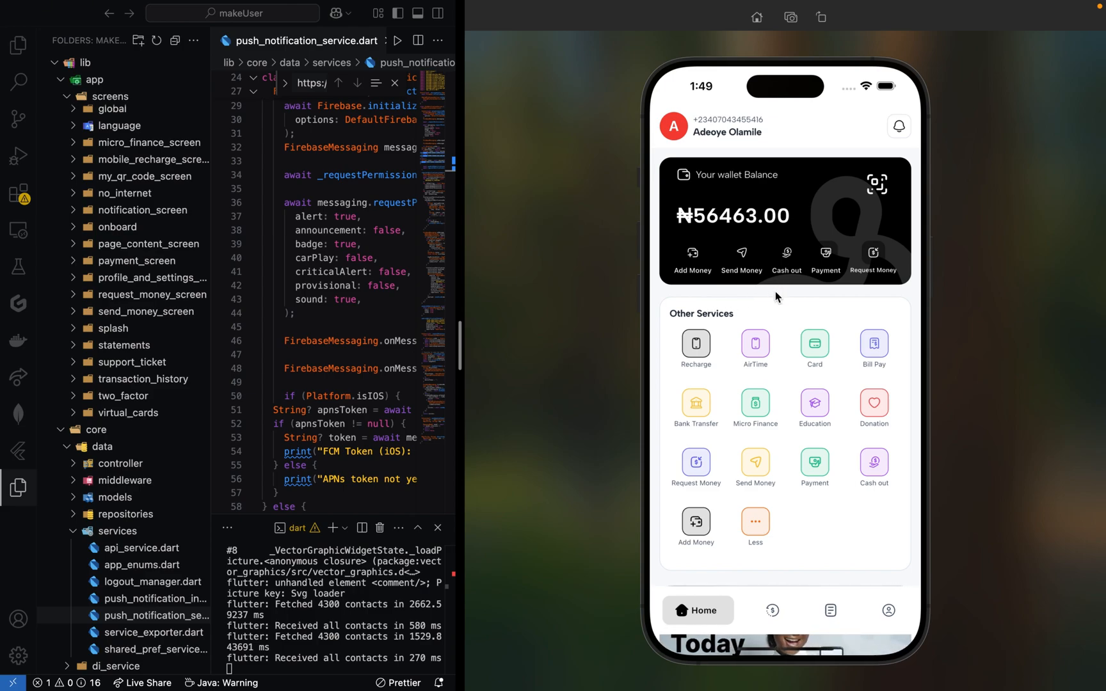
scroll("down", 3)
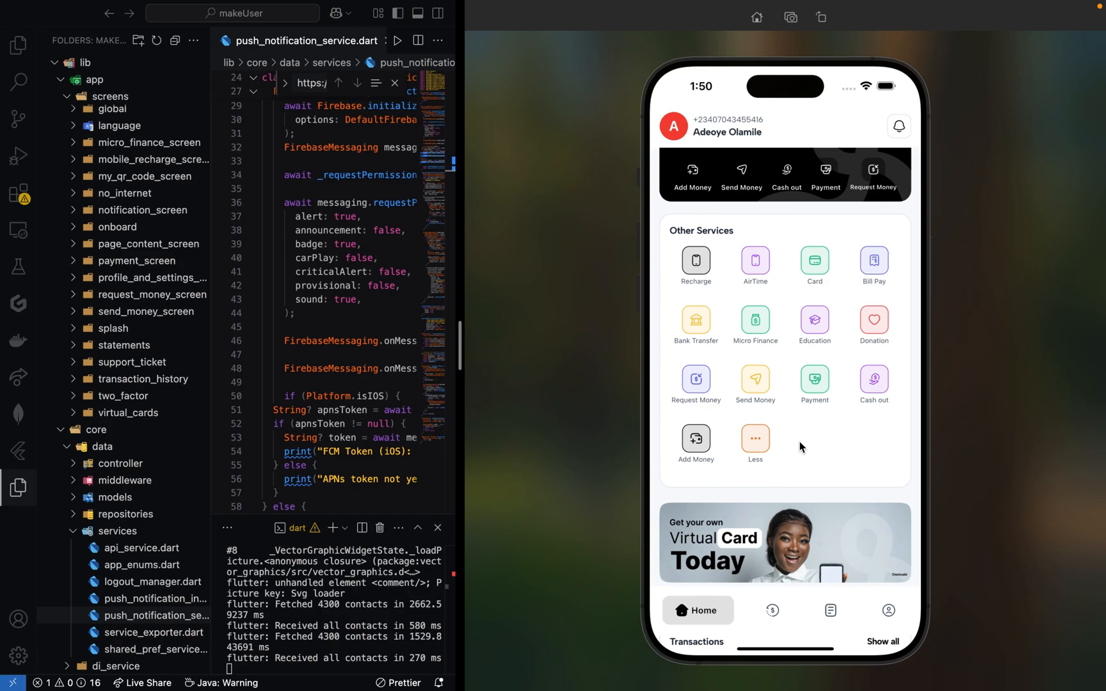
mouse_move(788, 450)
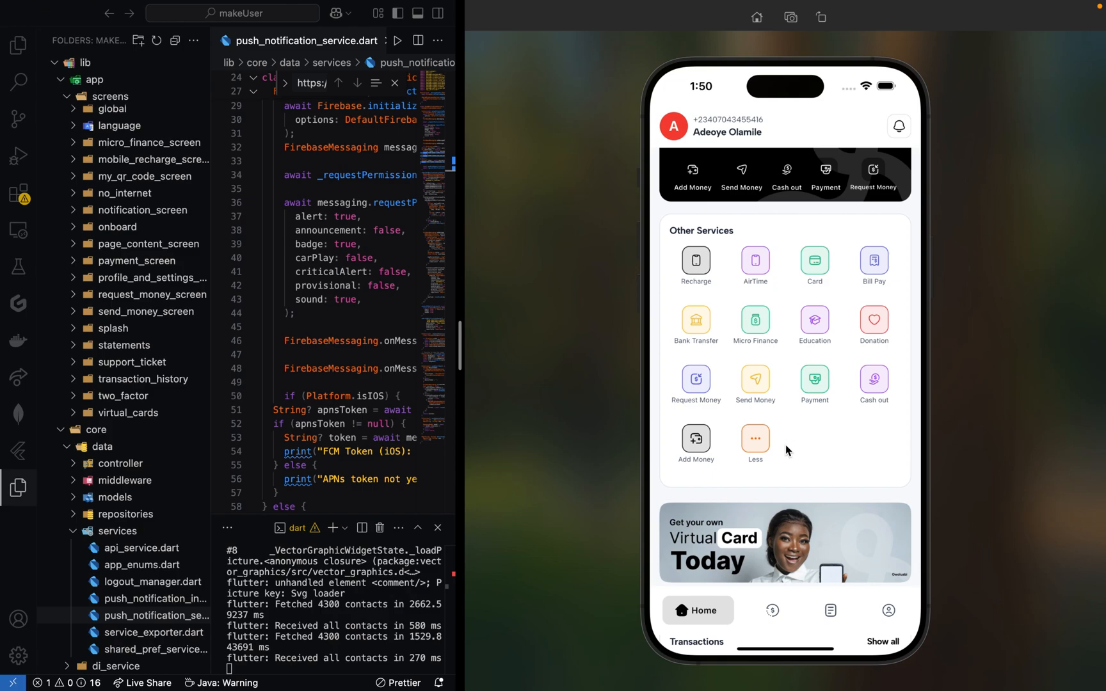